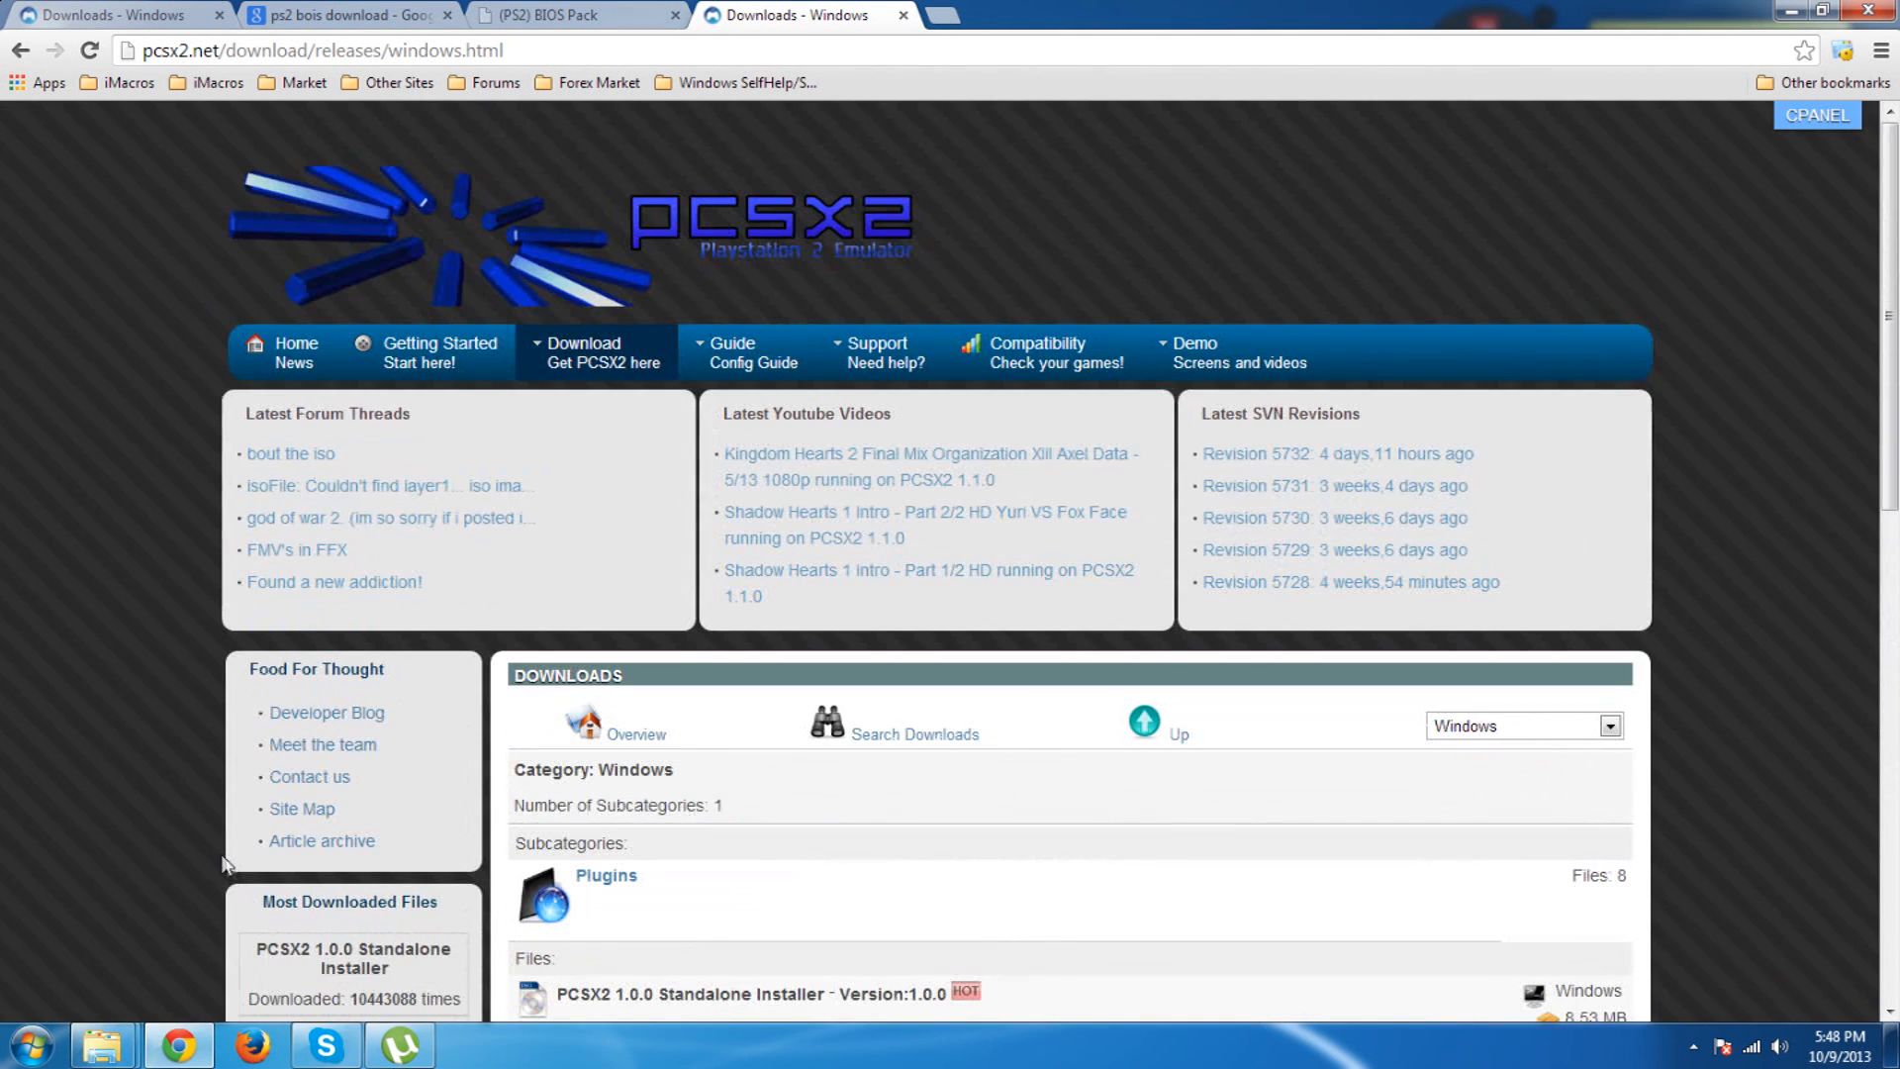
mouse_move(202, 75)
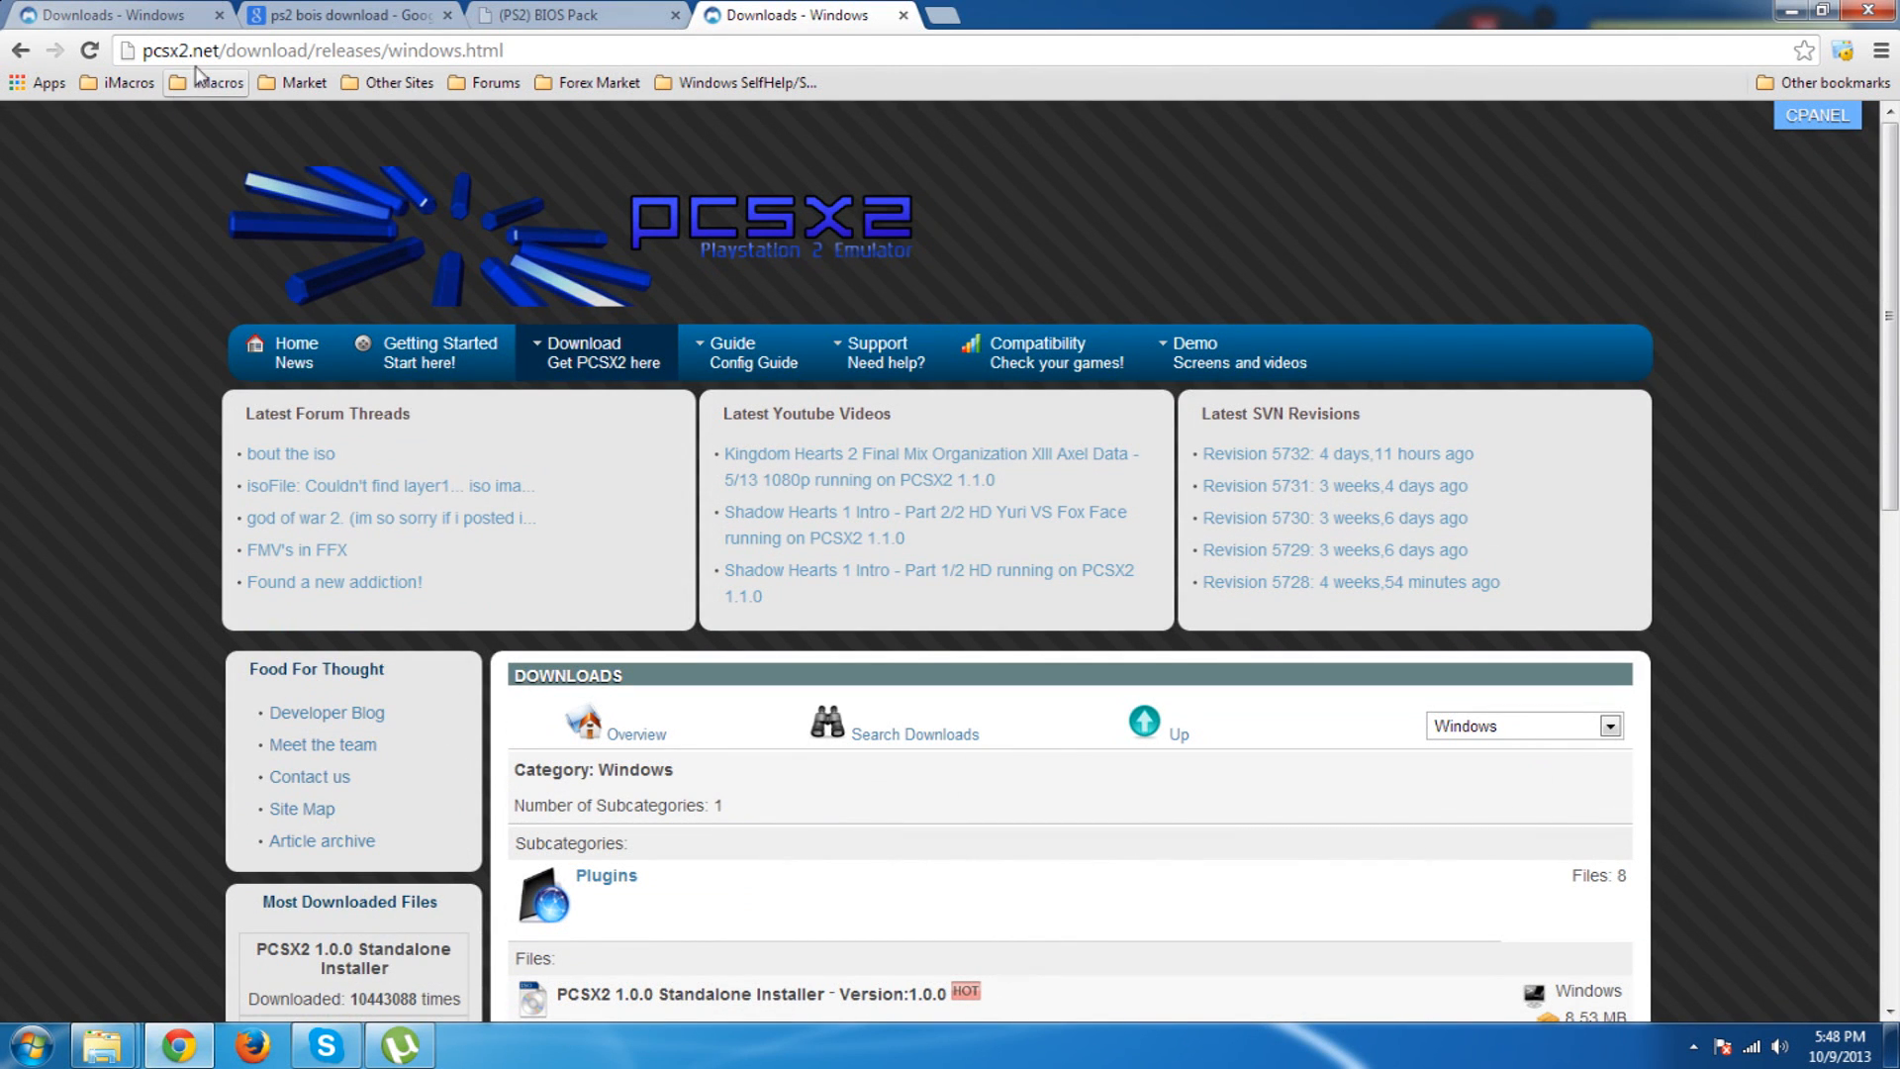
mouse_move(515, 378)
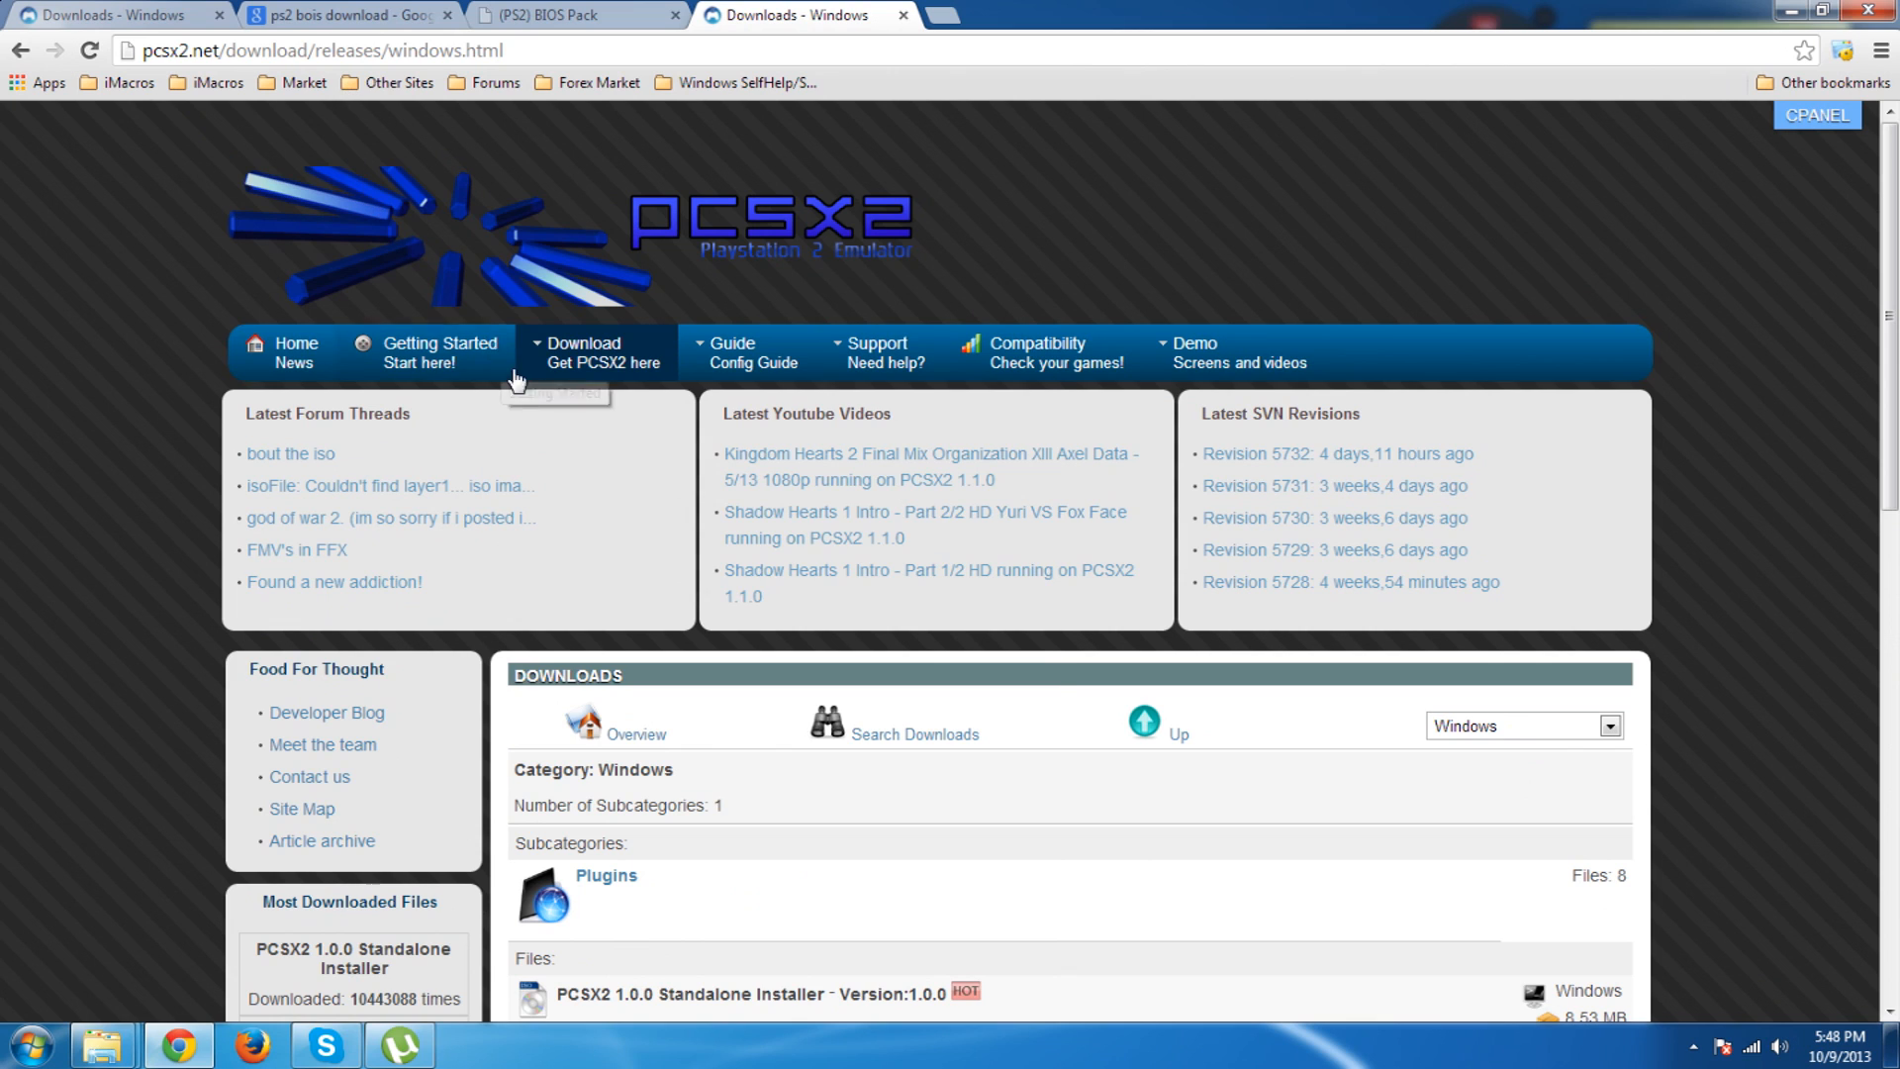
Reach the PCSX2 Windows releases Files list showing the three 1.0.0 packages
click(588, 352)
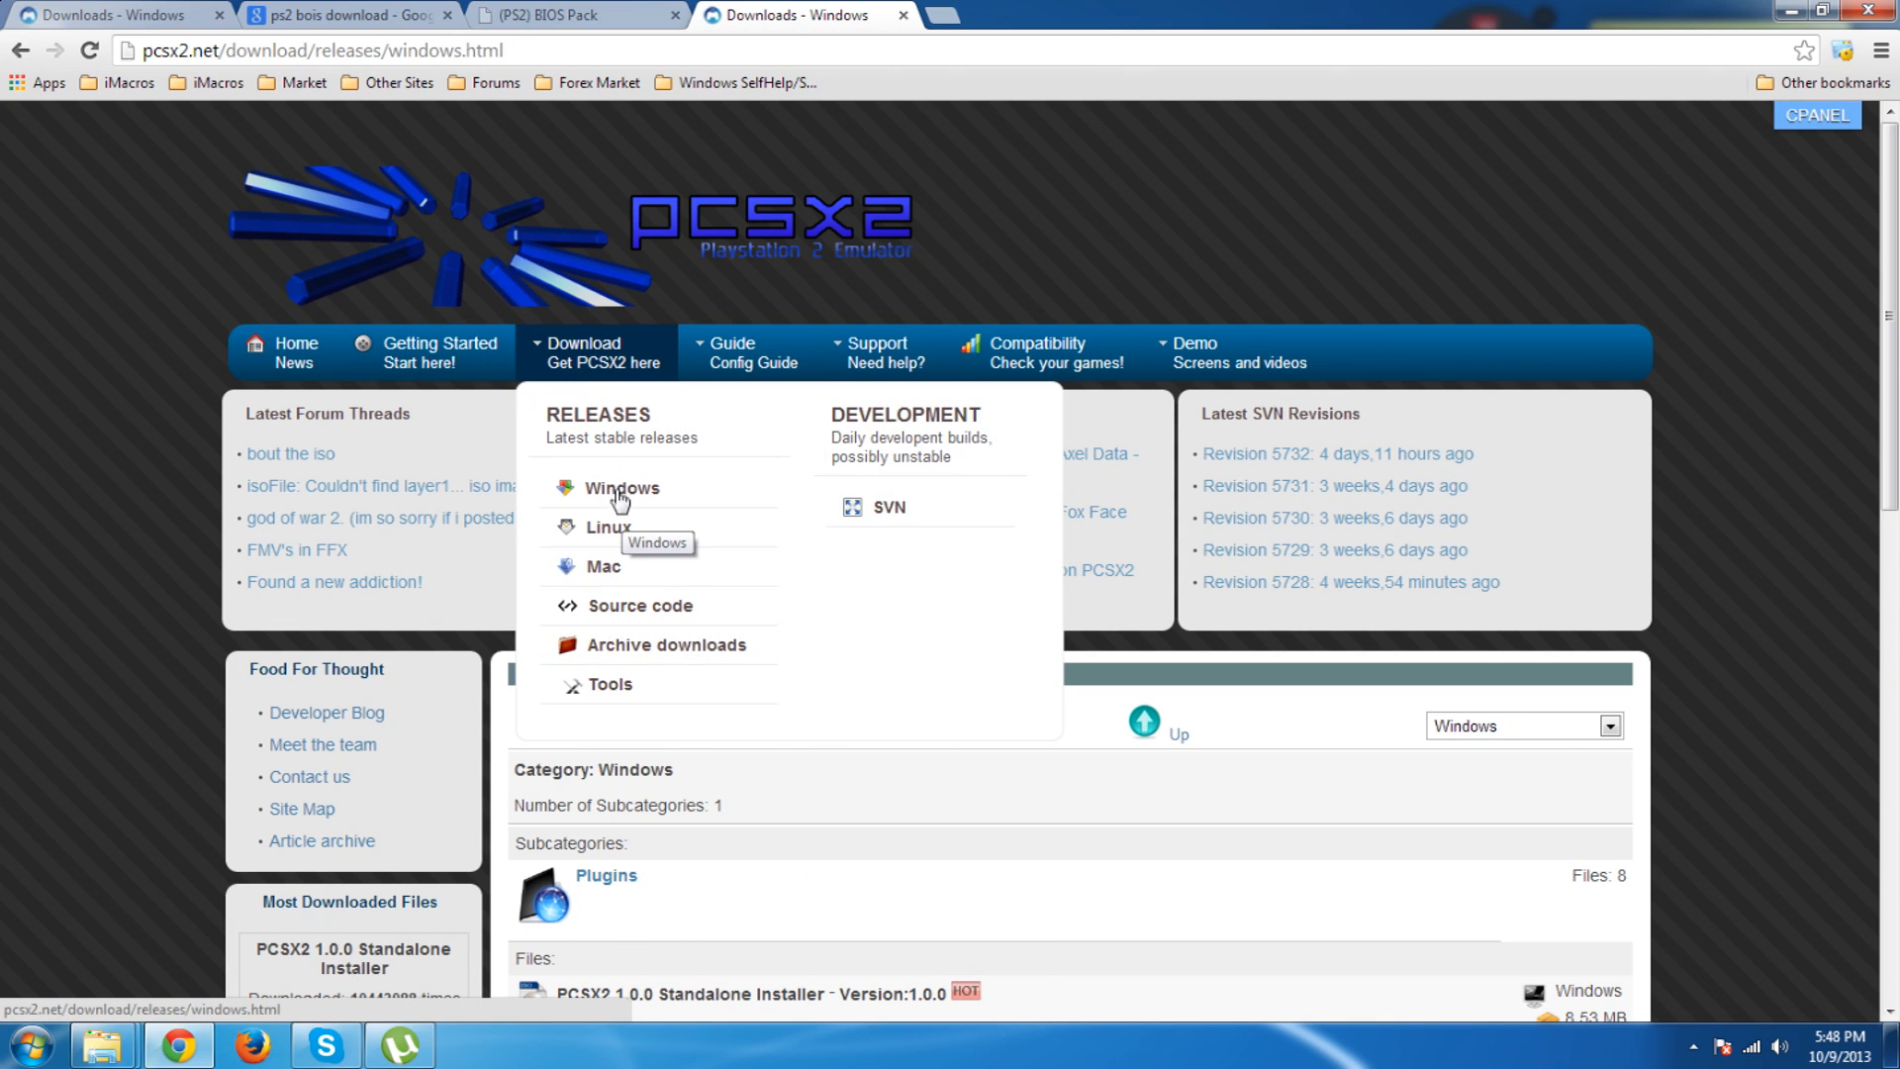
click(621, 487)
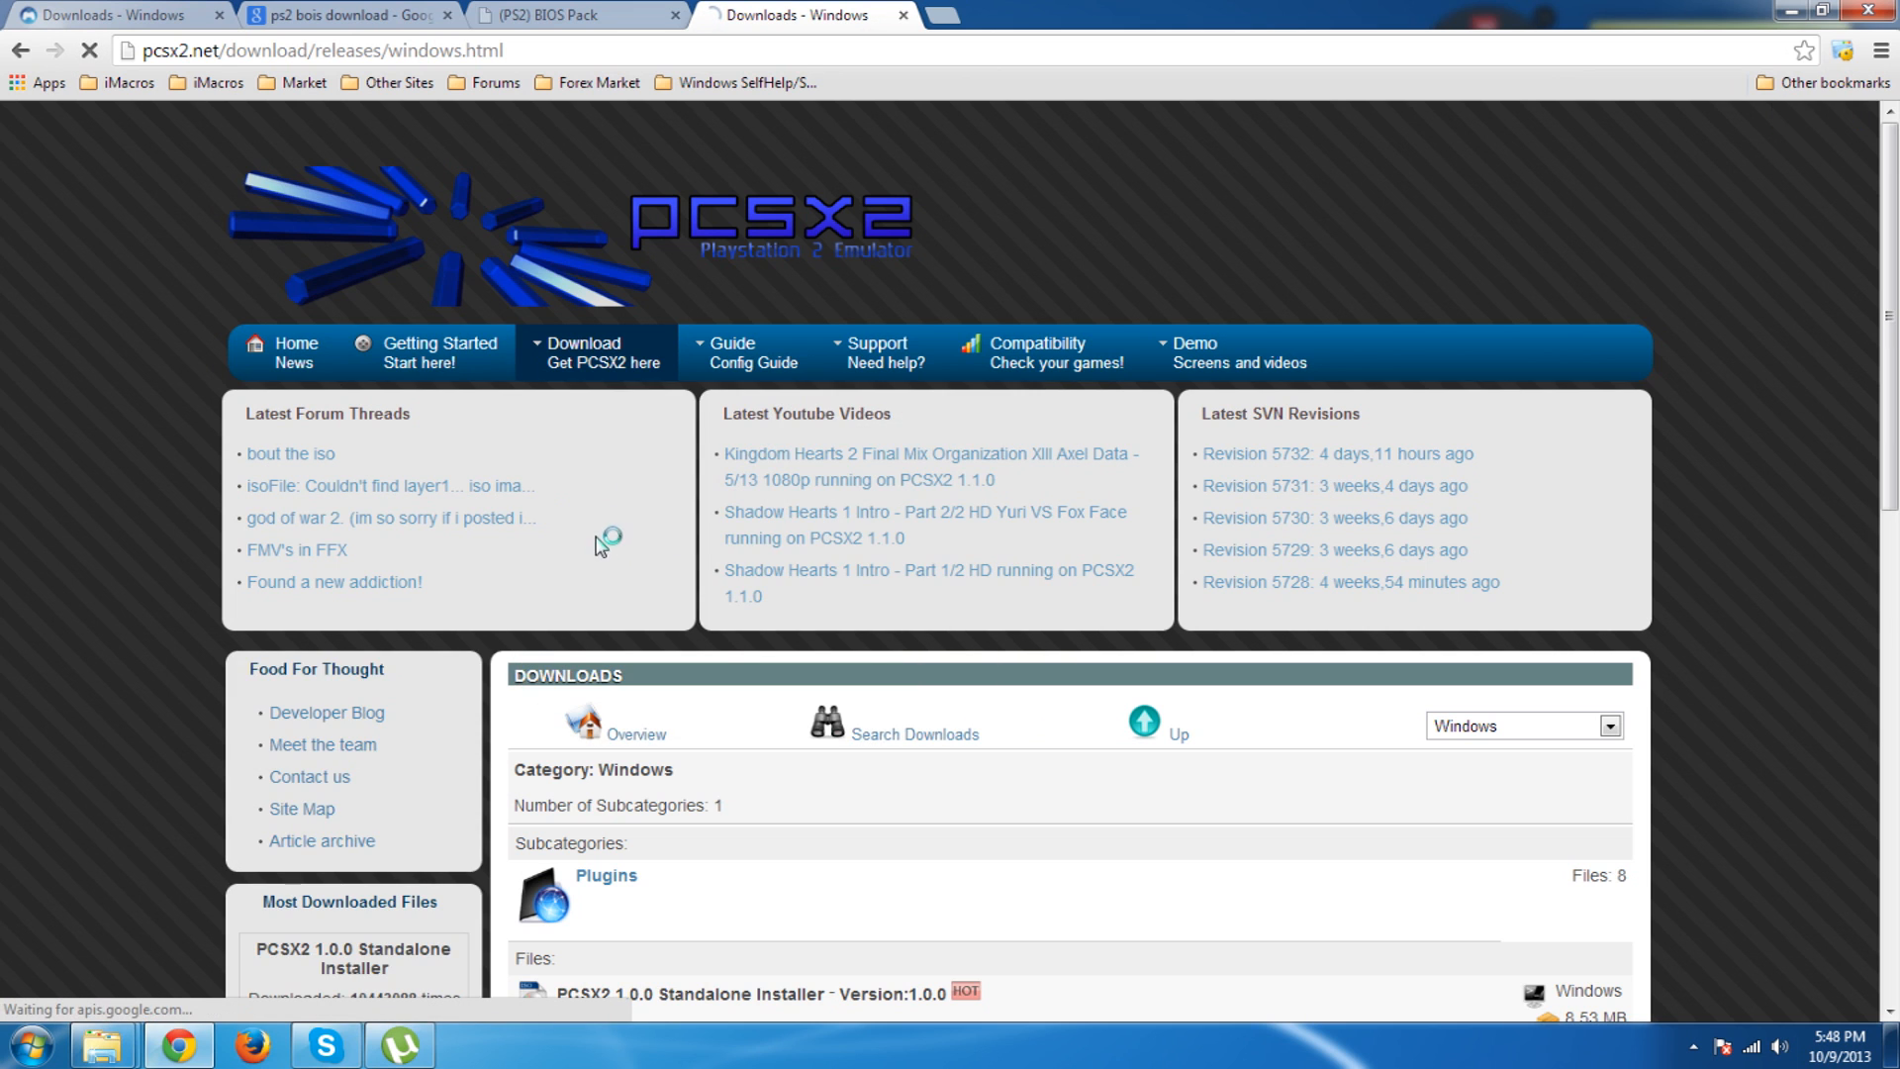
scroll(down, 3)
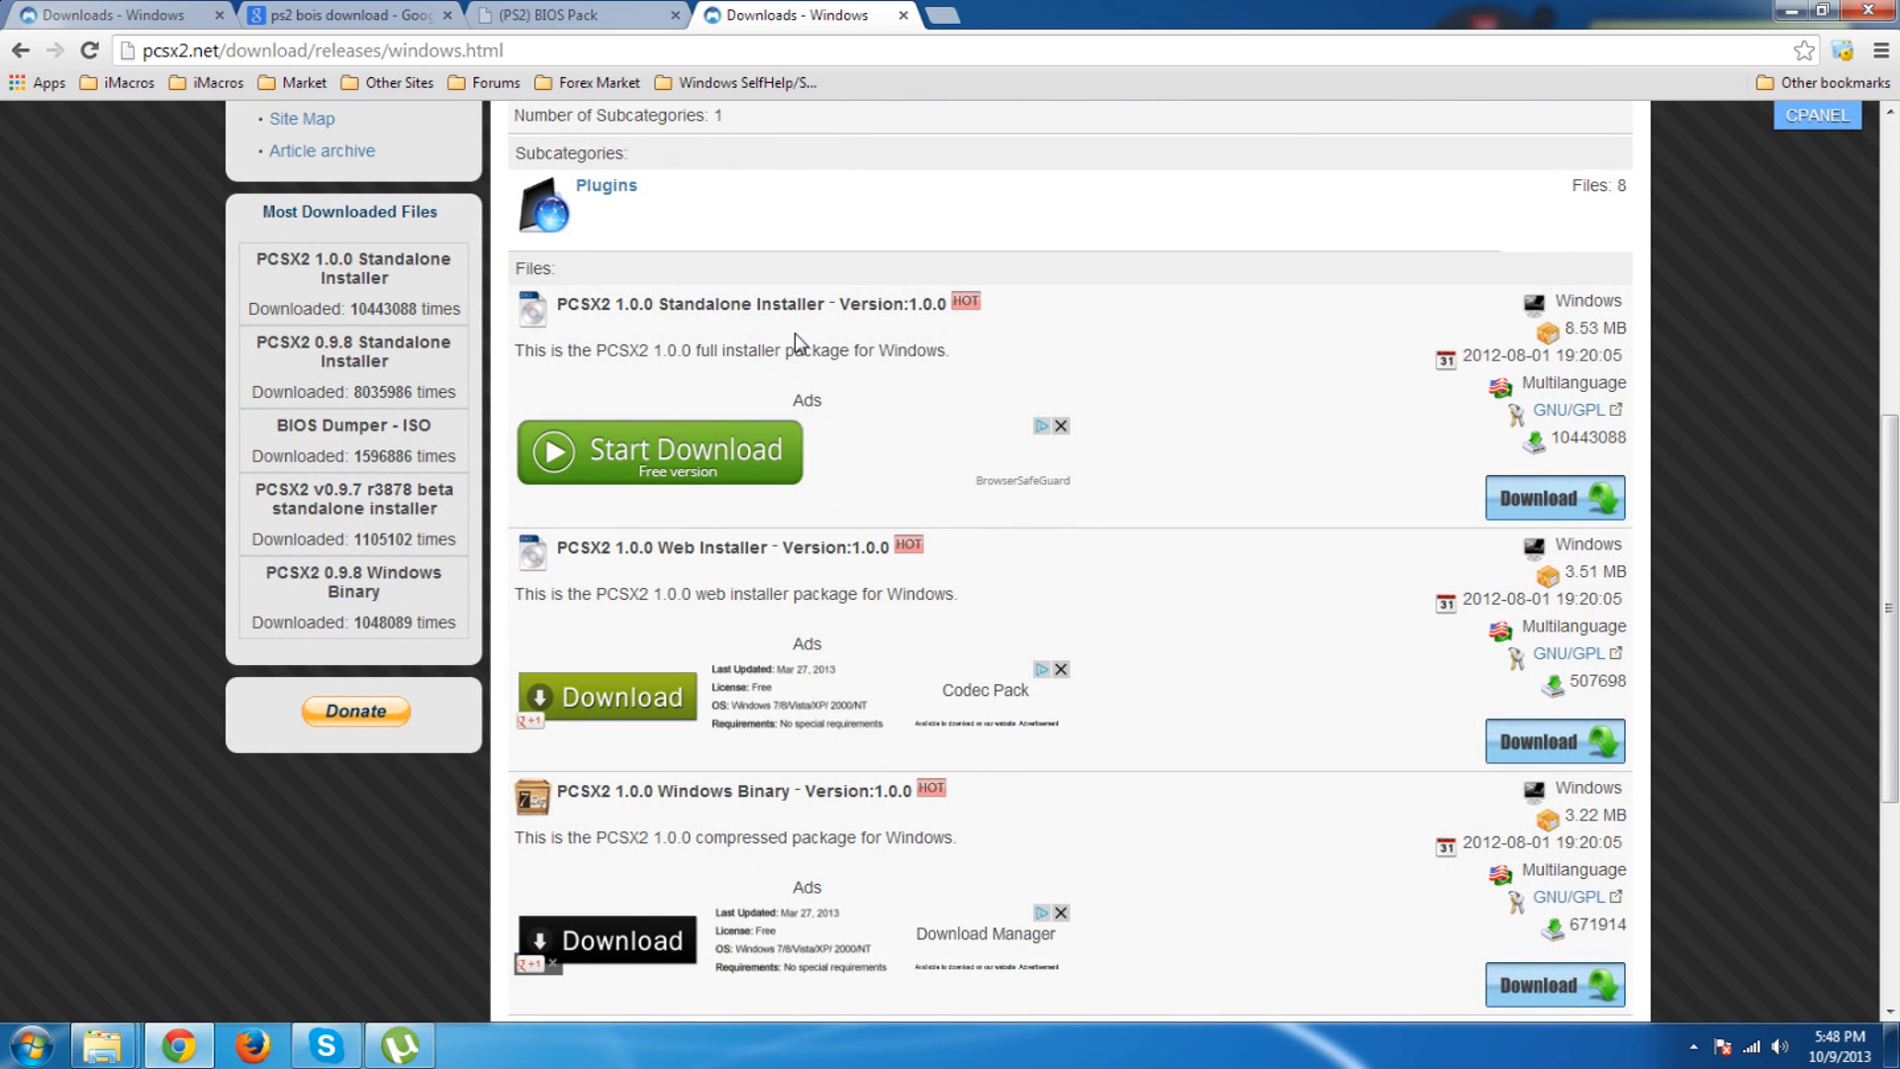
mouse_move(1160, 436)
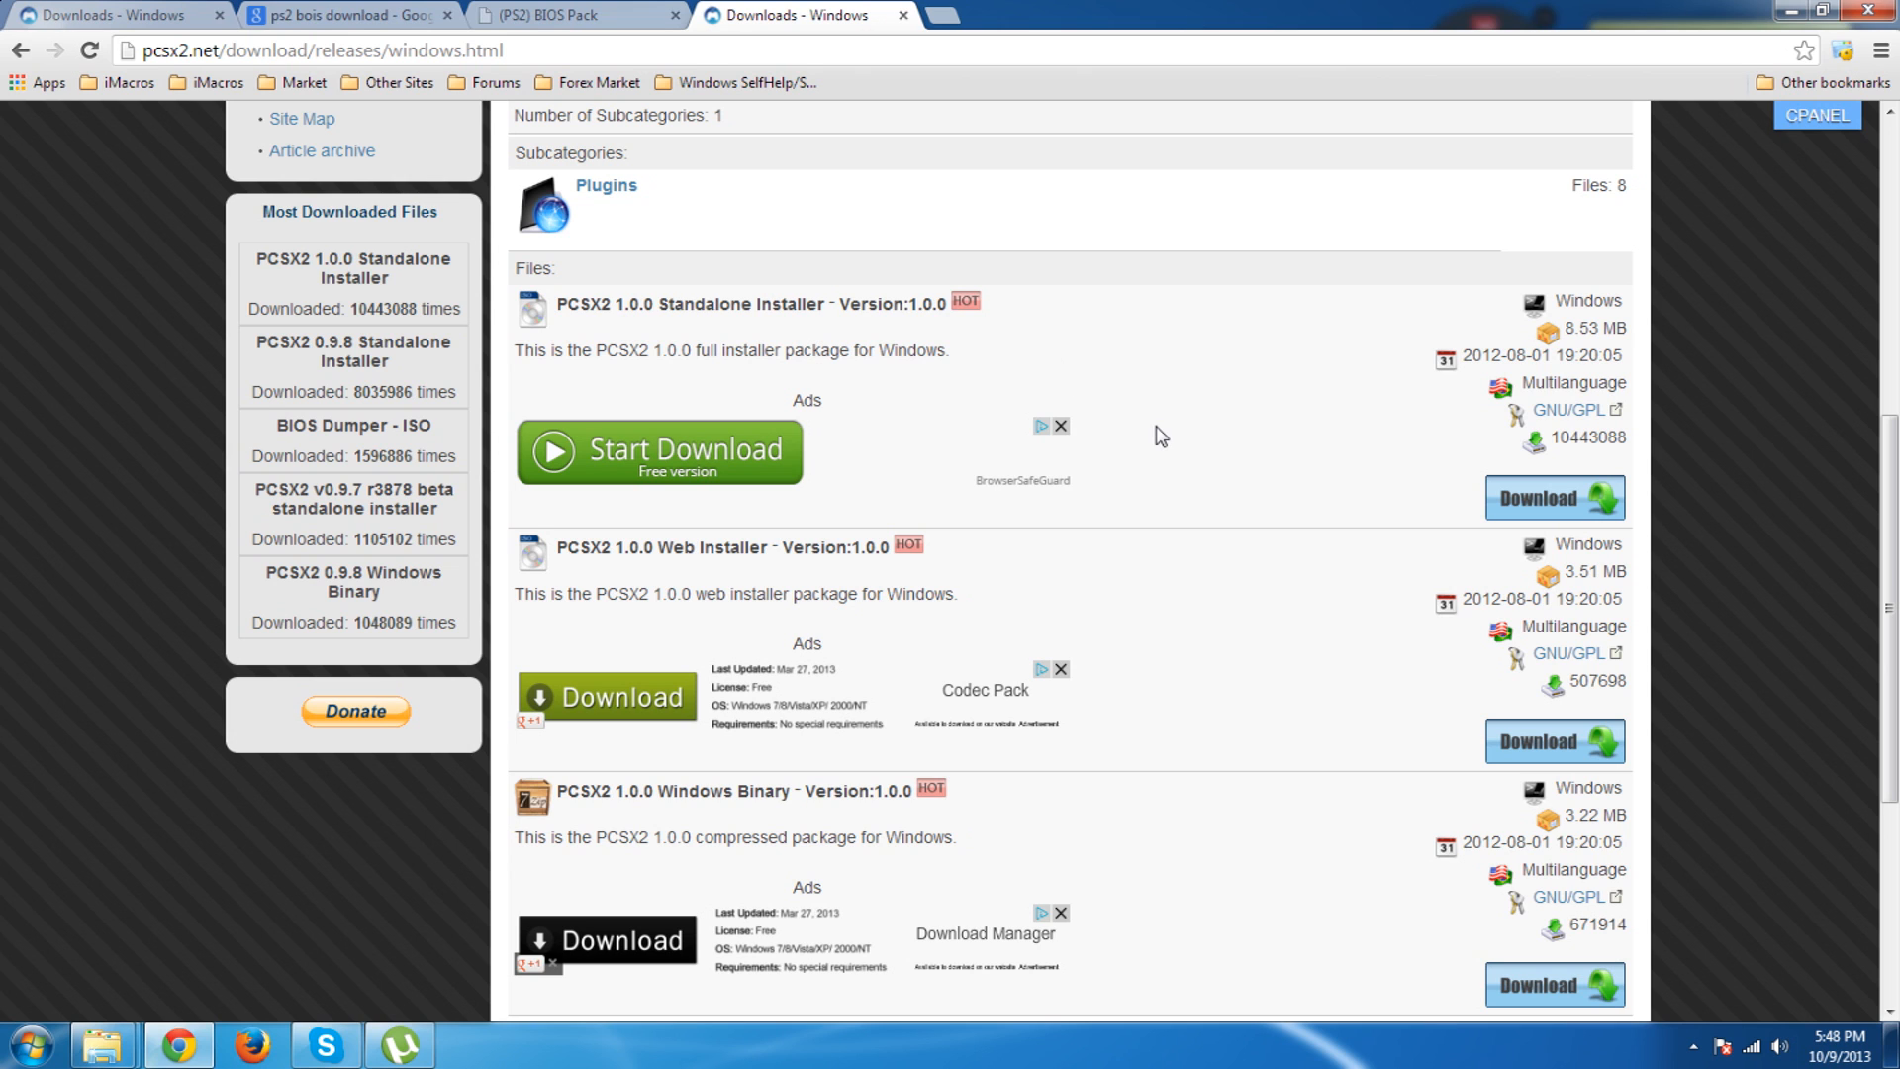
scroll(down, 3)
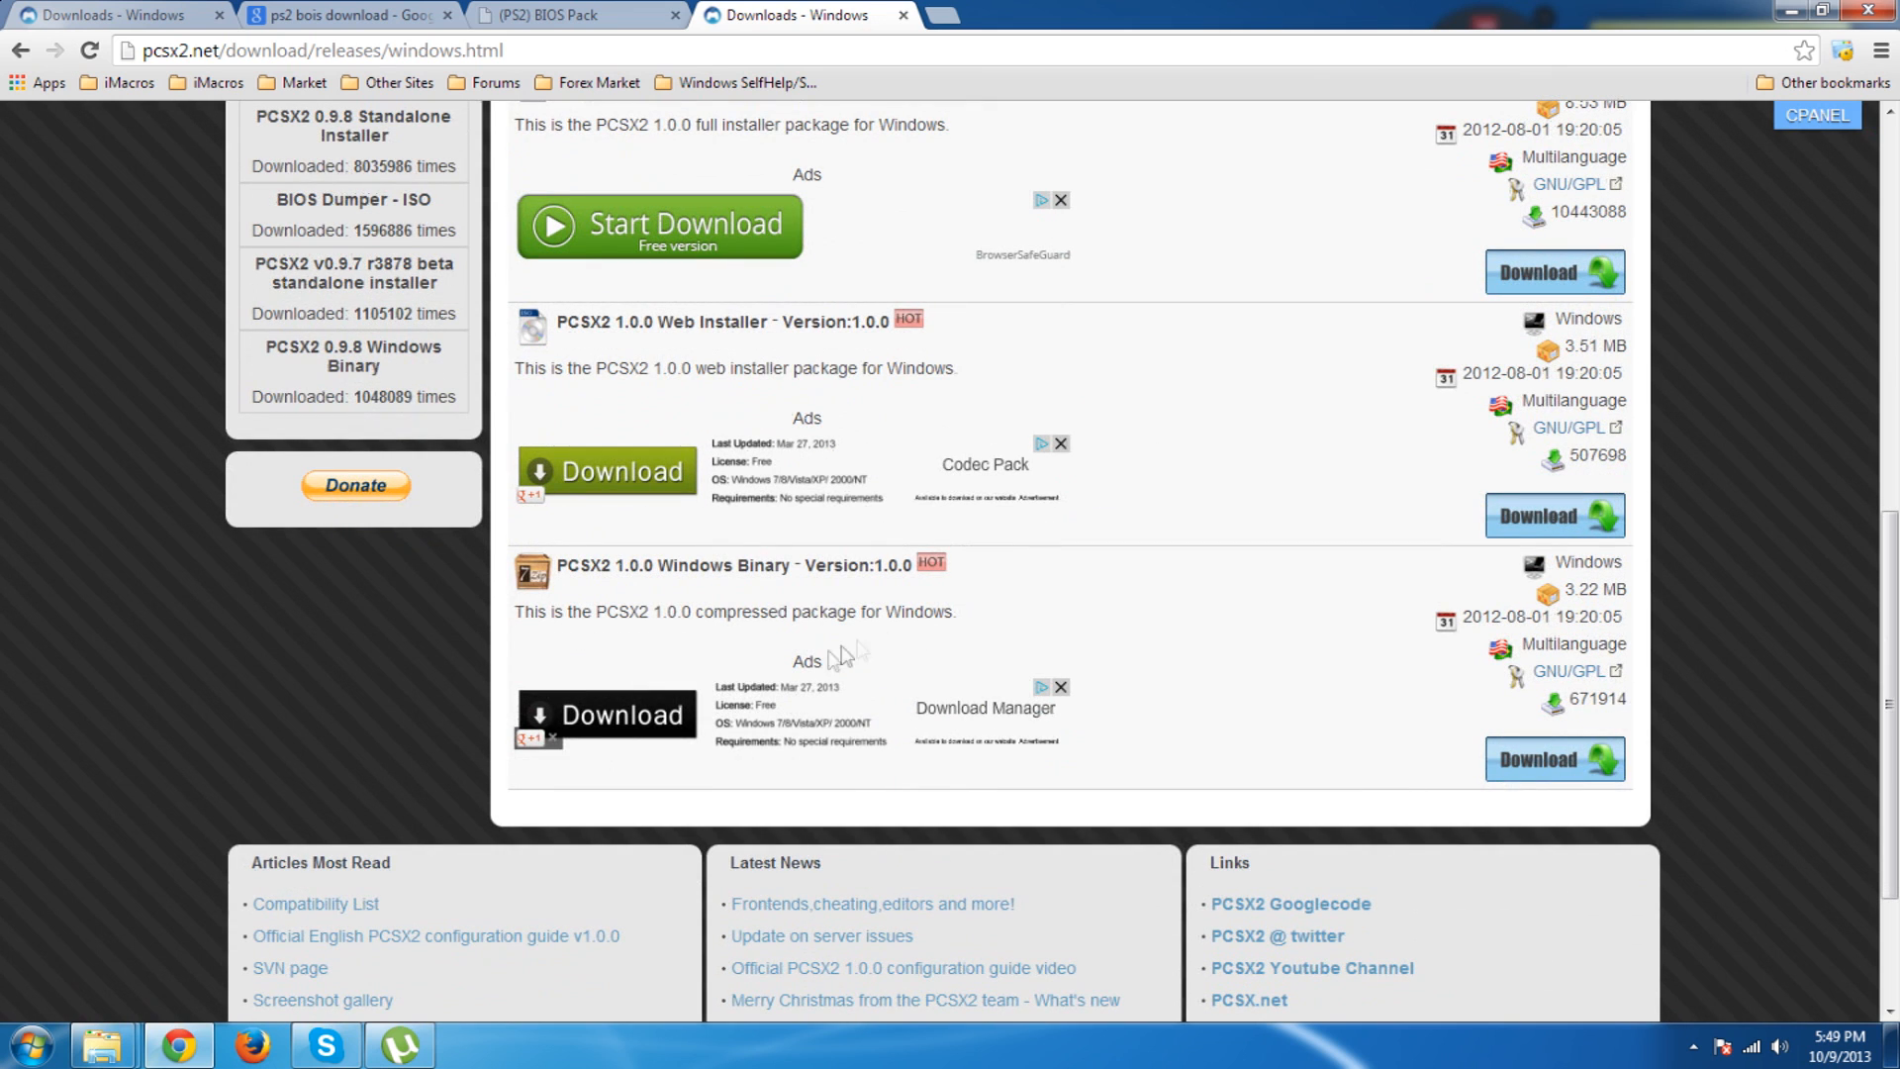
mouse_move(954, 584)
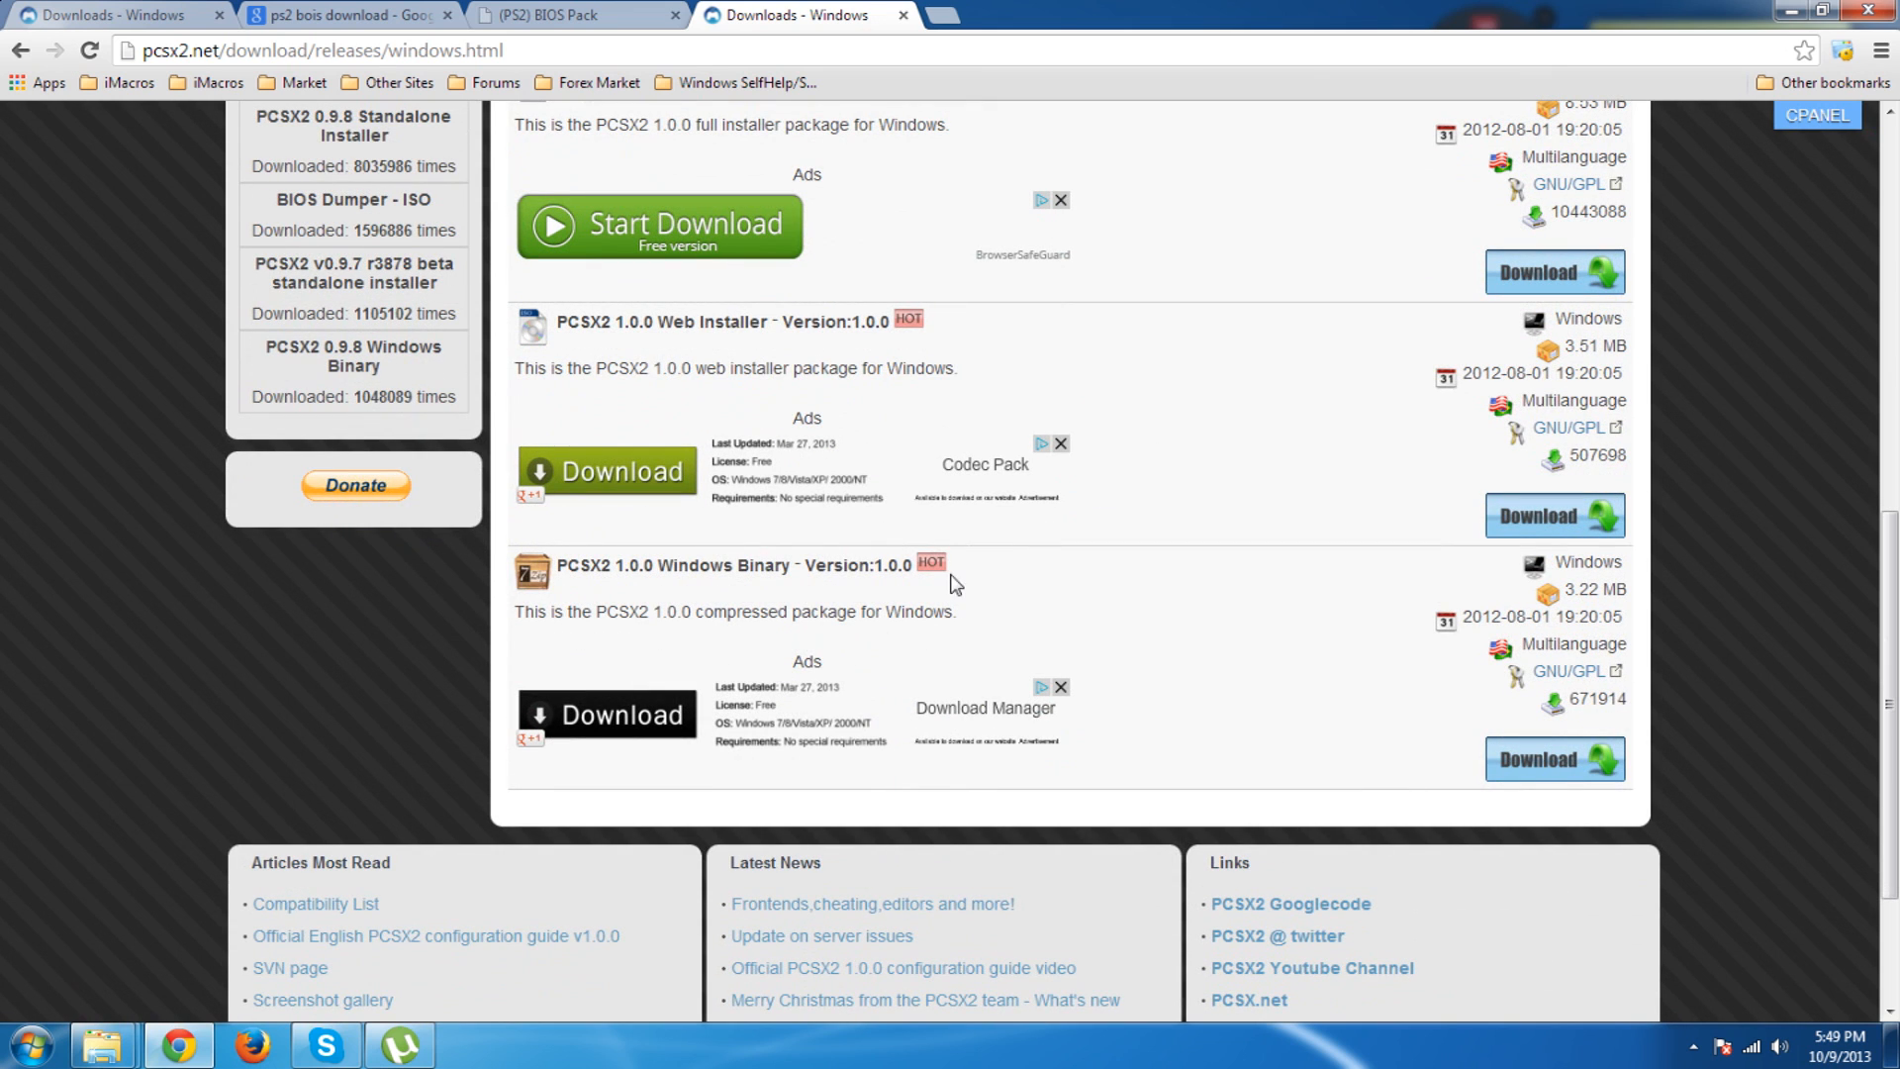
mouse_move(1104, 621)
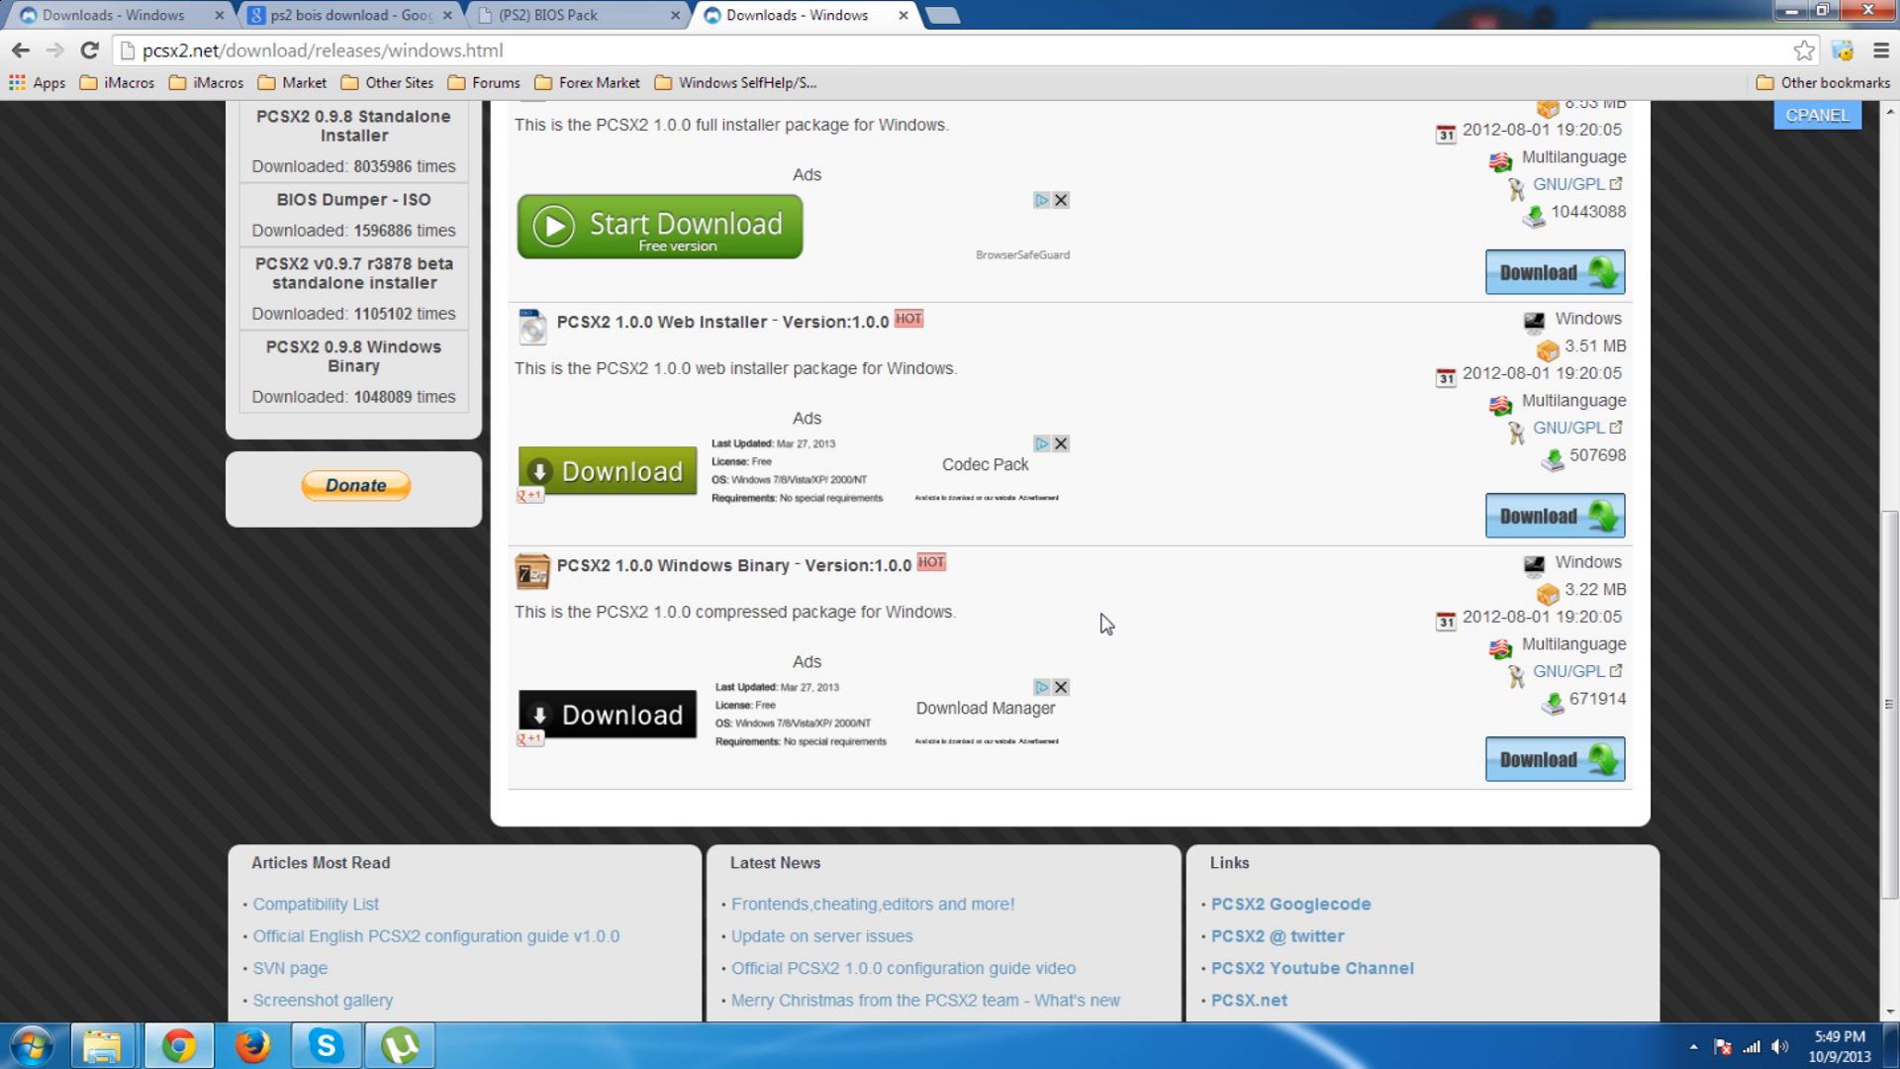
mouse_move(1120, 340)
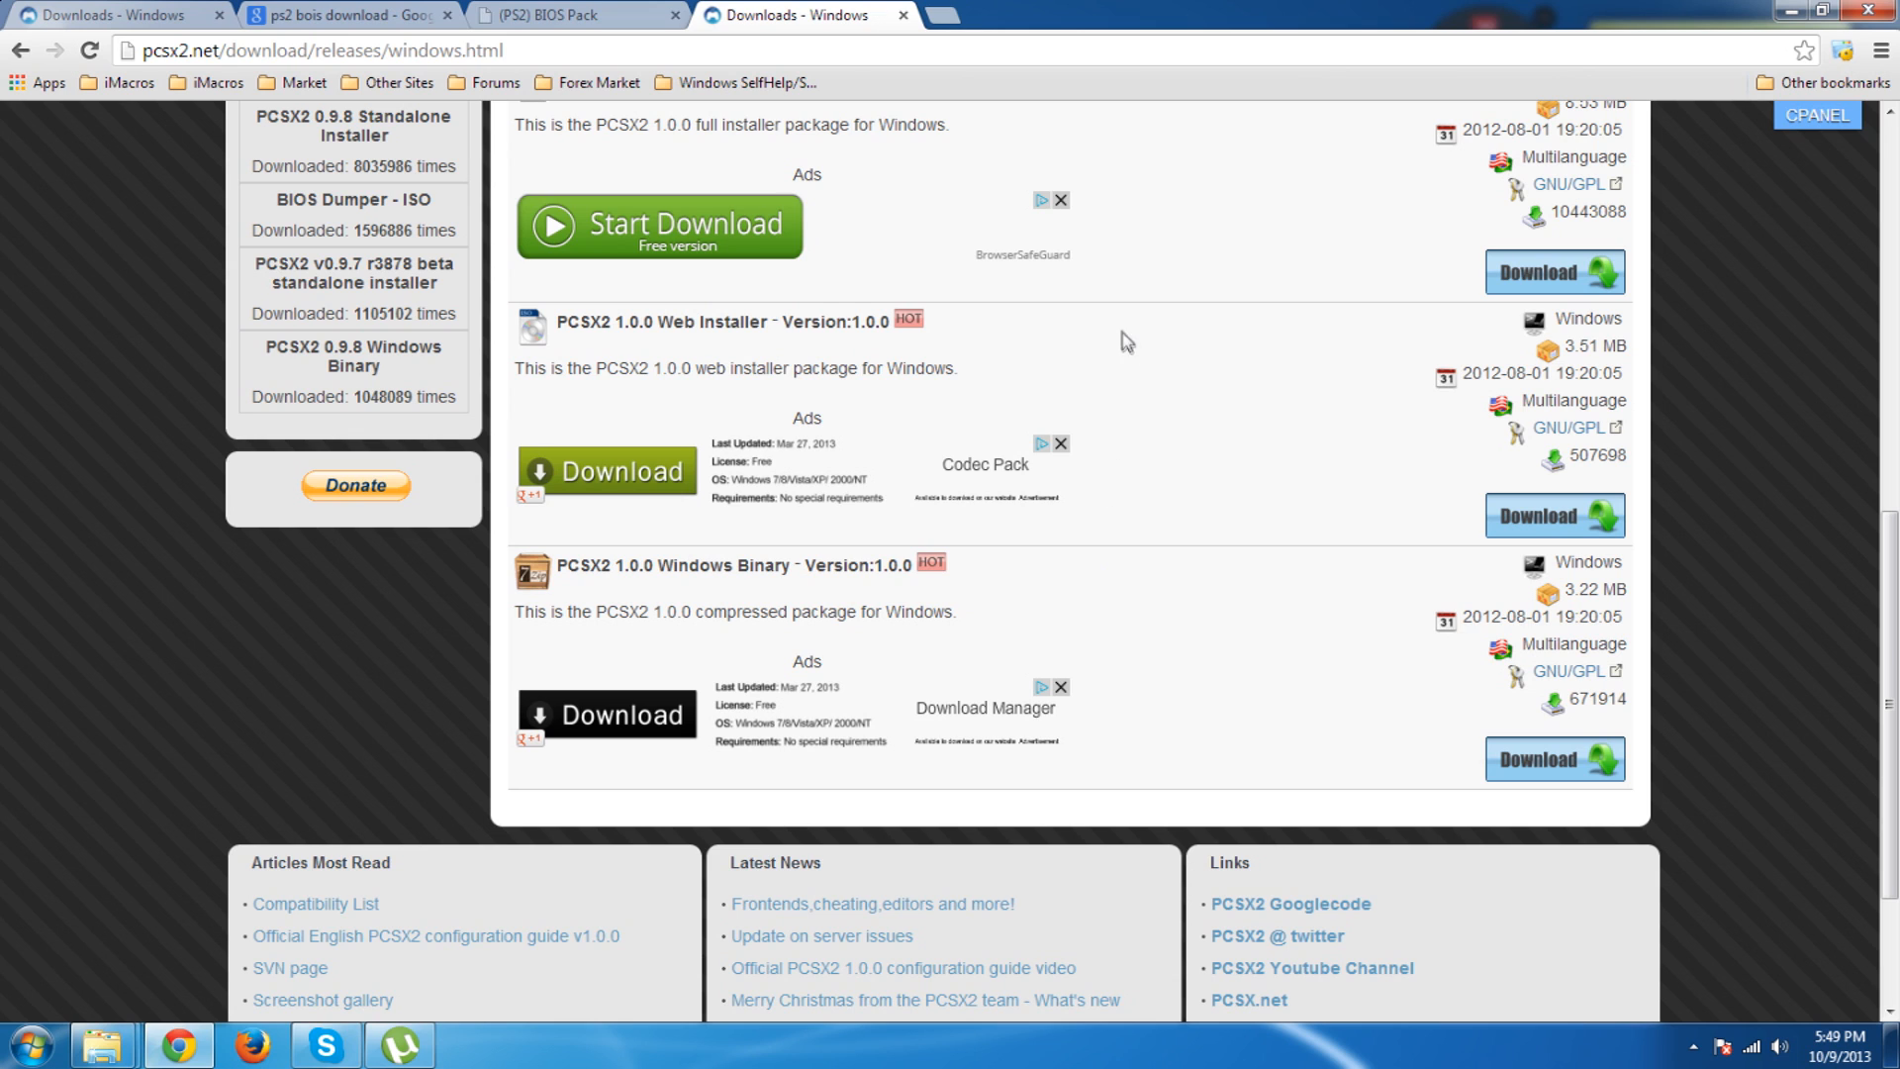
click(942, 16)
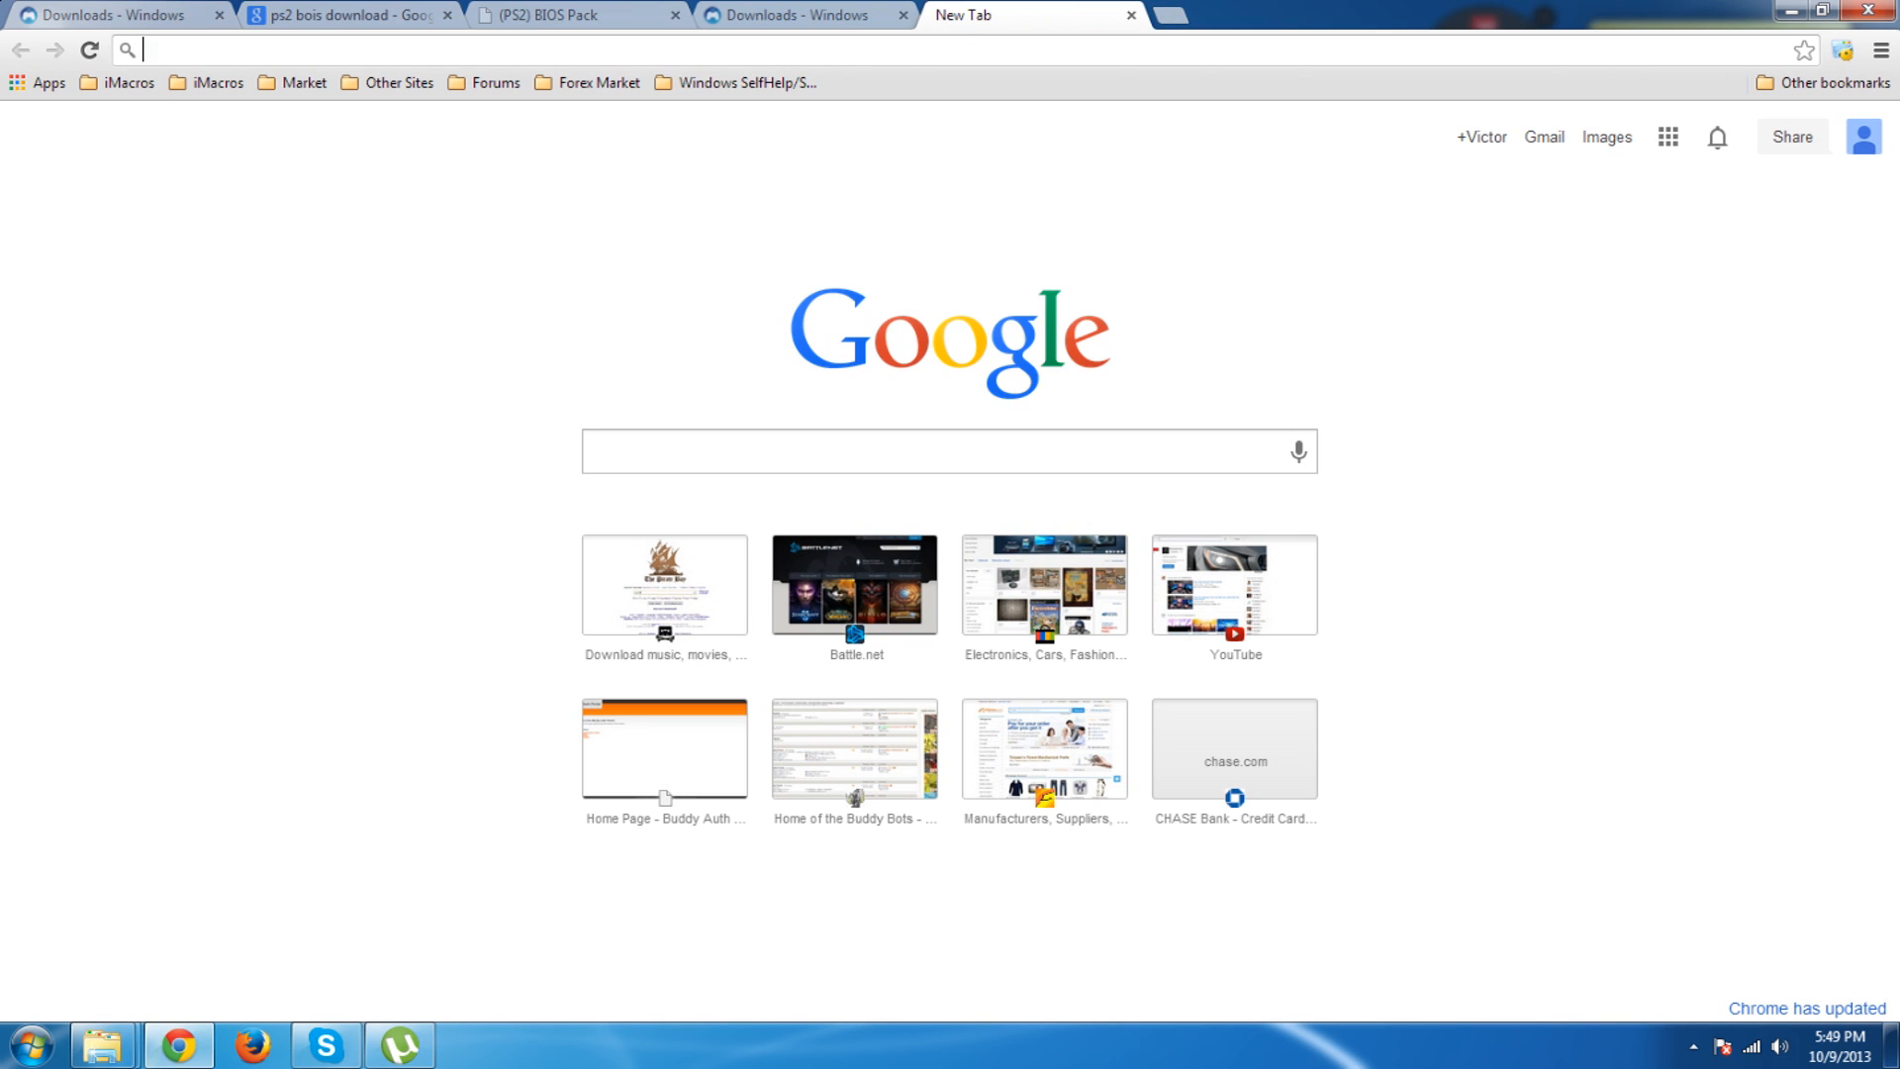
text(winrar)
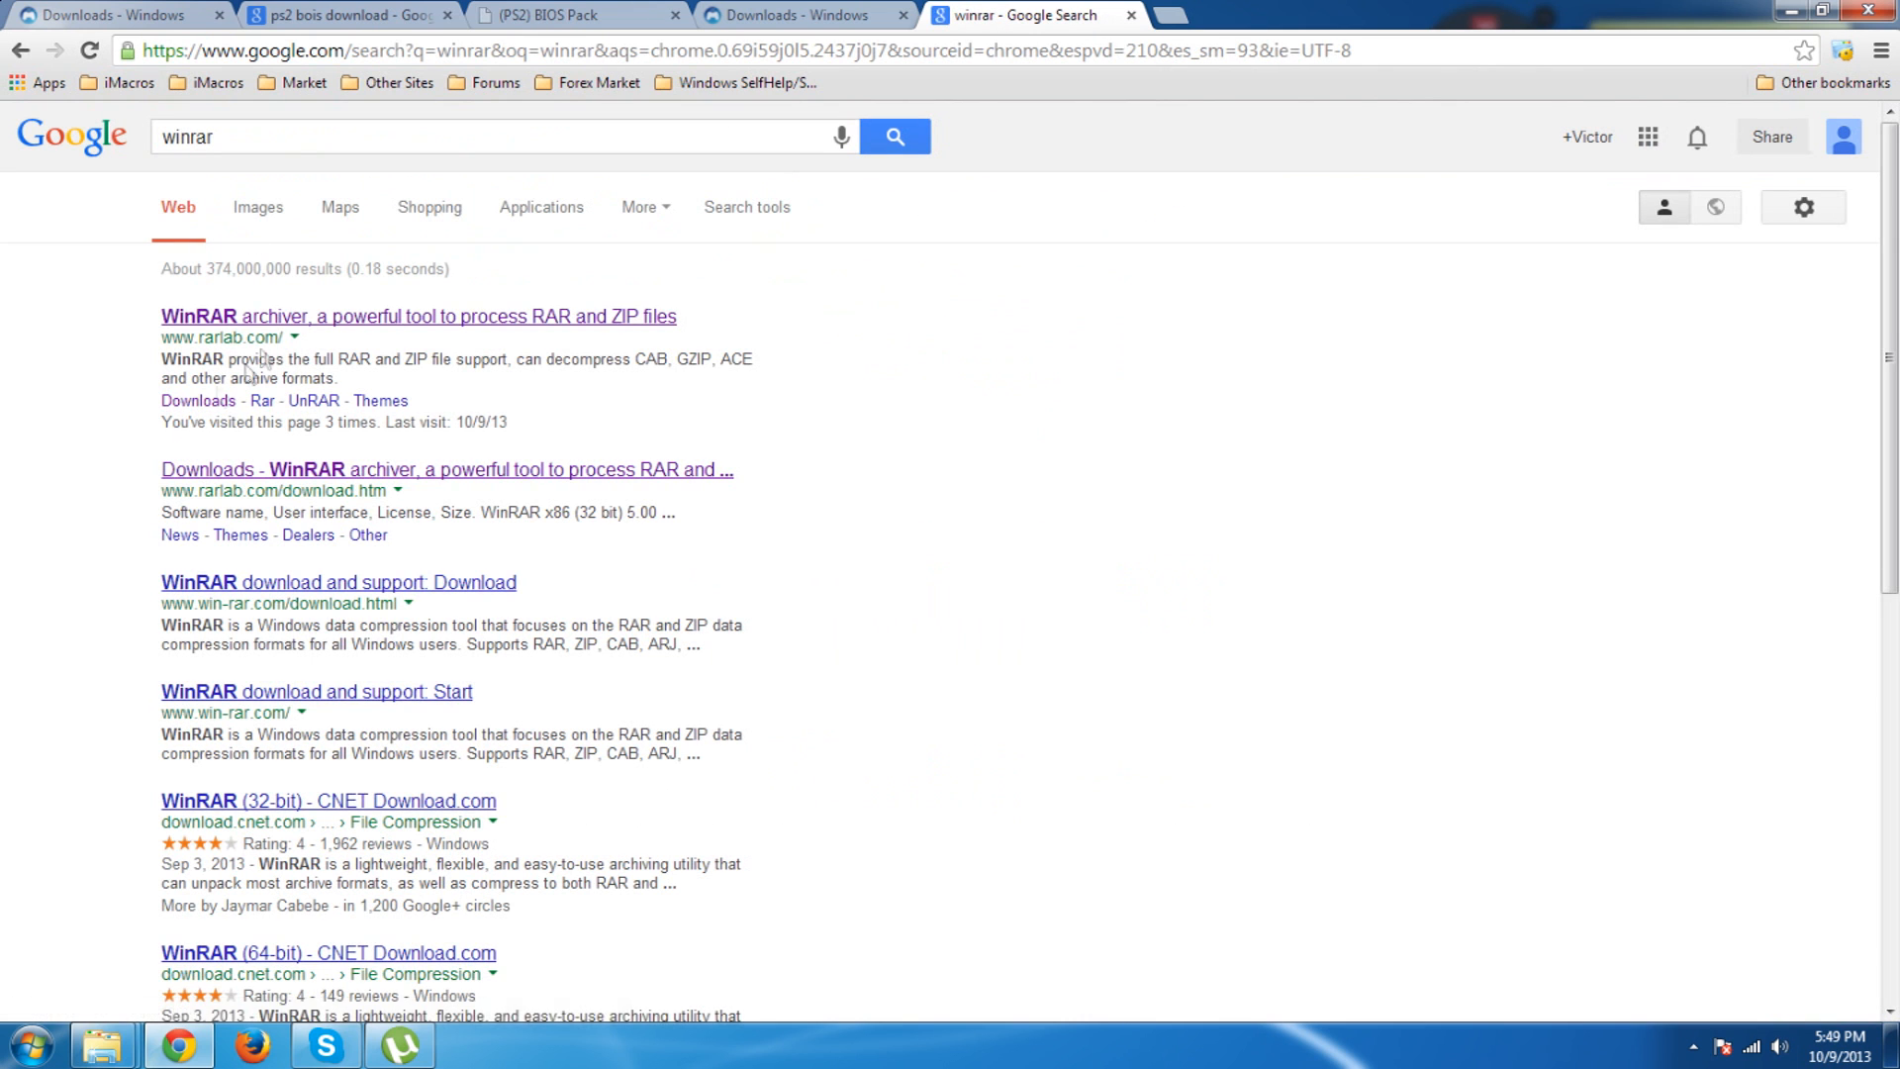
click(431, 315)
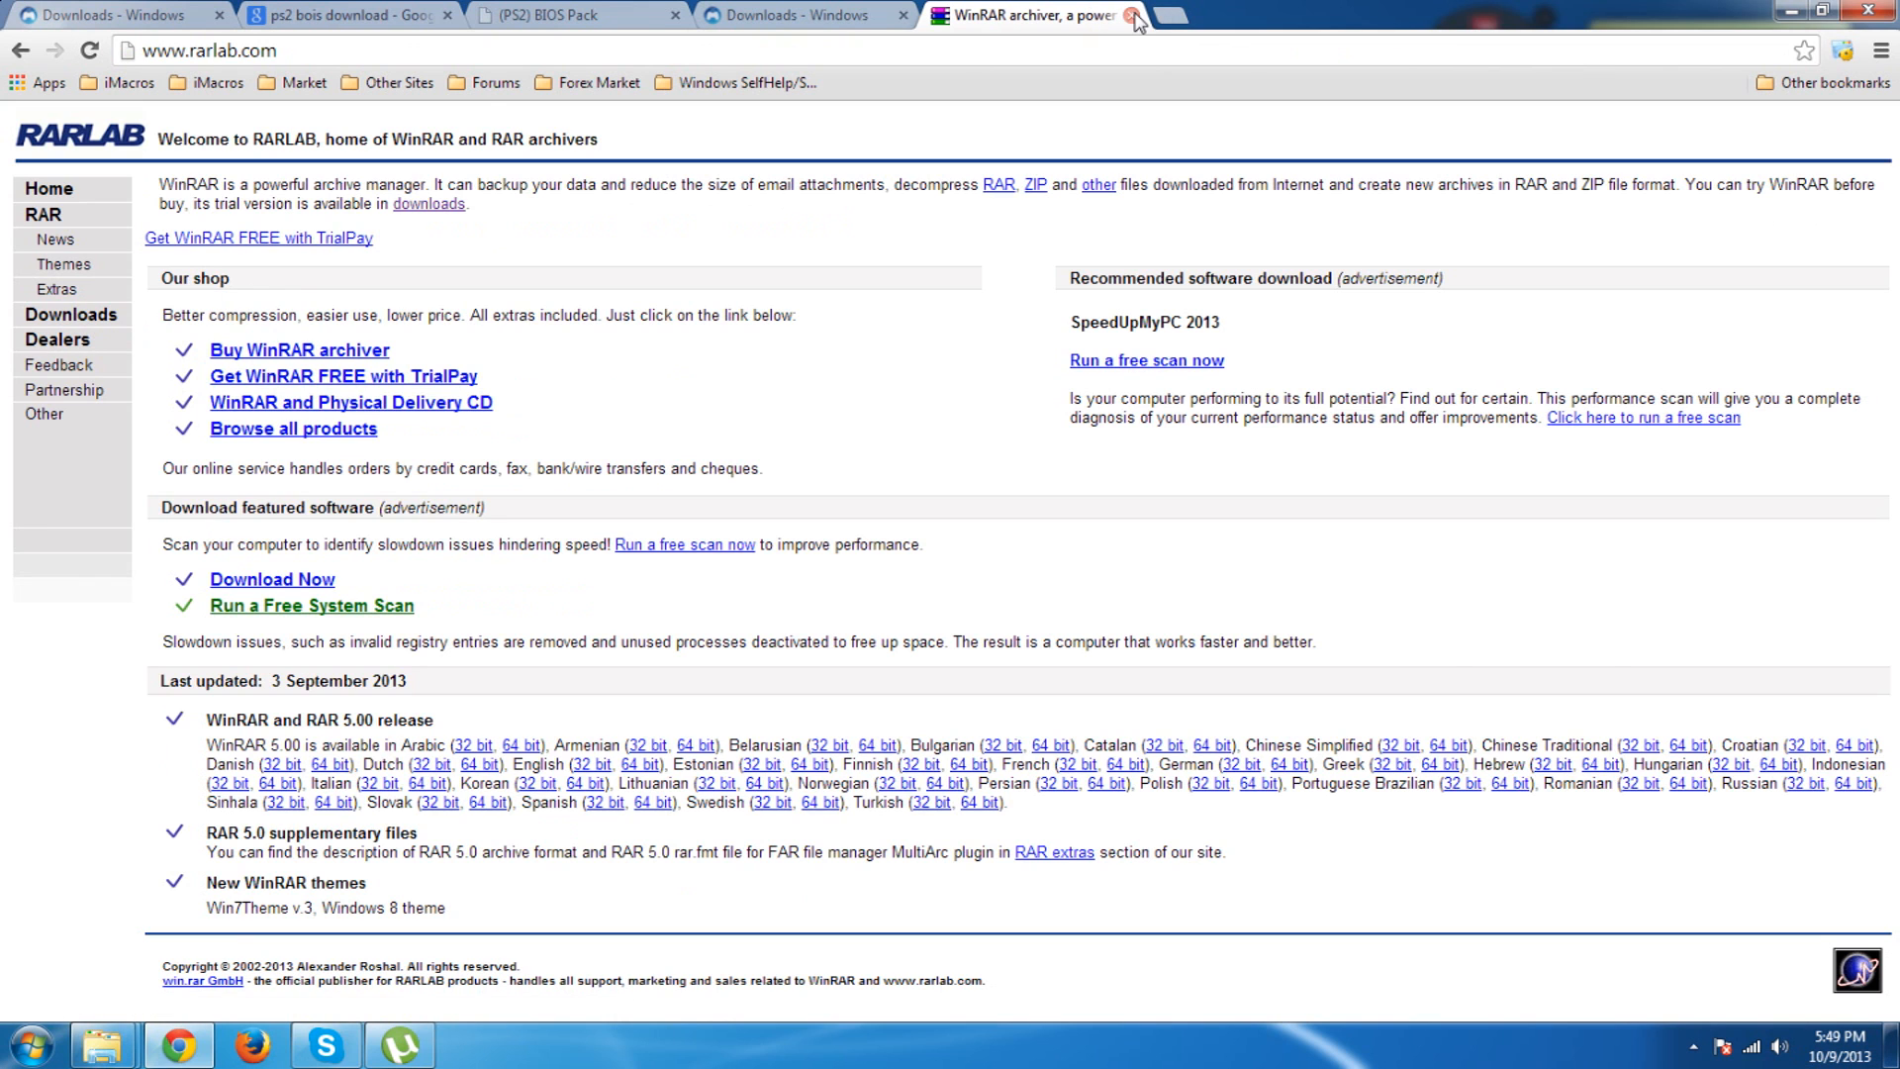
click(1126, 16)
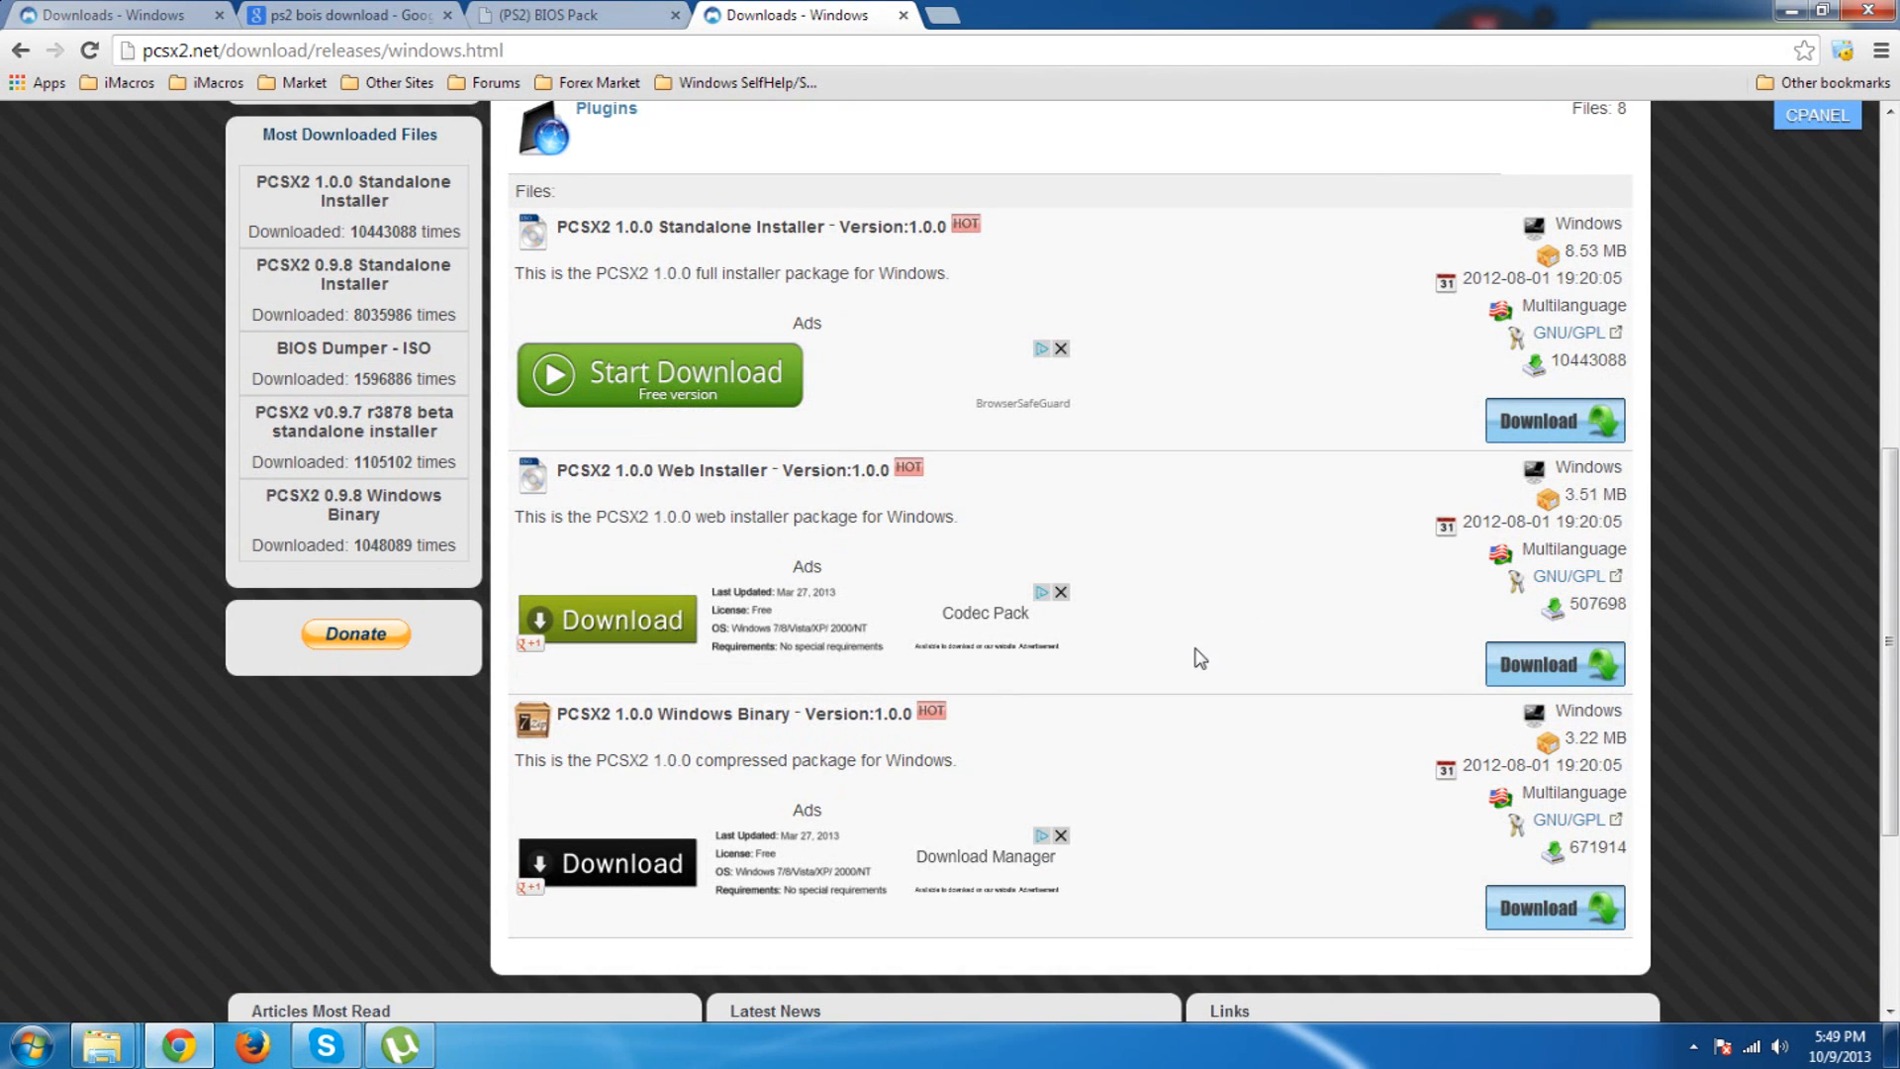
Download the PCSX2 1.0.0 Windows Binary .7z and open it in WinRAR
scroll(down, 3)
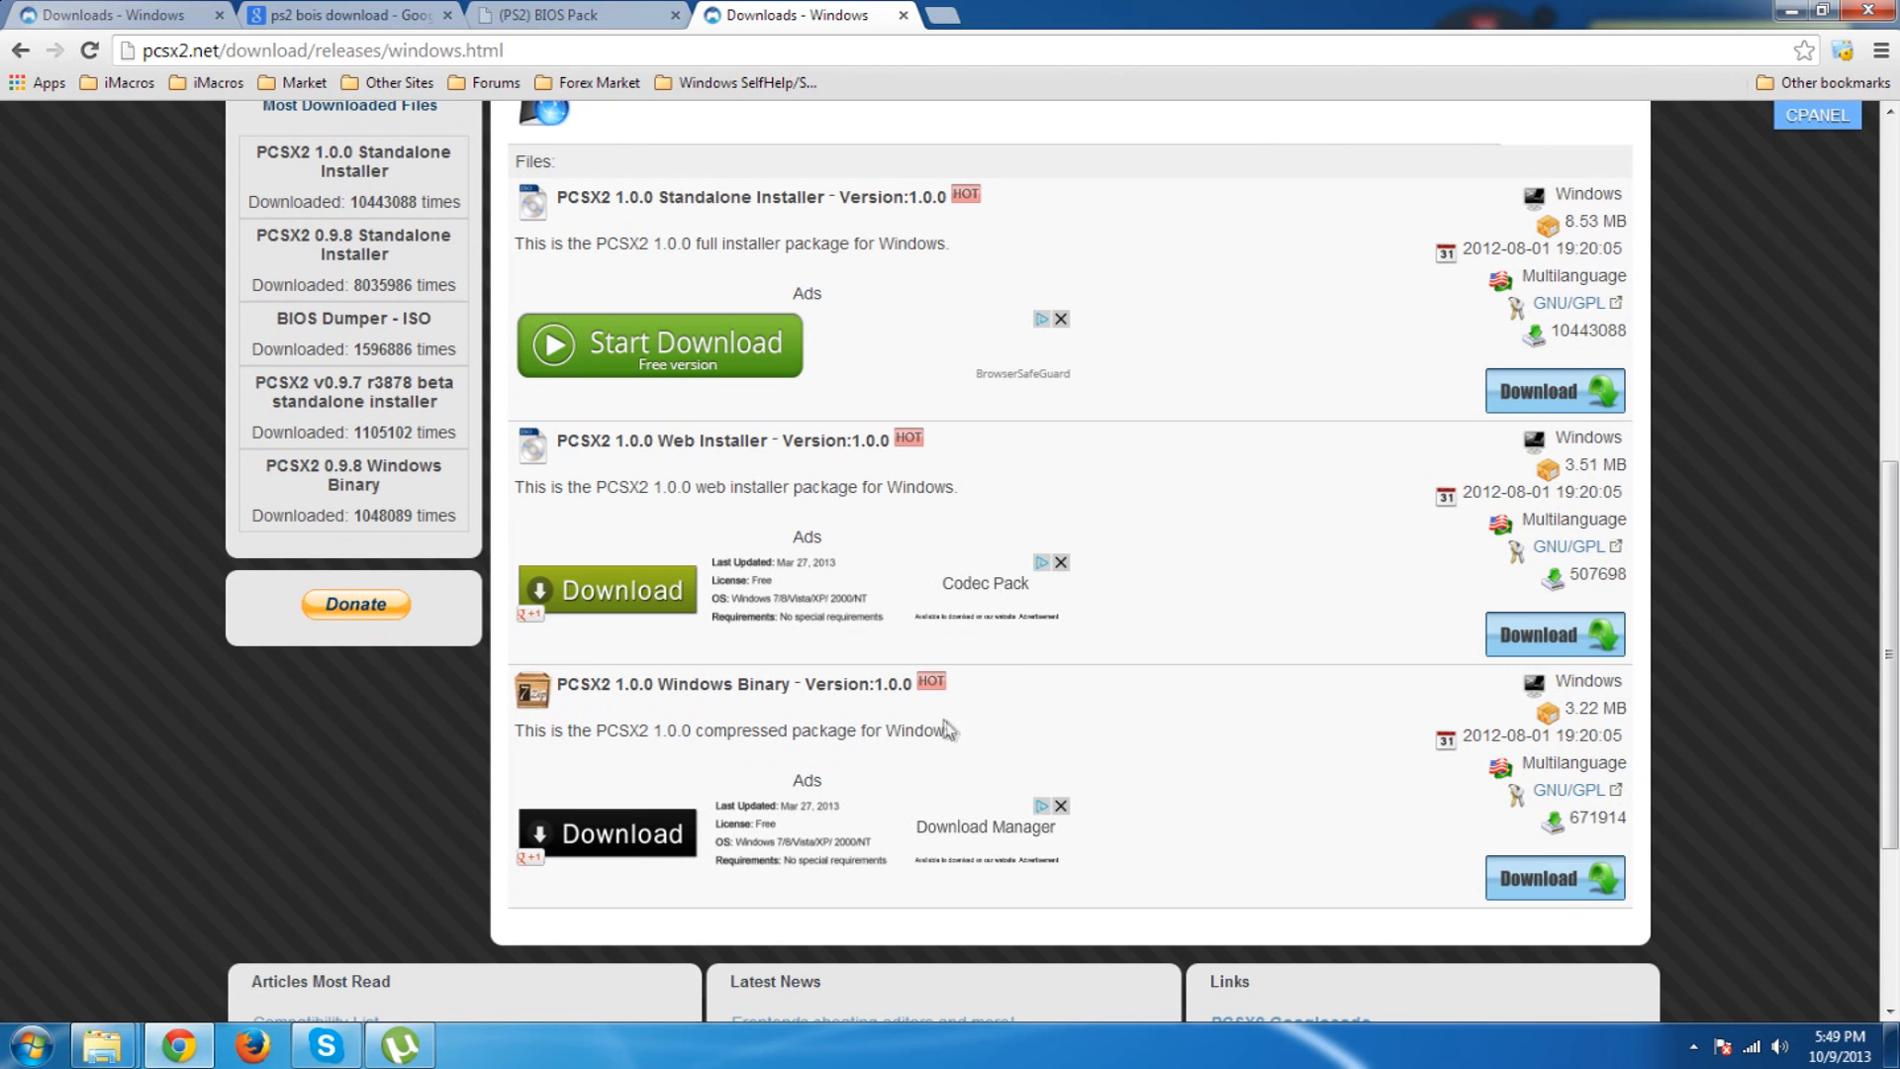
mouse_move(1294, 815)
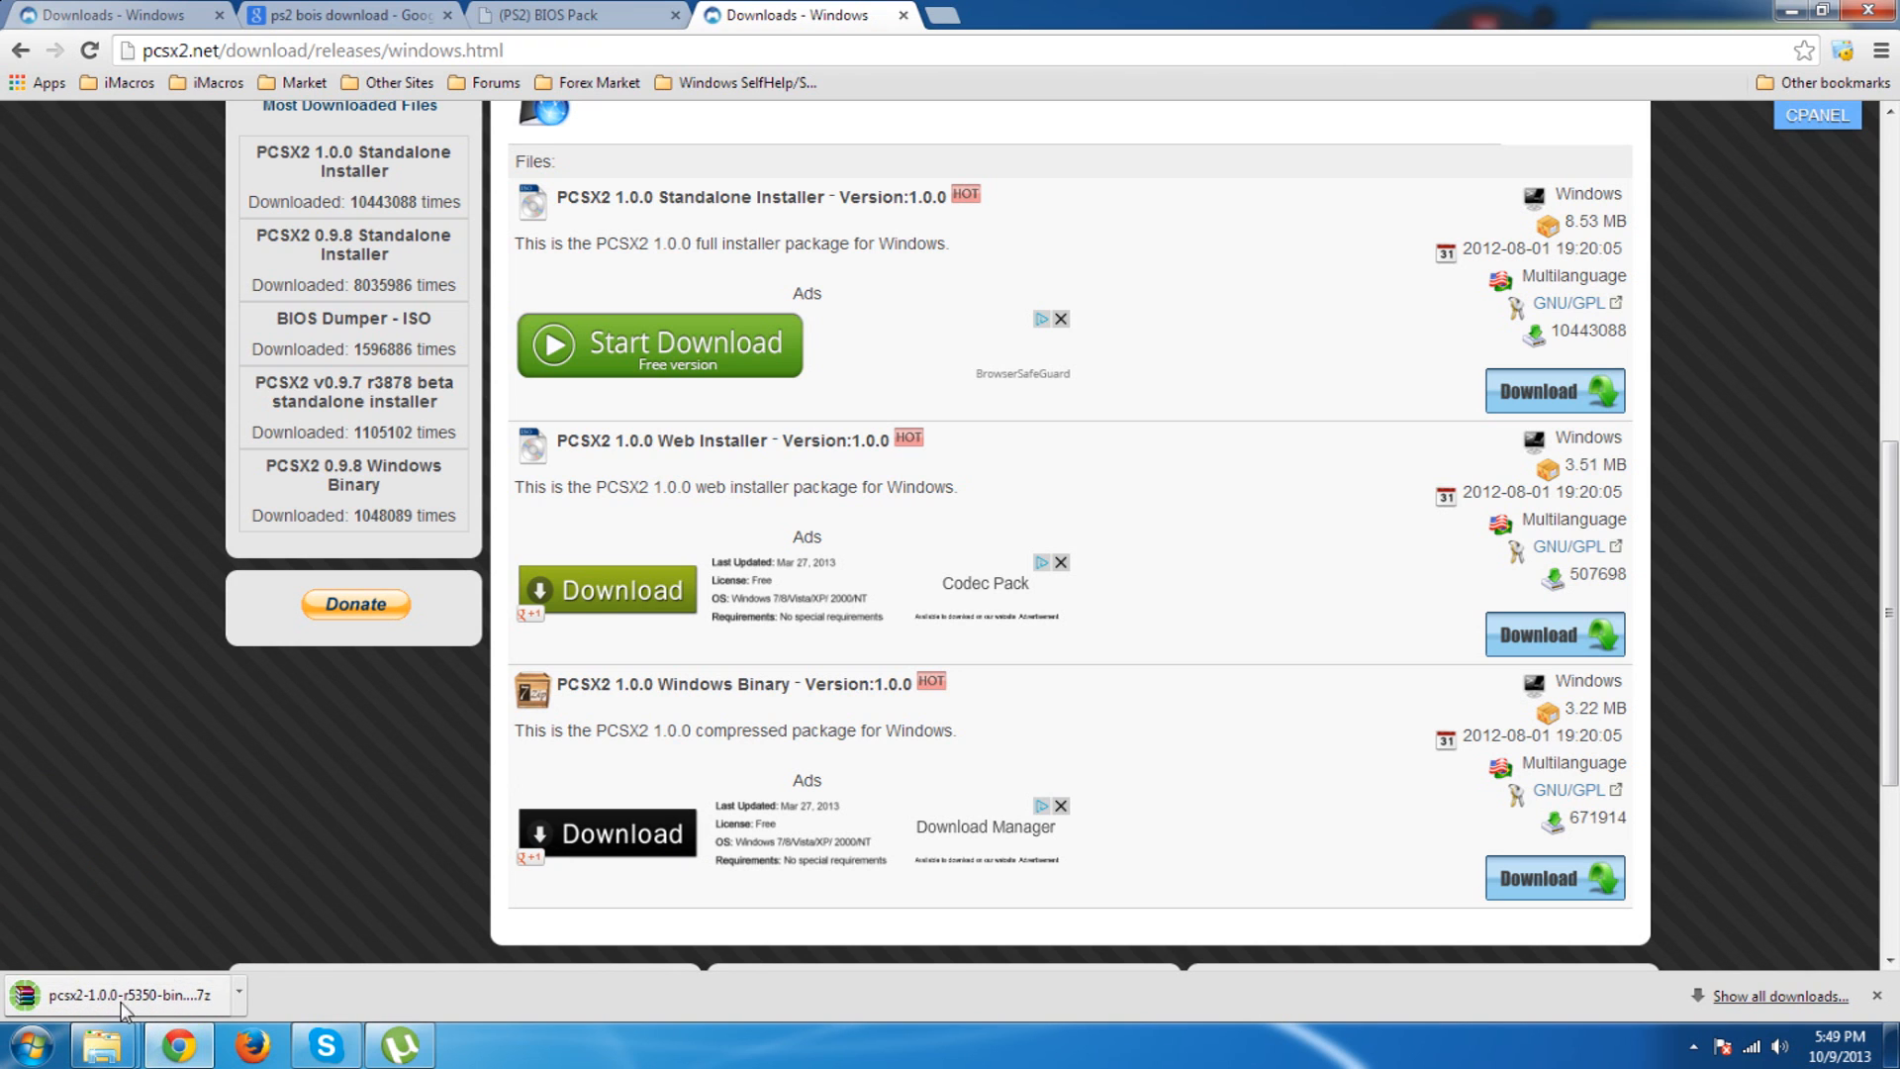
click(119, 994)
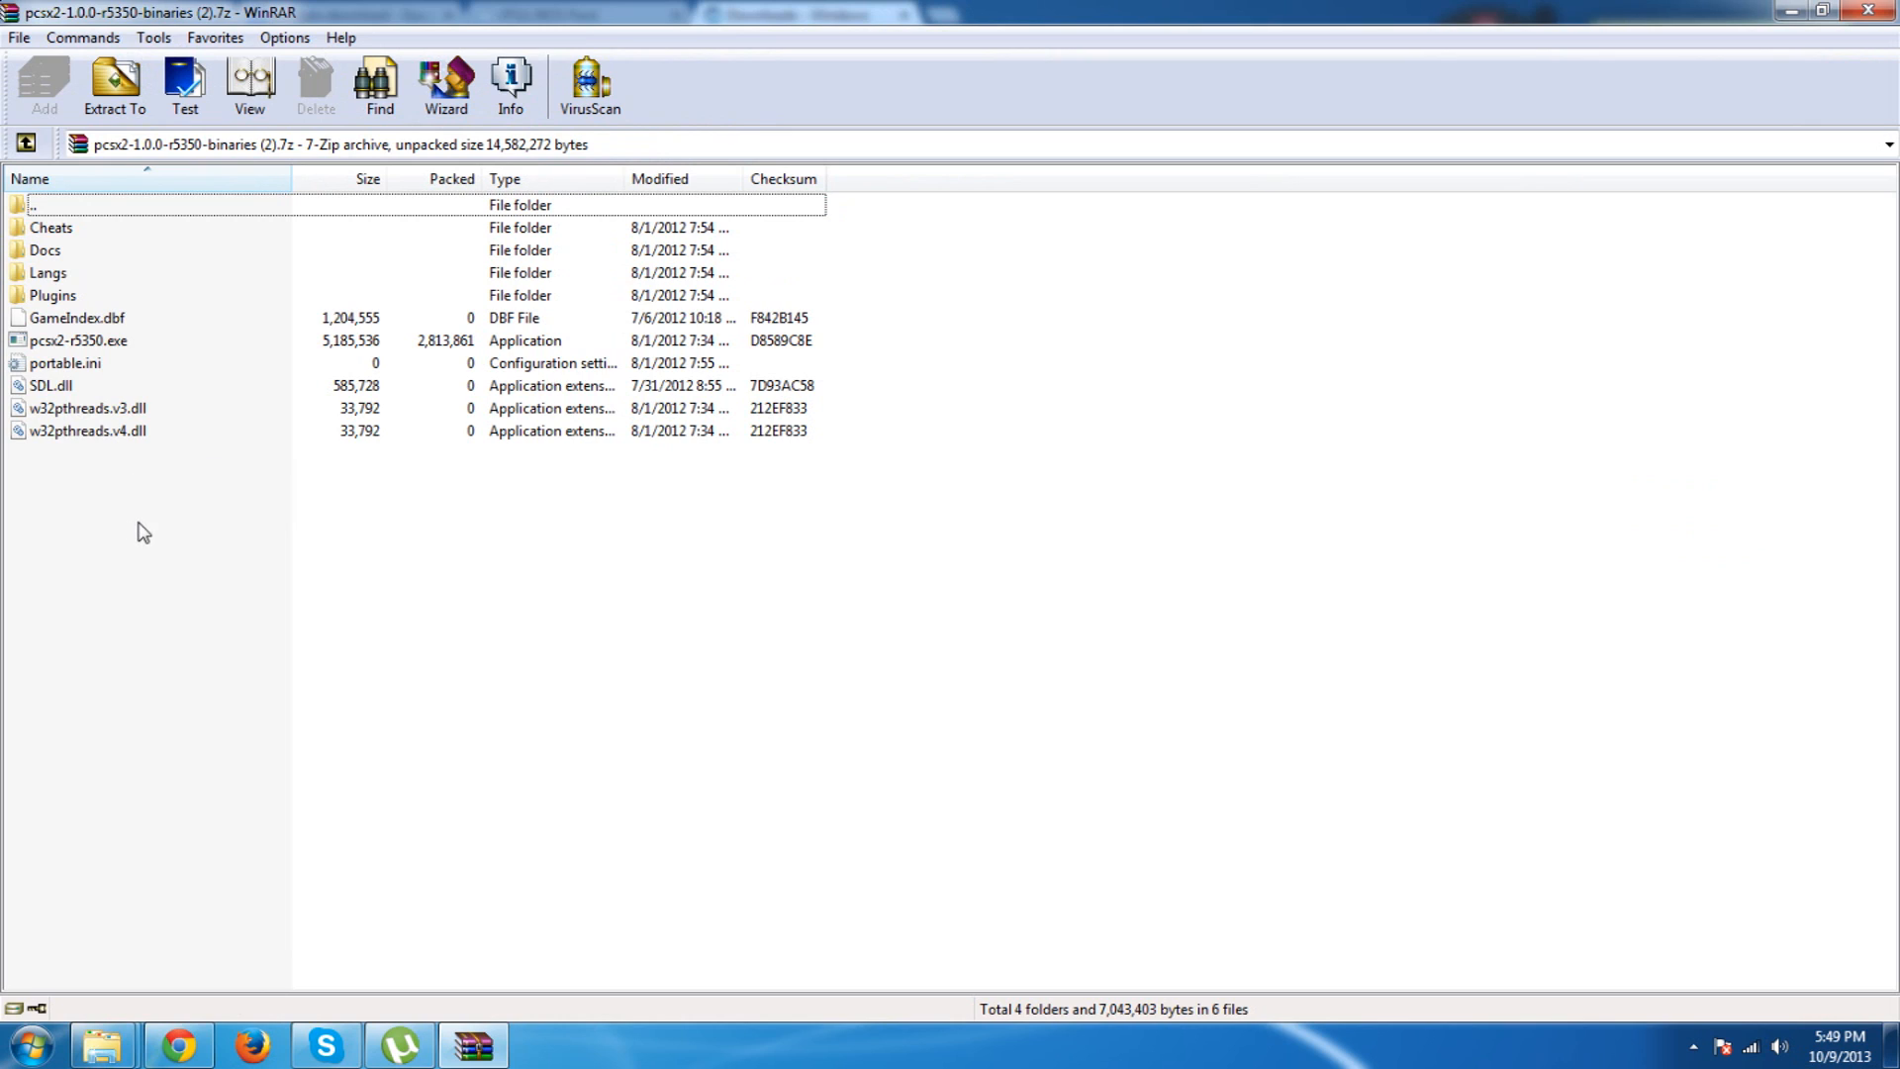
mouse_move(1813, 525)
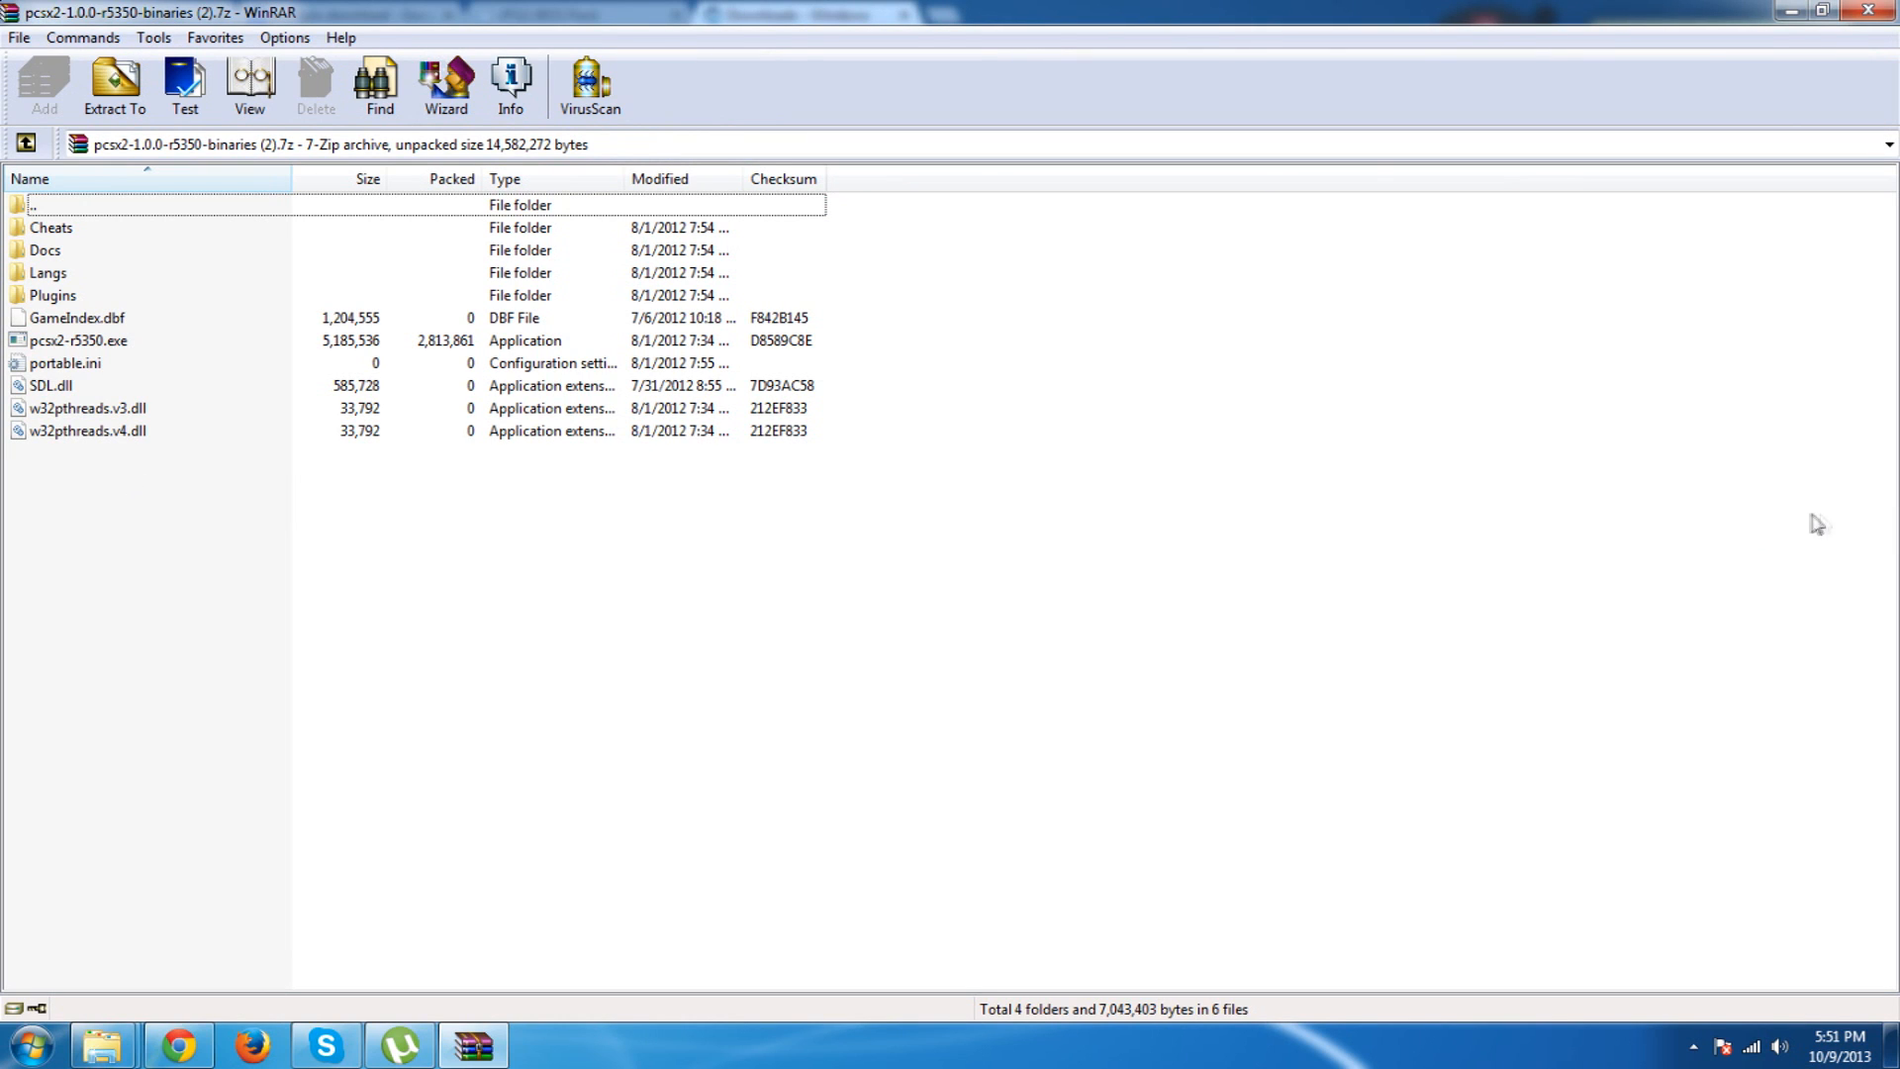
mouse_move(164, 455)
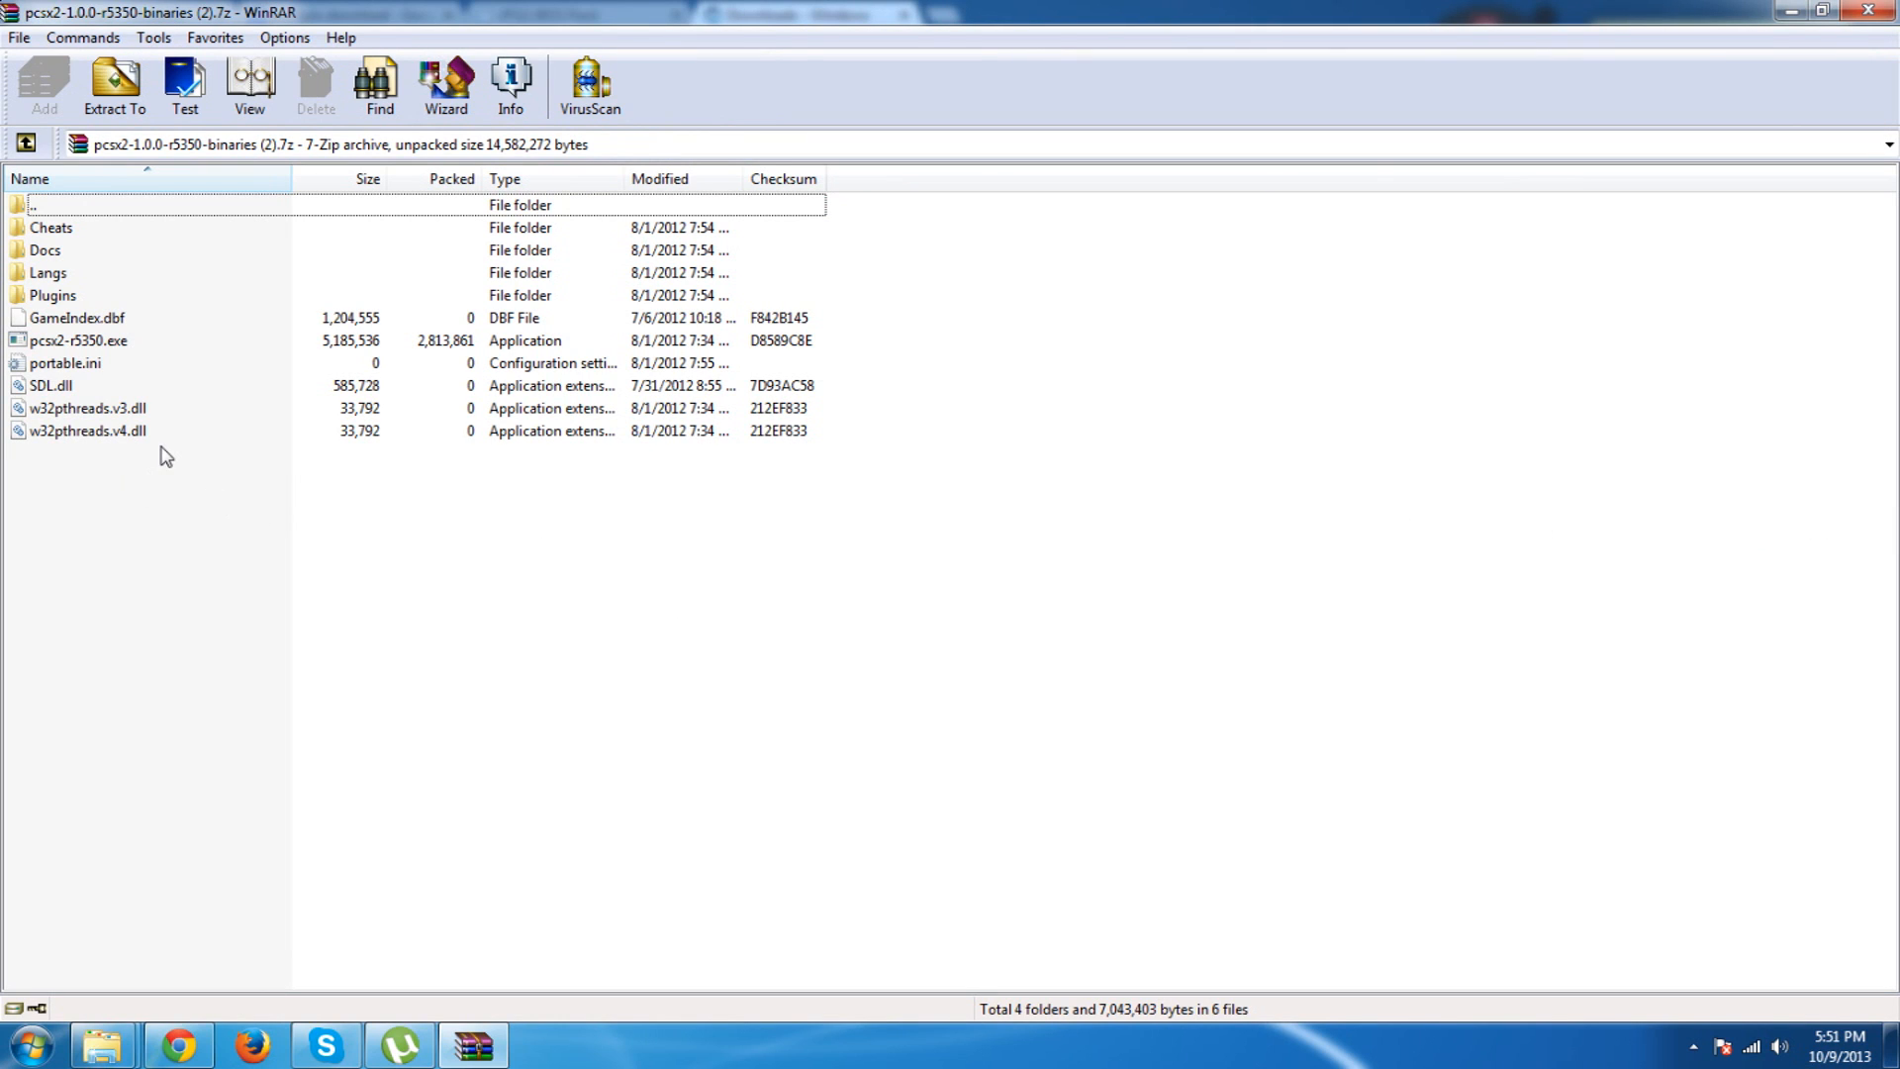
mouse_move(641, 485)
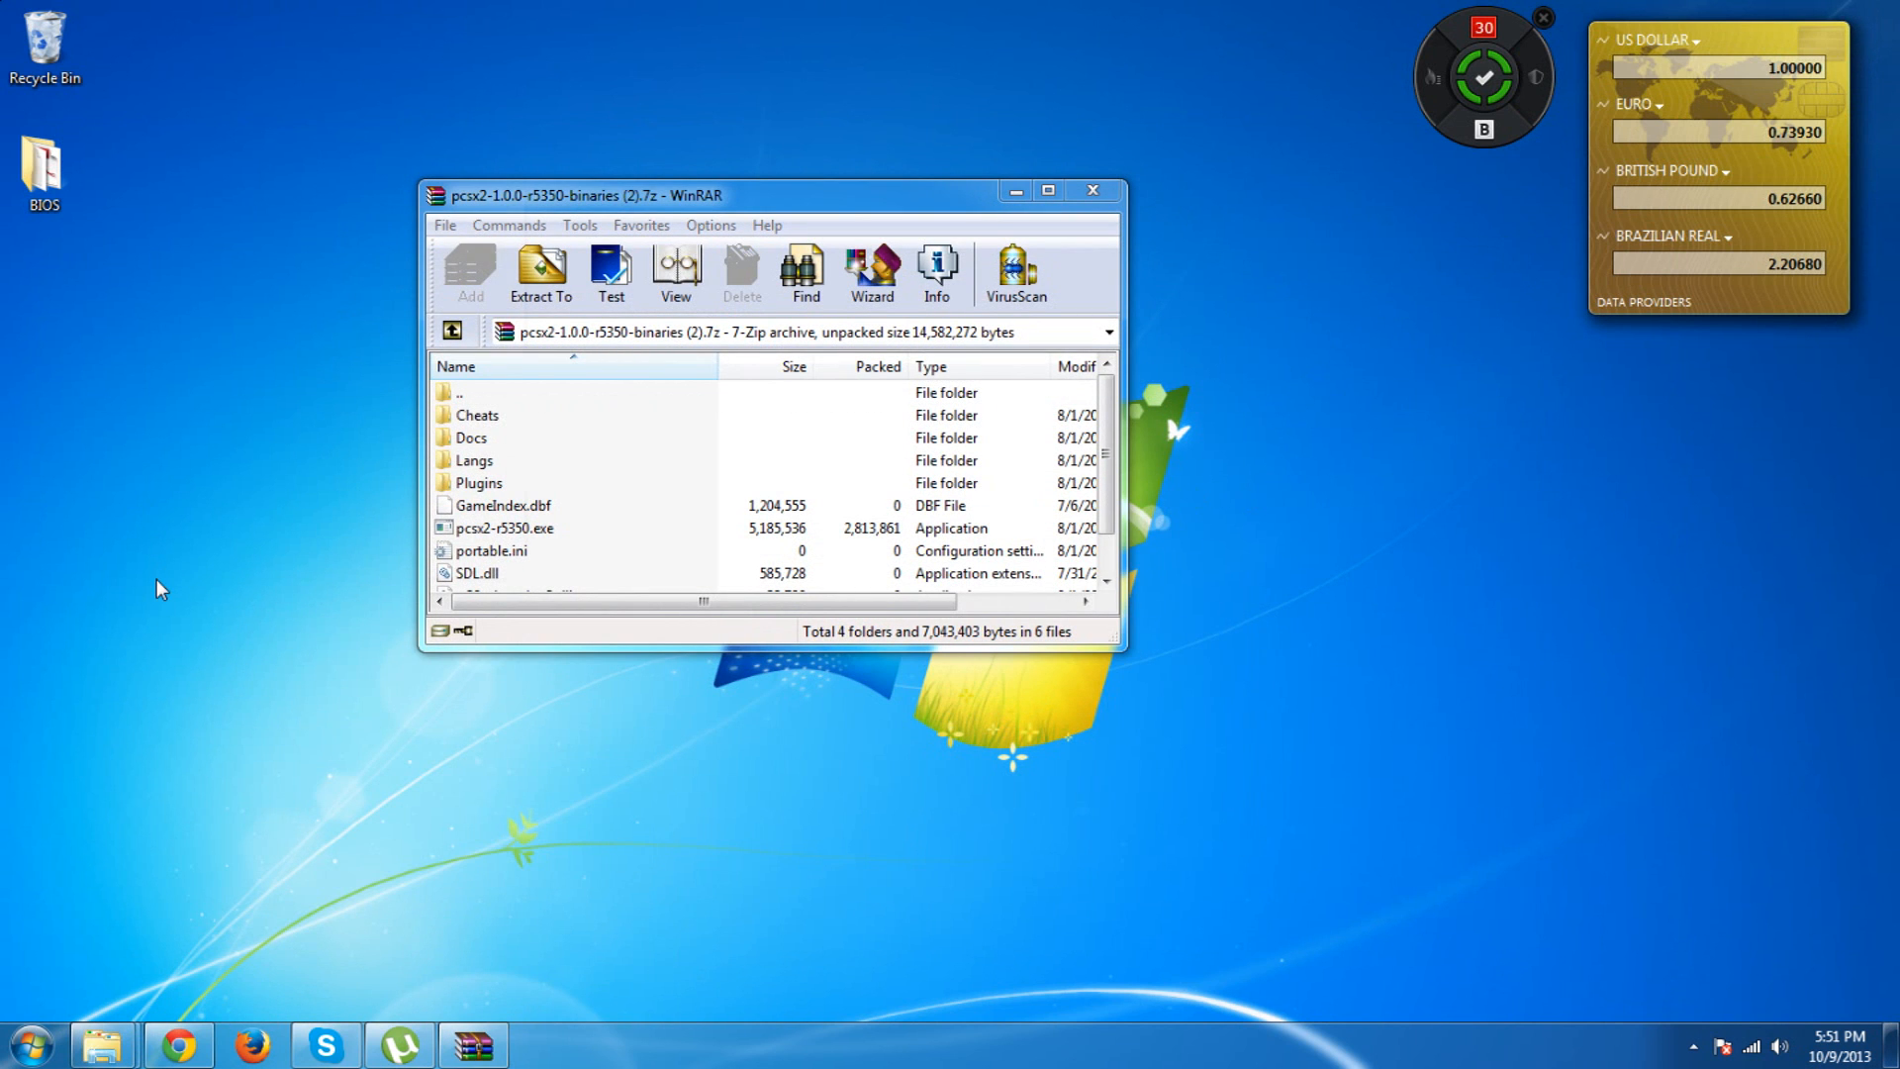
Create a new desktop folder named PCSX21.0
right_click(163, 589)
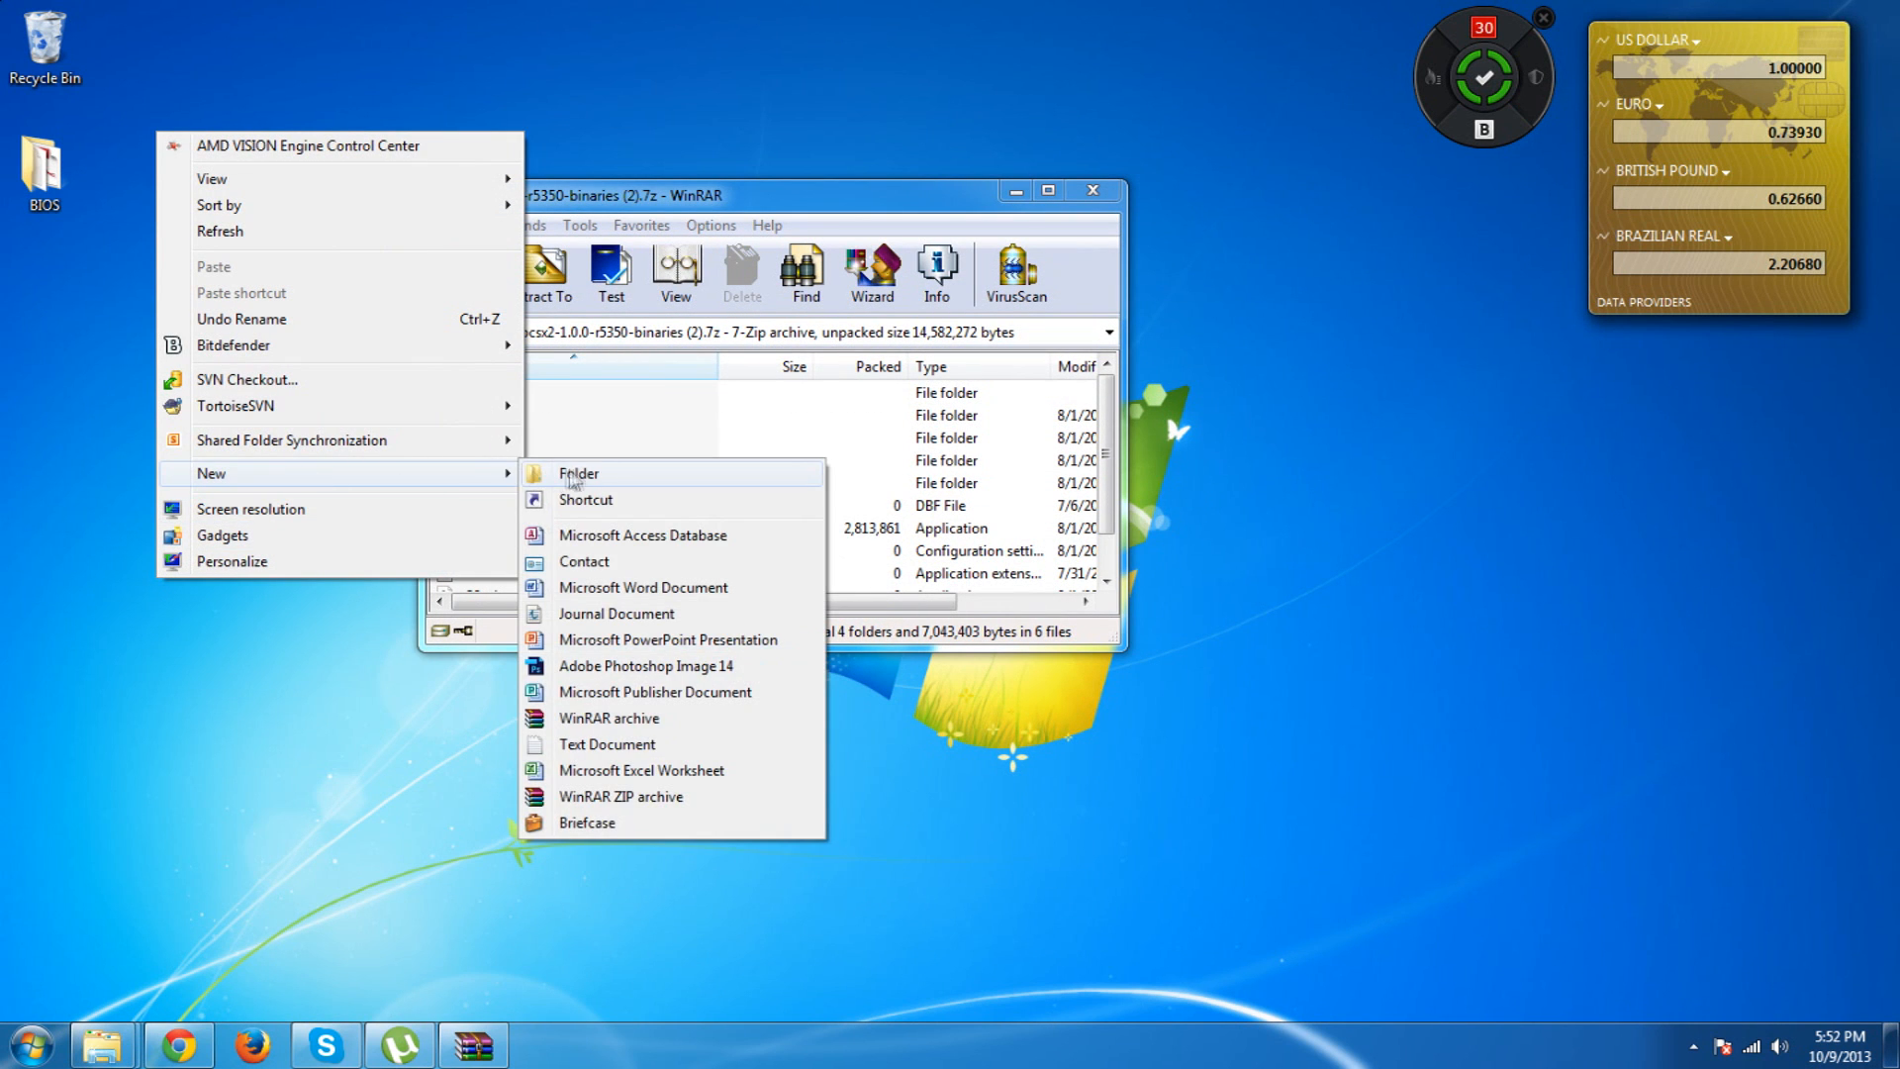
click(577, 473)
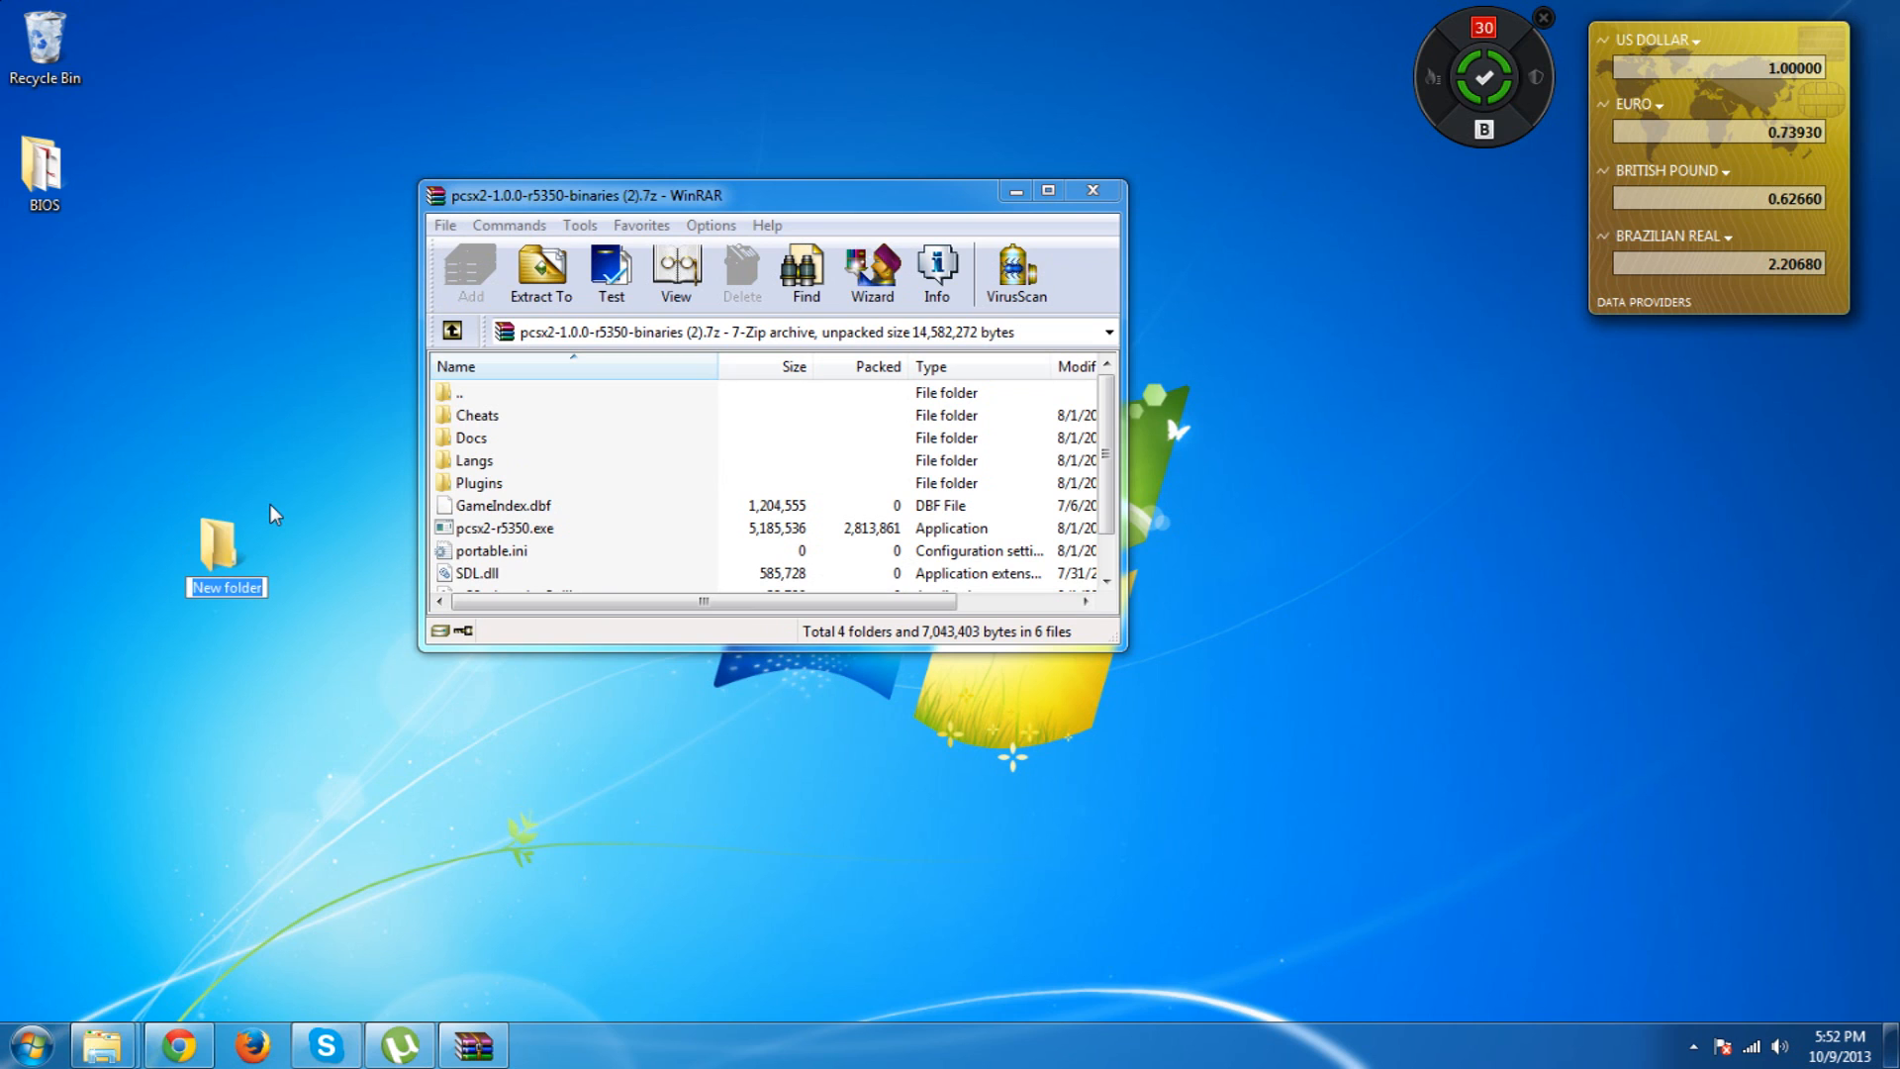
text(PCSX21.0)
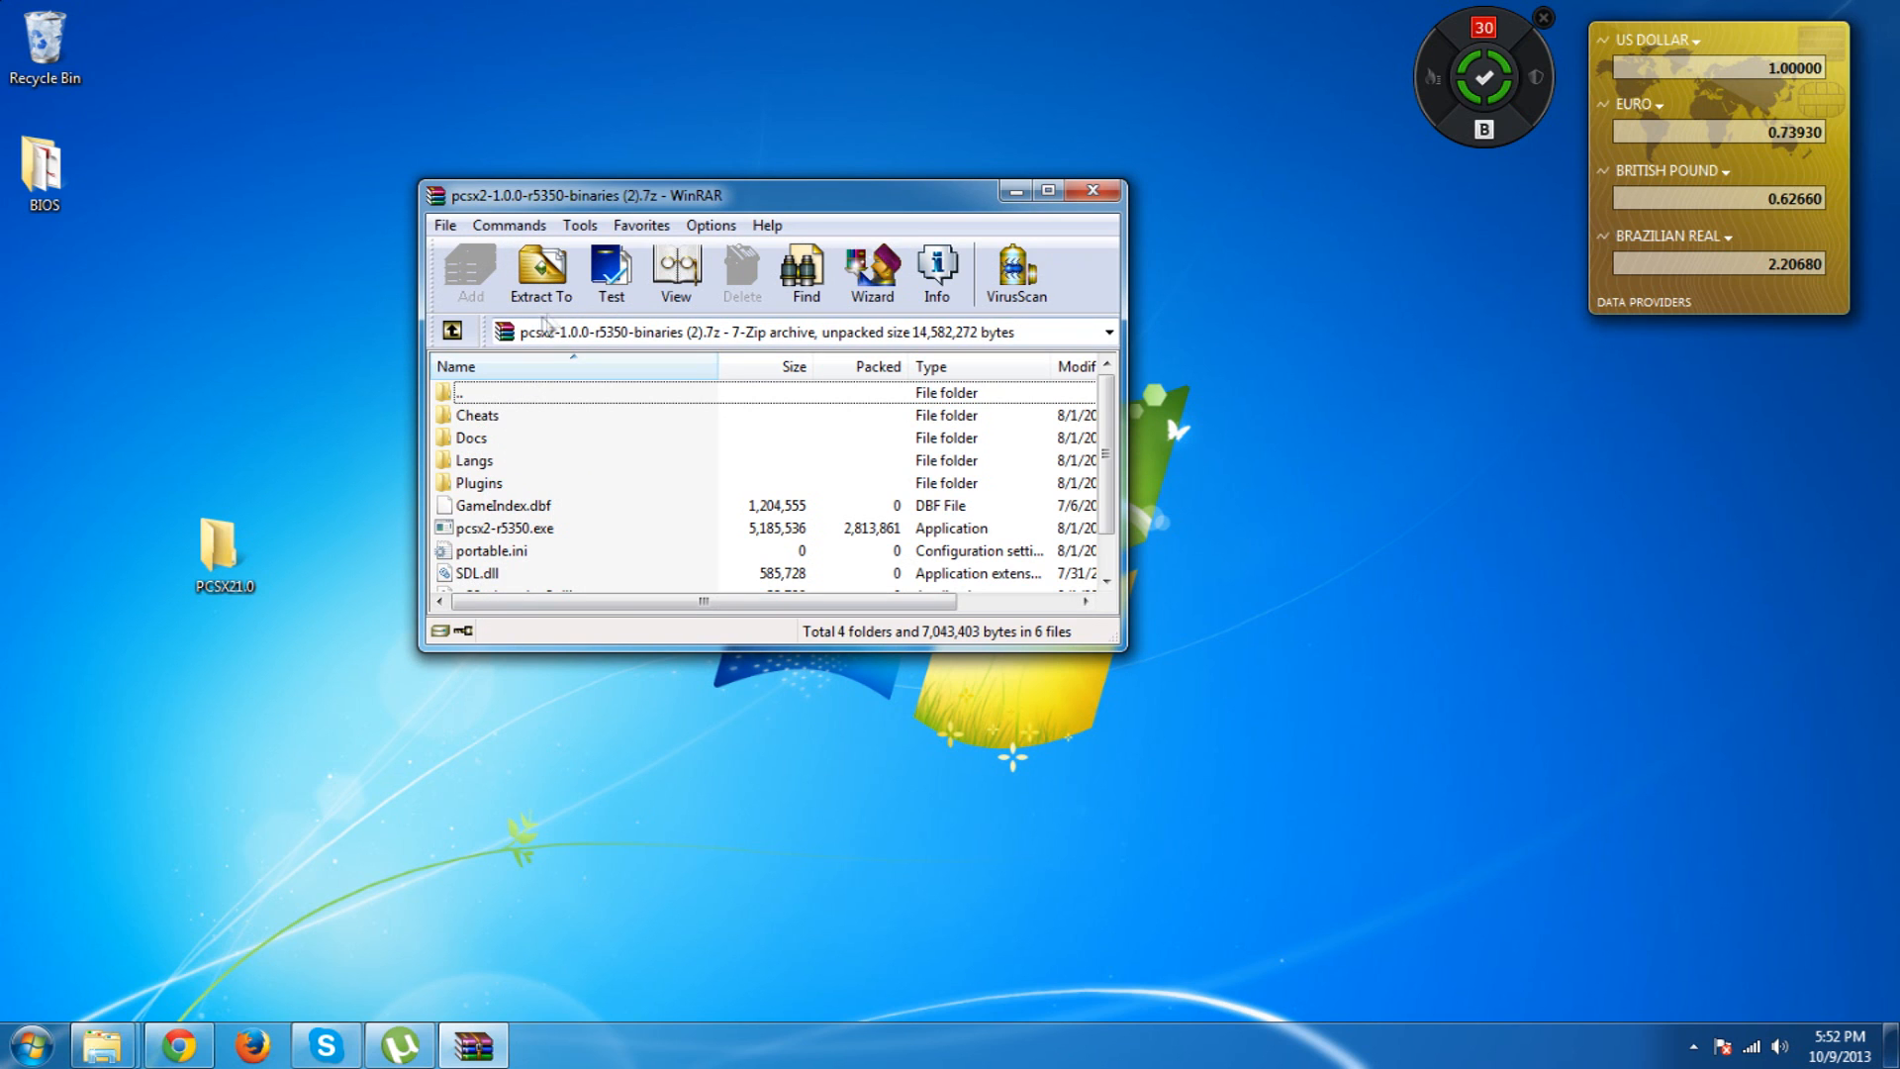
Extract the PCSX2 archive into the PCSX21.0 folder and close WinRAR
click(540, 270)
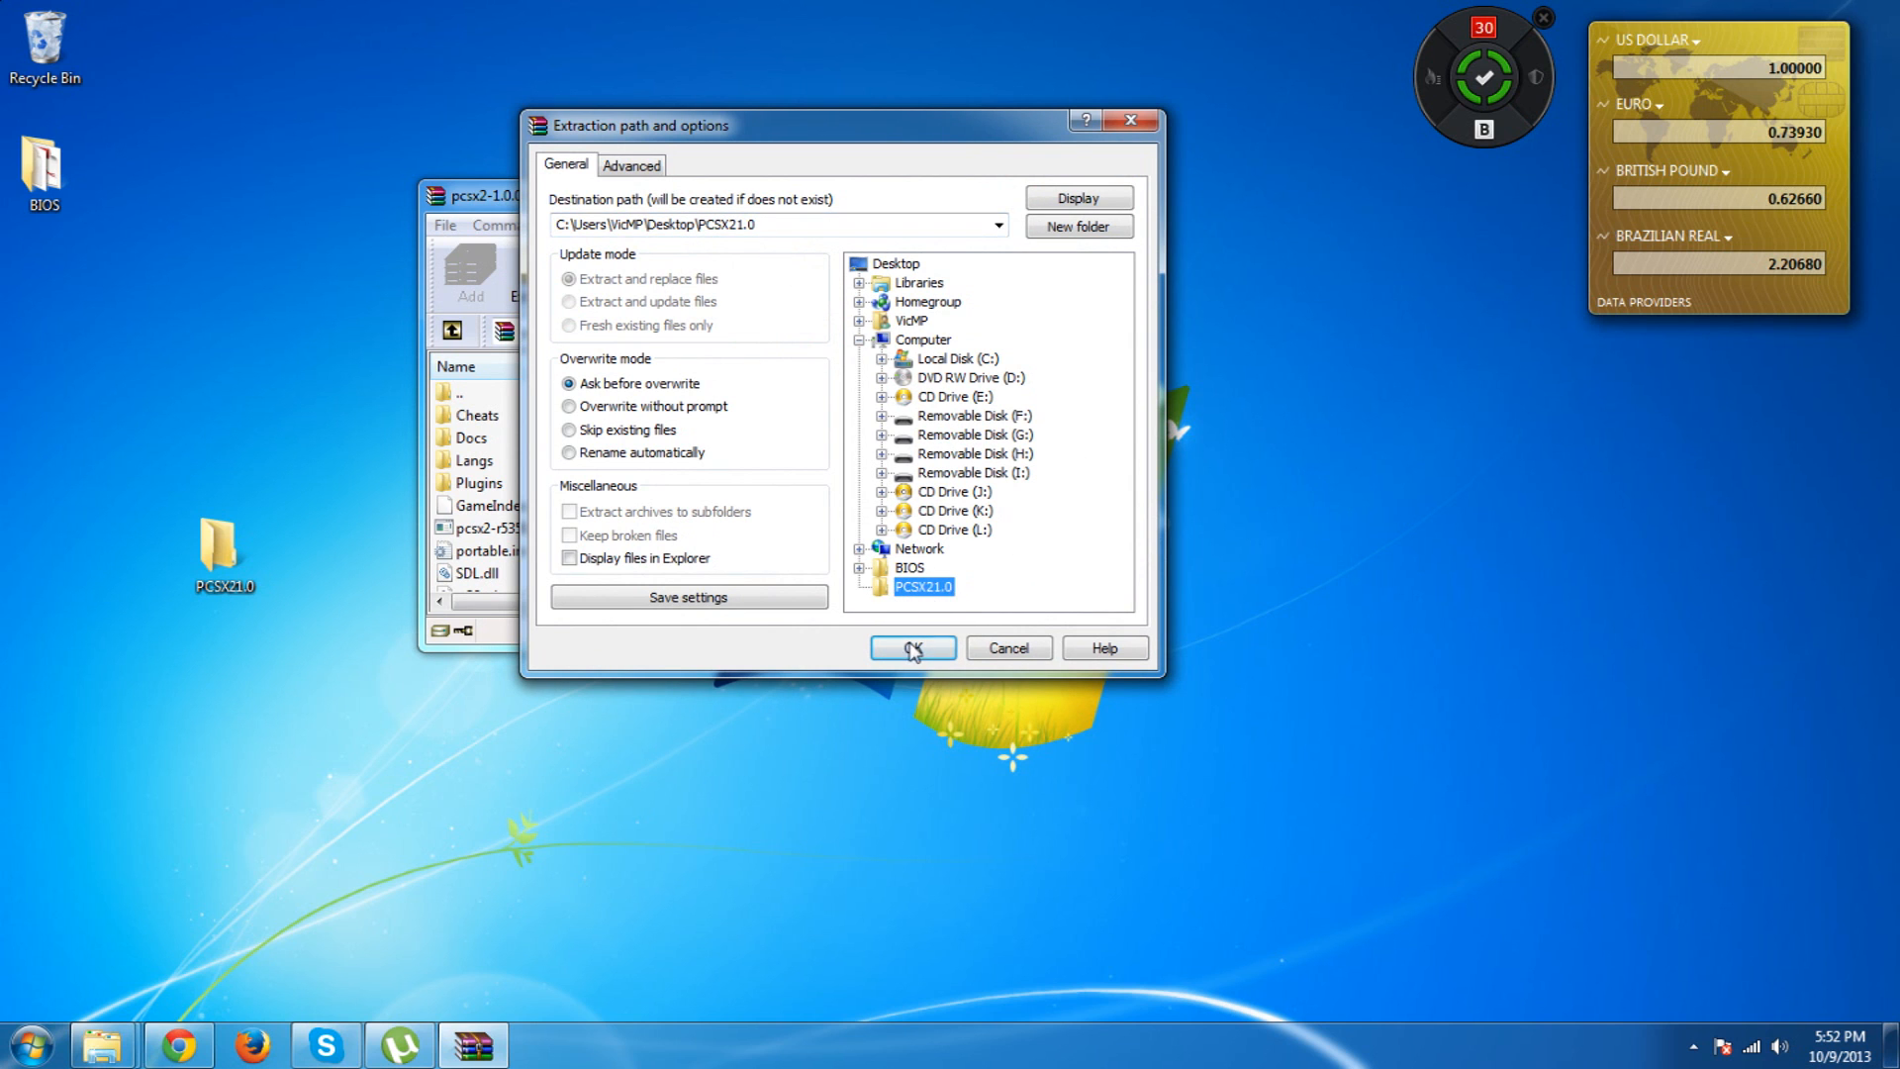
click(912, 647)
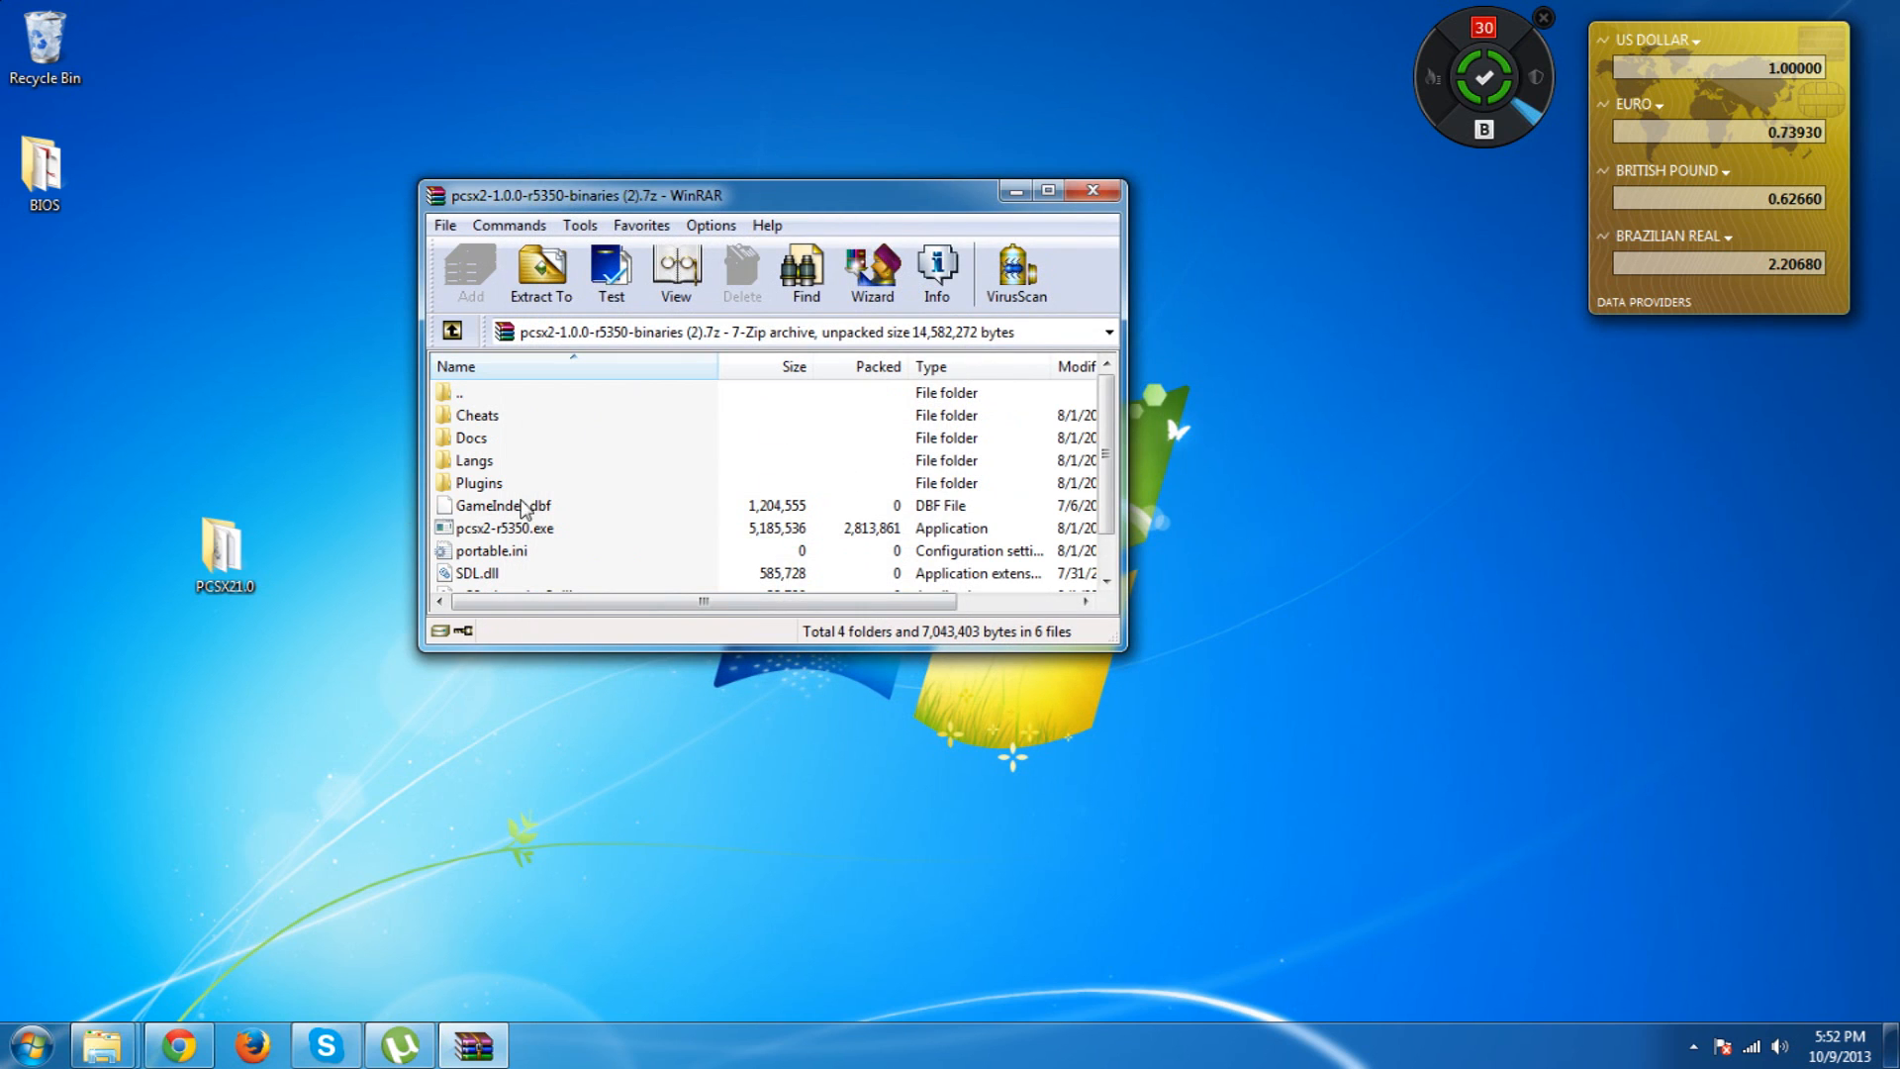
click(1092, 190)
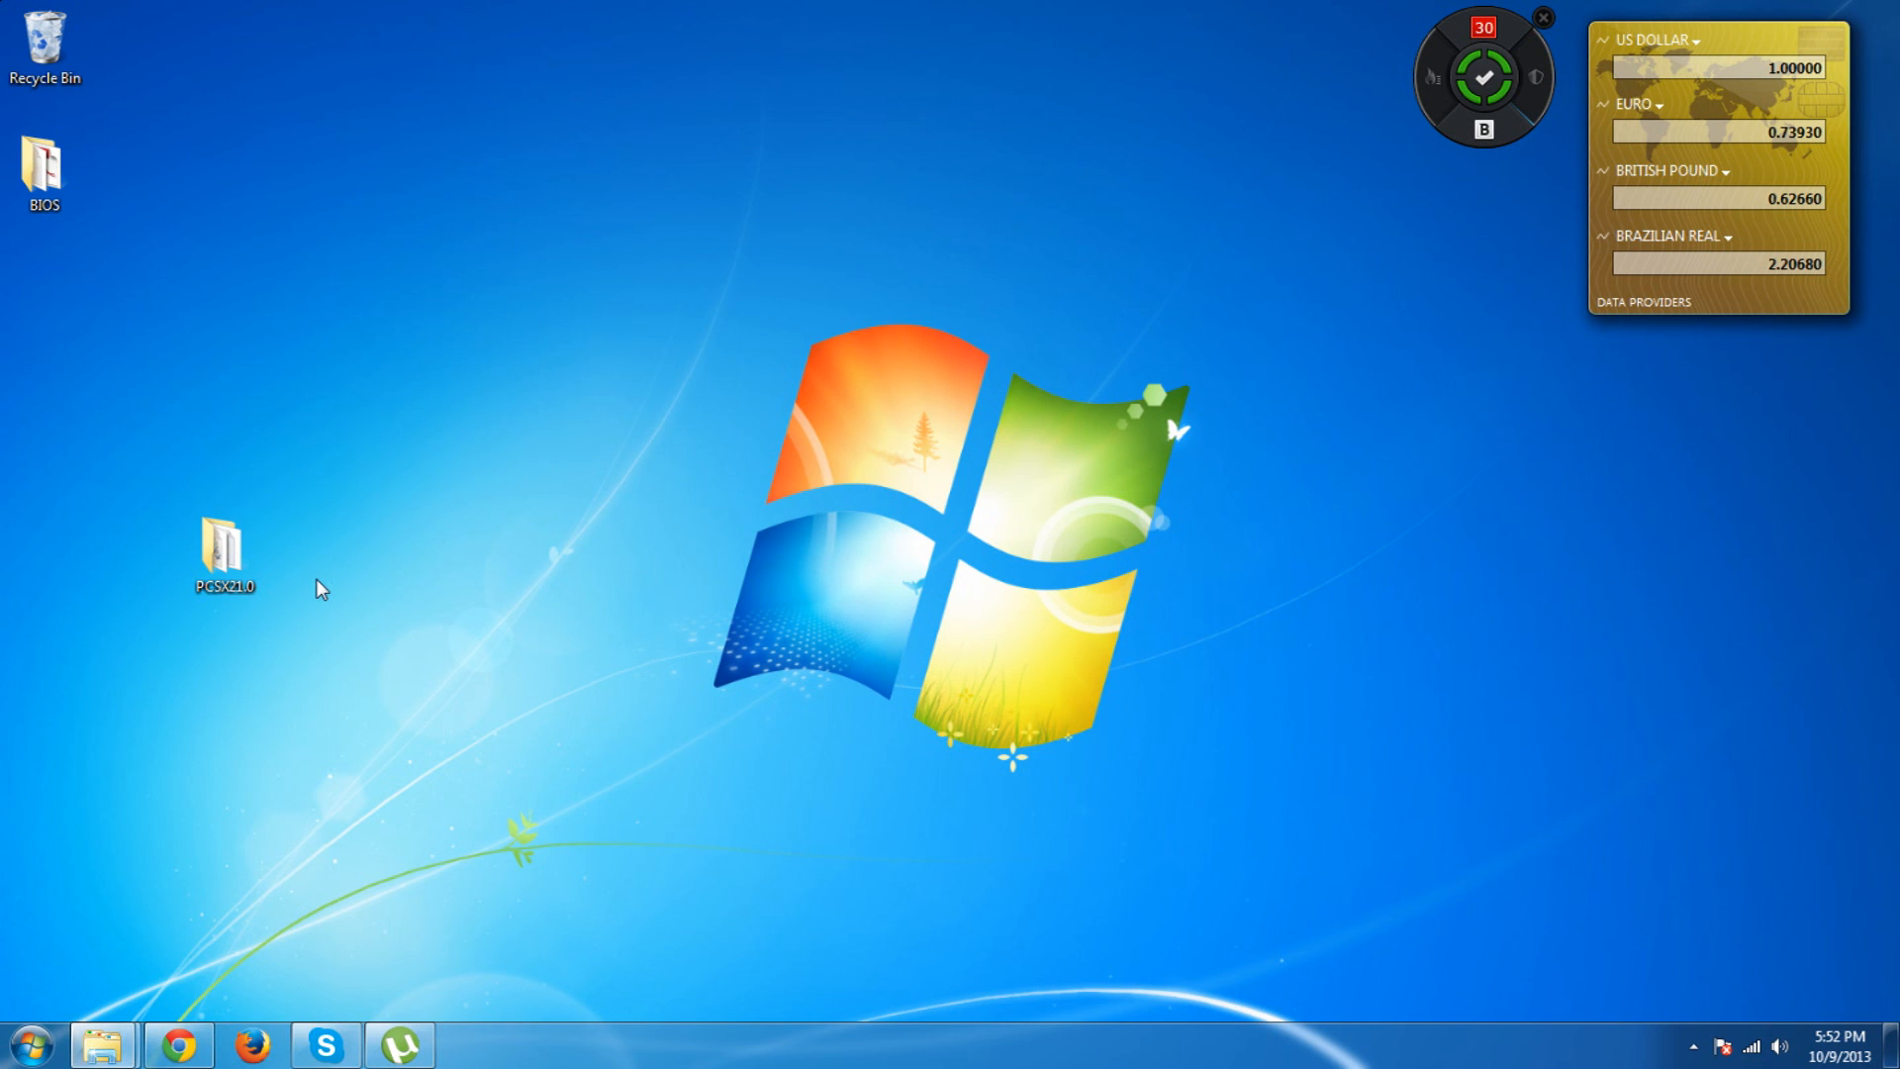
double_click(222, 550)
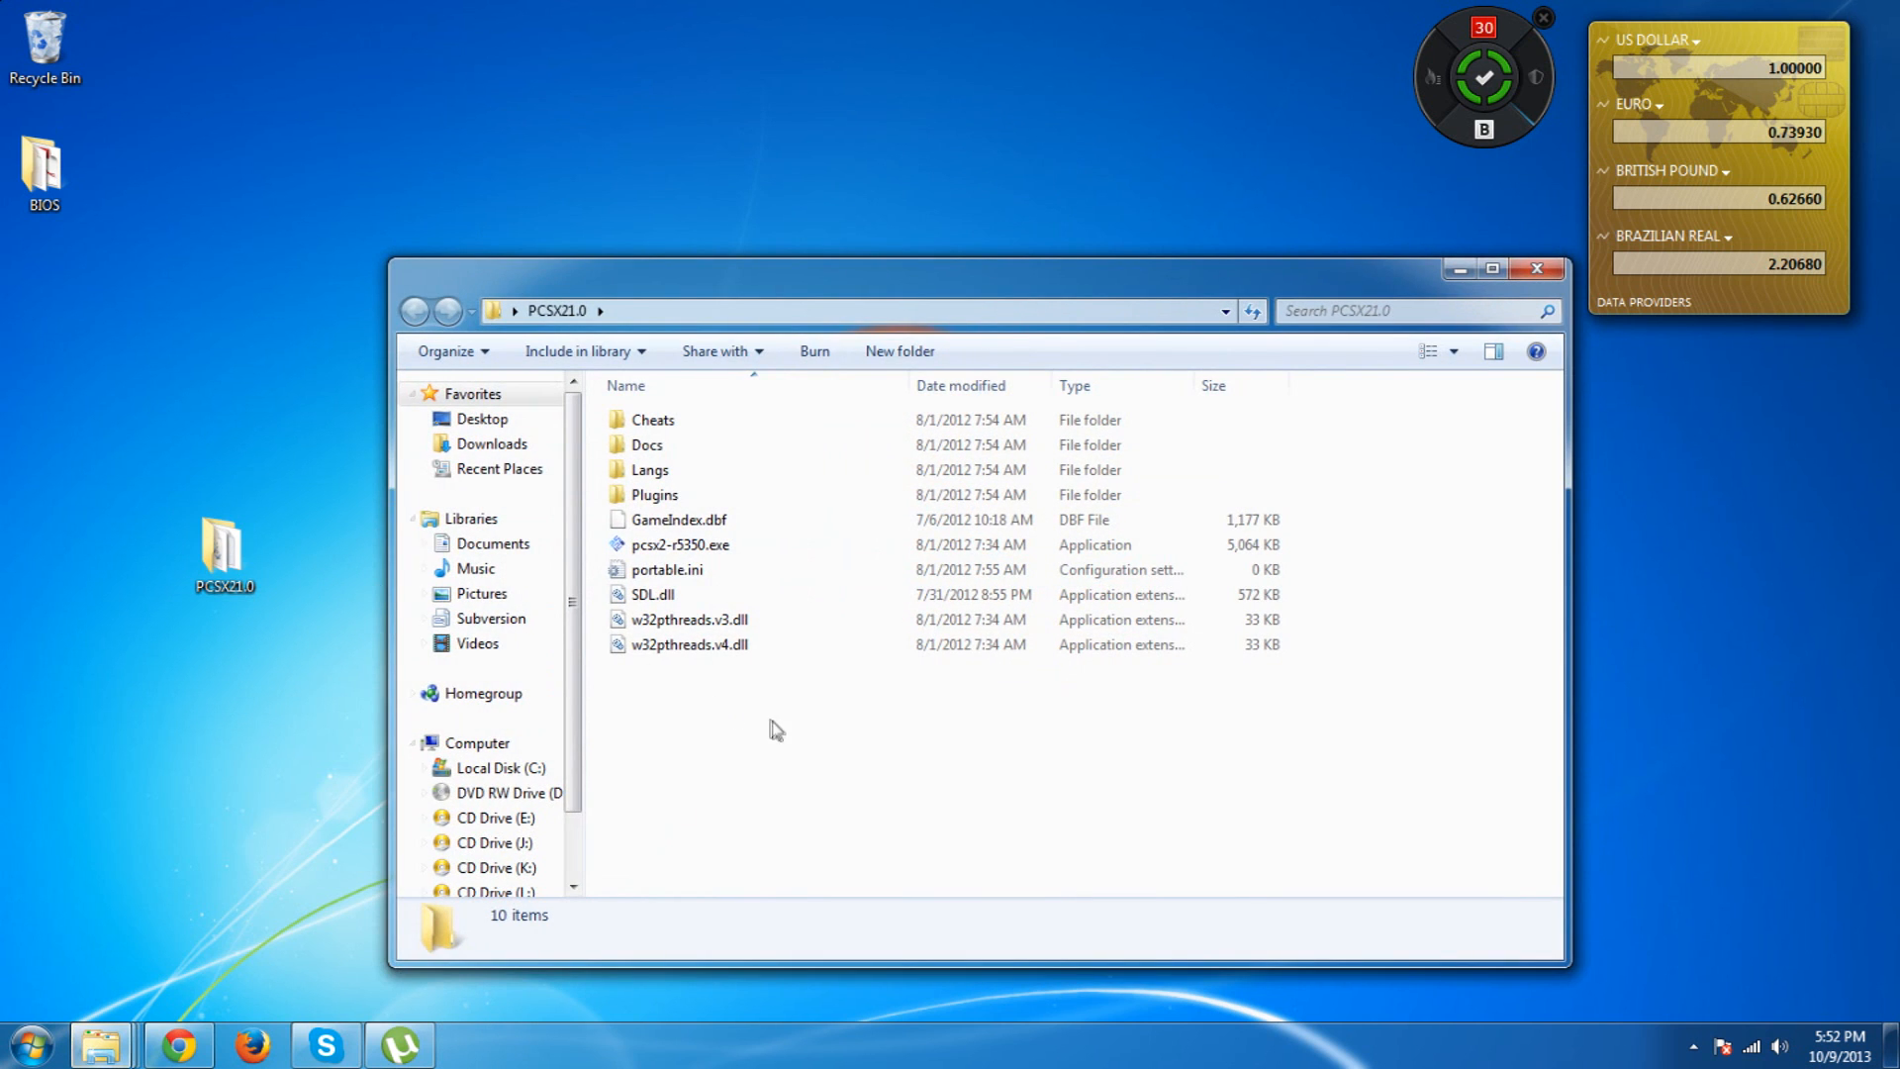
mouse_move(608, 281)
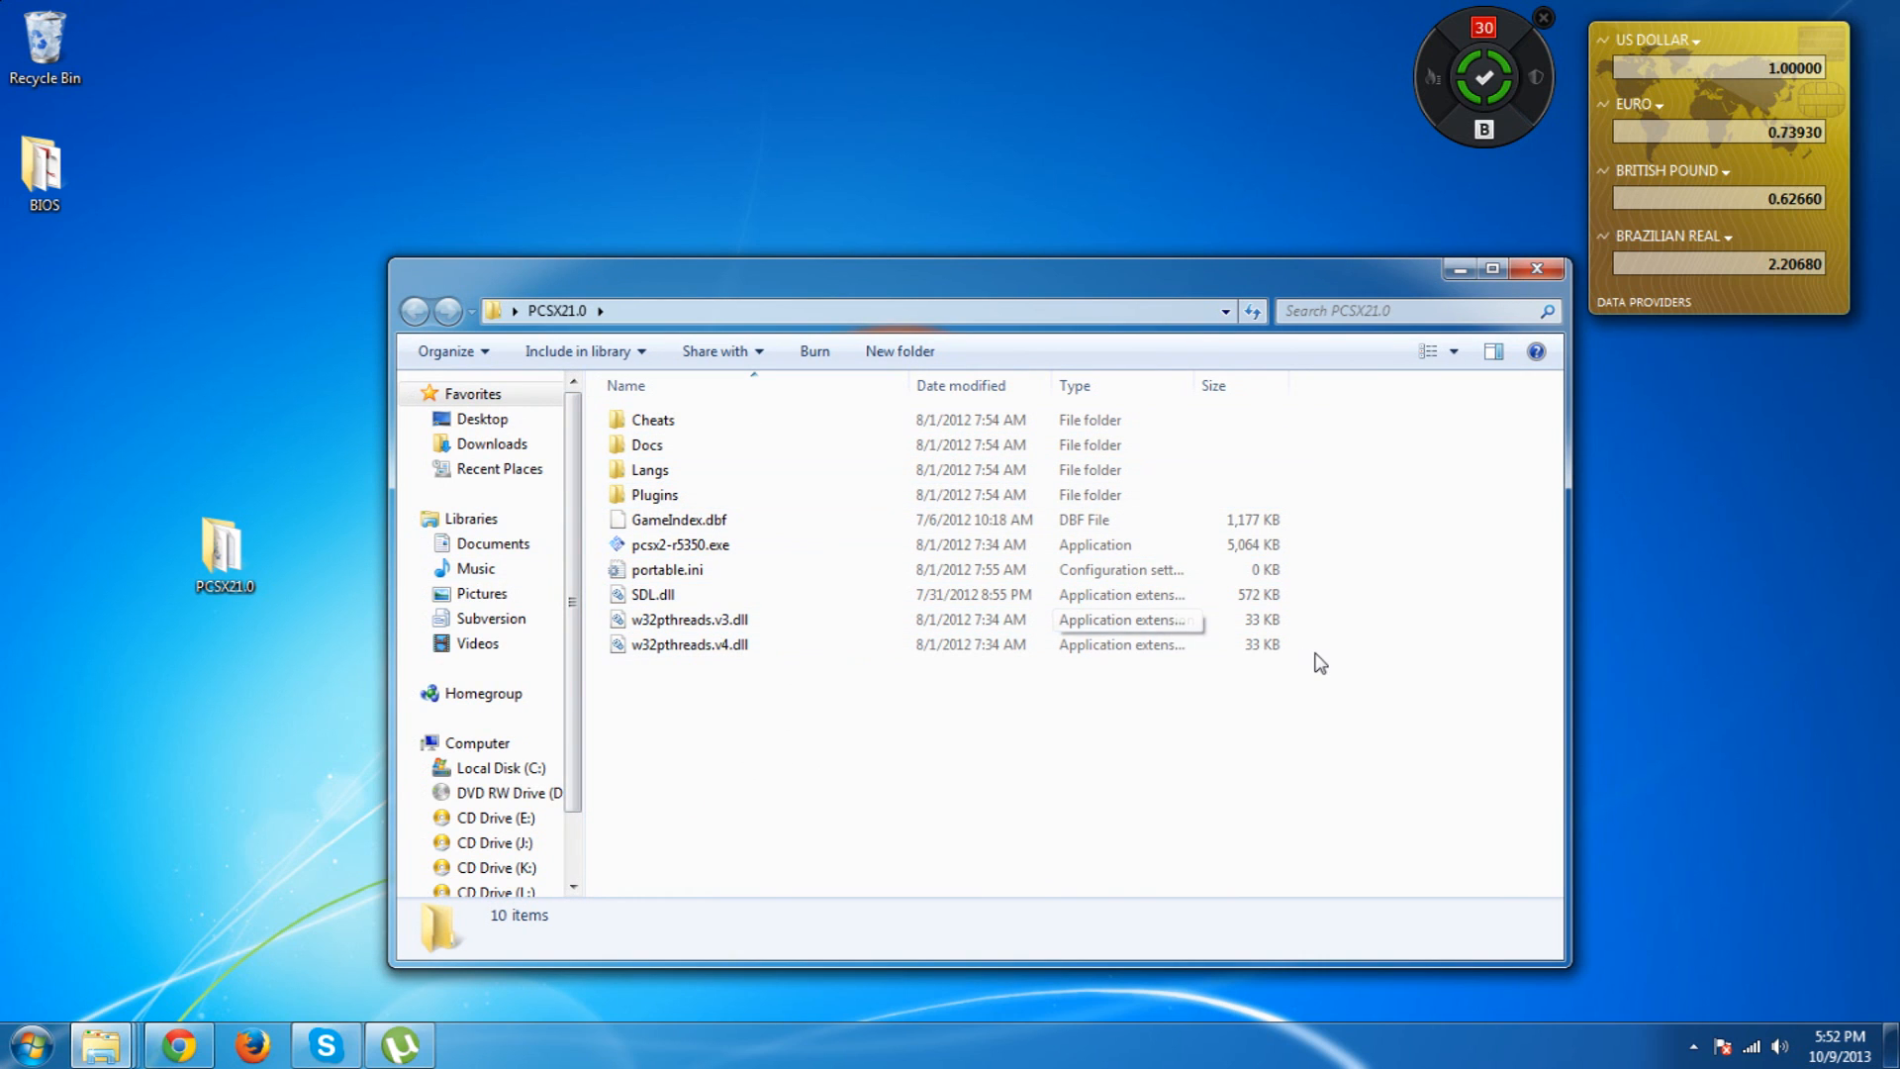
mouse_move(115, 942)
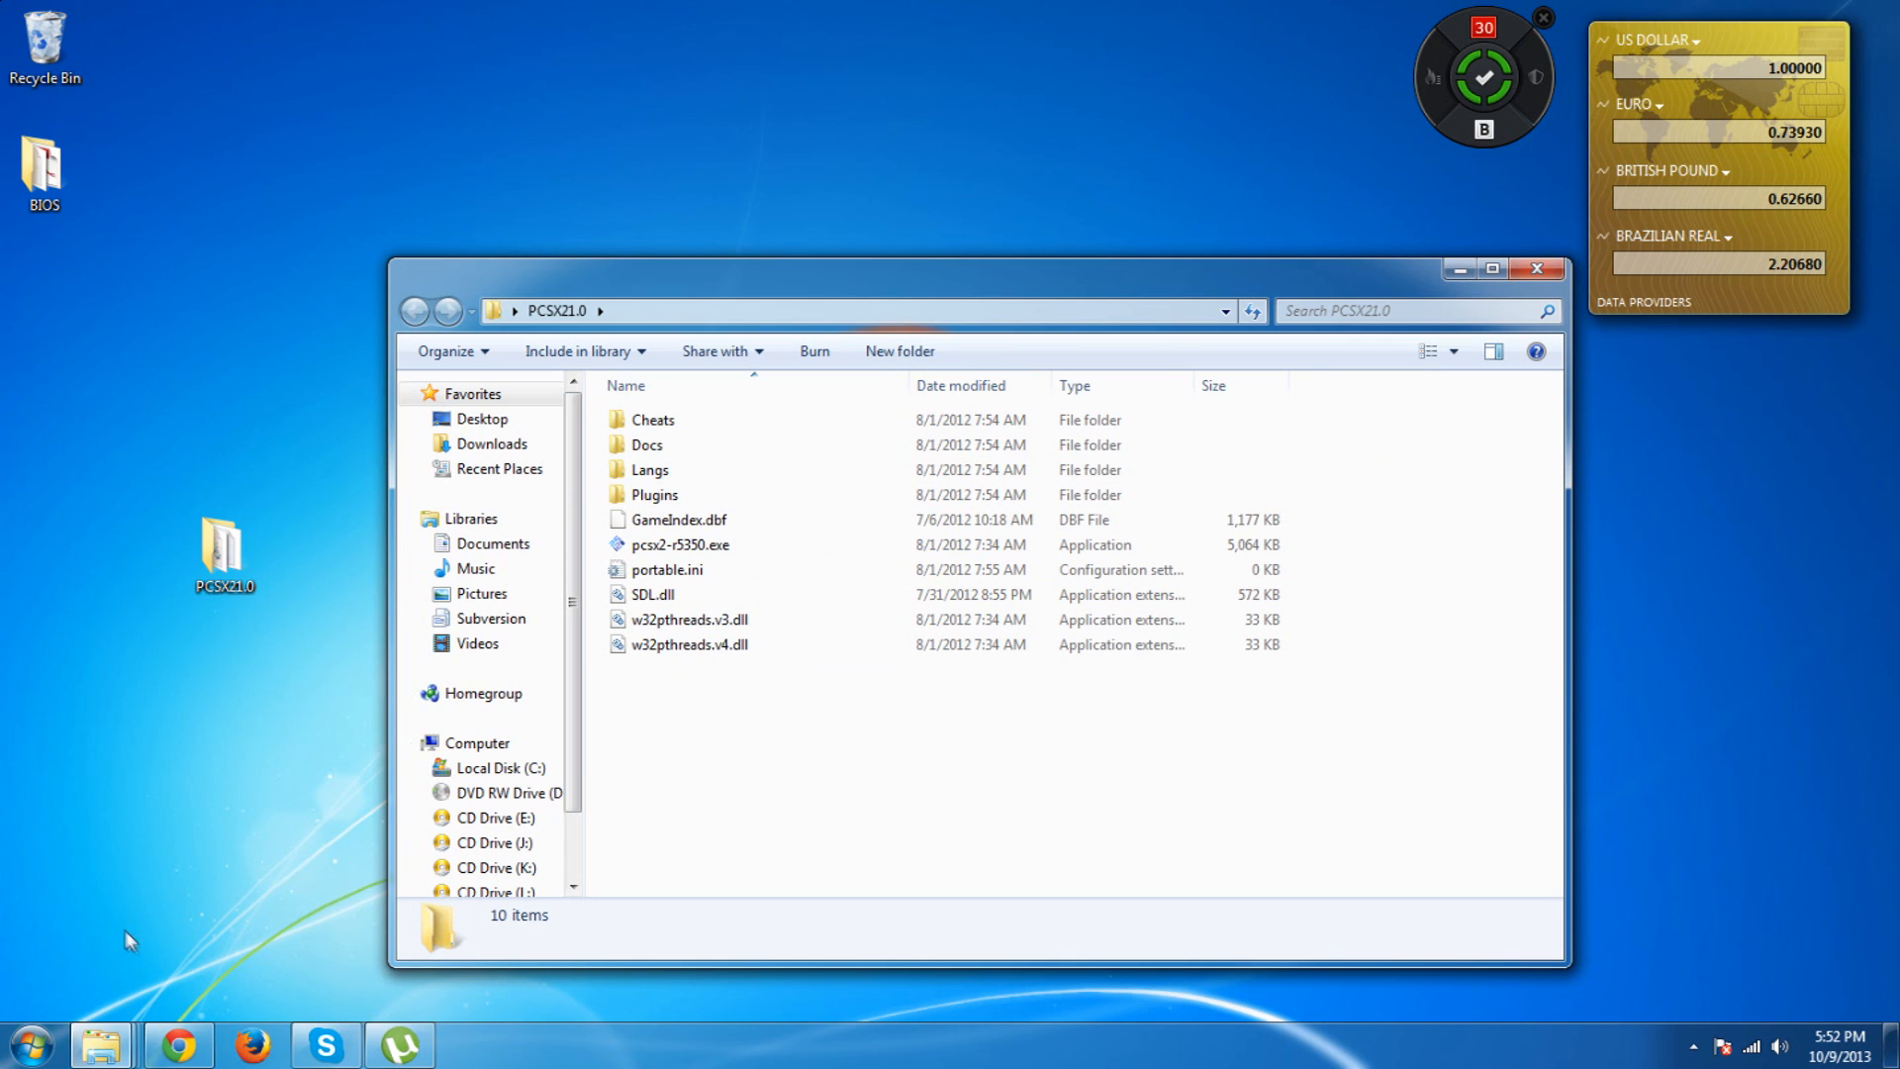
mouse_move(174, 1002)
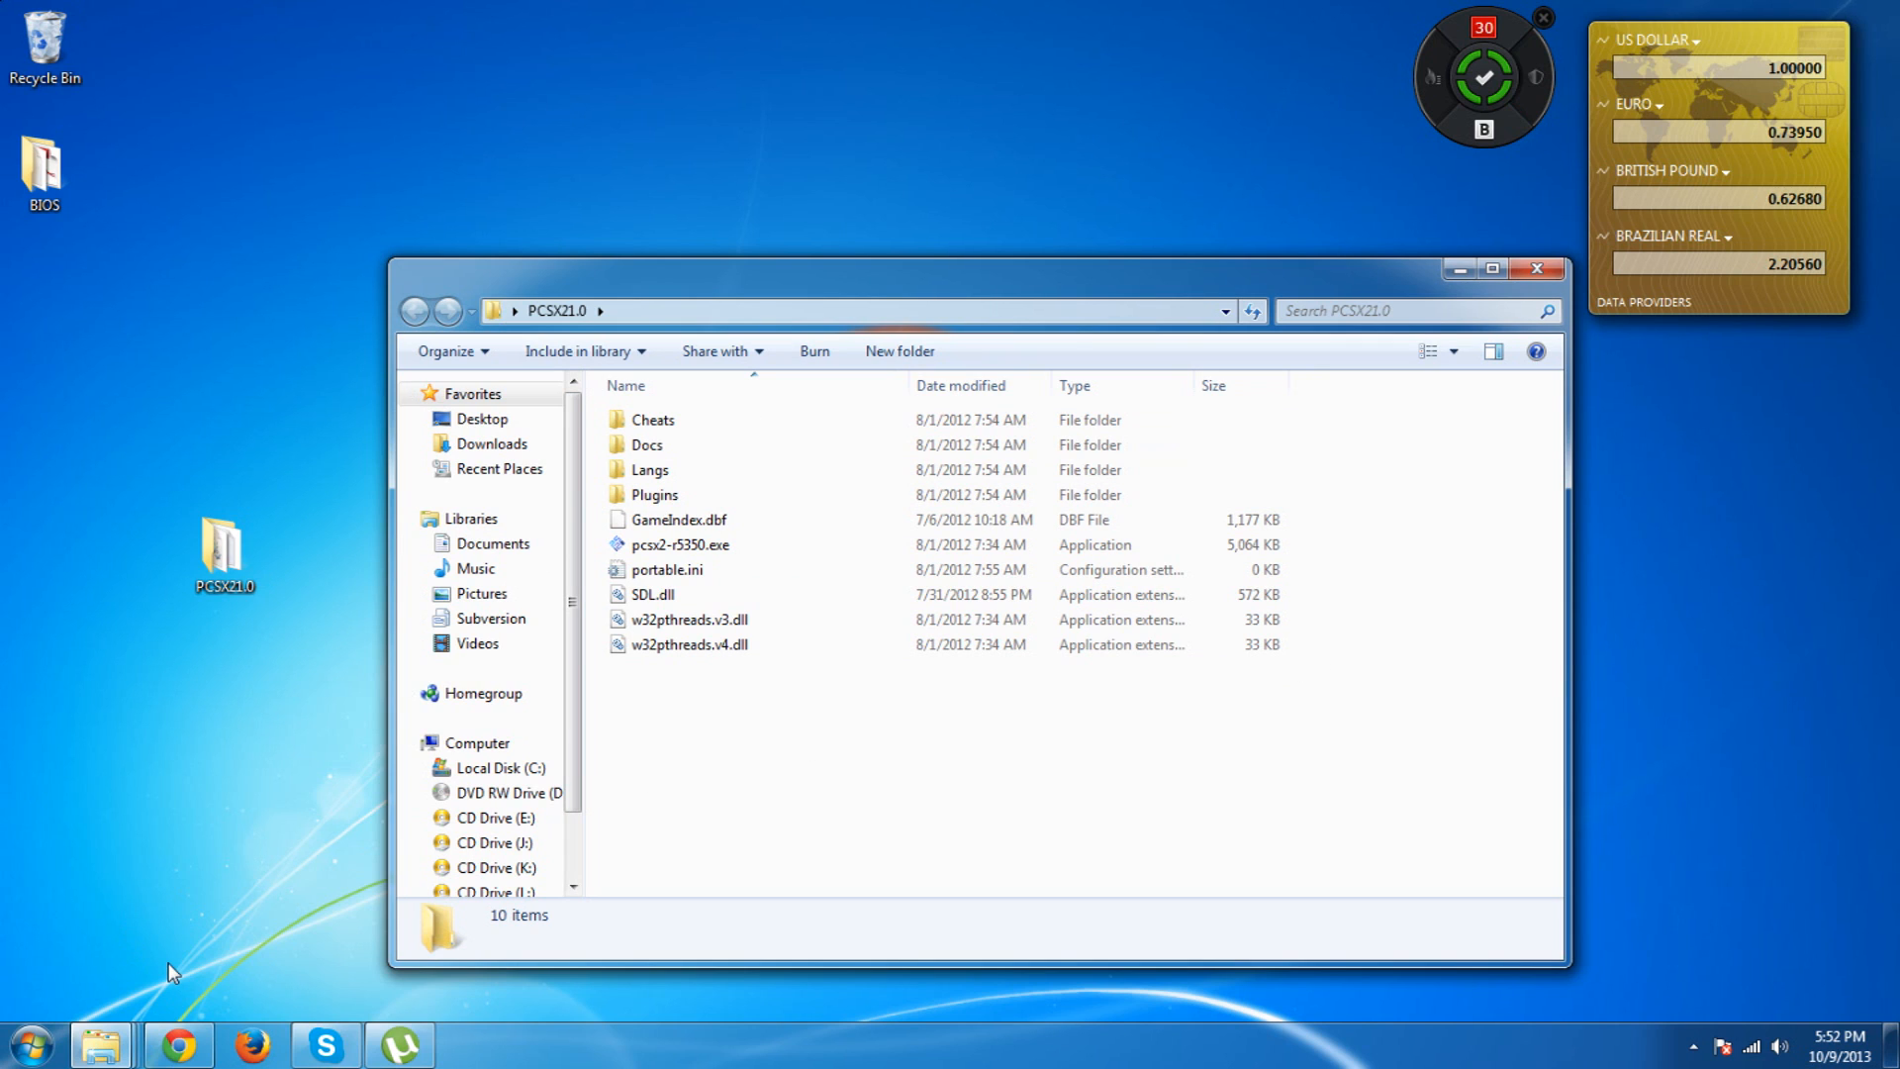
mouse_move(890, 776)
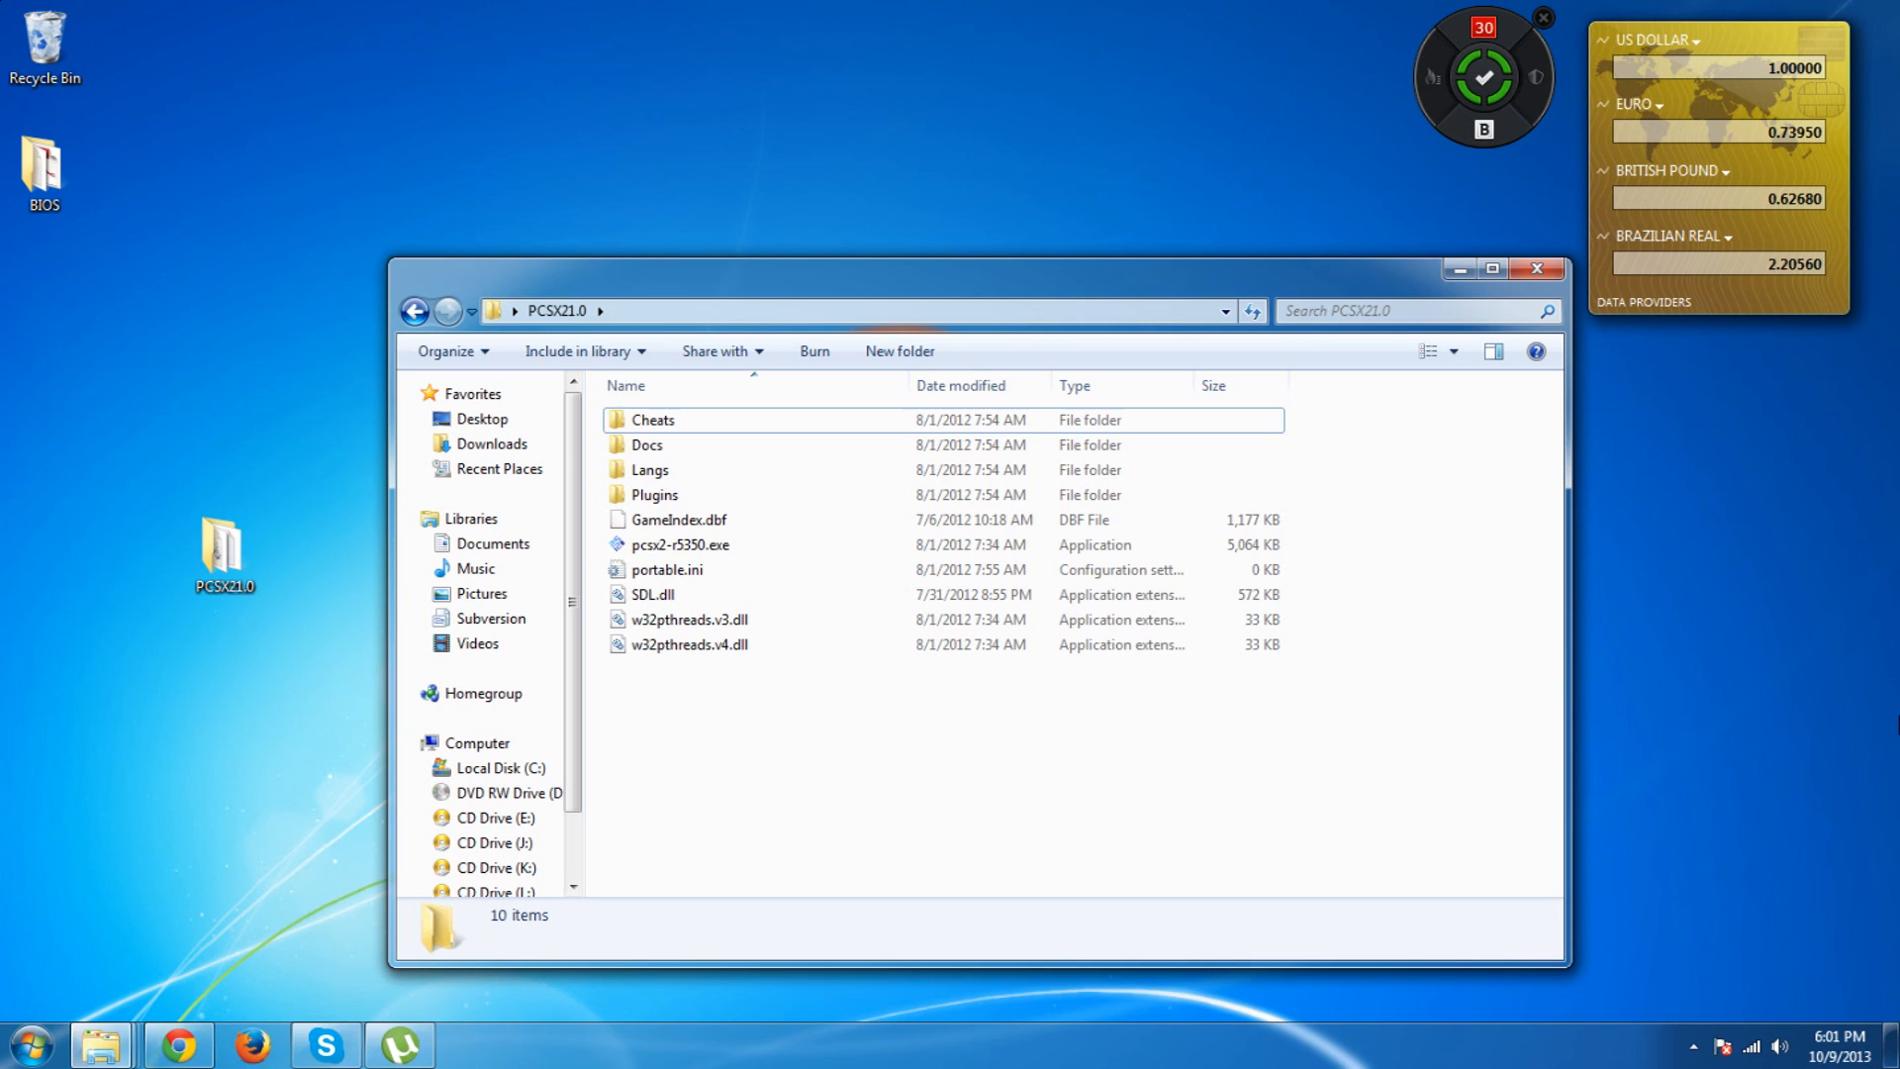
Move the desktop BIOS folder beside PCSX21.0 and open it to list its 43 BIOS files
click(44, 174)
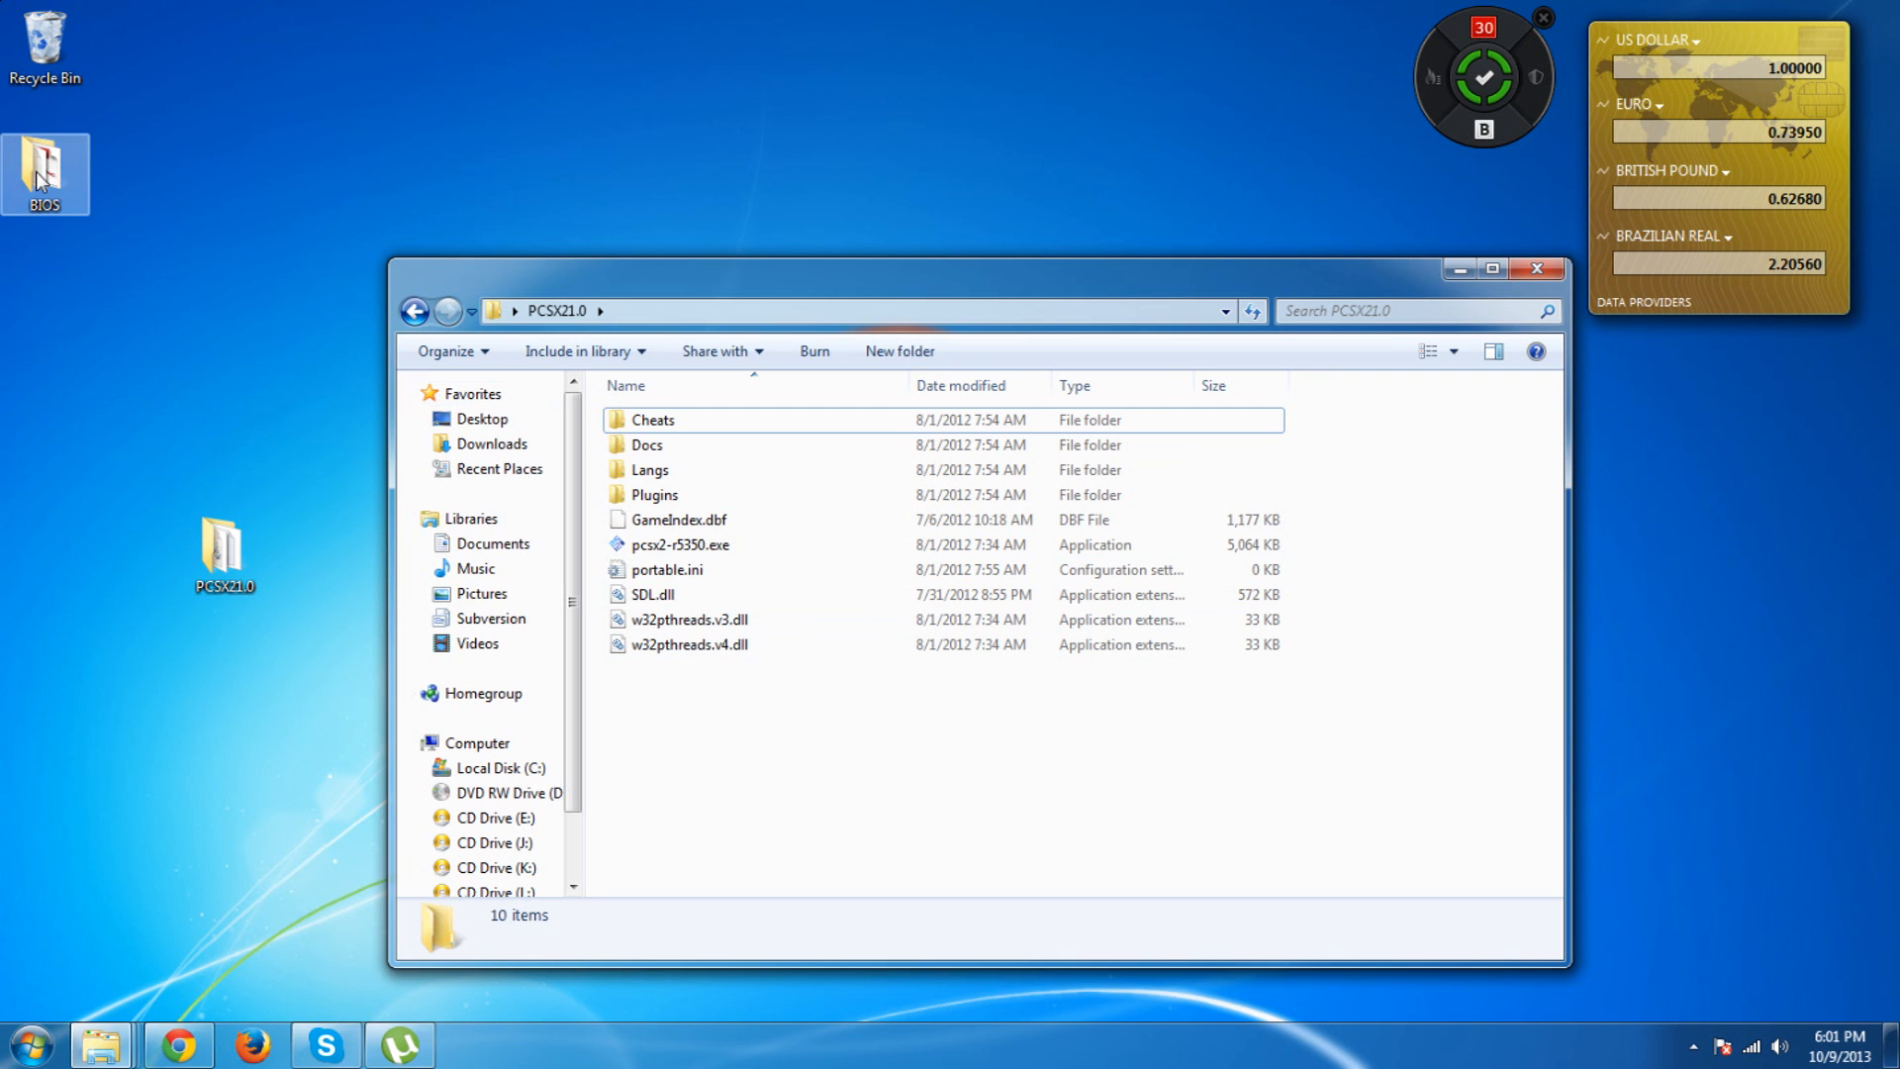
drag(45, 176, 224, 428)
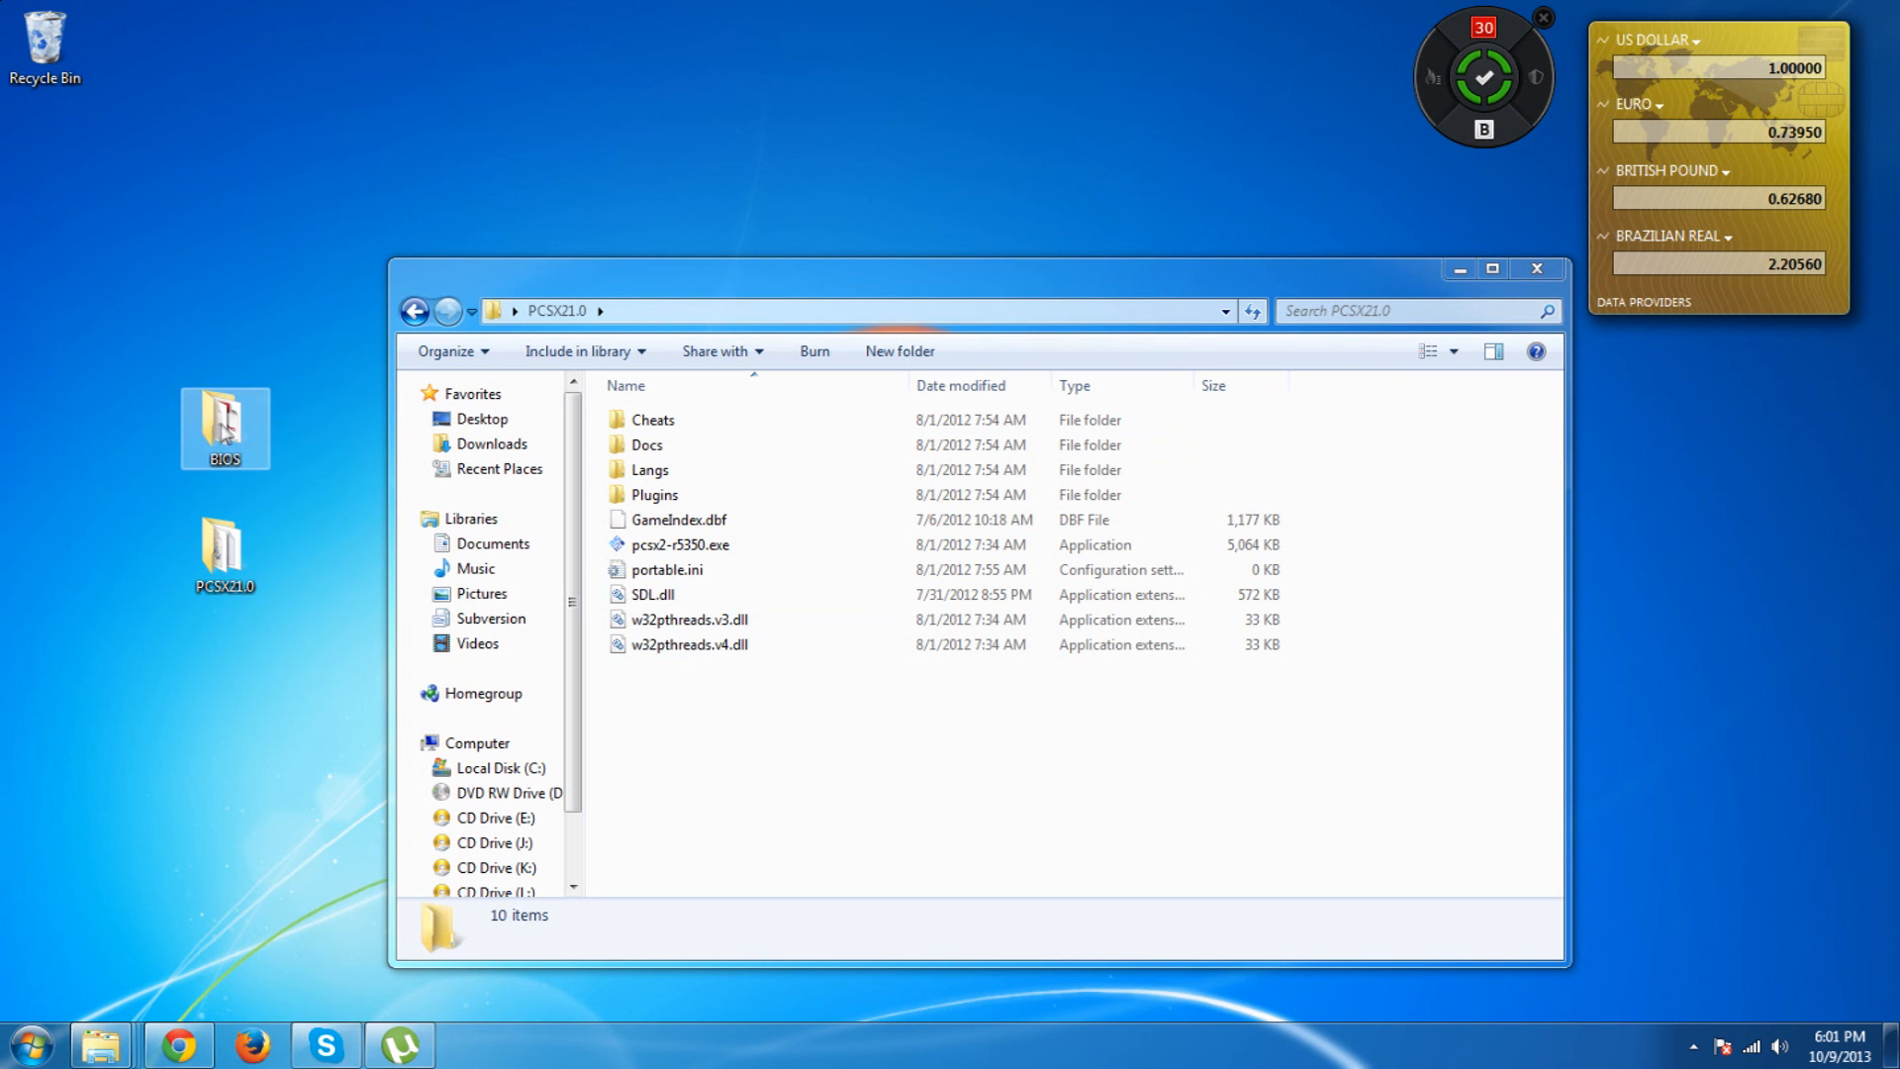
double_click(225, 427)
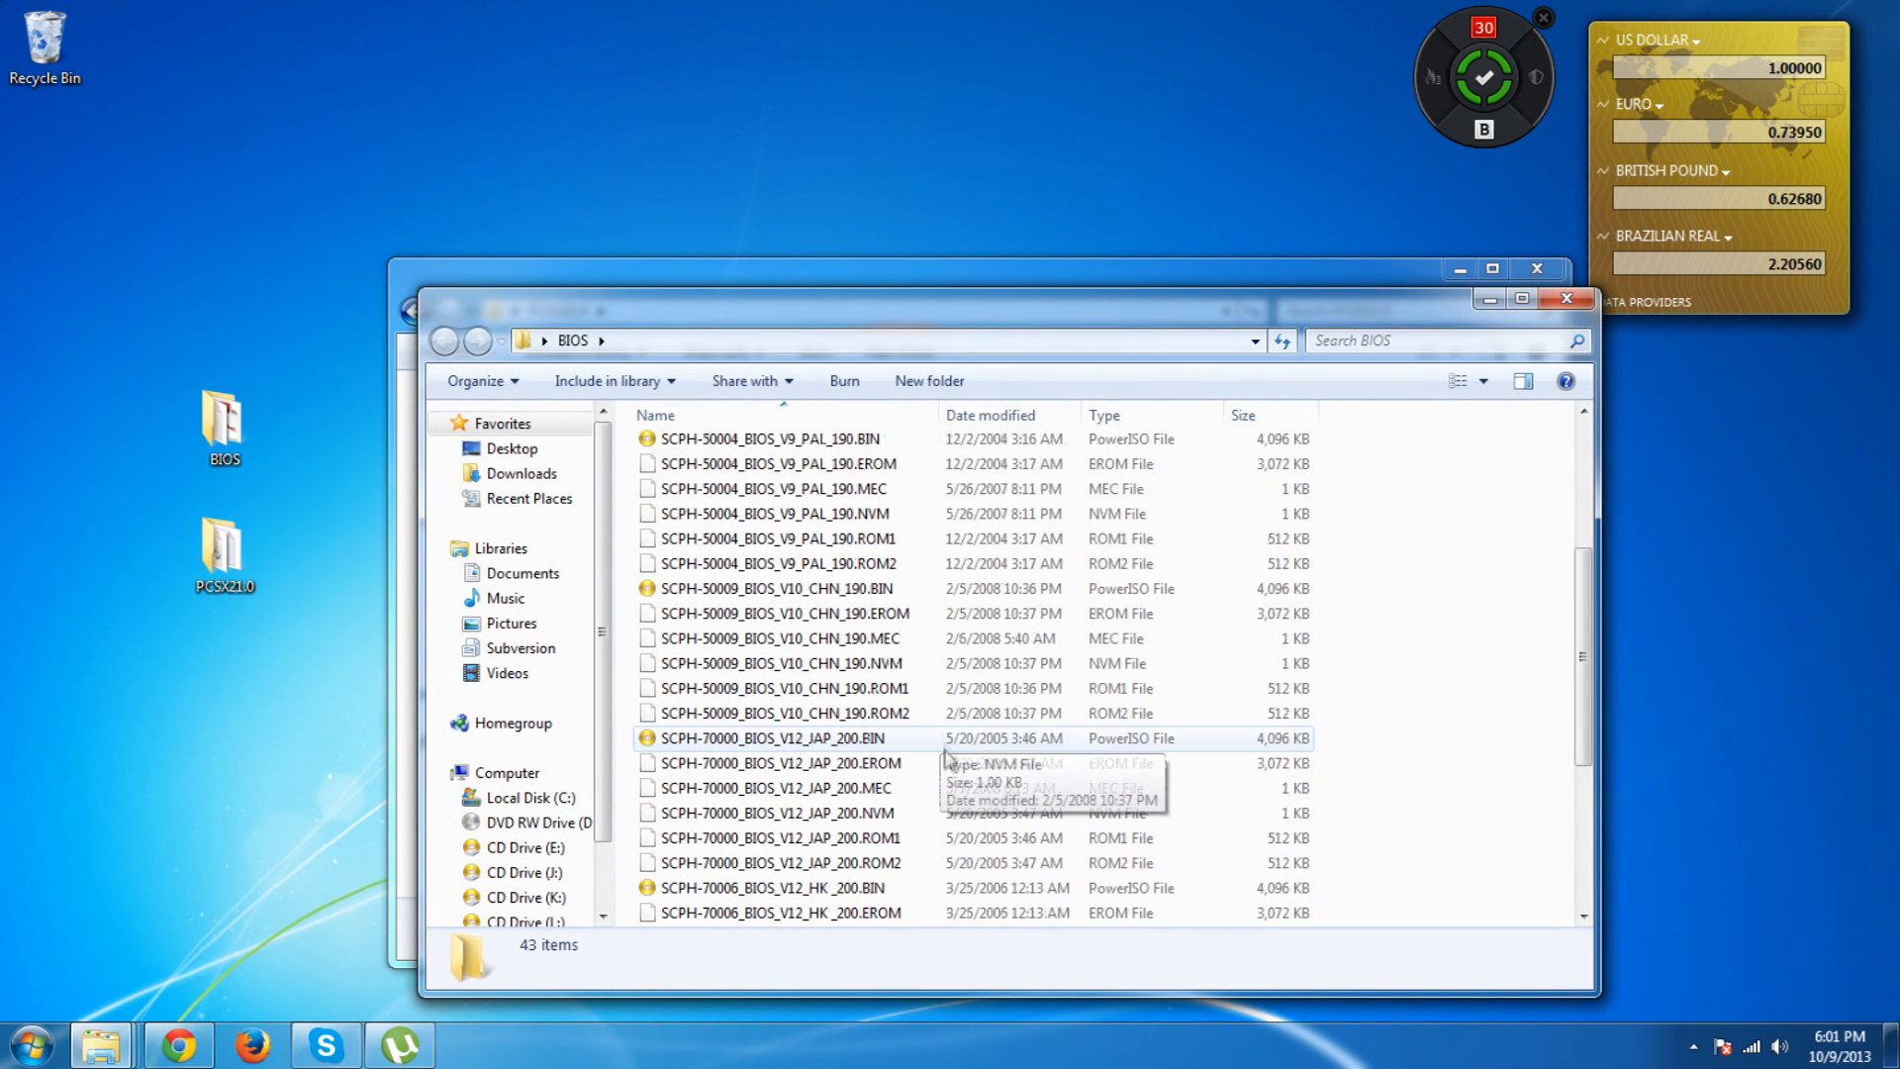
scroll(up, 3)
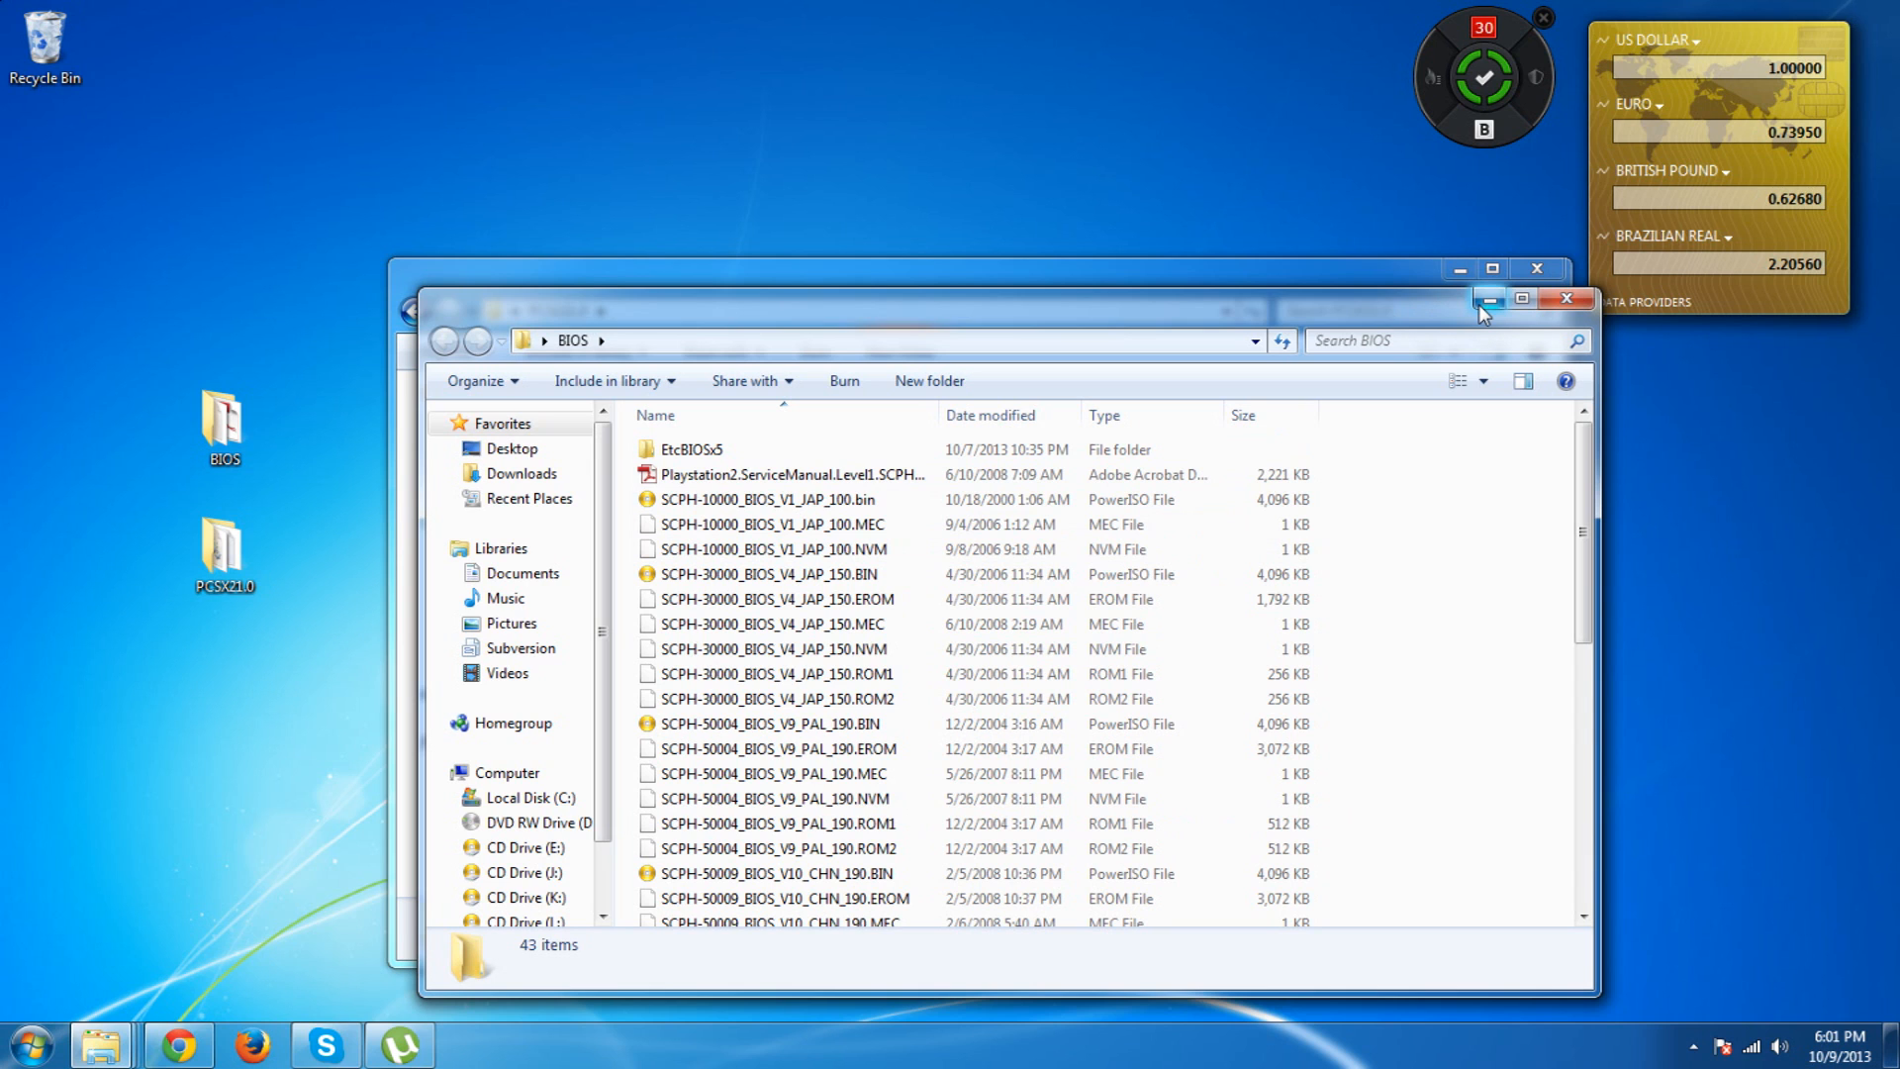
mouse_move(1488, 301)
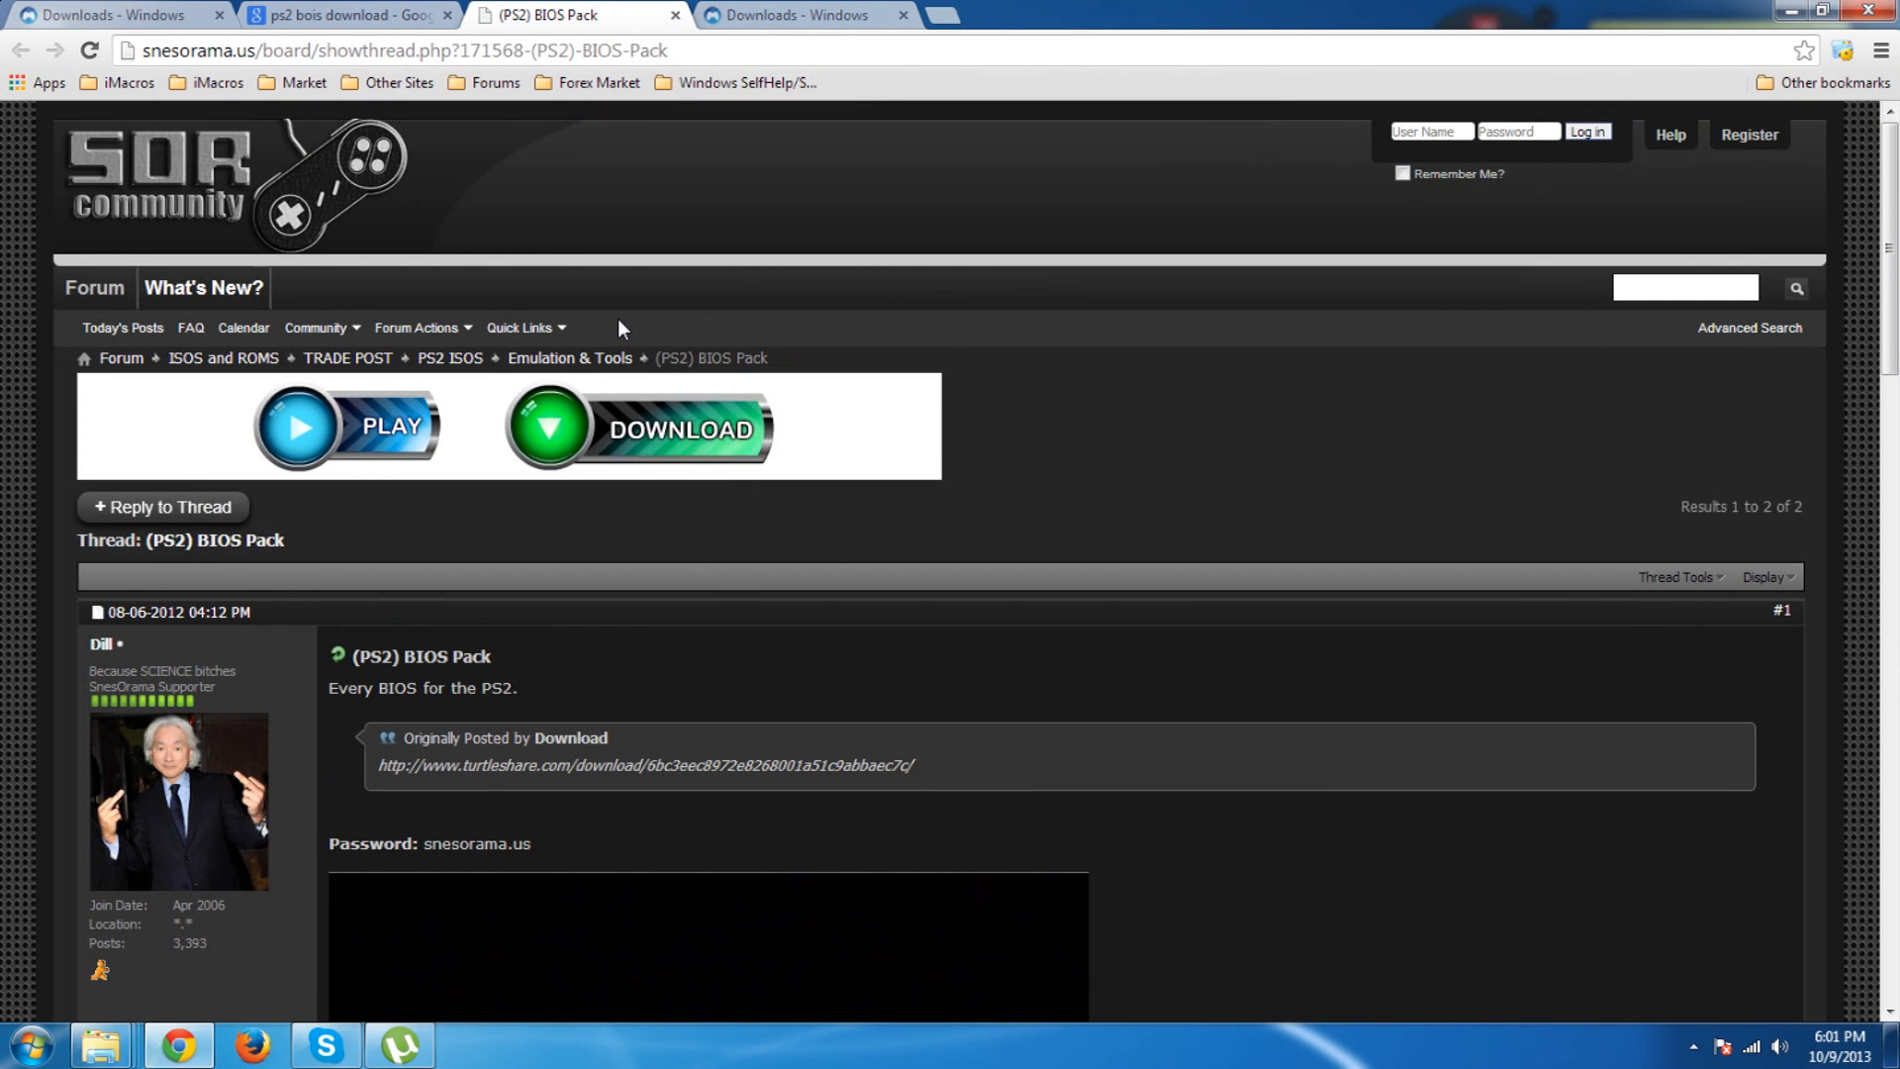
Follow the post's turtleshare.com link and start the Slow Download of PS2 BIOS.rar
scroll(down, 3)
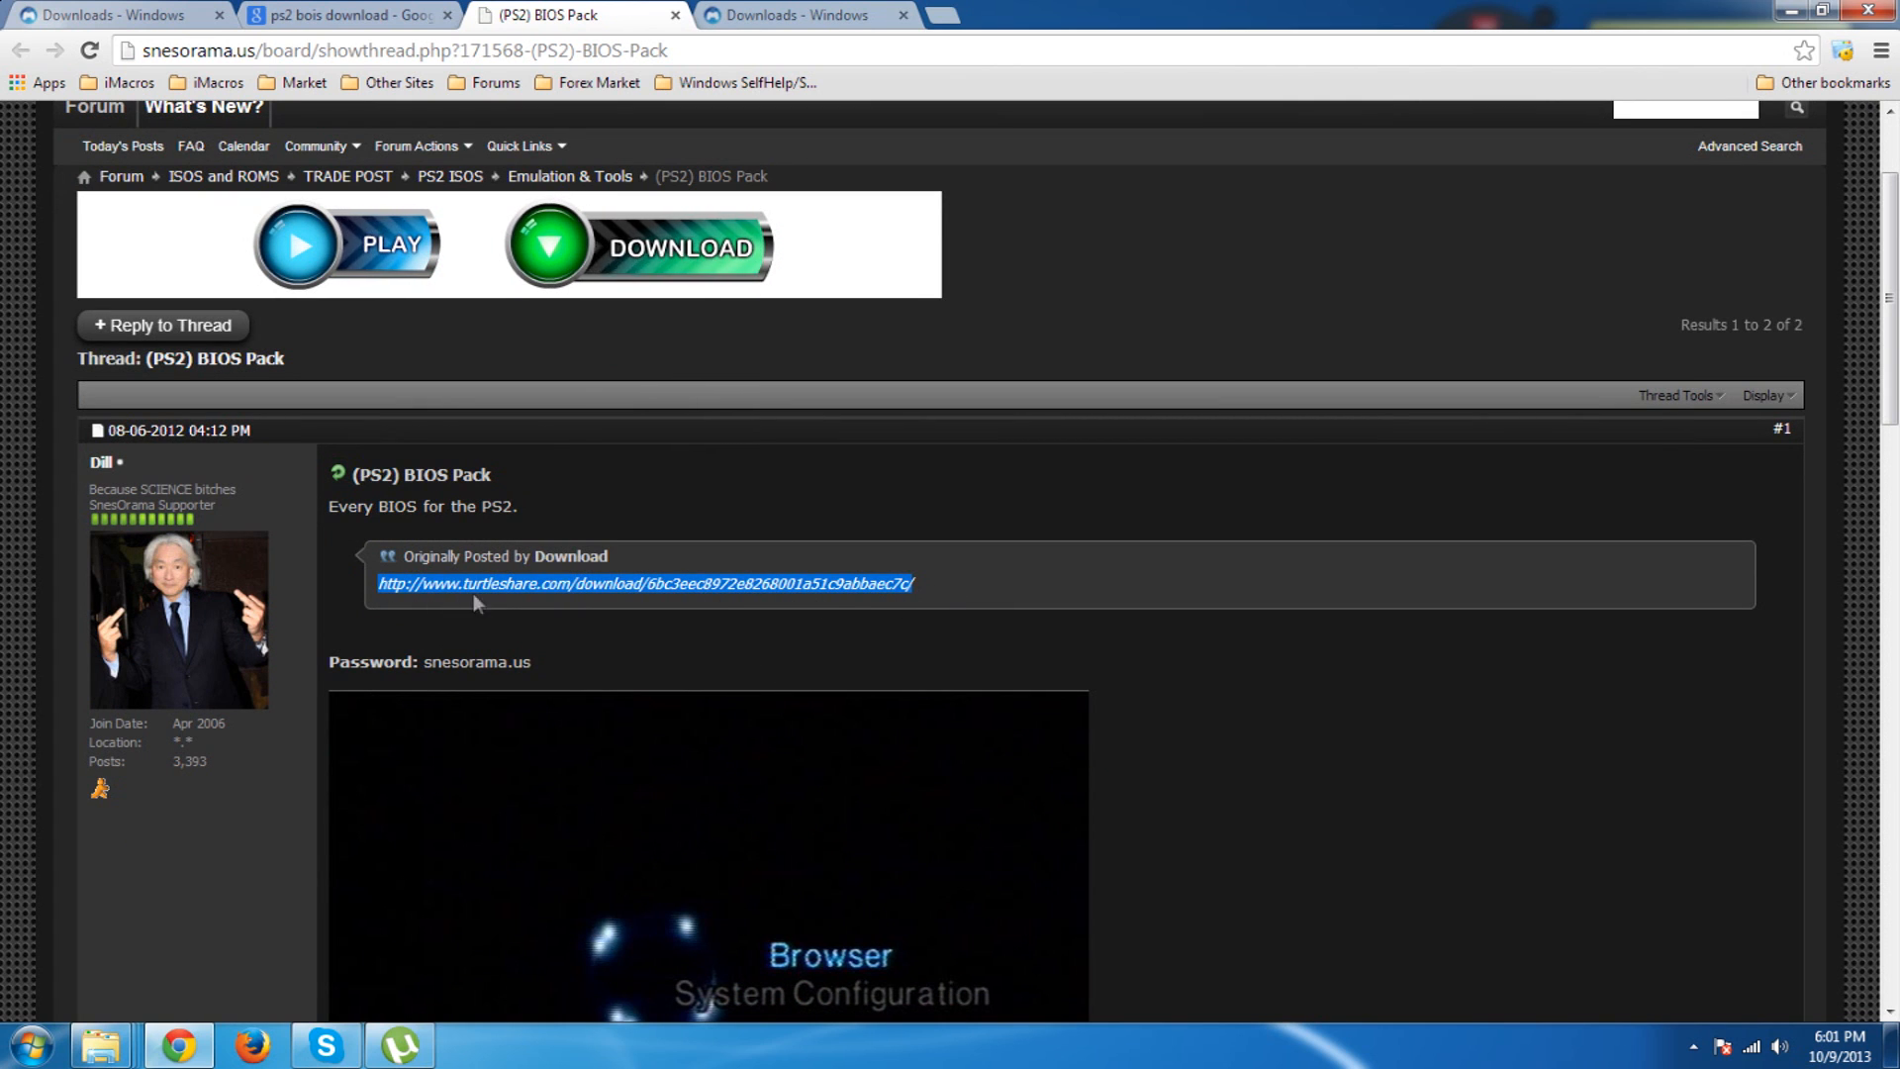
click(898, 653)
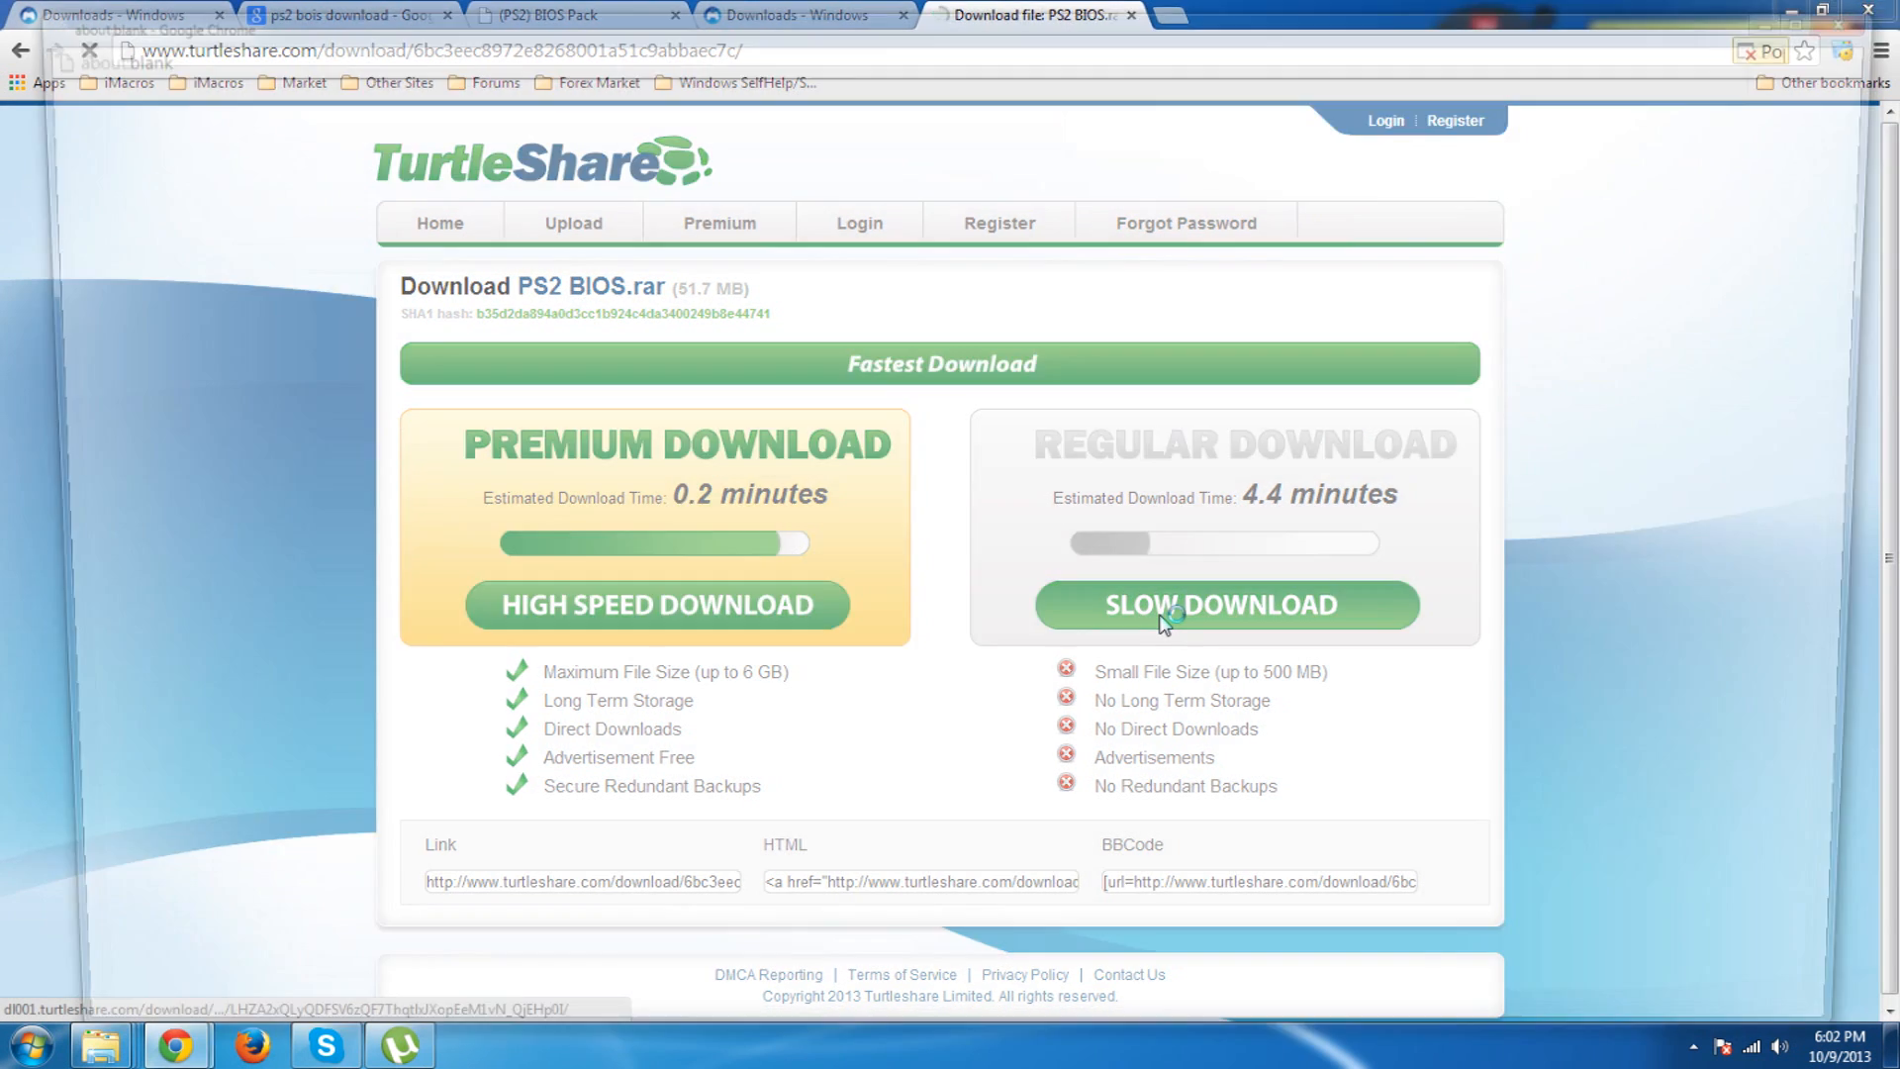
click(1175, 605)
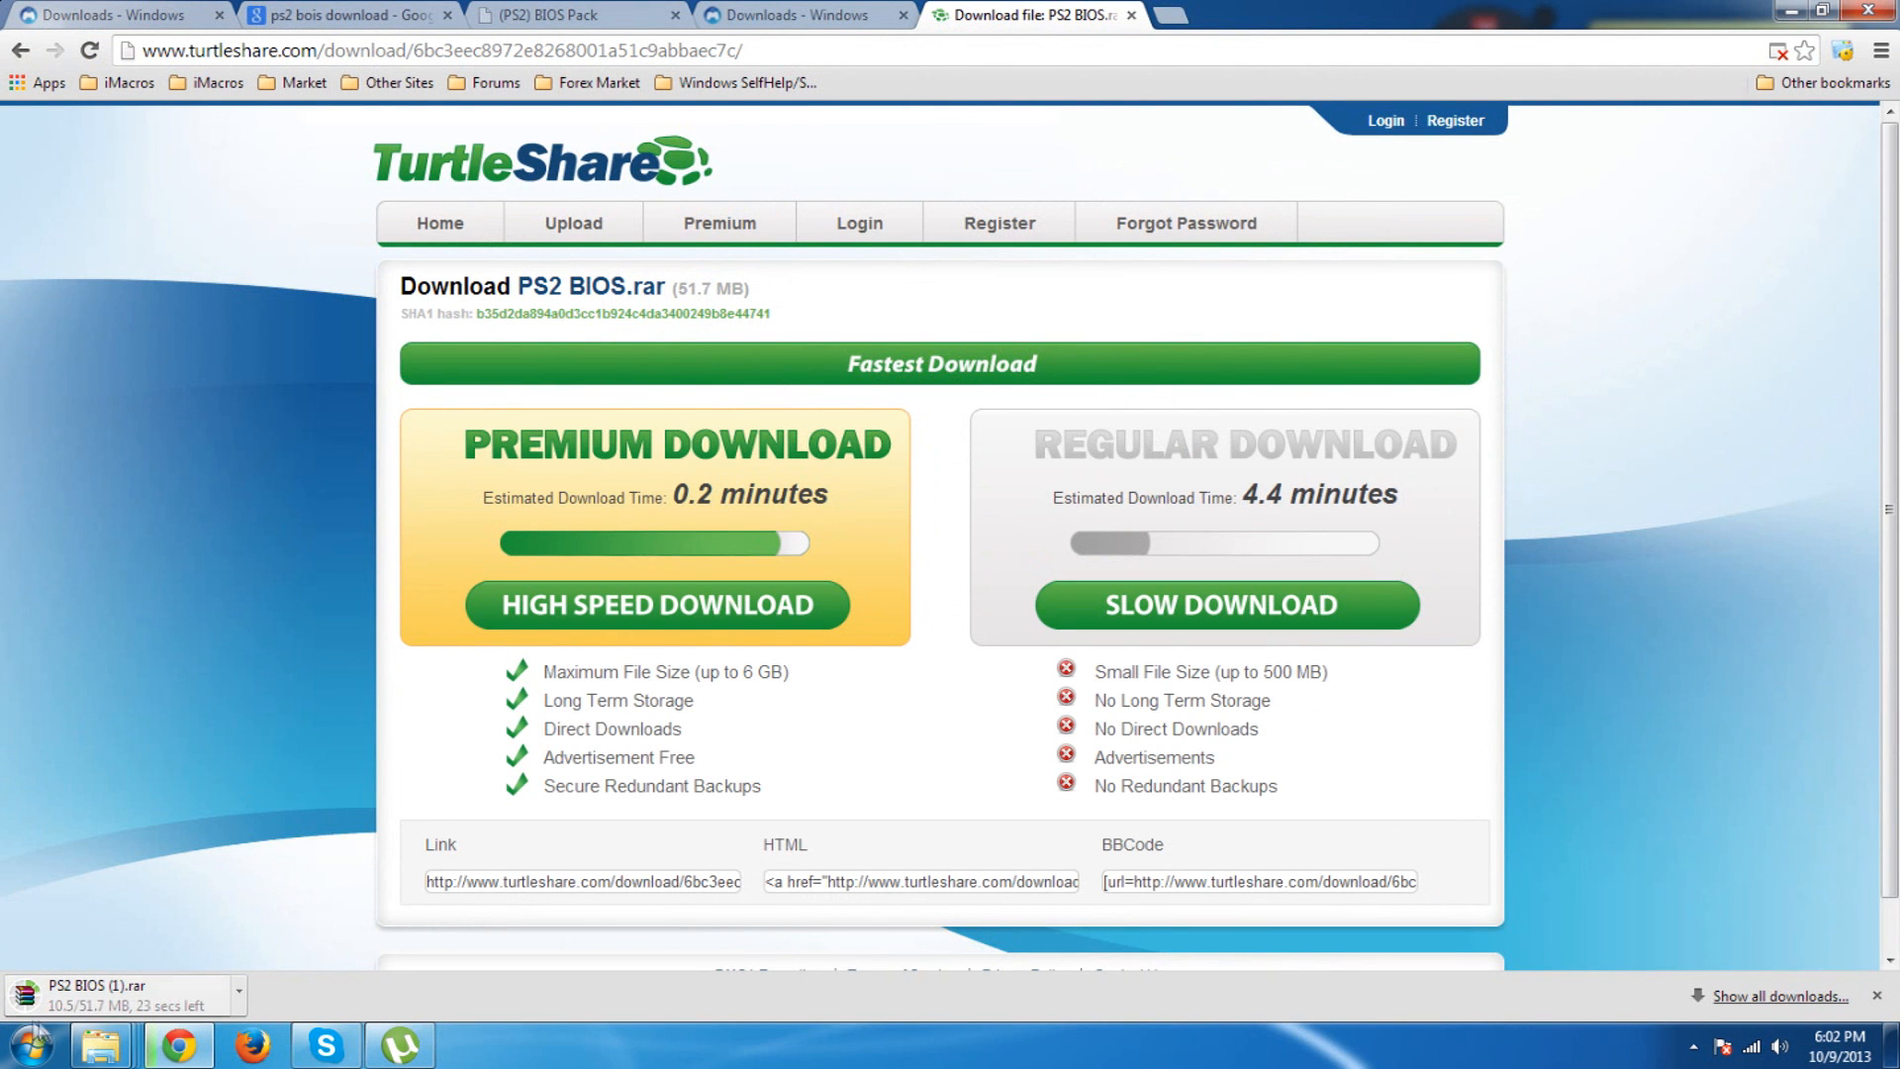
mouse_move(403, 993)
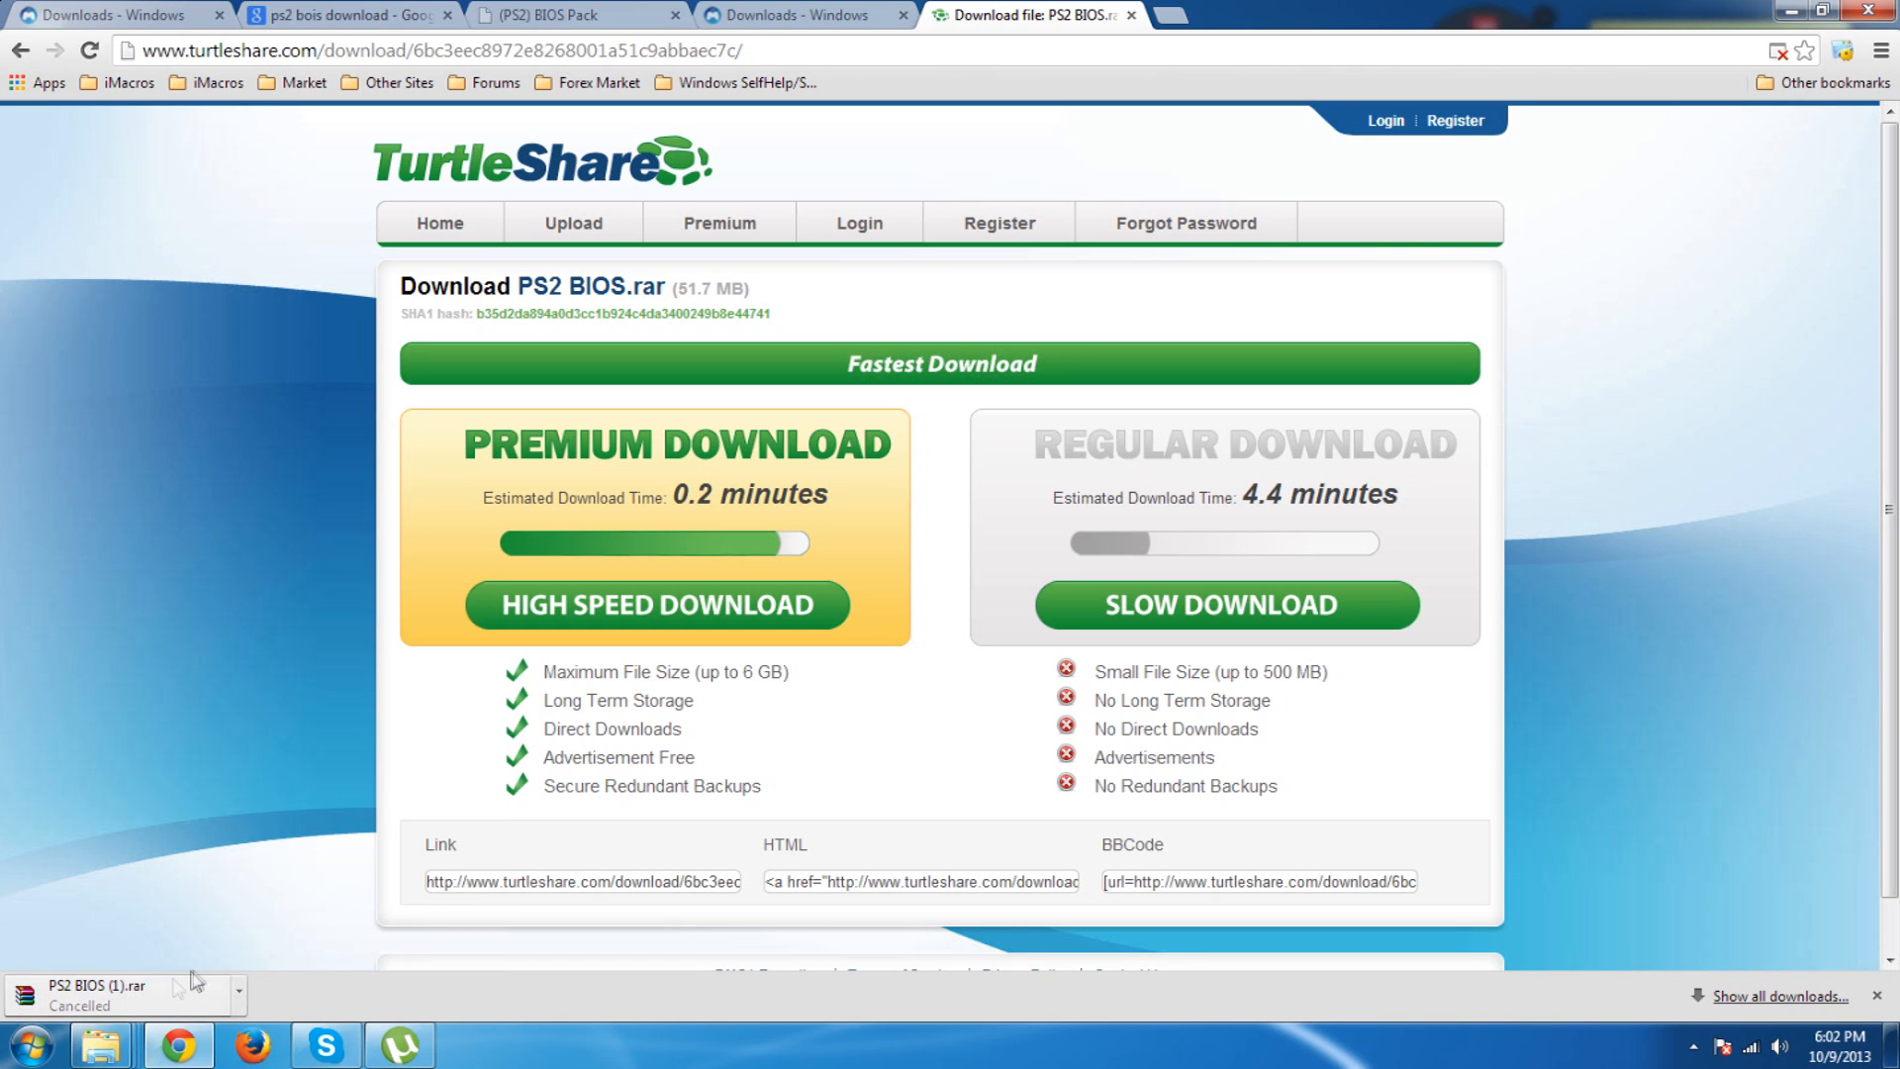
Open PS2 BIOS.rar in WinRAR and start extracting its PS2 BIOS folder
click(26, 1059)
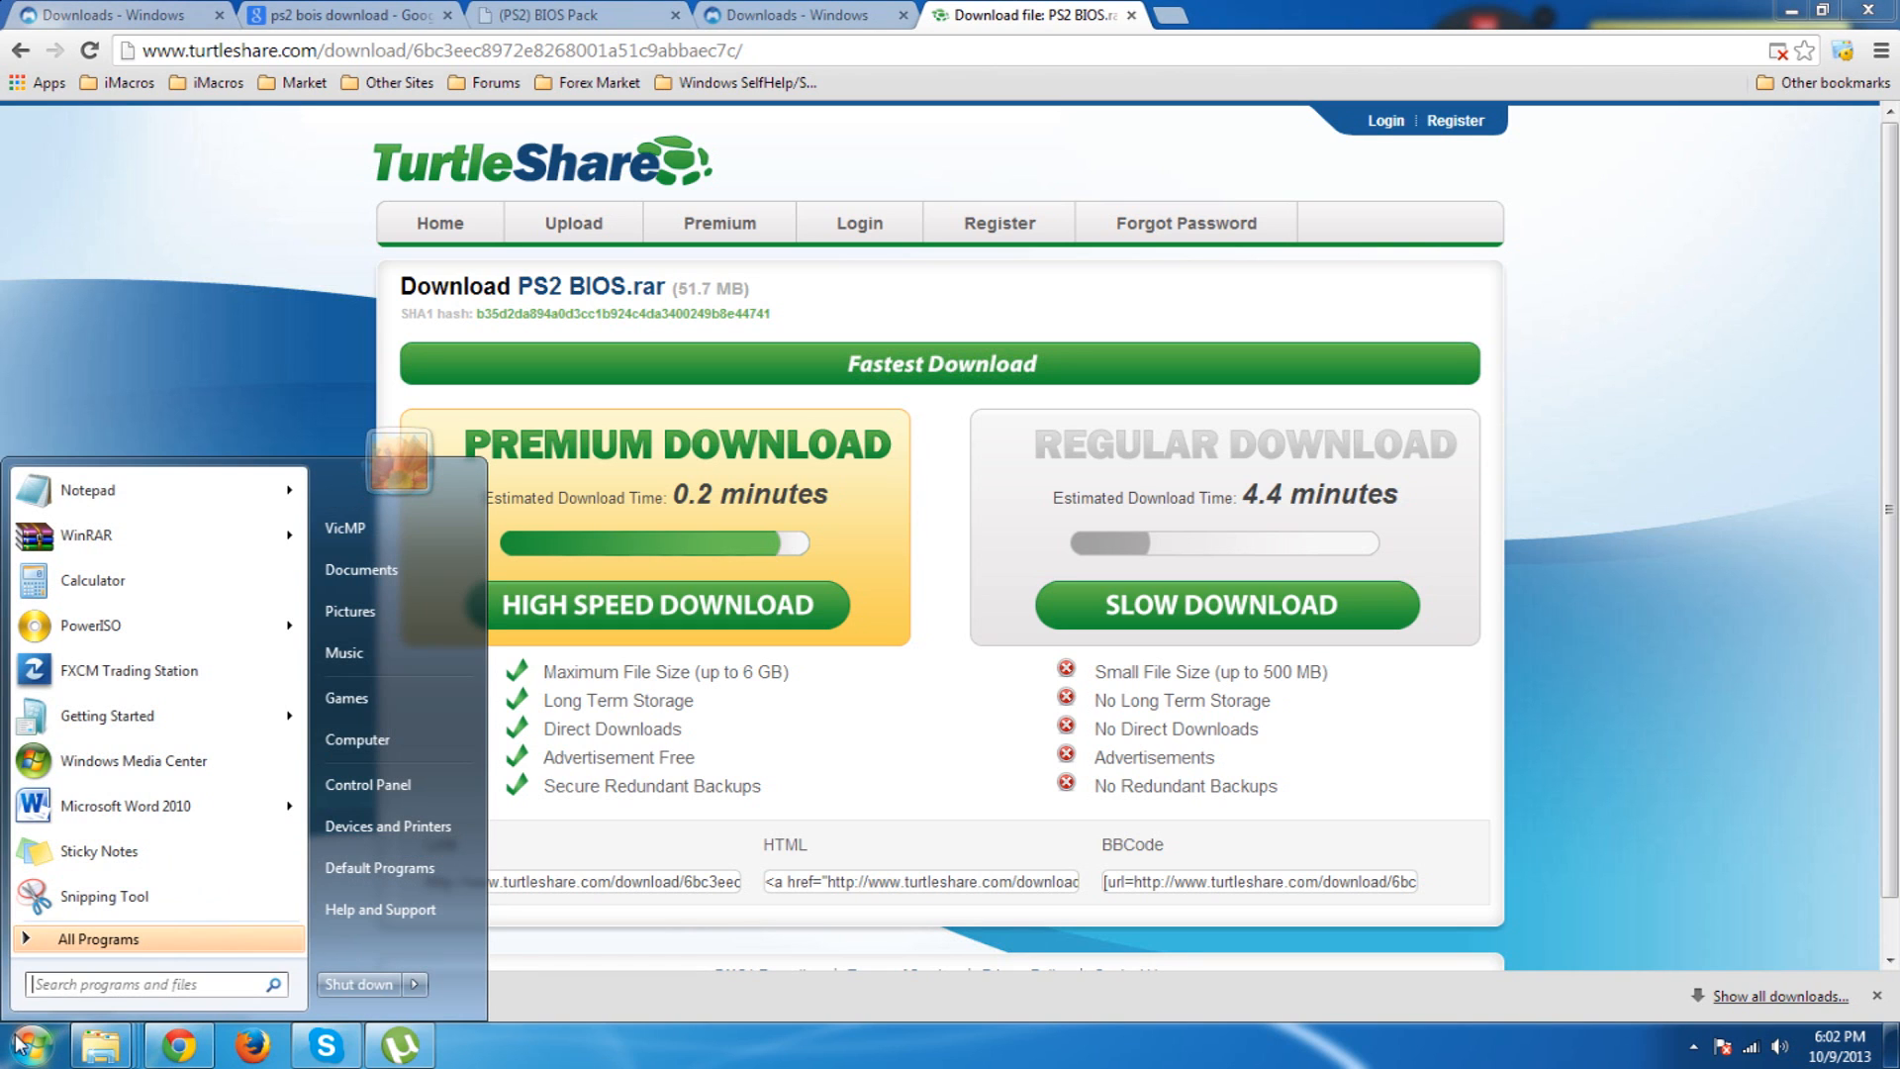
text(ps2 bo)
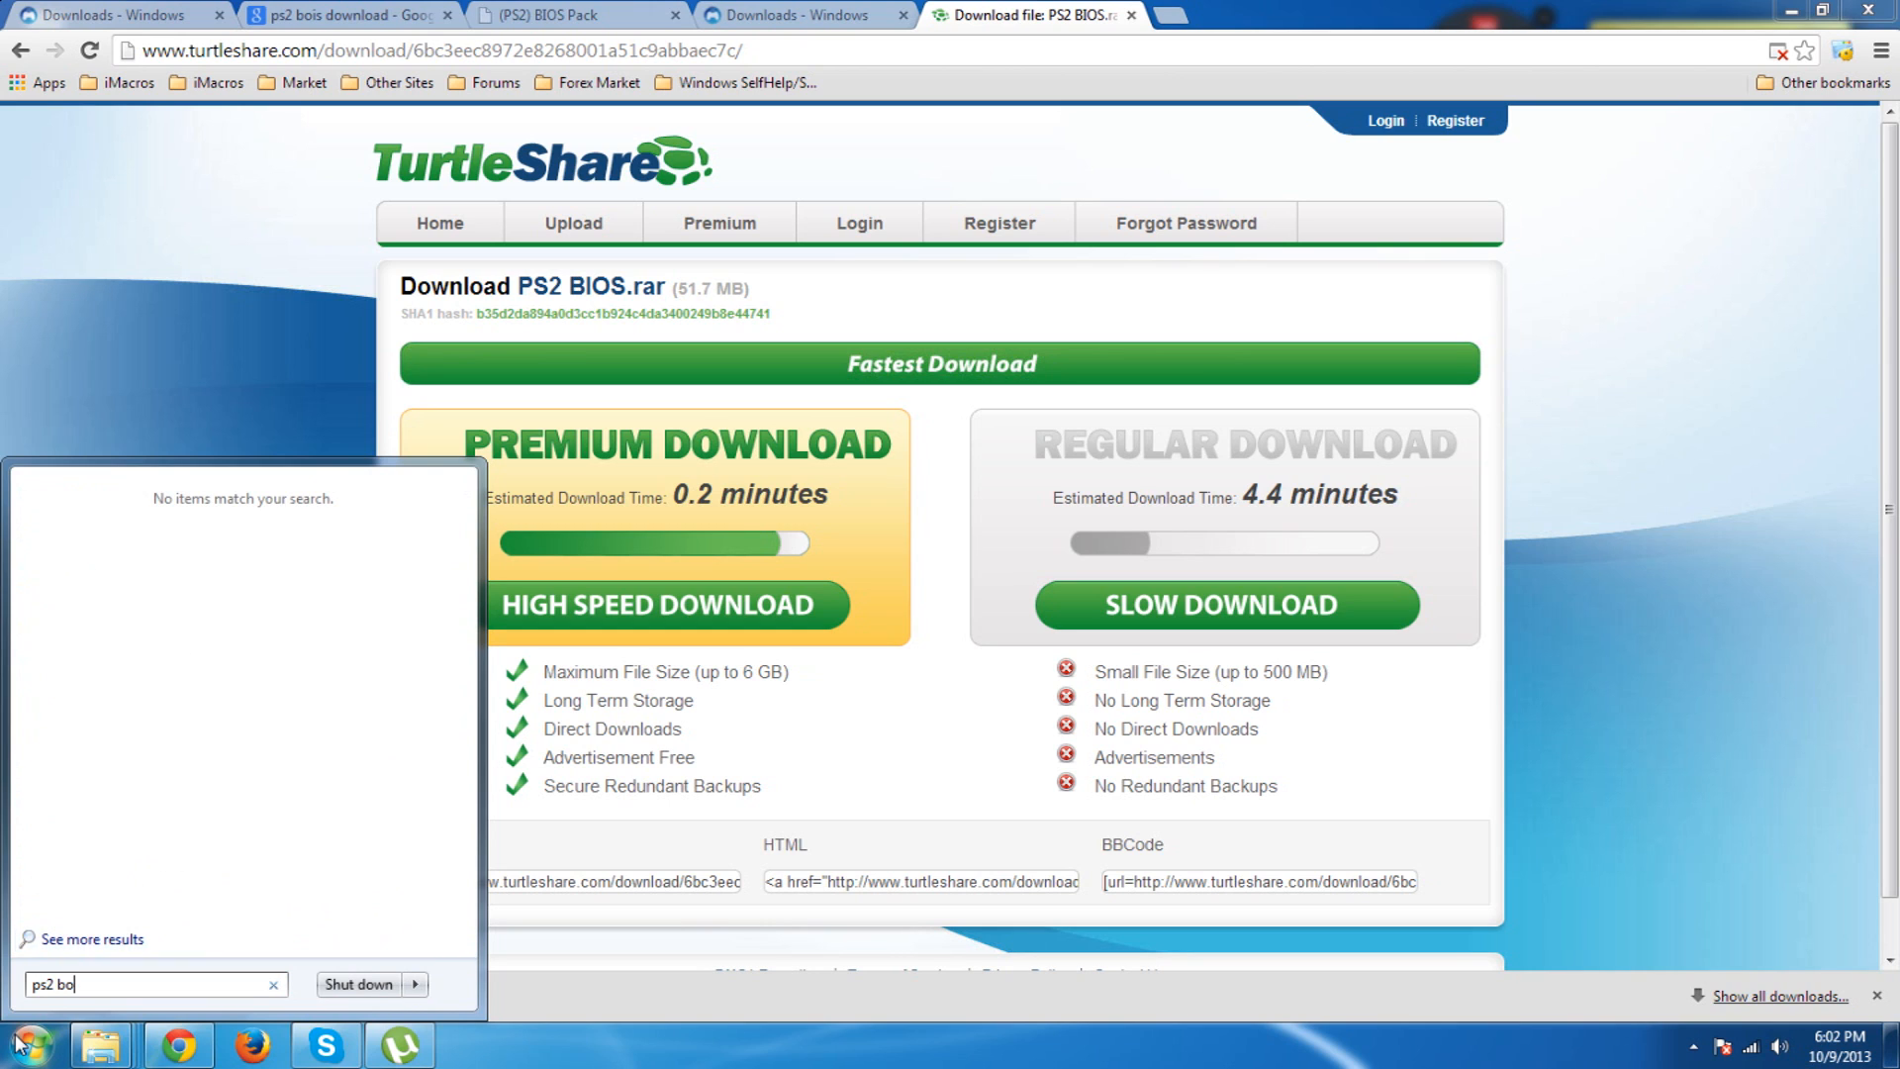
key(Backspace)
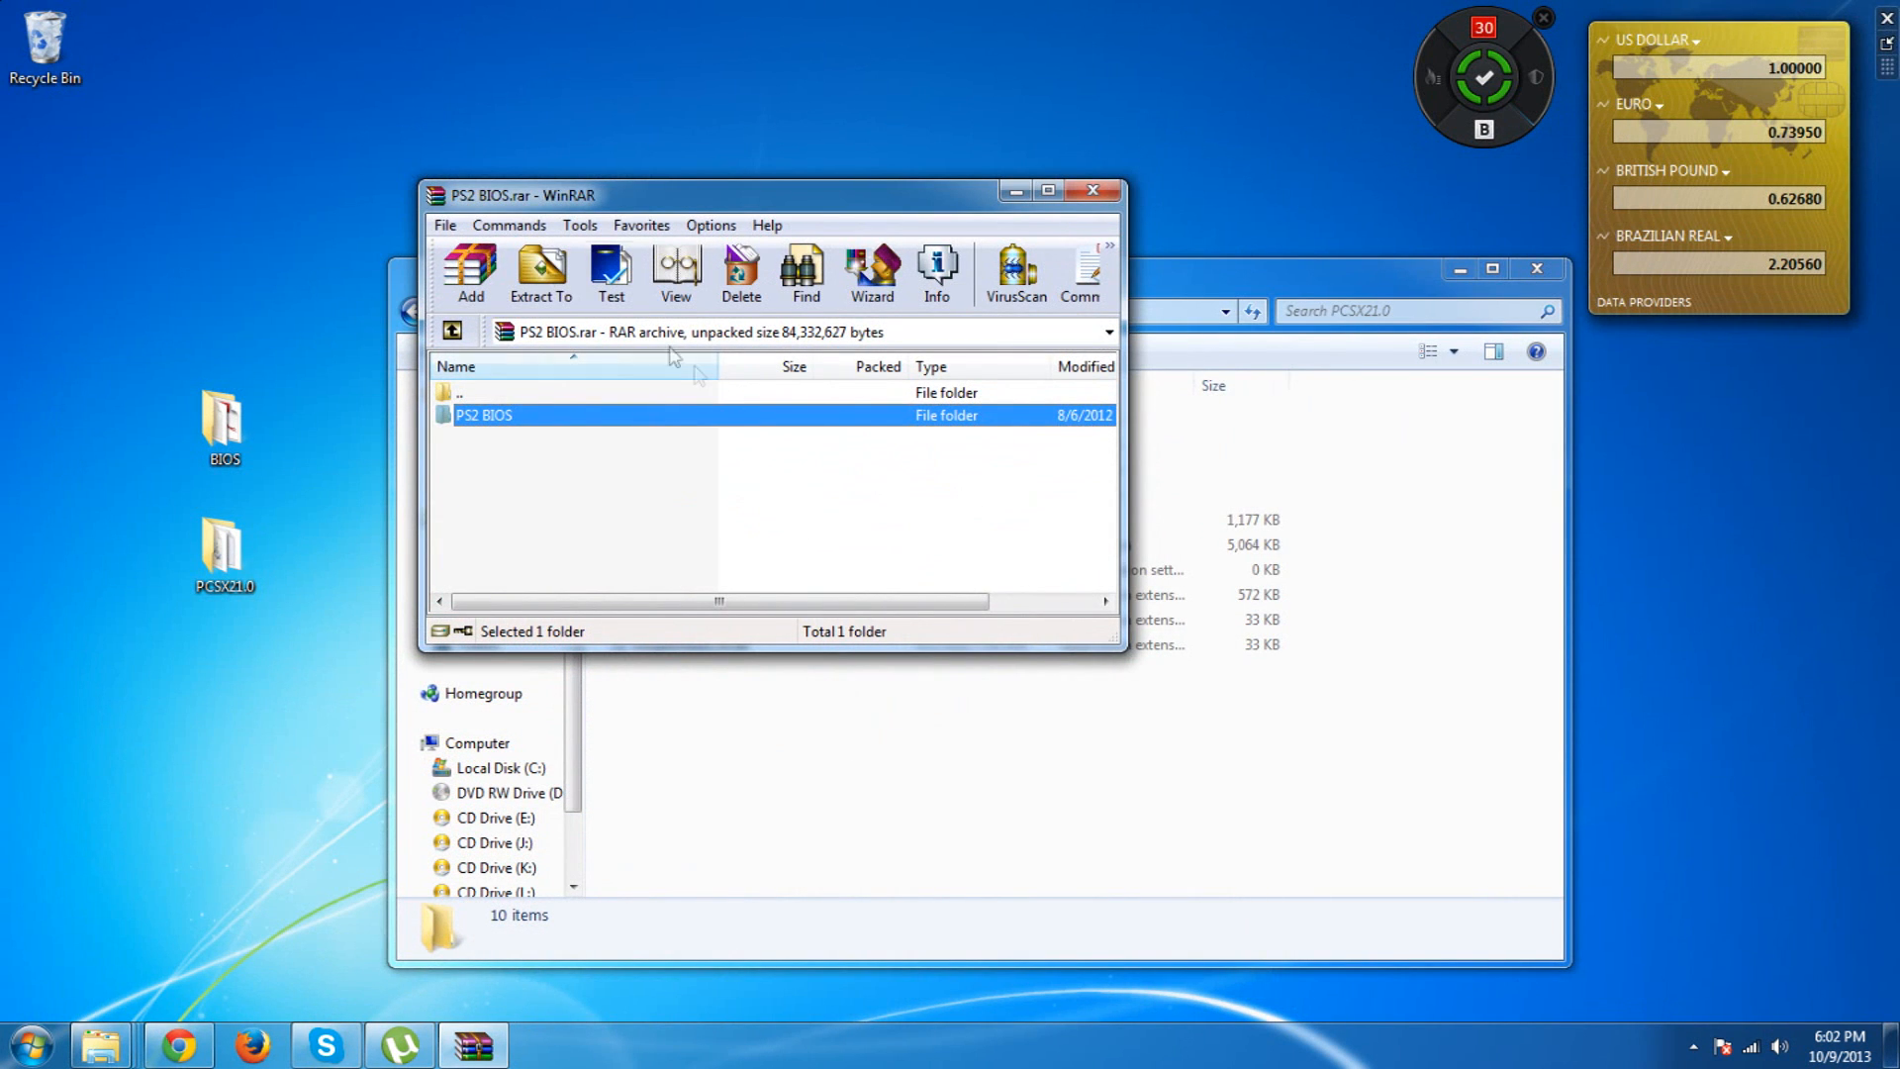
click(540, 277)
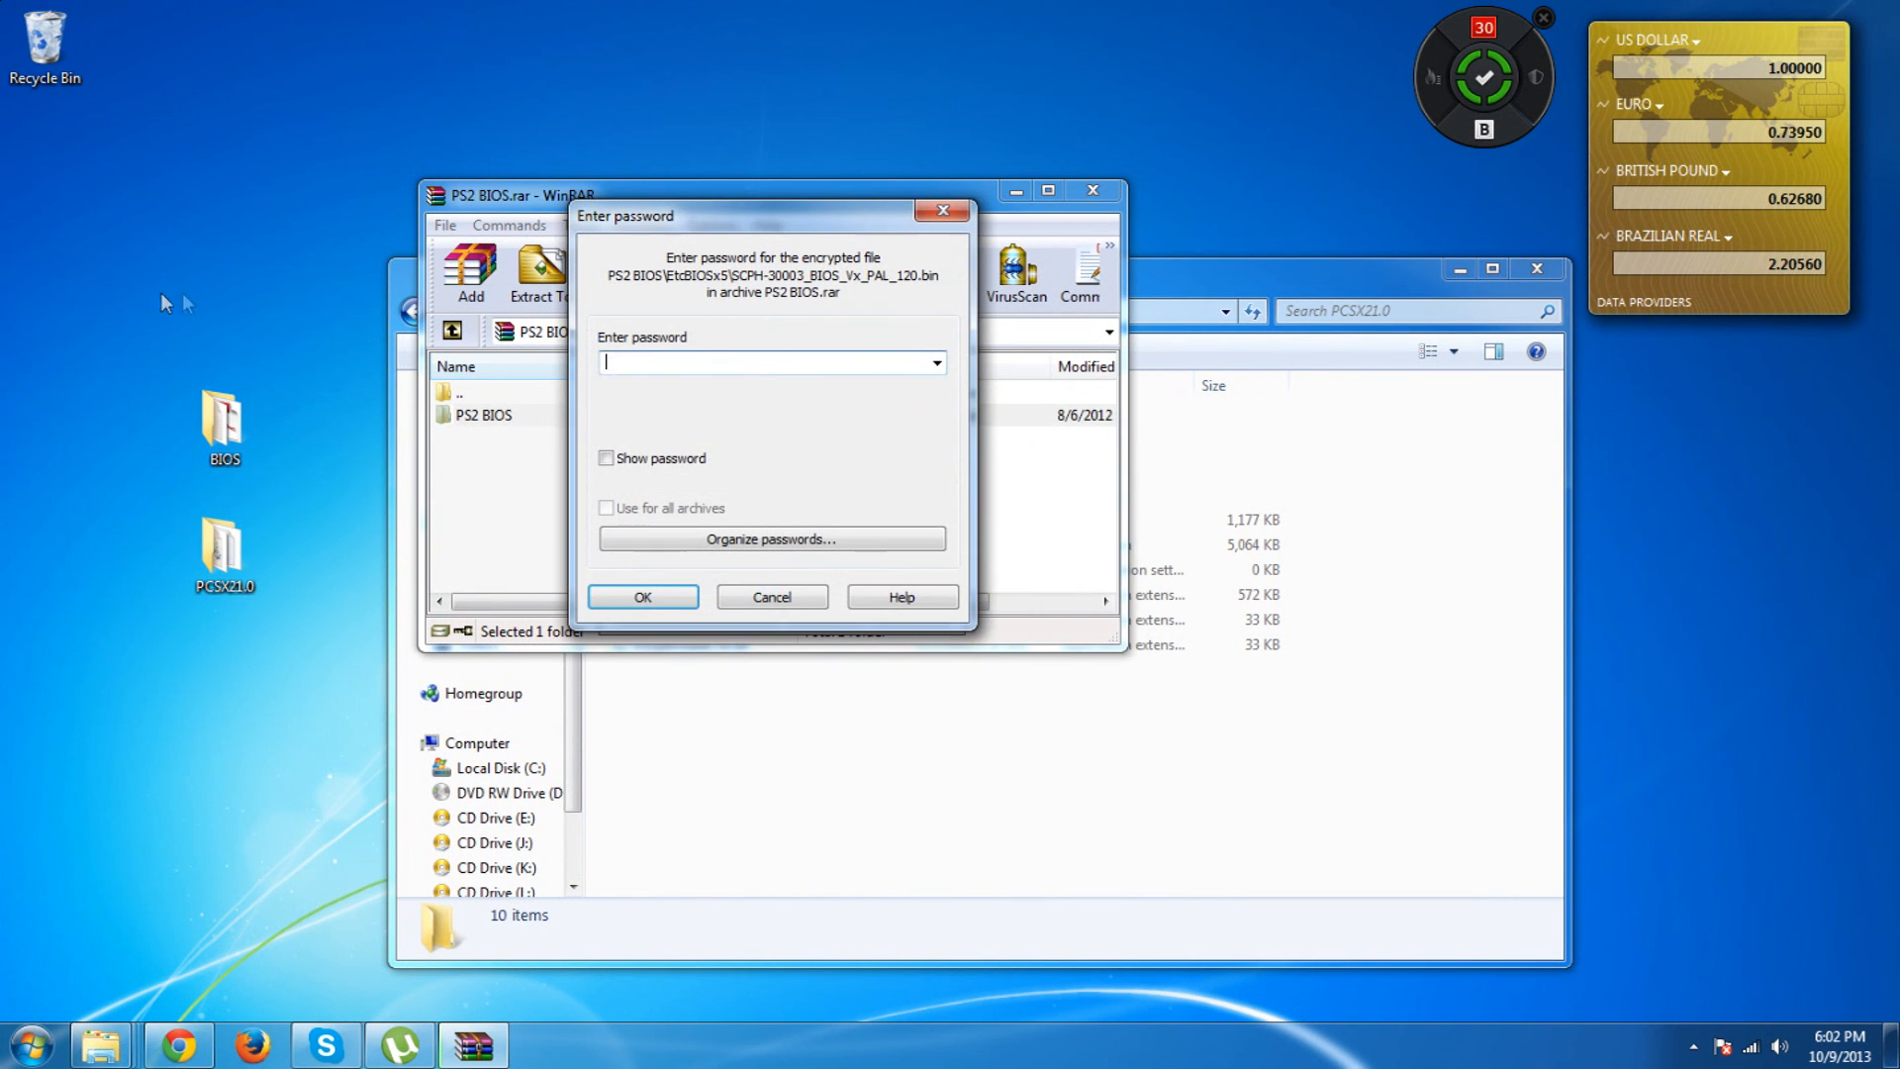
Check the forum thread for the password, then send the desktop PS2 BIOS folder to the Recycle Bin
click(179, 1041)
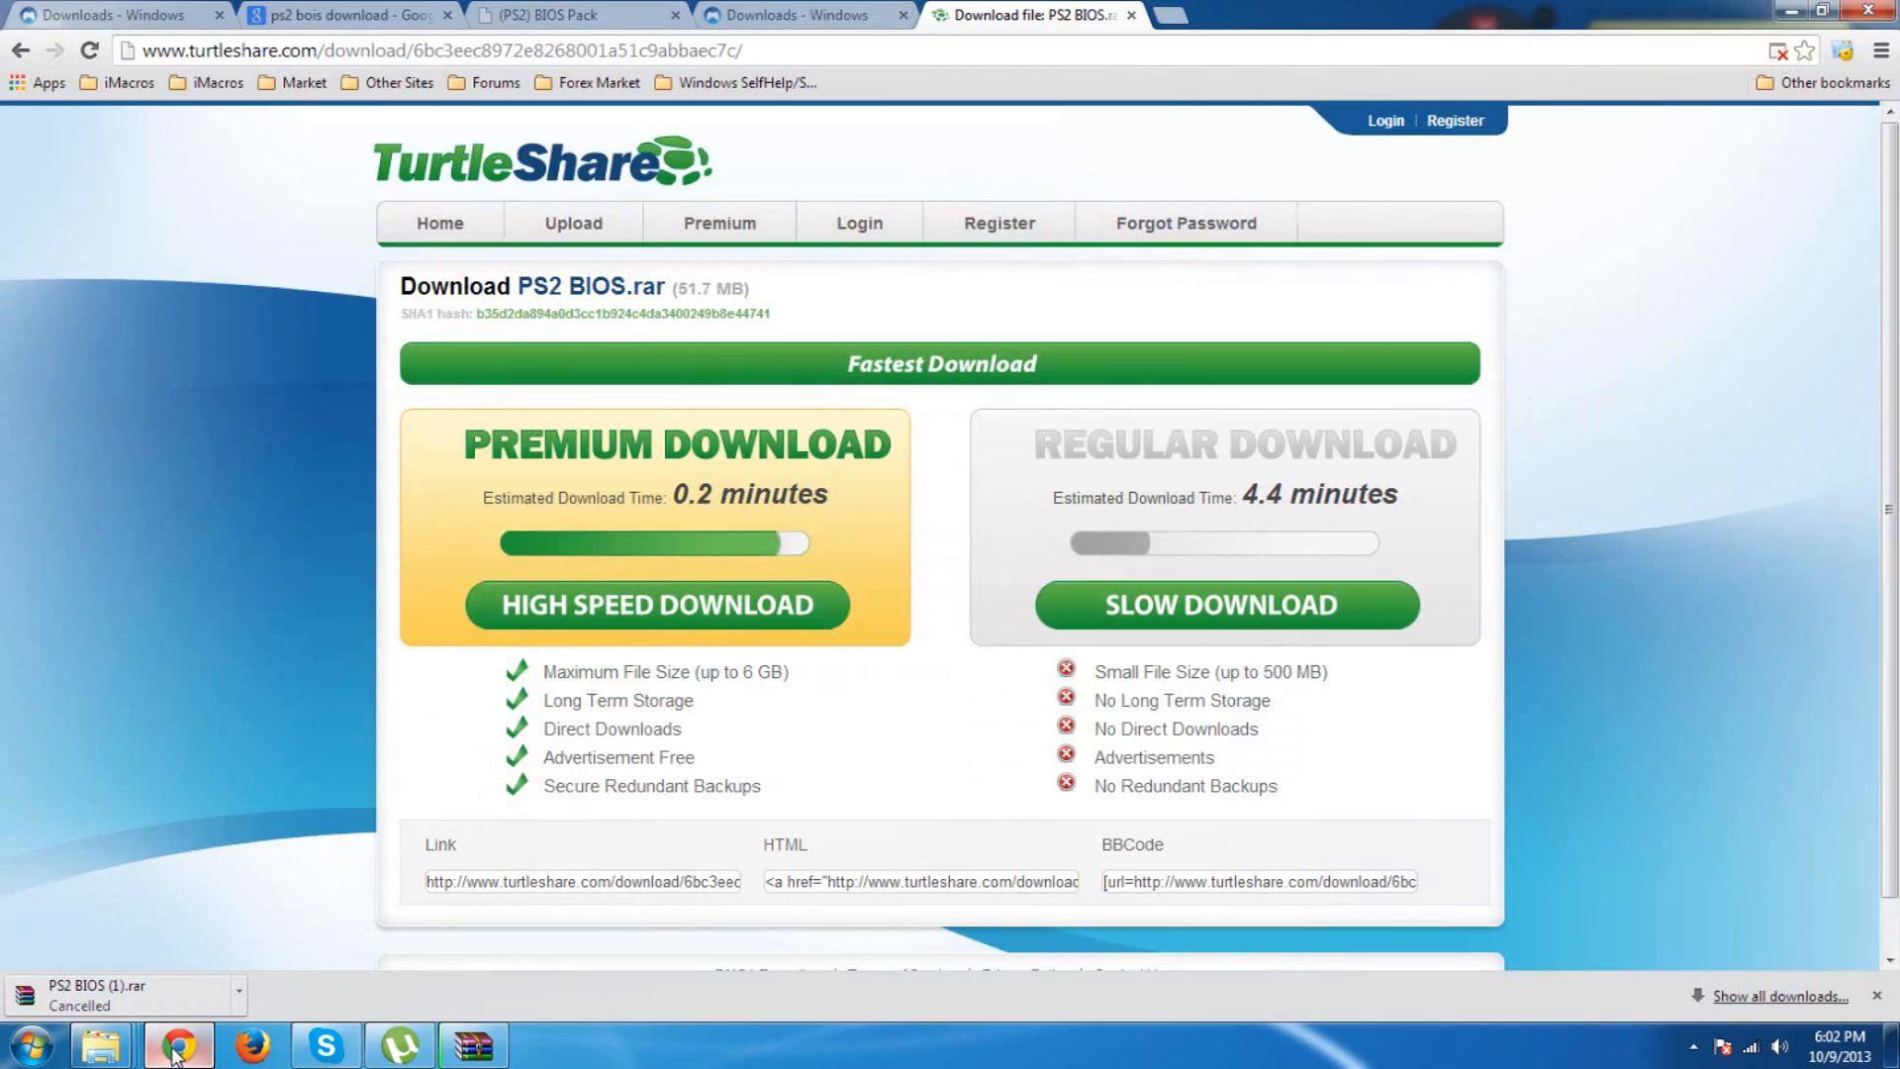
click(550, 16)
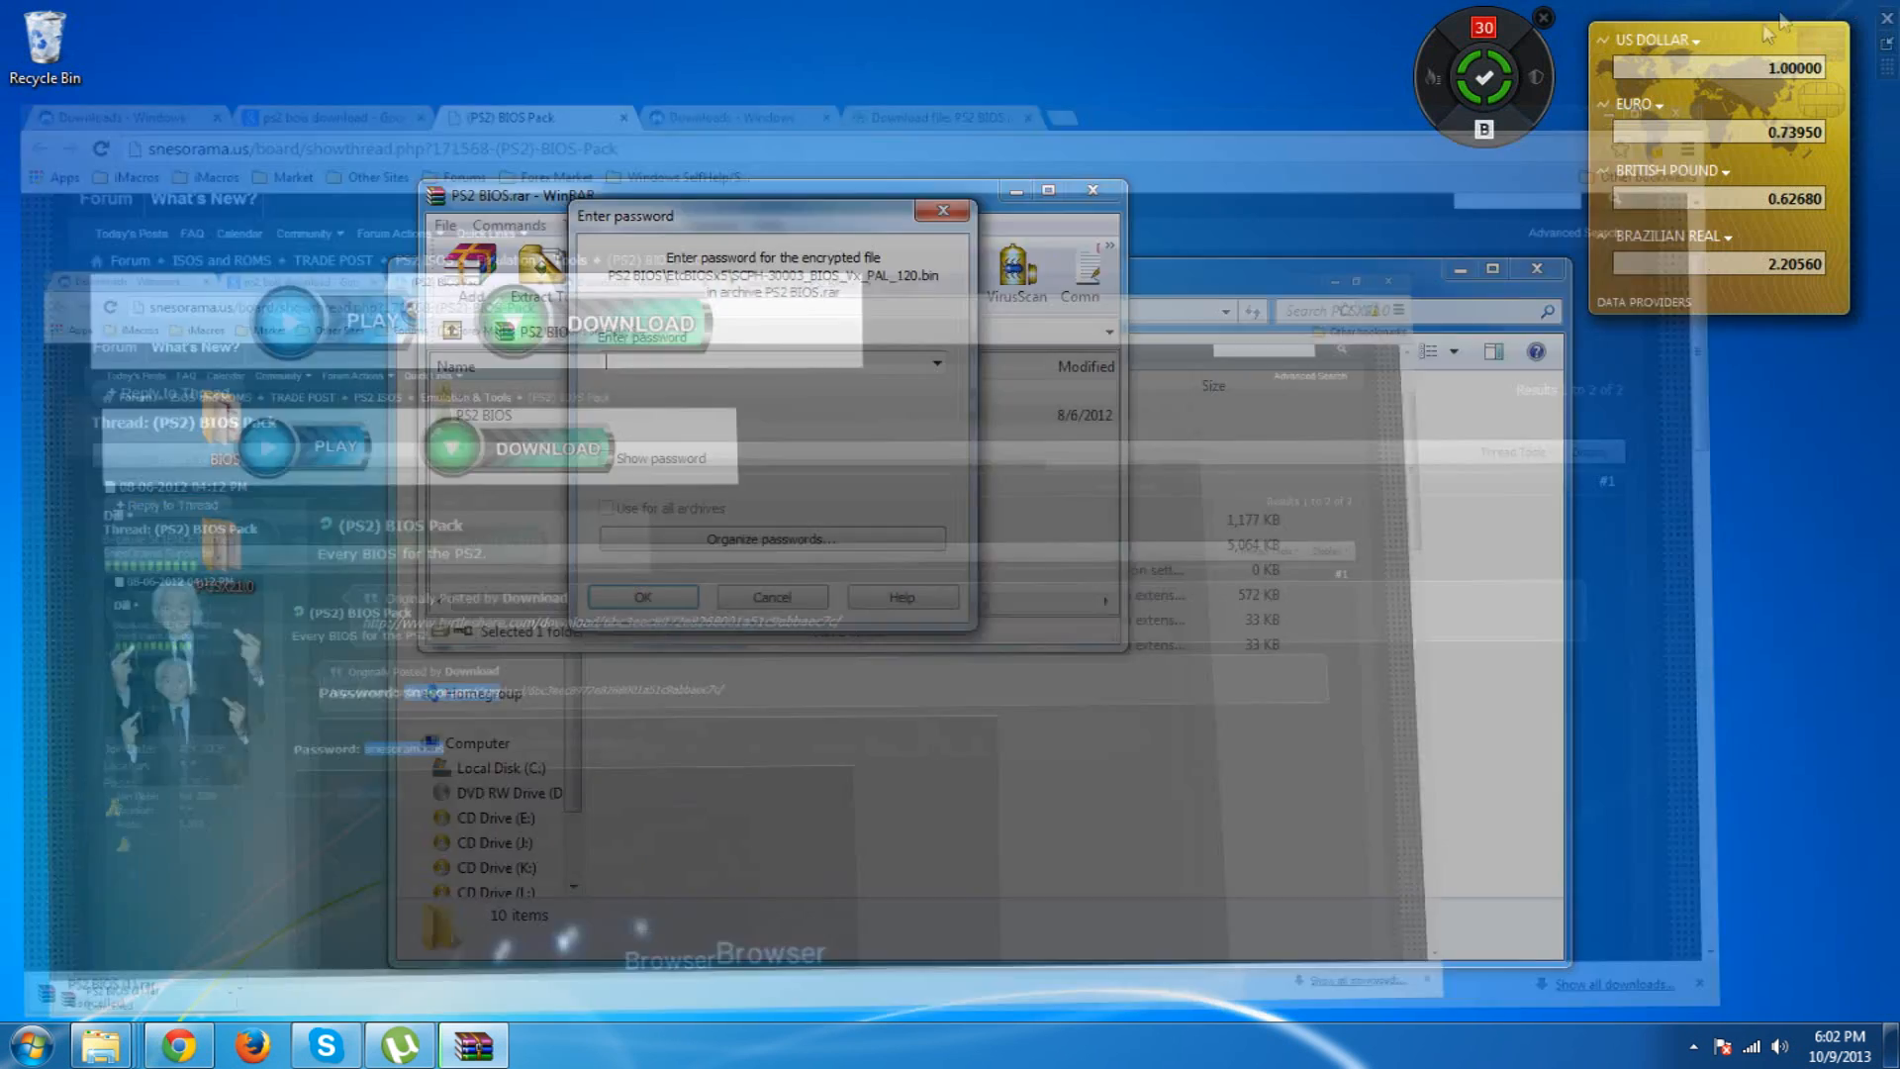
right_click(768, 362)
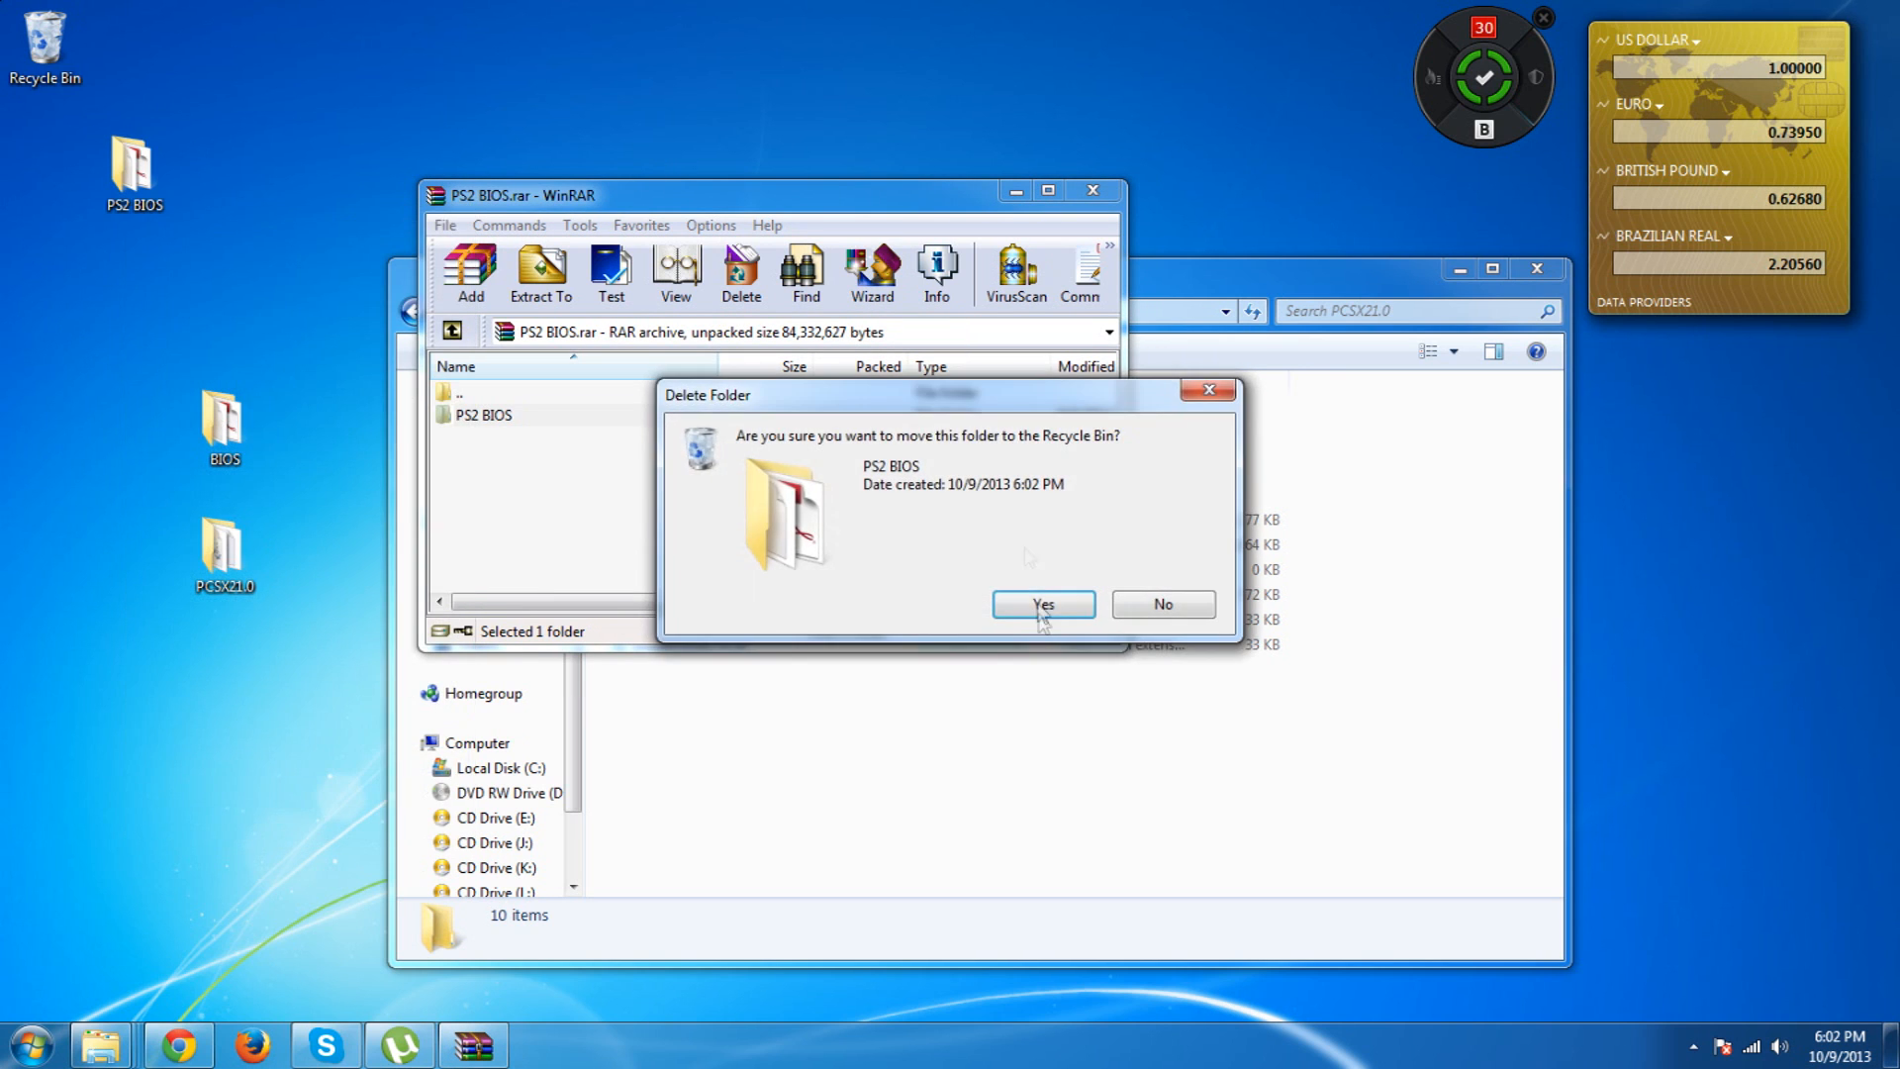
click(1043, 603)
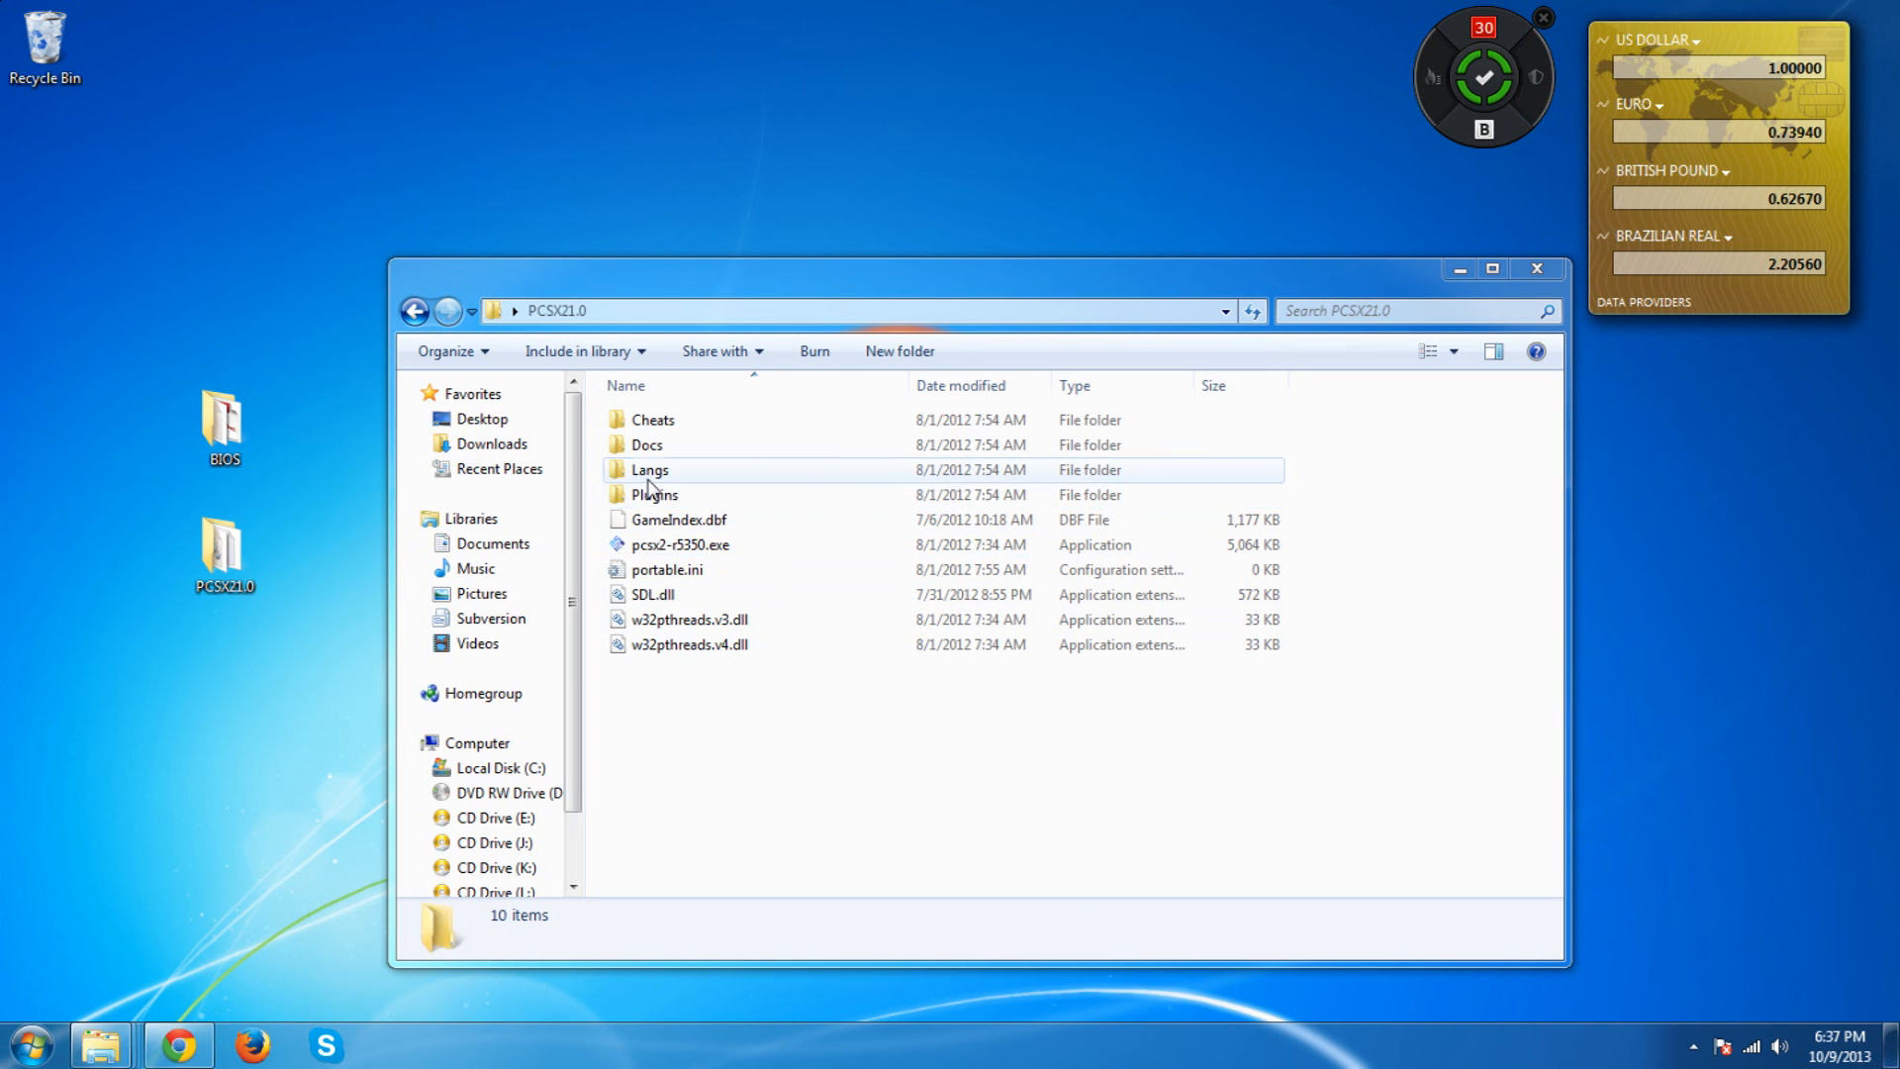
Launch pcsx2-r5350.exe from the PCSX21.0 folder for the first time
click(683, 544)
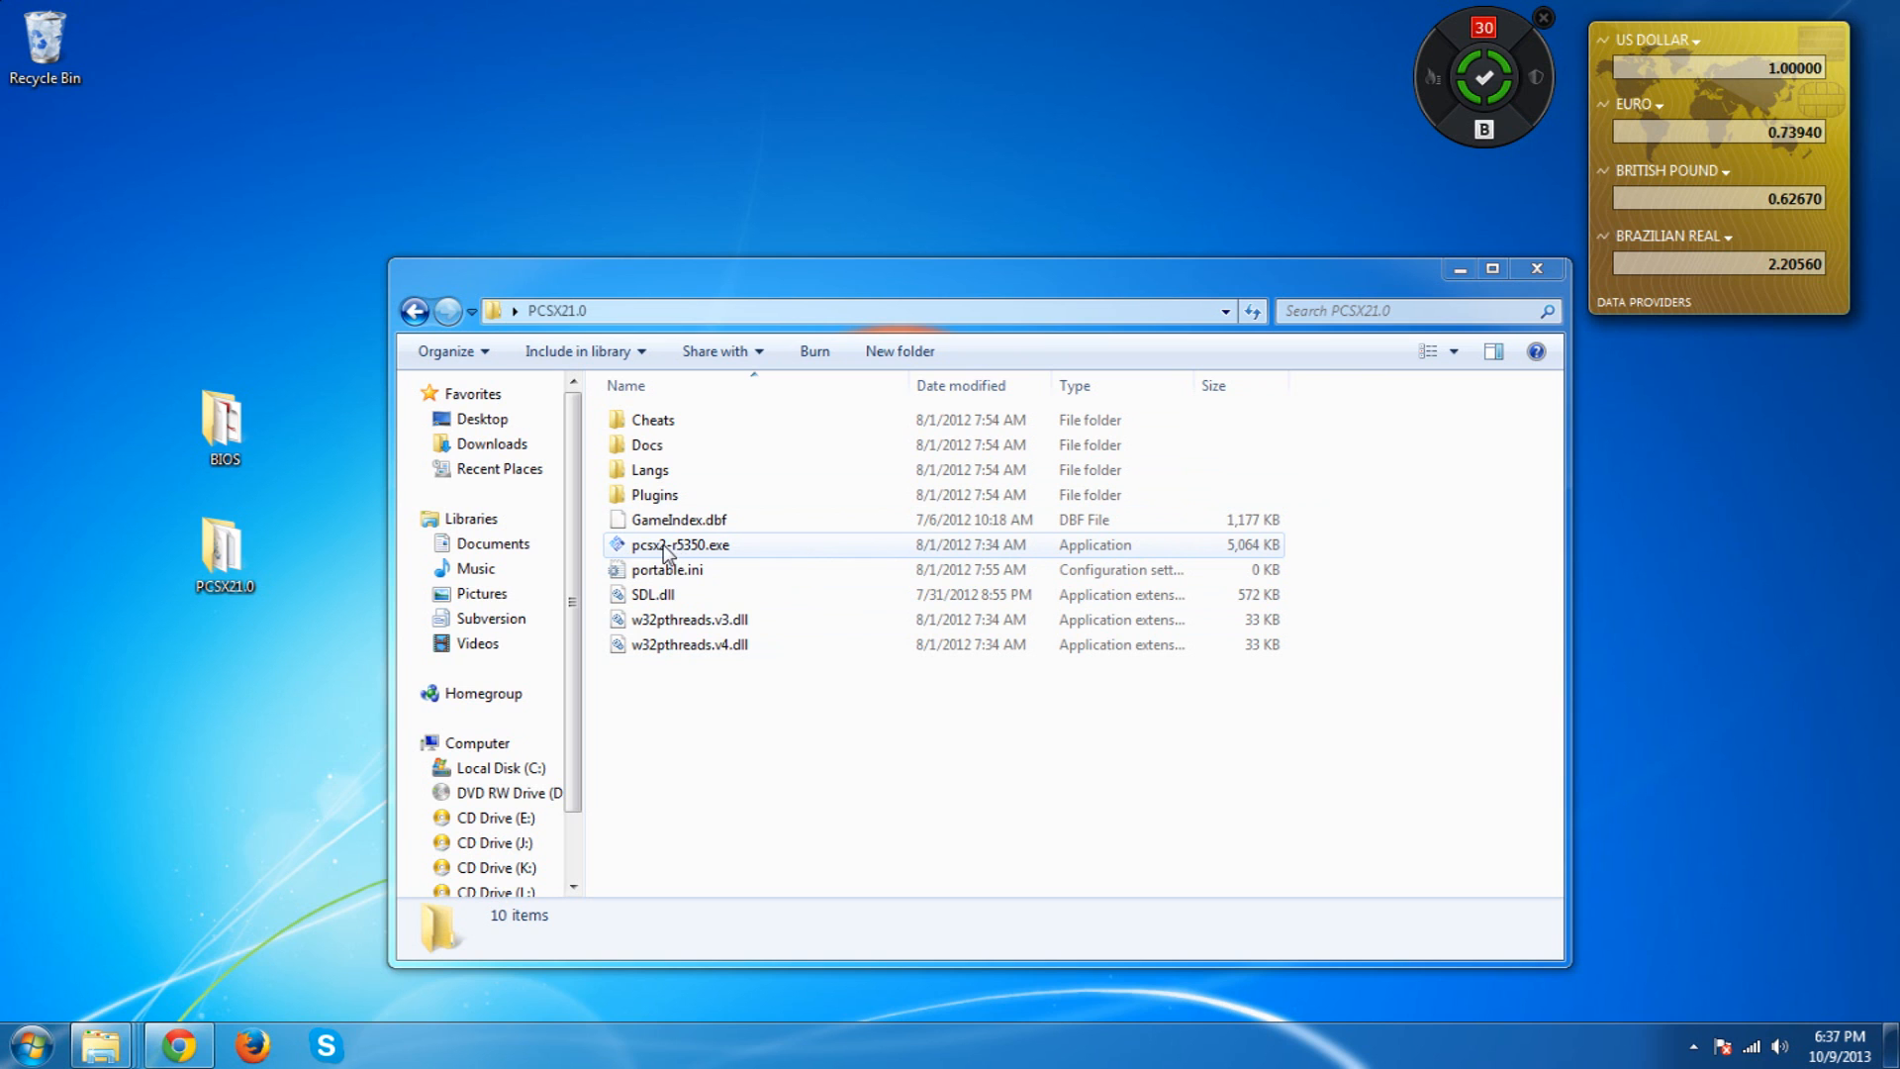
click(683, 545)
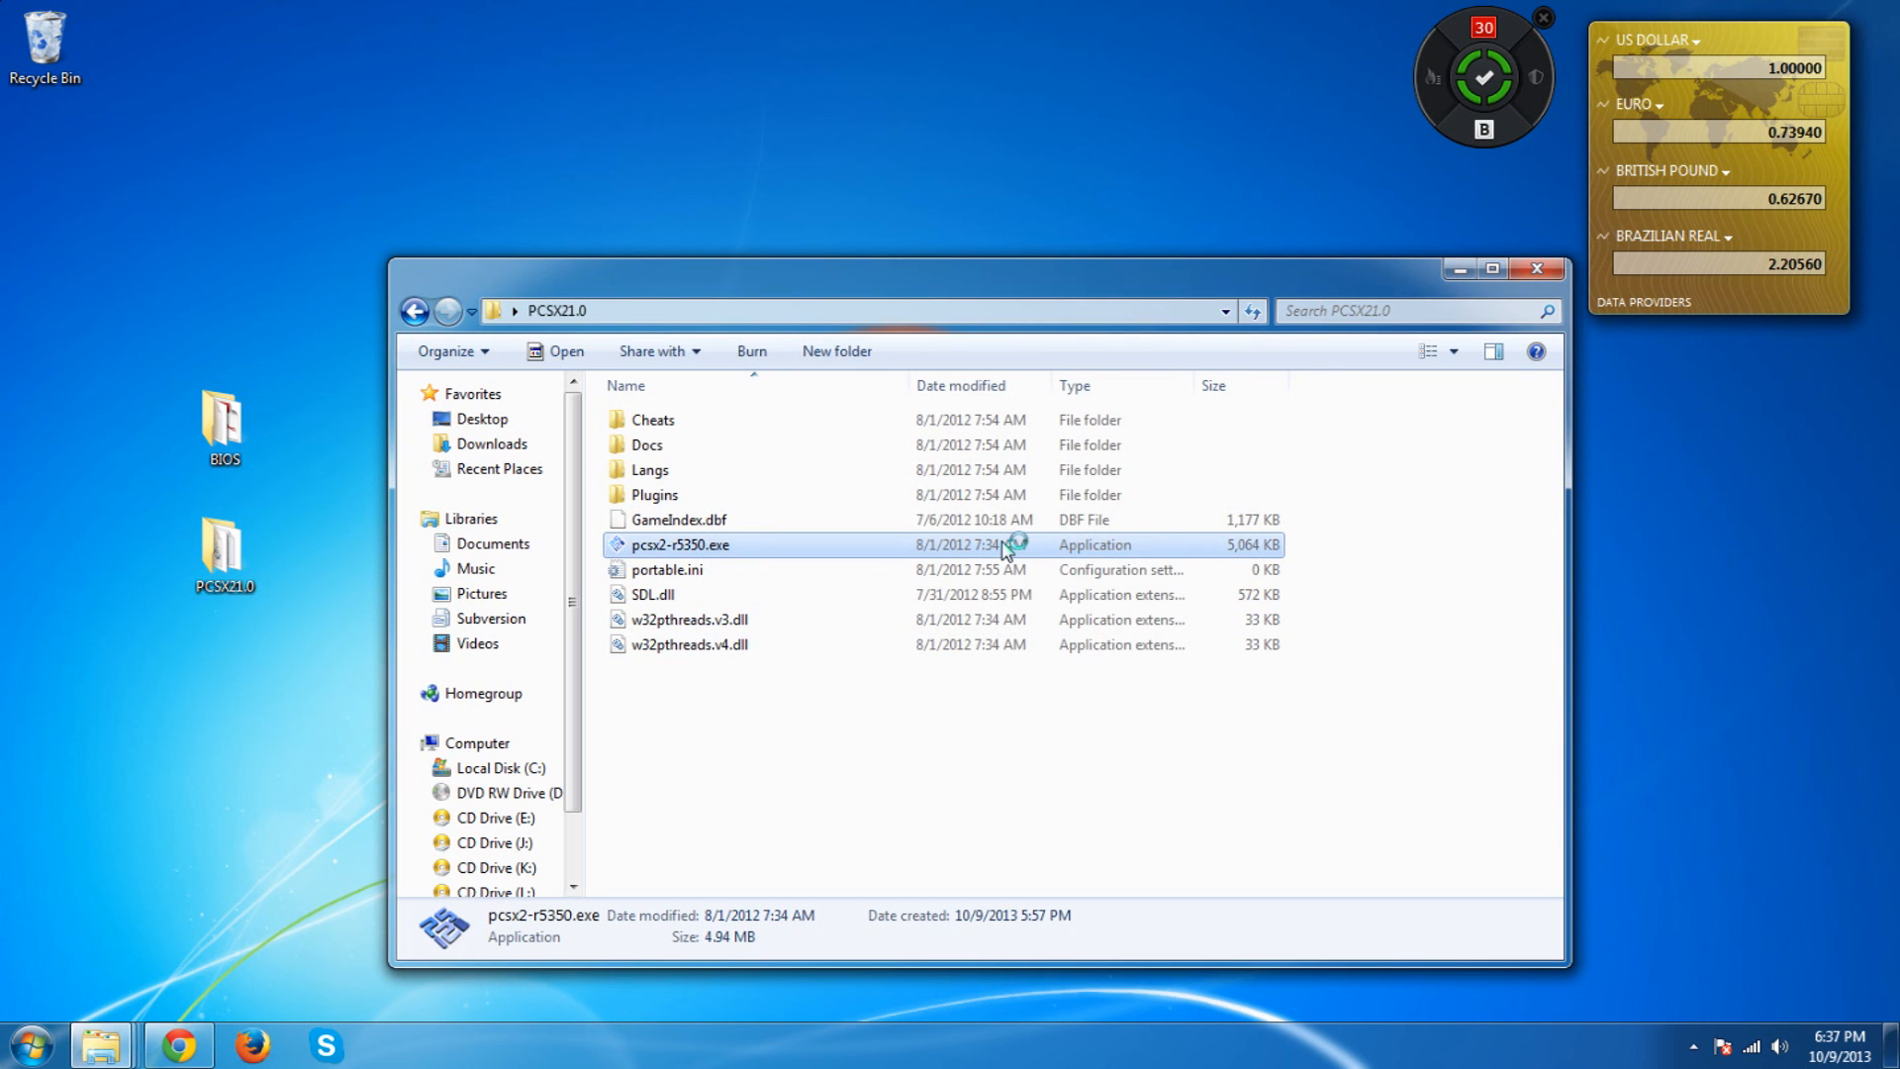
double_click(679, 544)
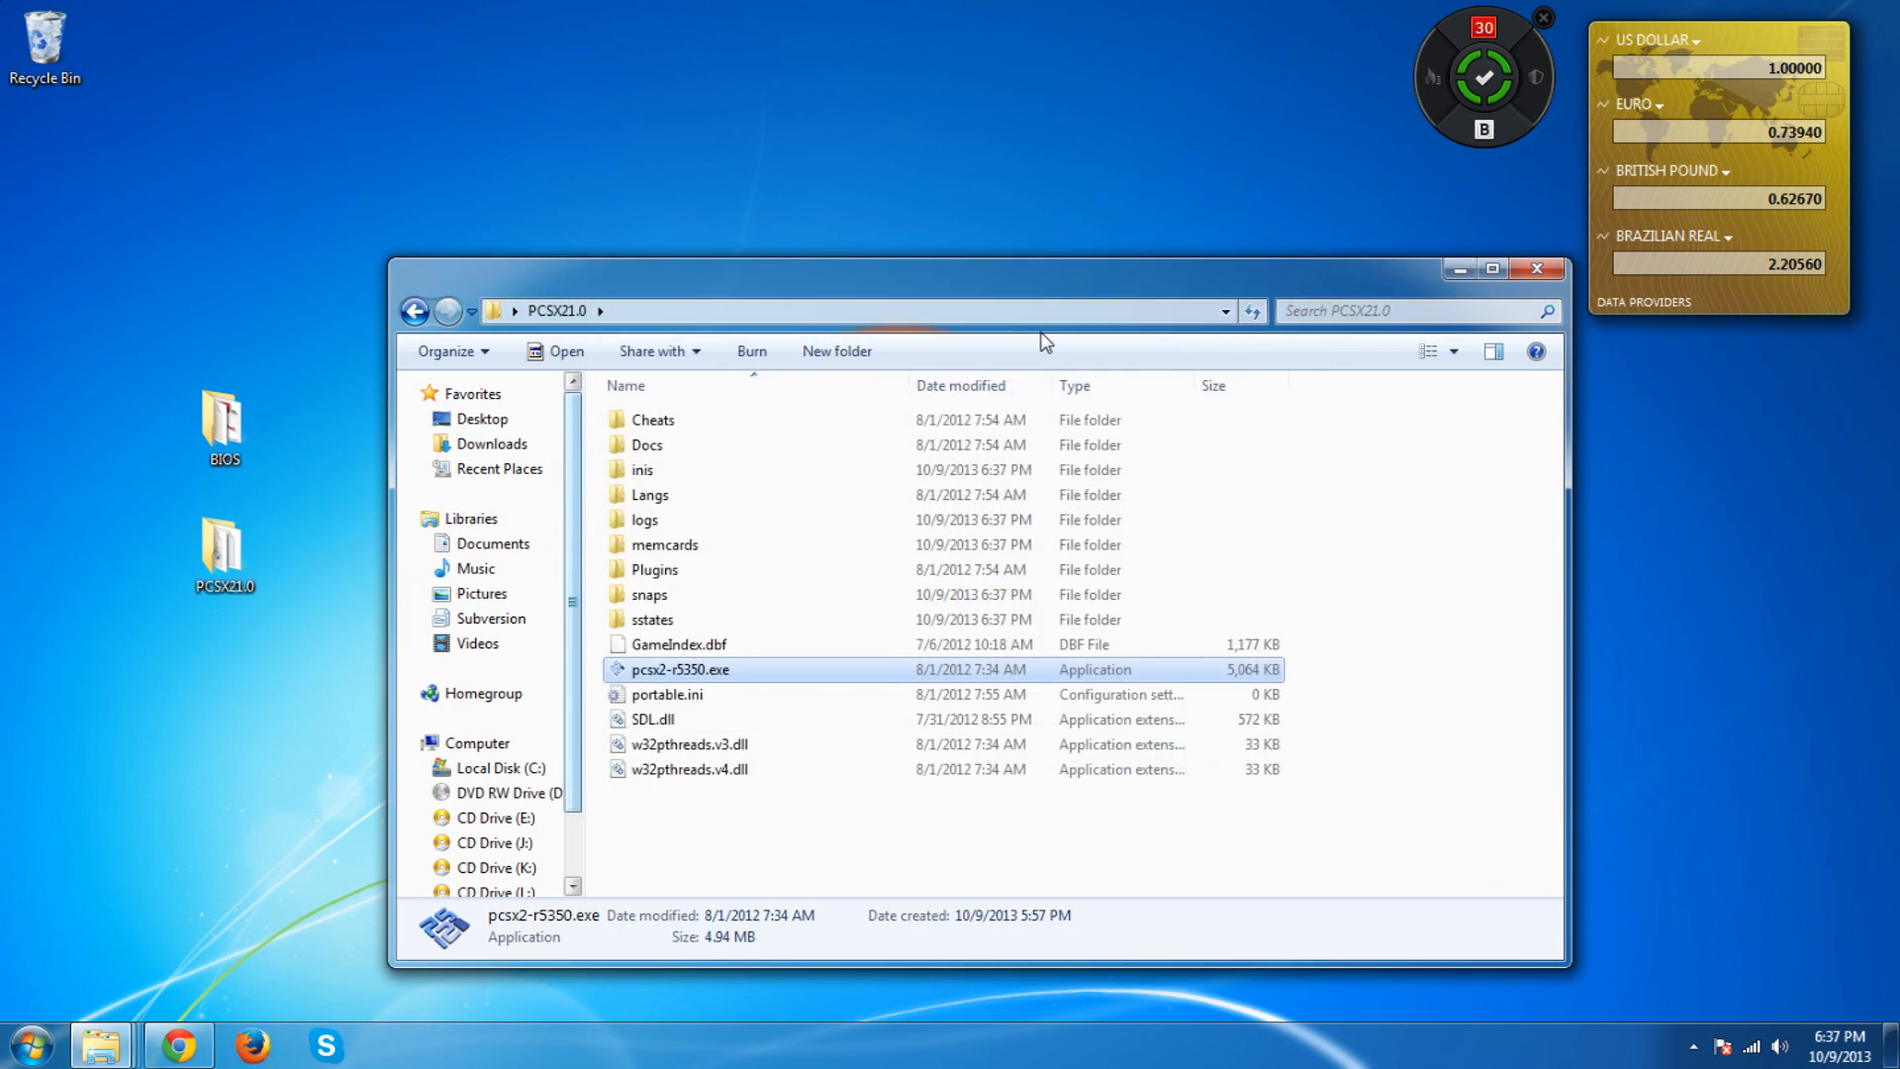
double_click(685, 669)
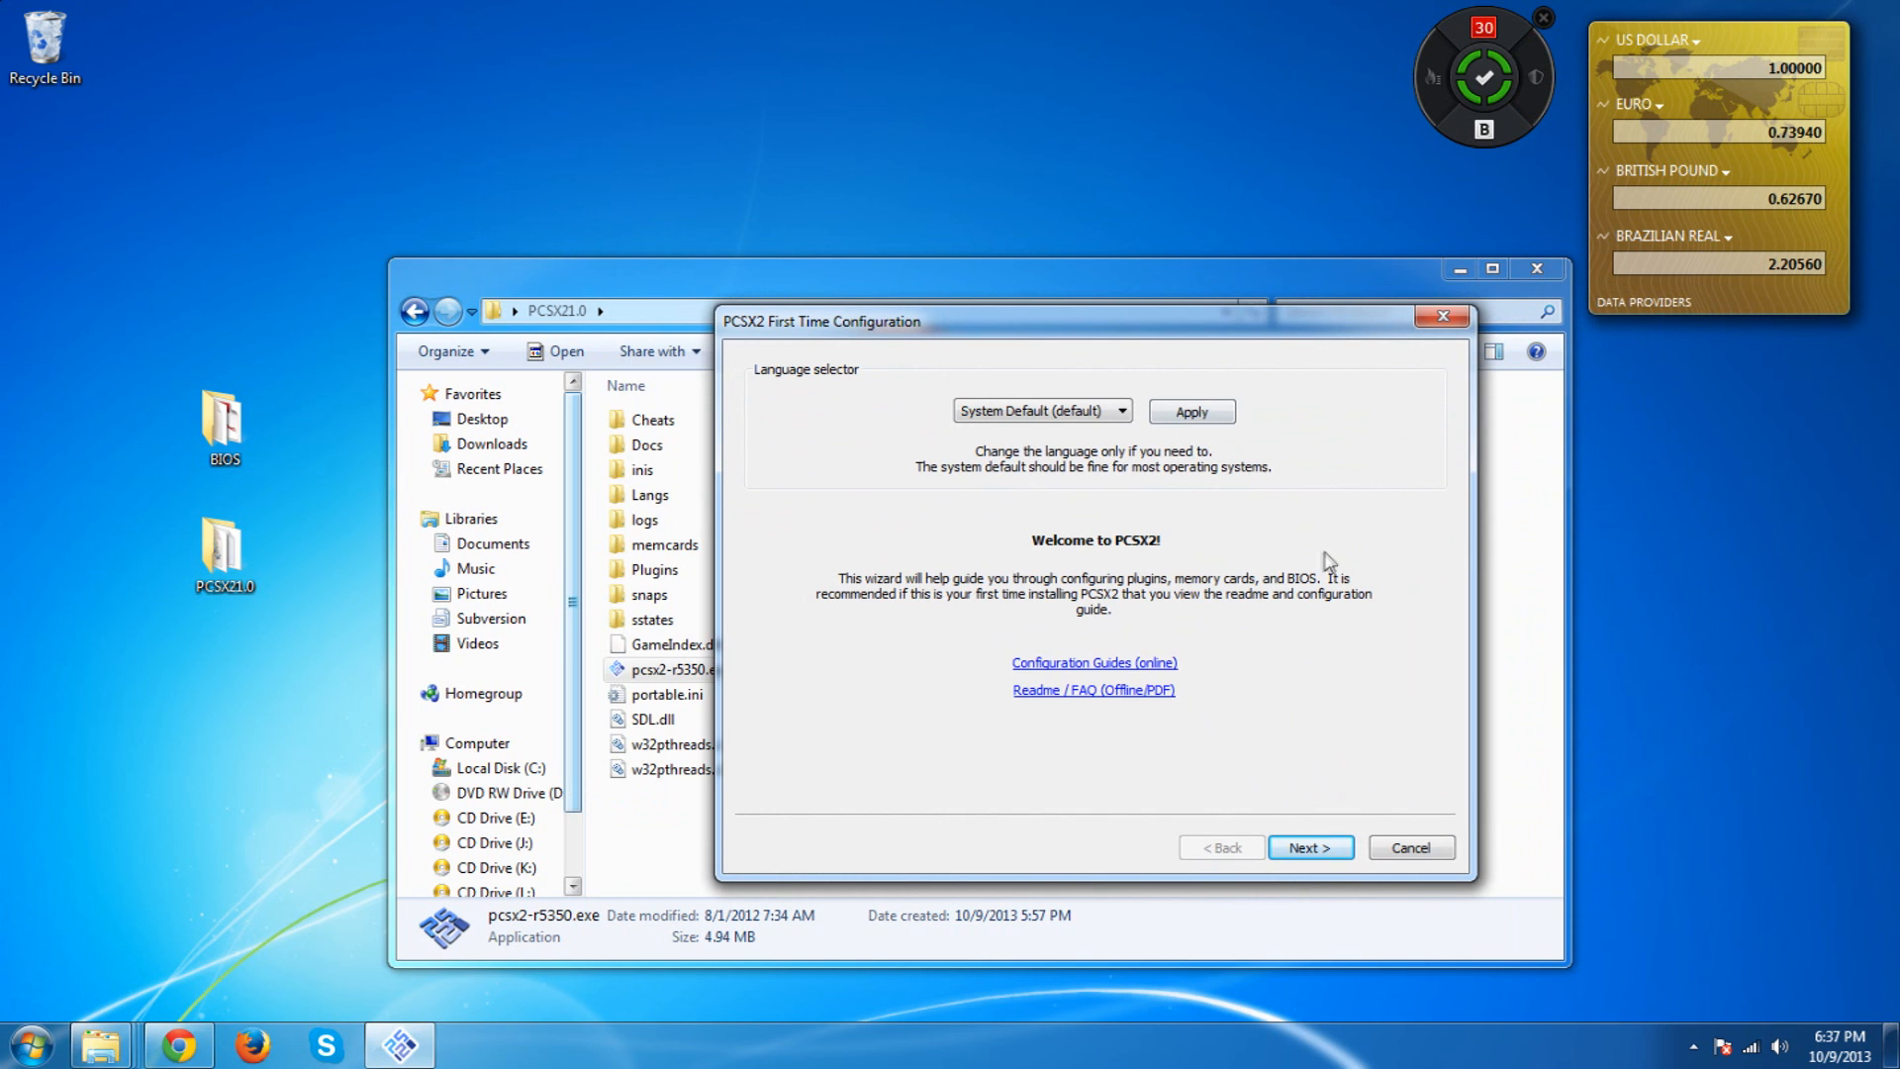
Advance the First Time Configuration wizard to the plugin selection page
drag(821, 321, 995, 313)
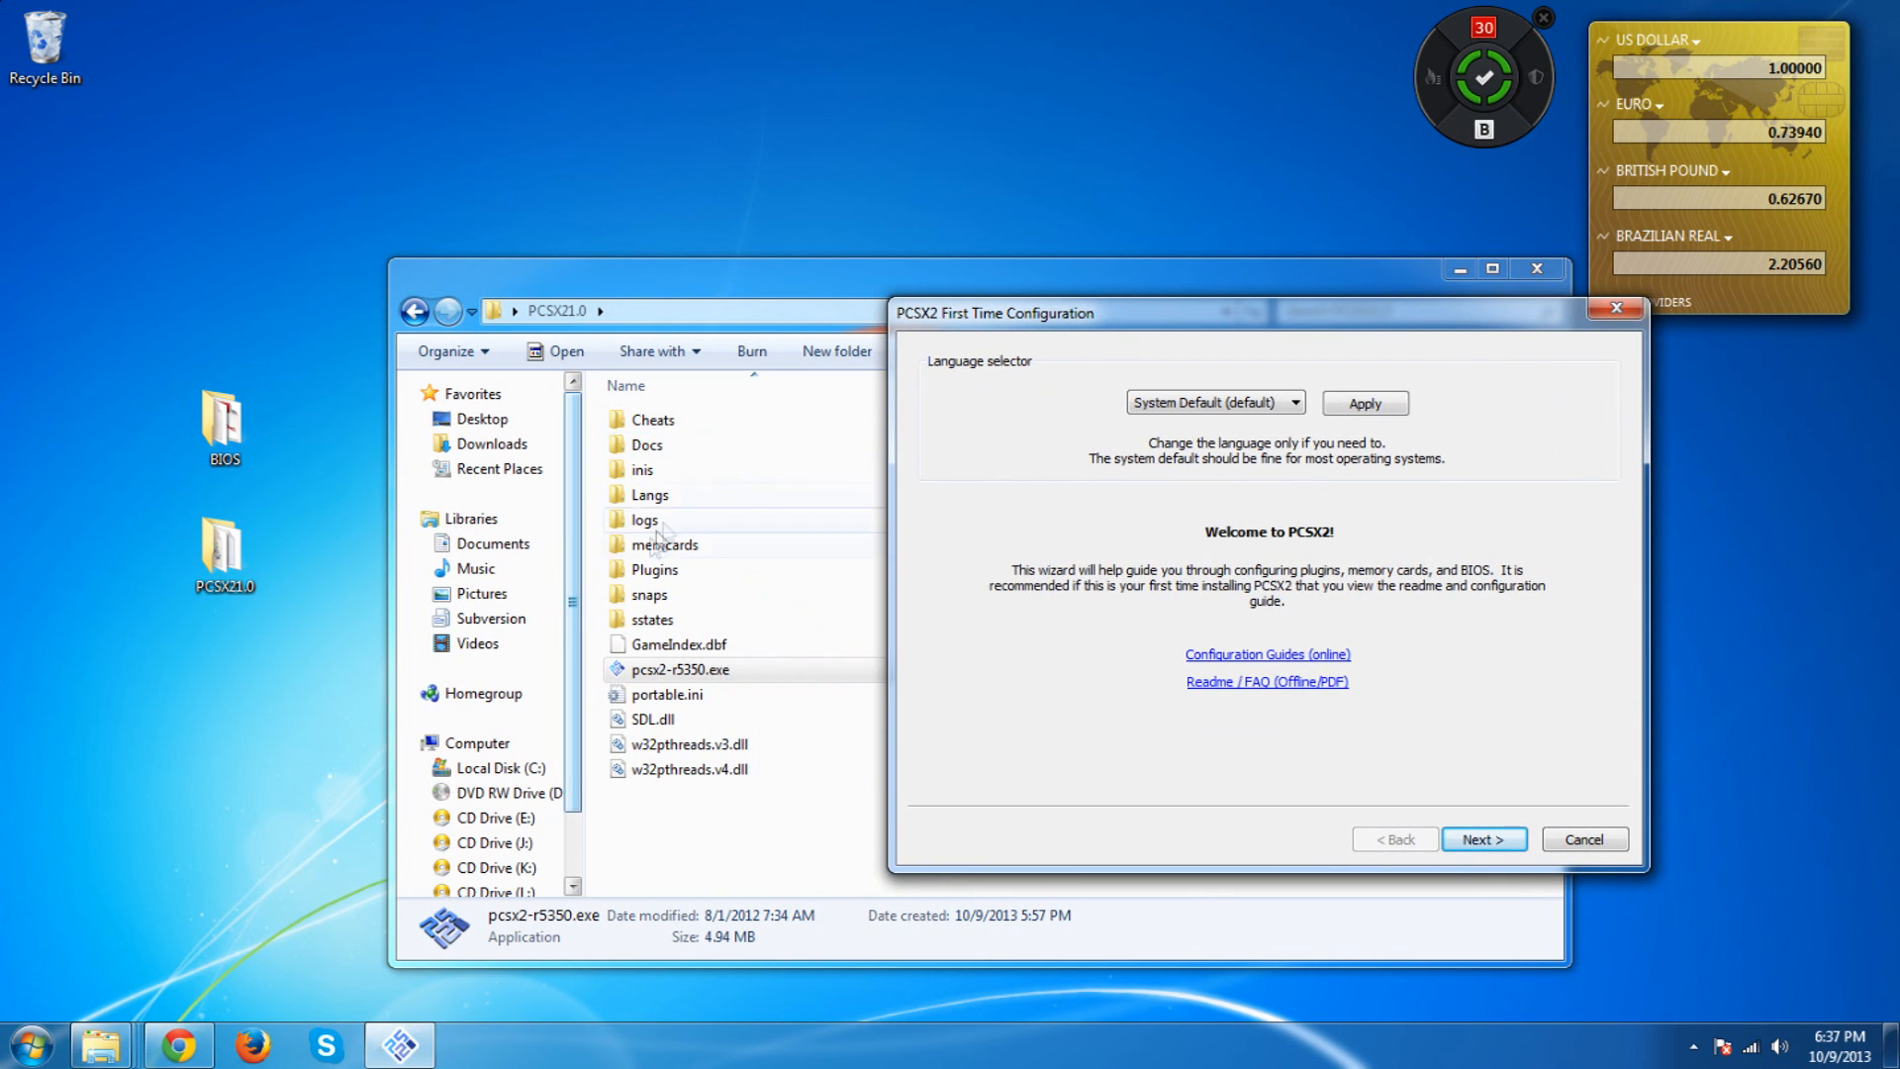
mouse_move(689, 408)
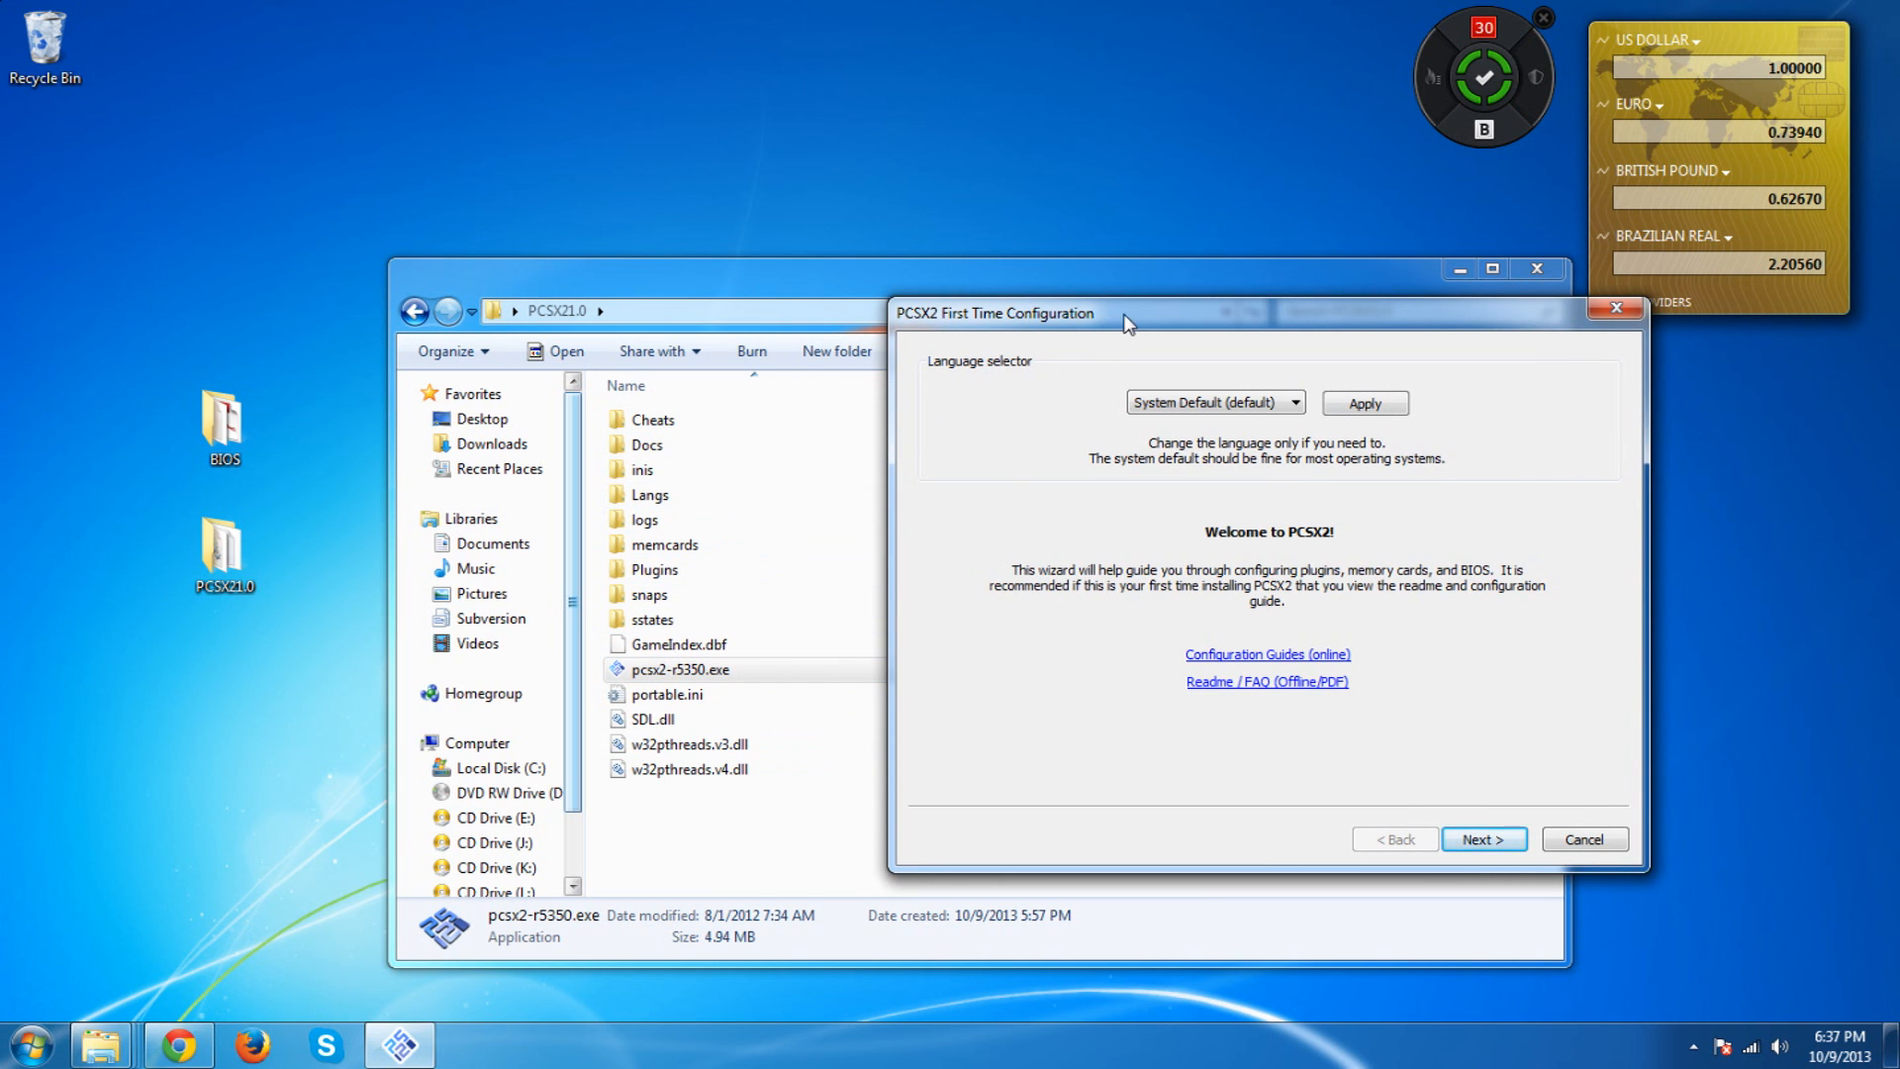
click(1485, 839)
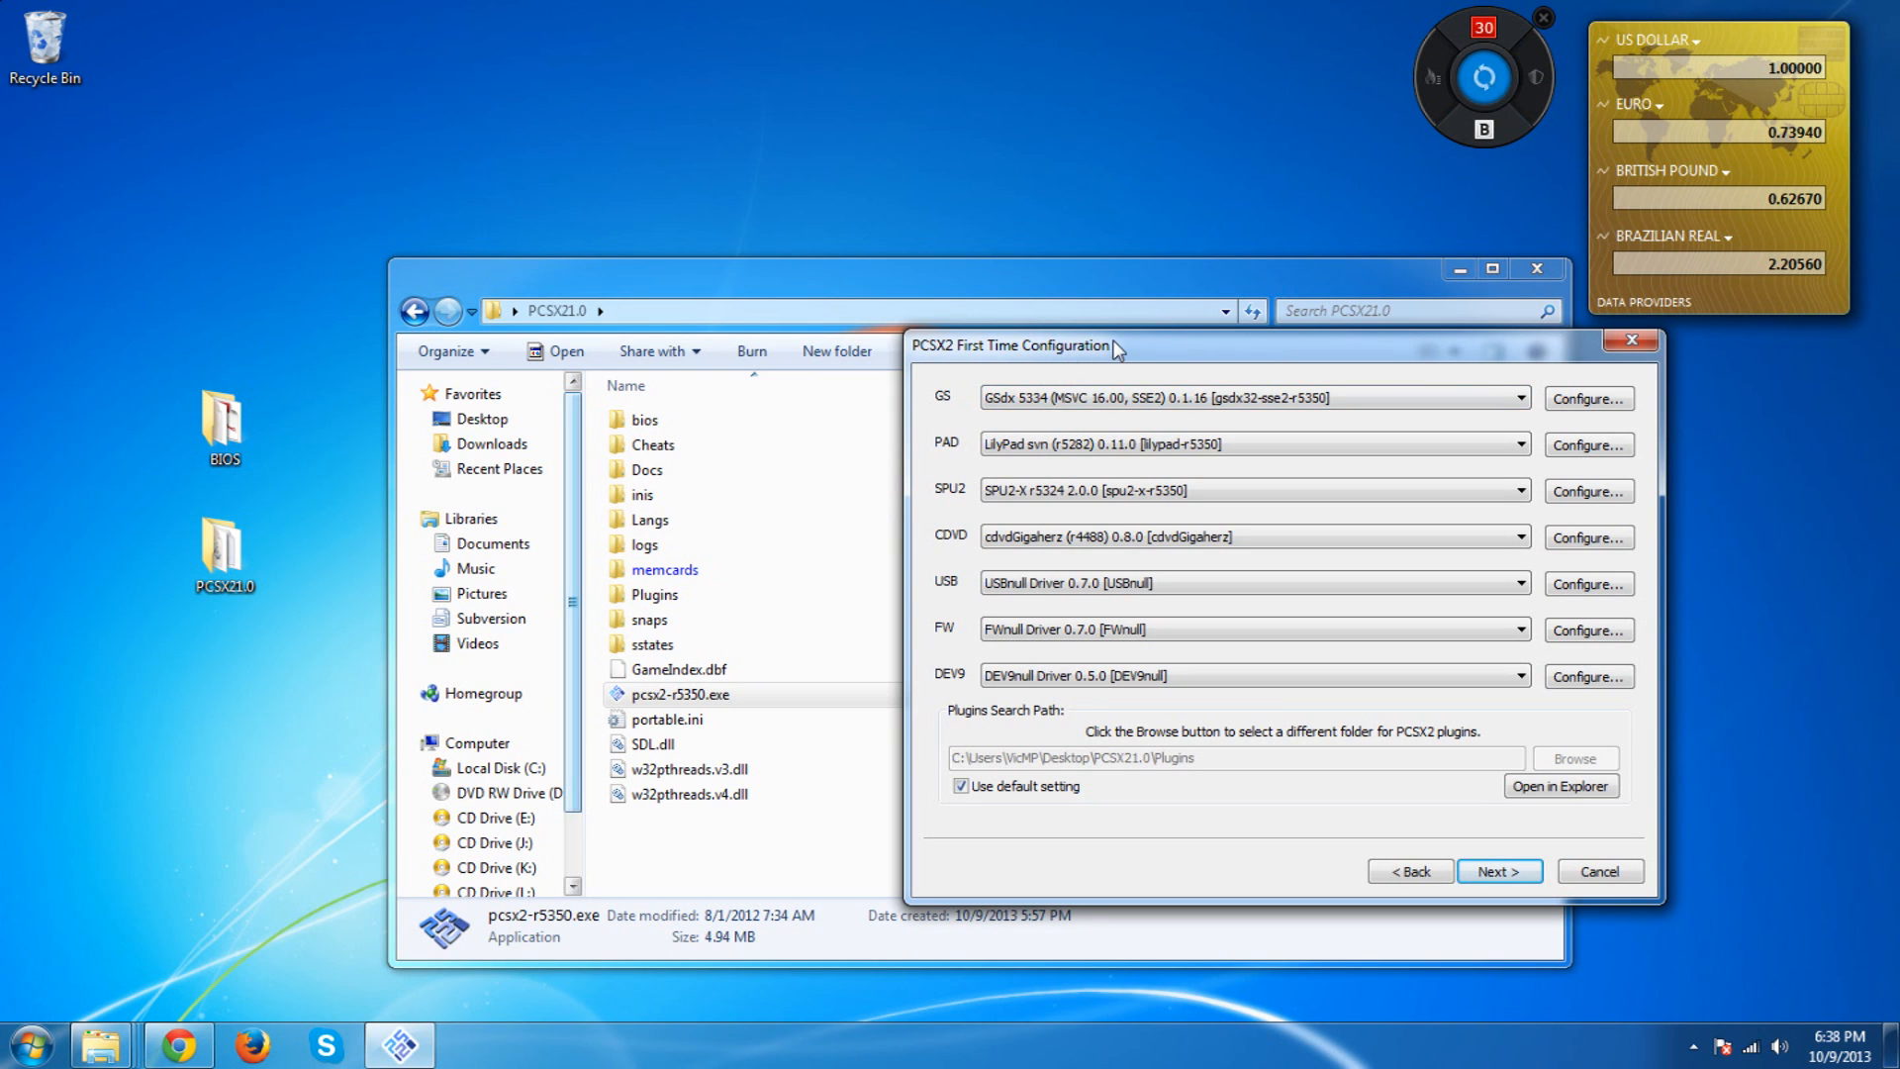
drag(1112, 346, 760, 348)
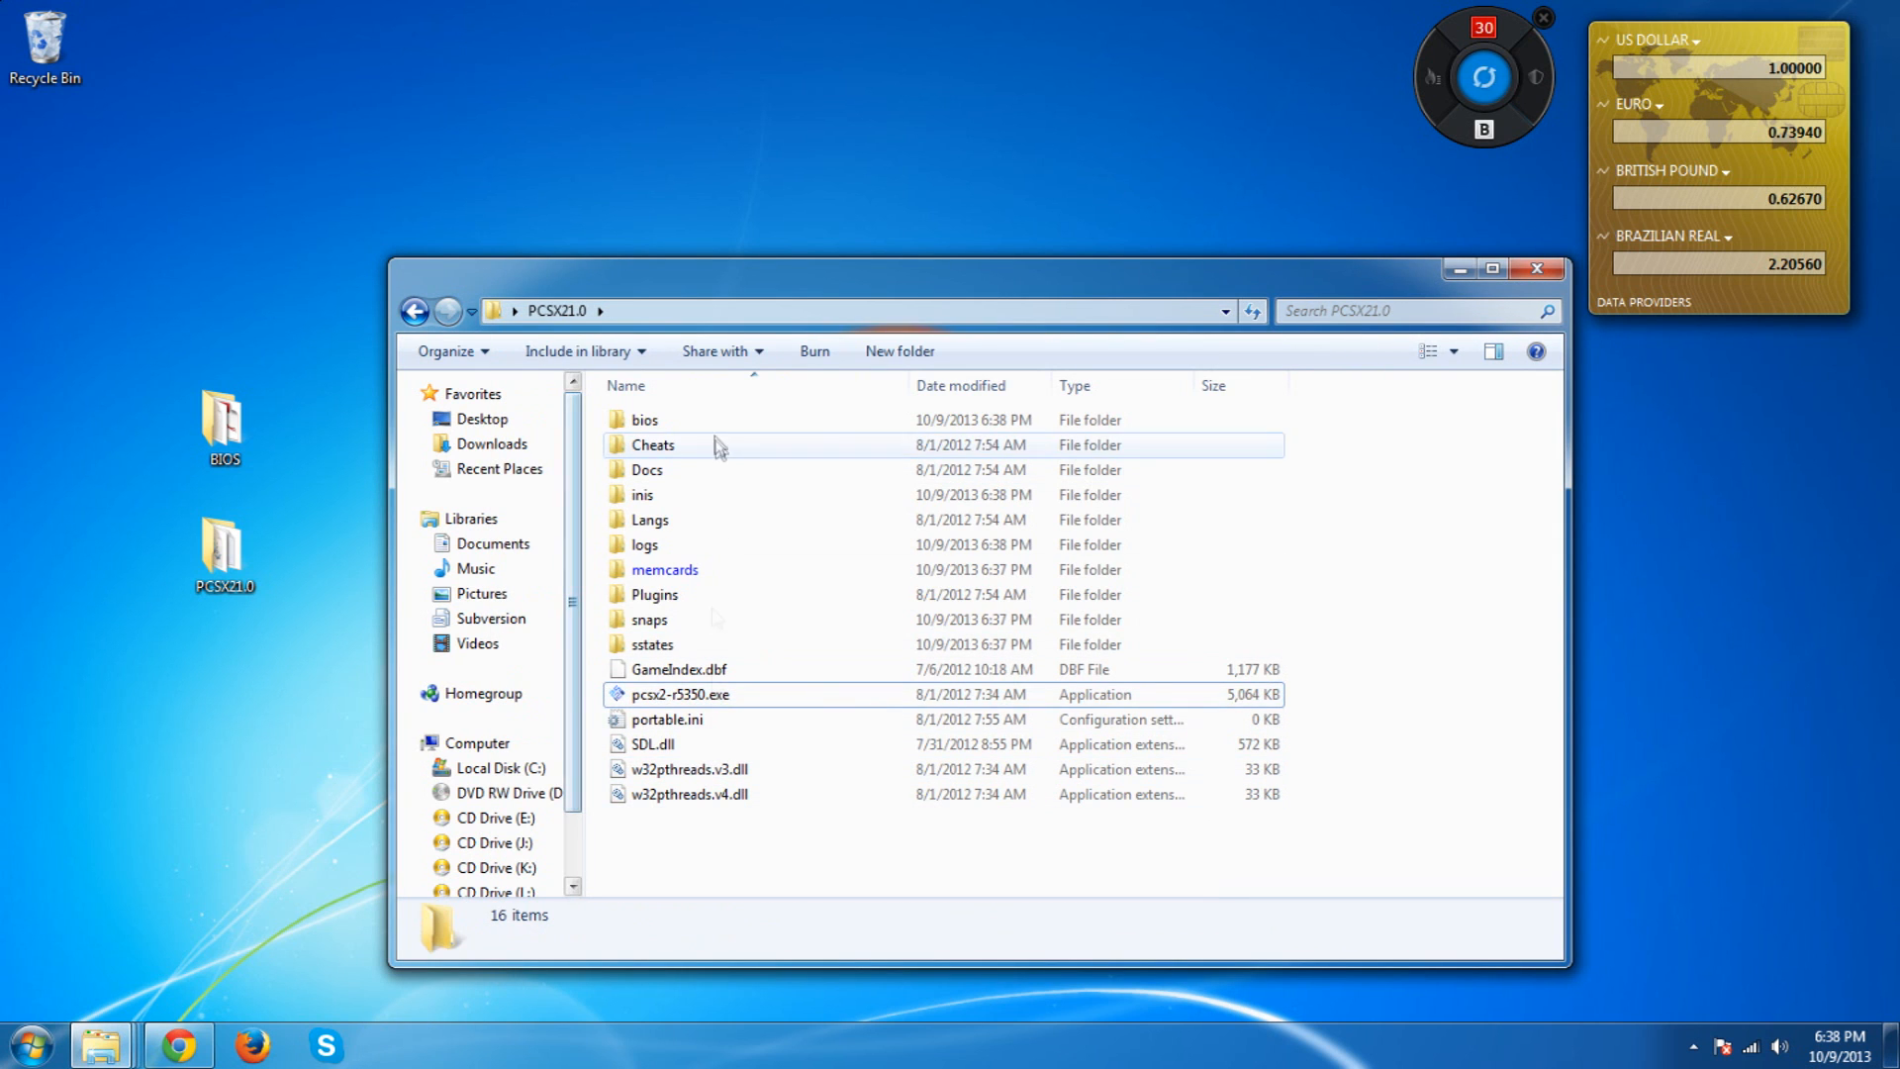
mouse_move(776, 610)
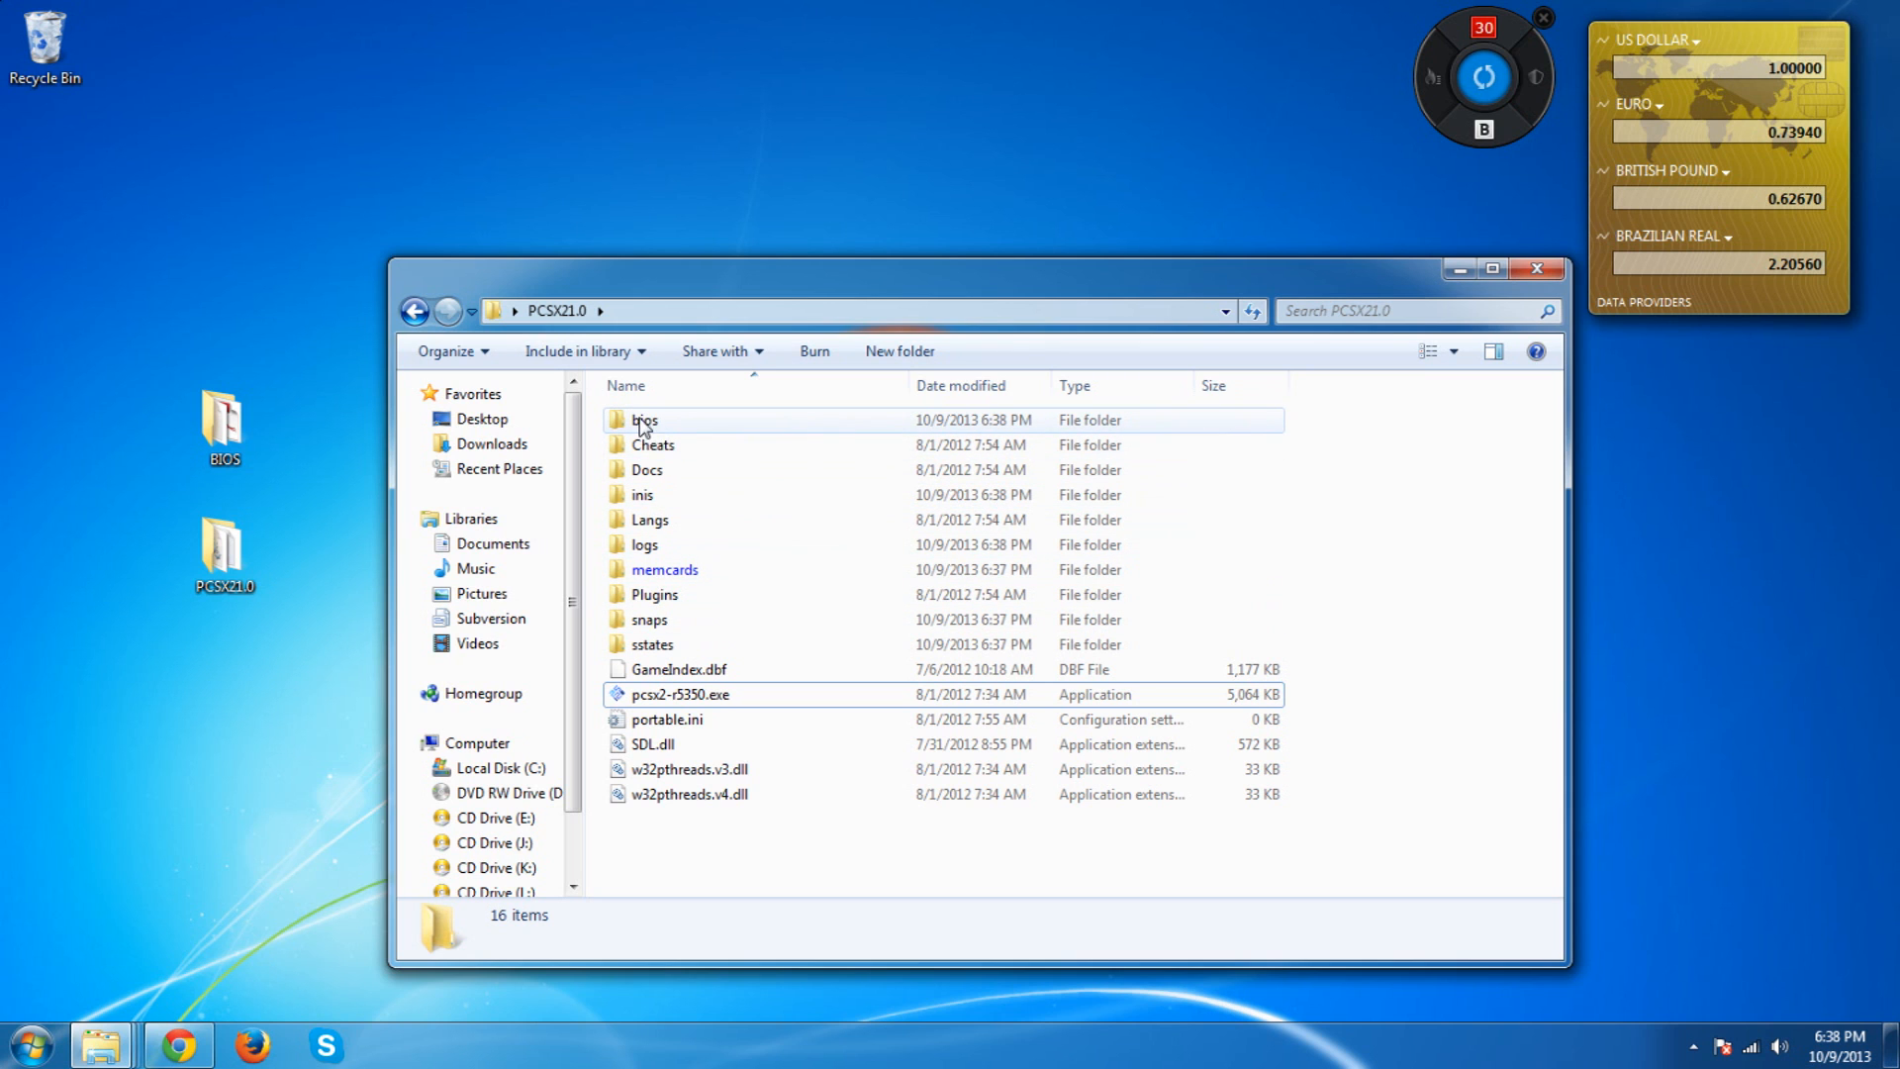
Paste the 43 BIOS files into the PCSX21.0 bios subfolder and return to PCSX21.0
double_click(641, 419)
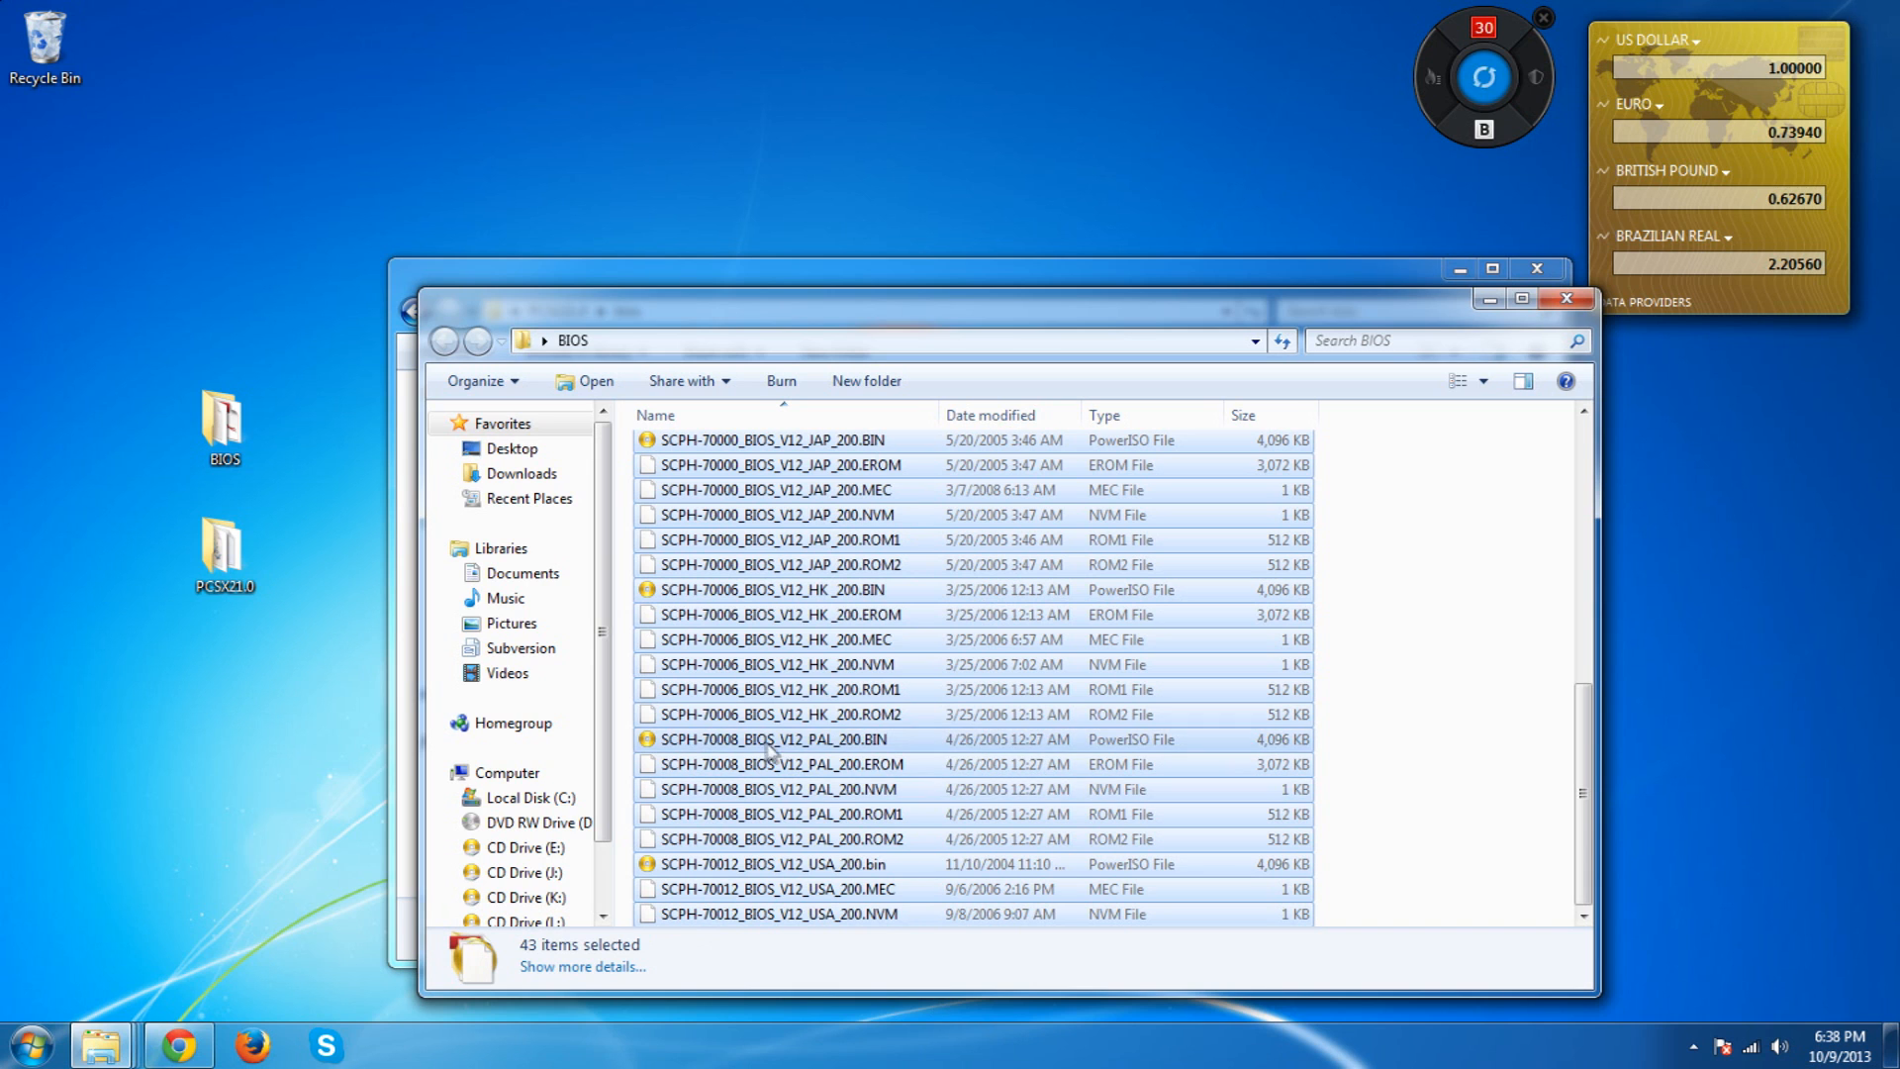
right_click(770, 750)
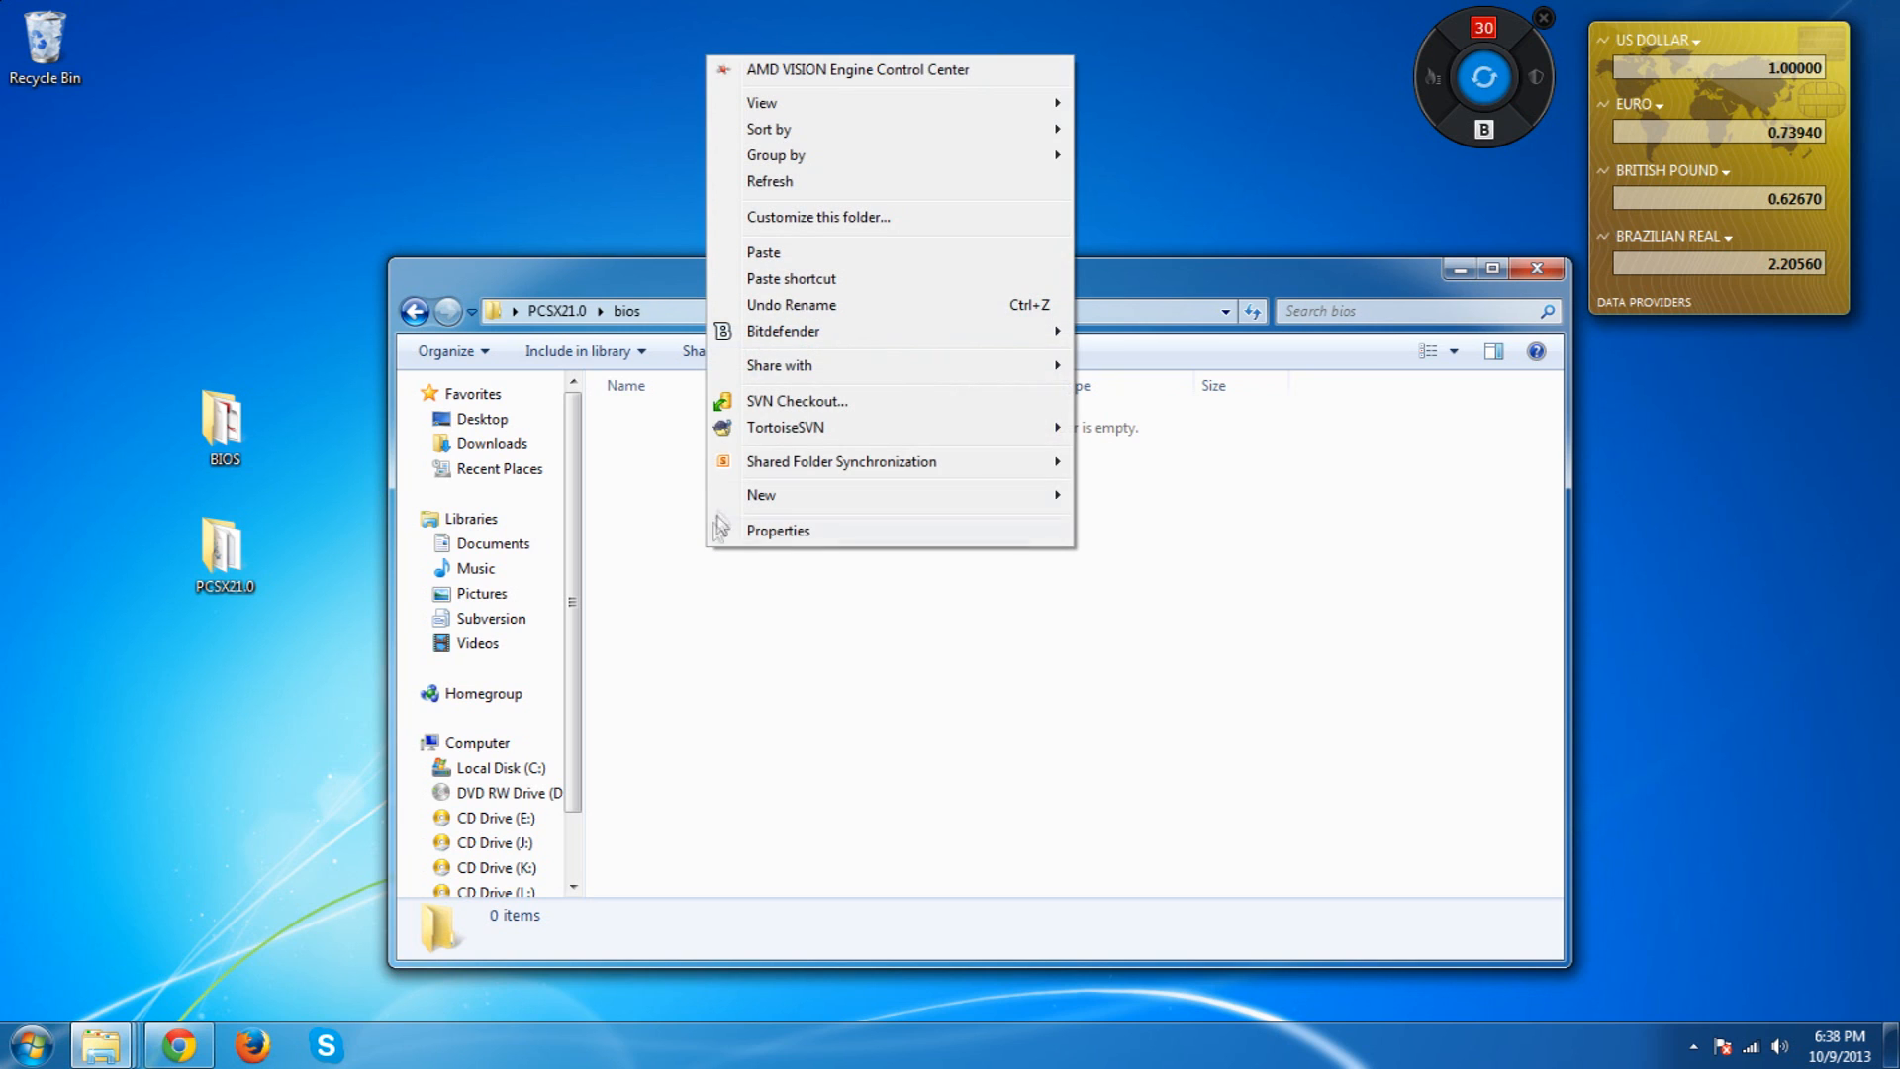
mouse_move(613, 316)
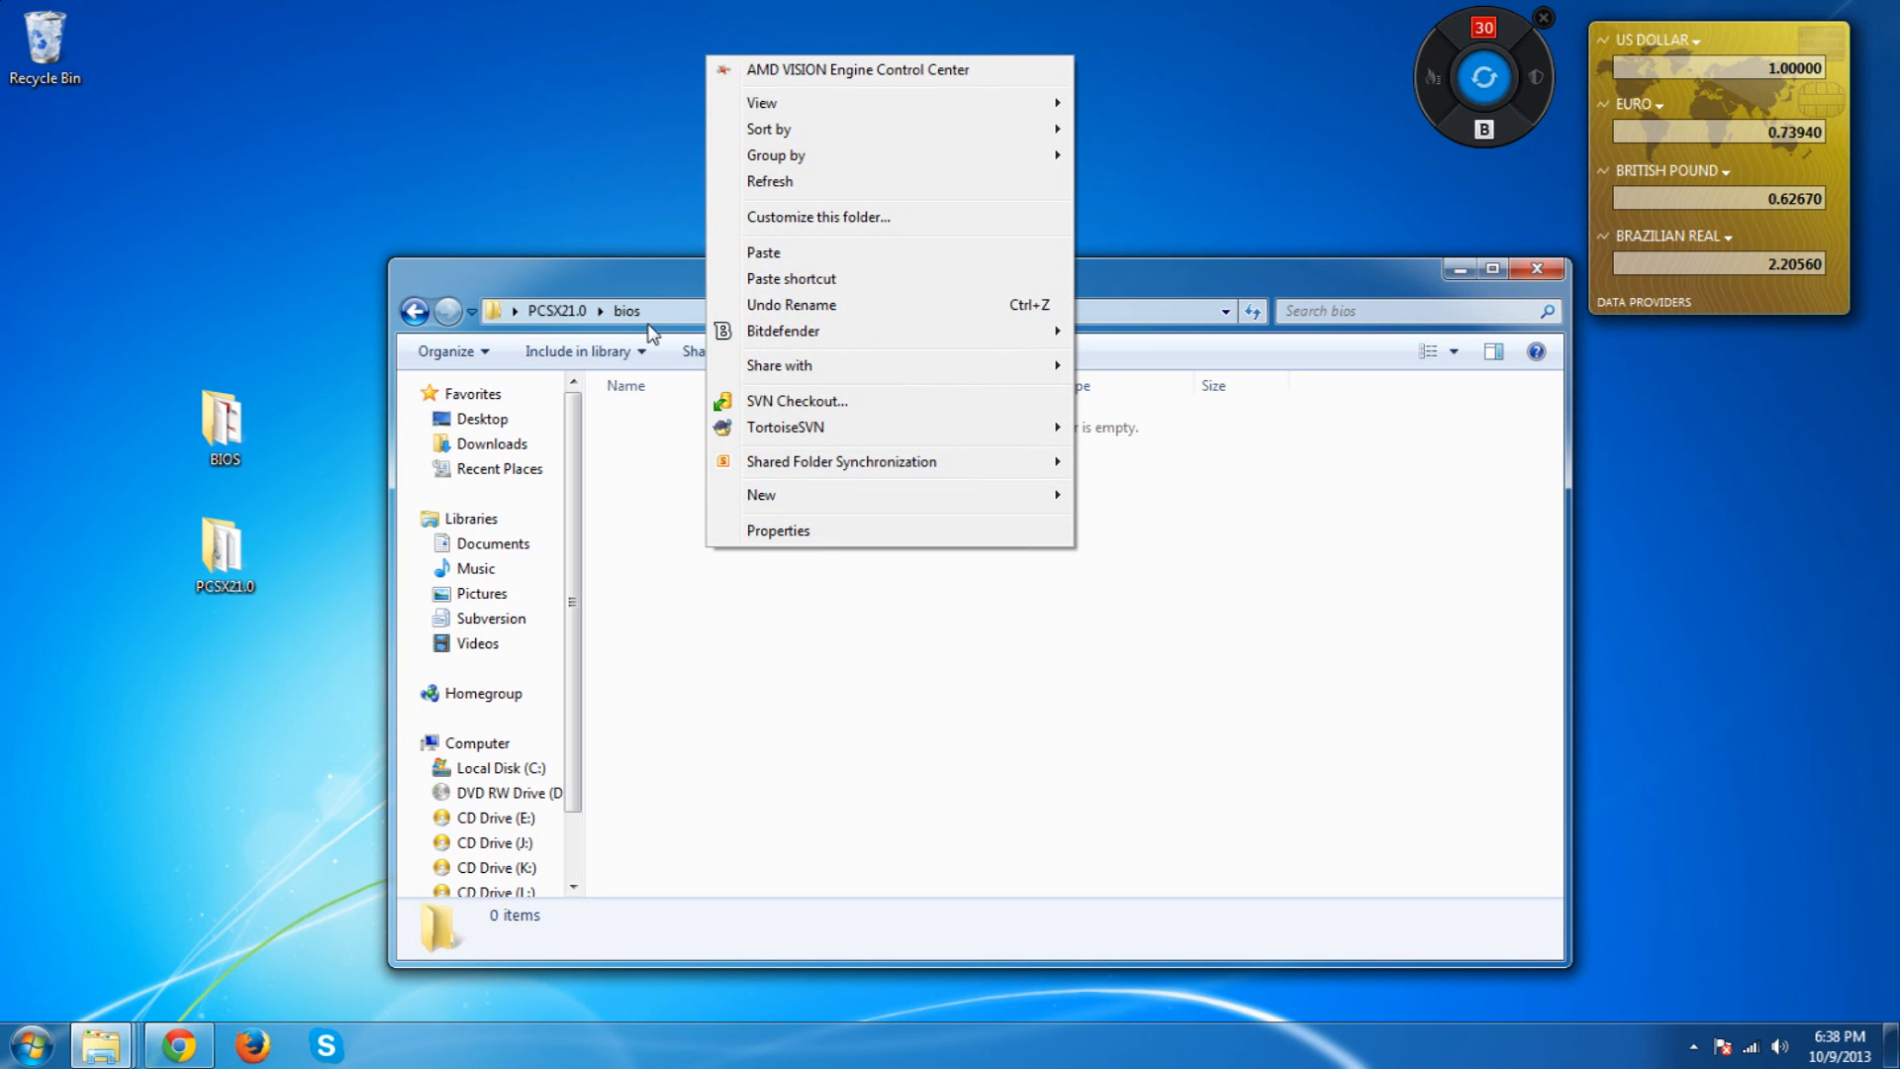
mouse_move(762, 285)
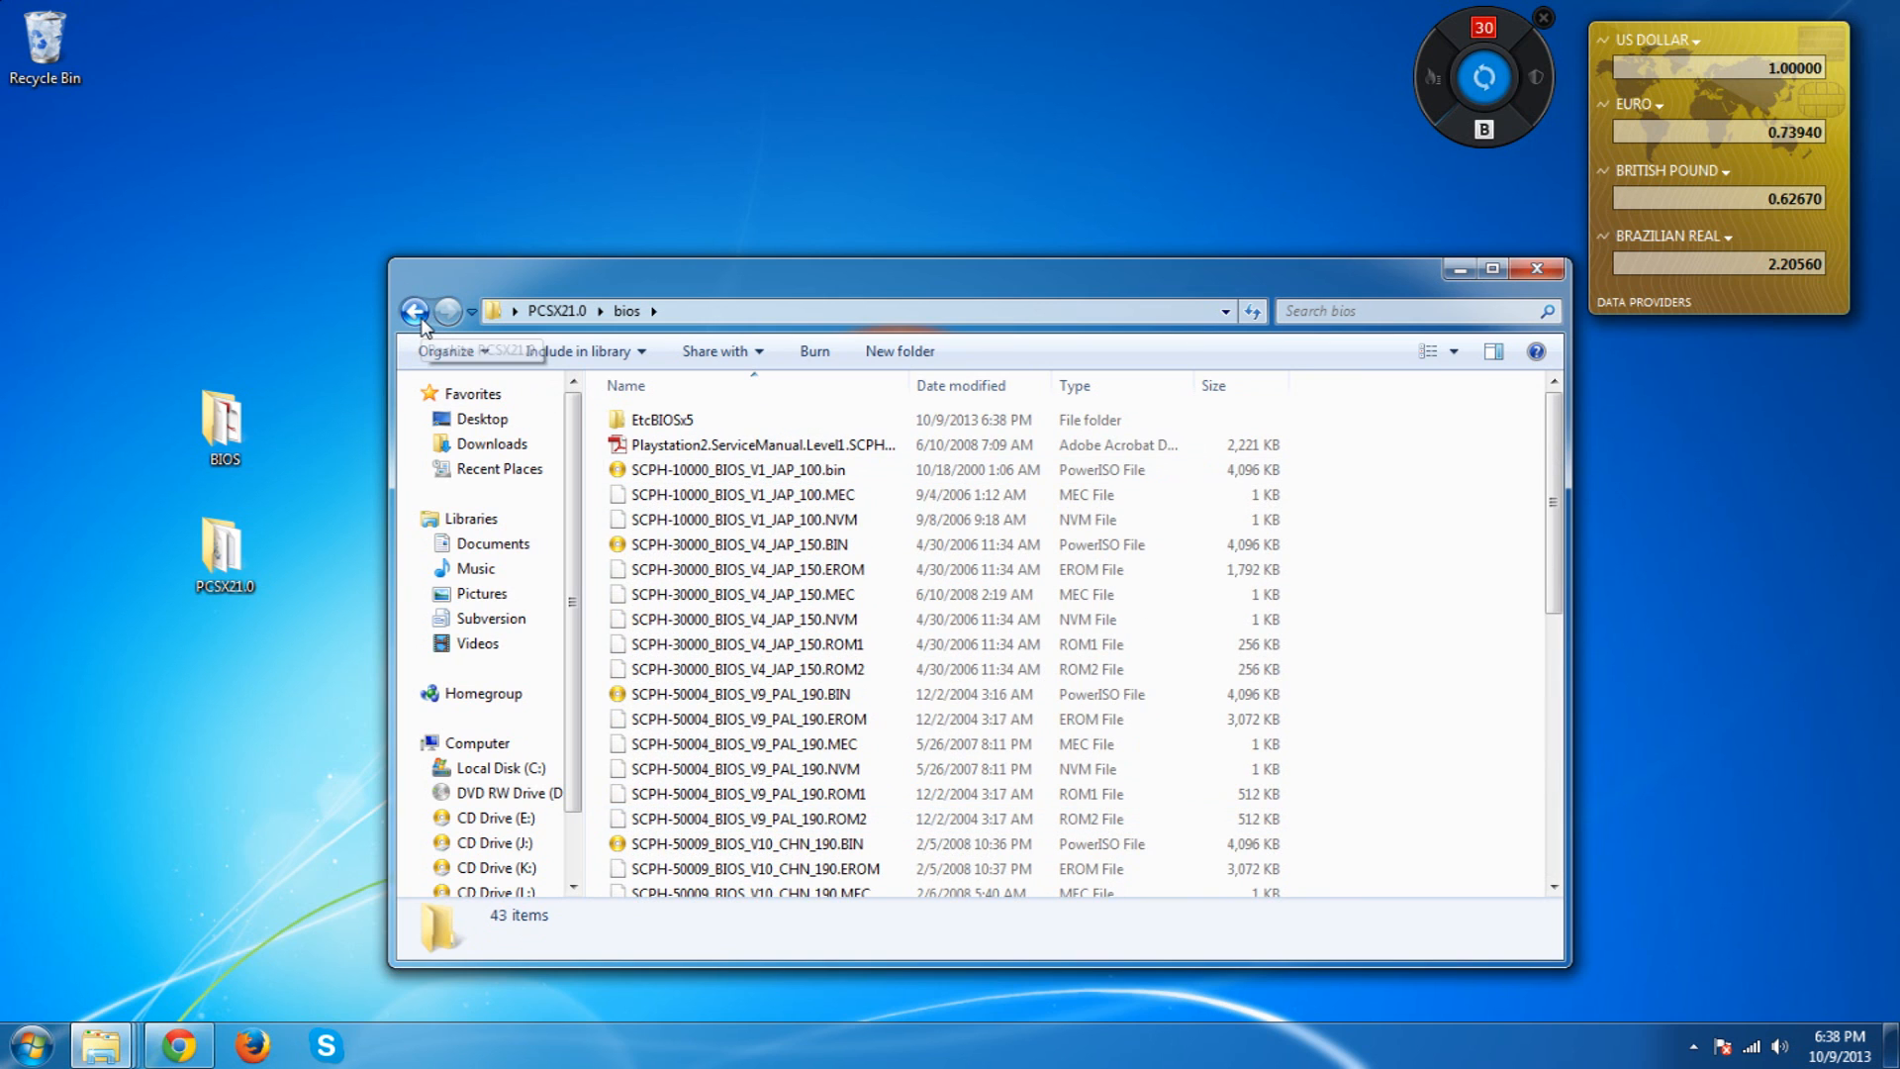
click(416, 308)
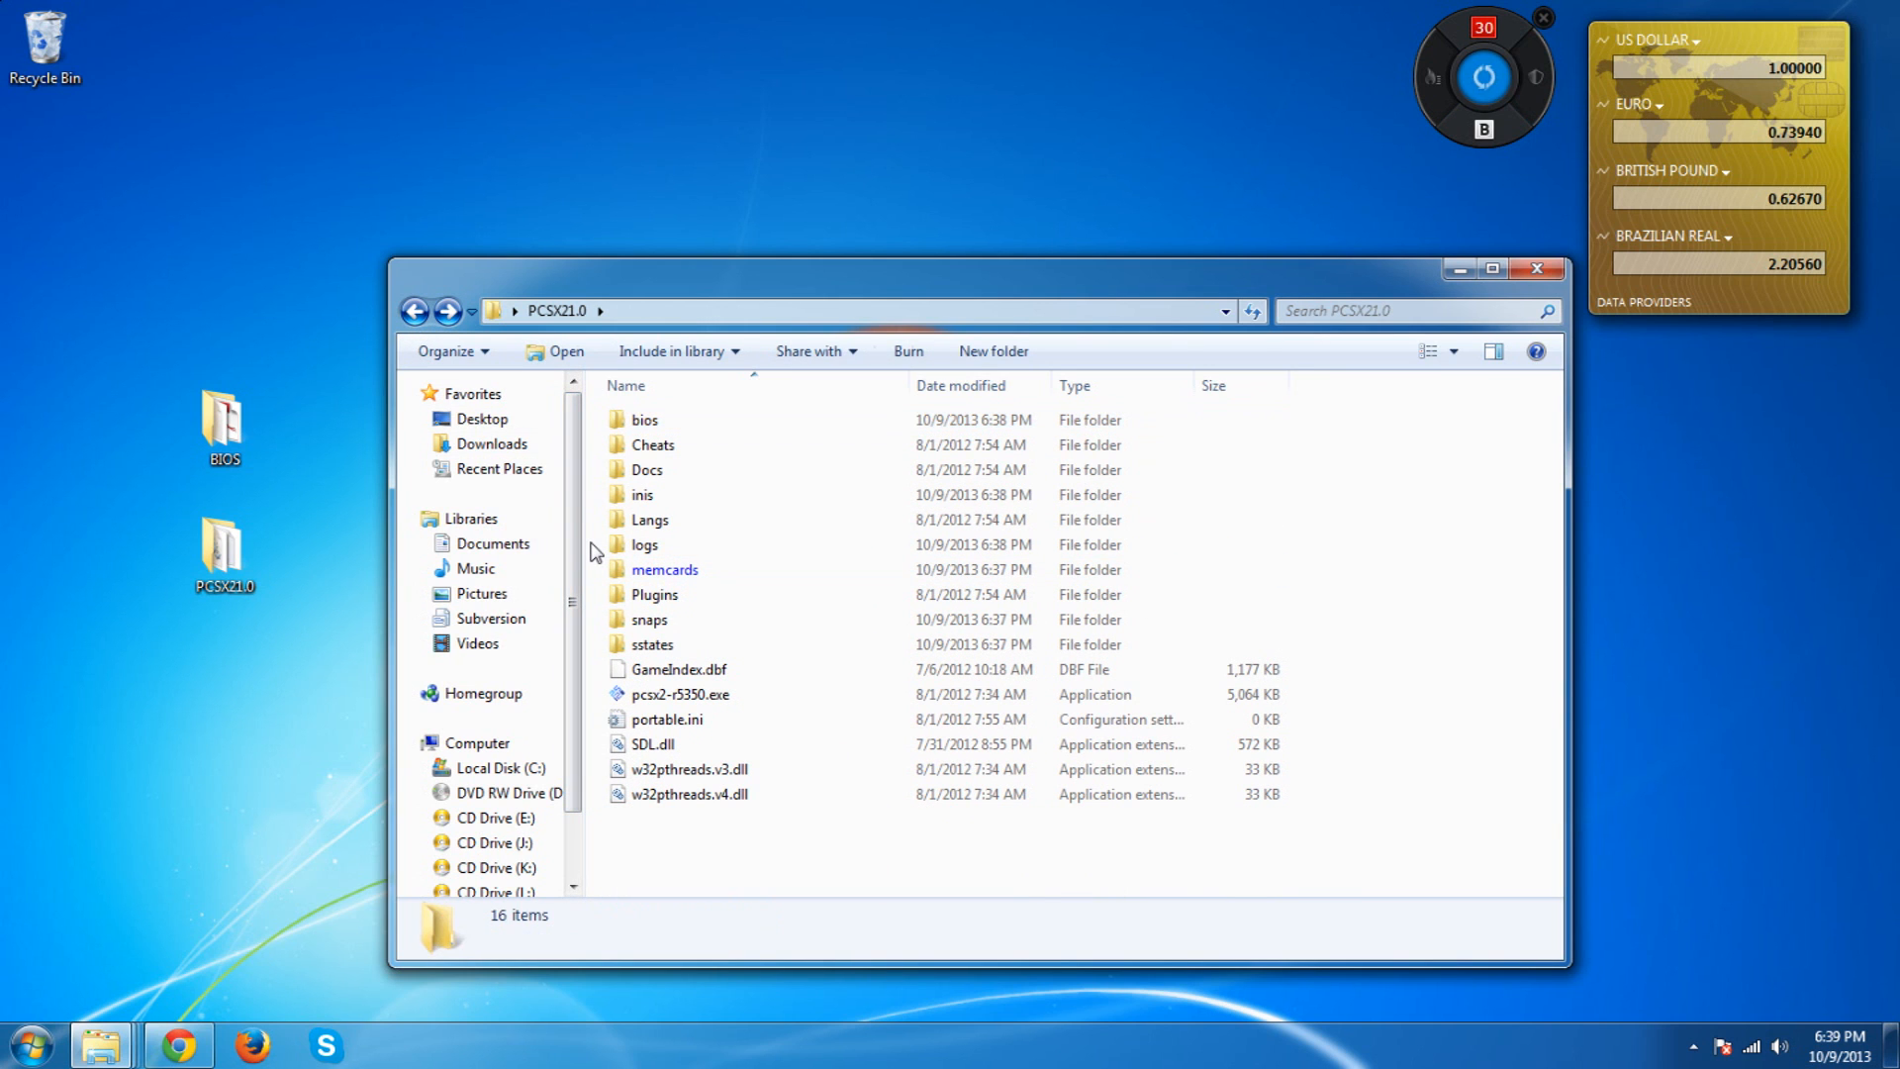
click(681, 694)
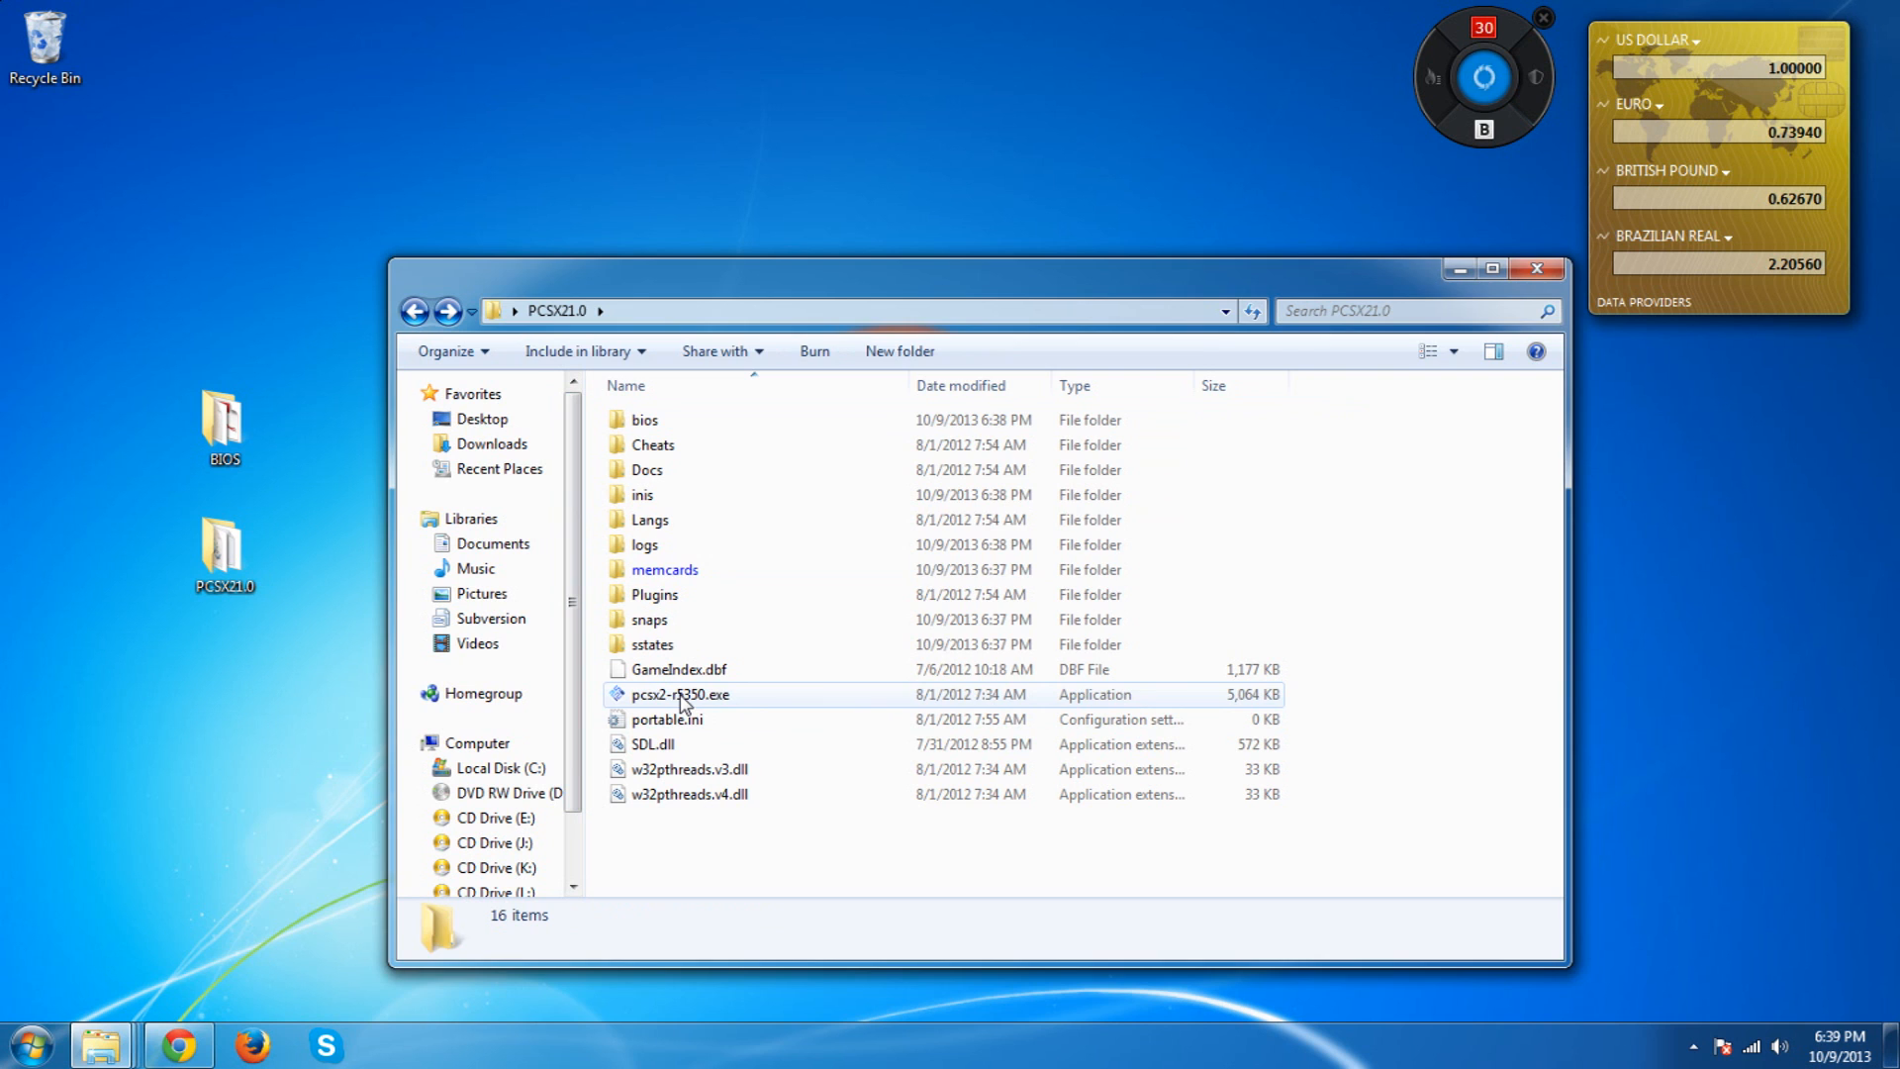
Relaunch PCSX2 setup with the system default language and overwrite old settings with defaults
click(681, 695)
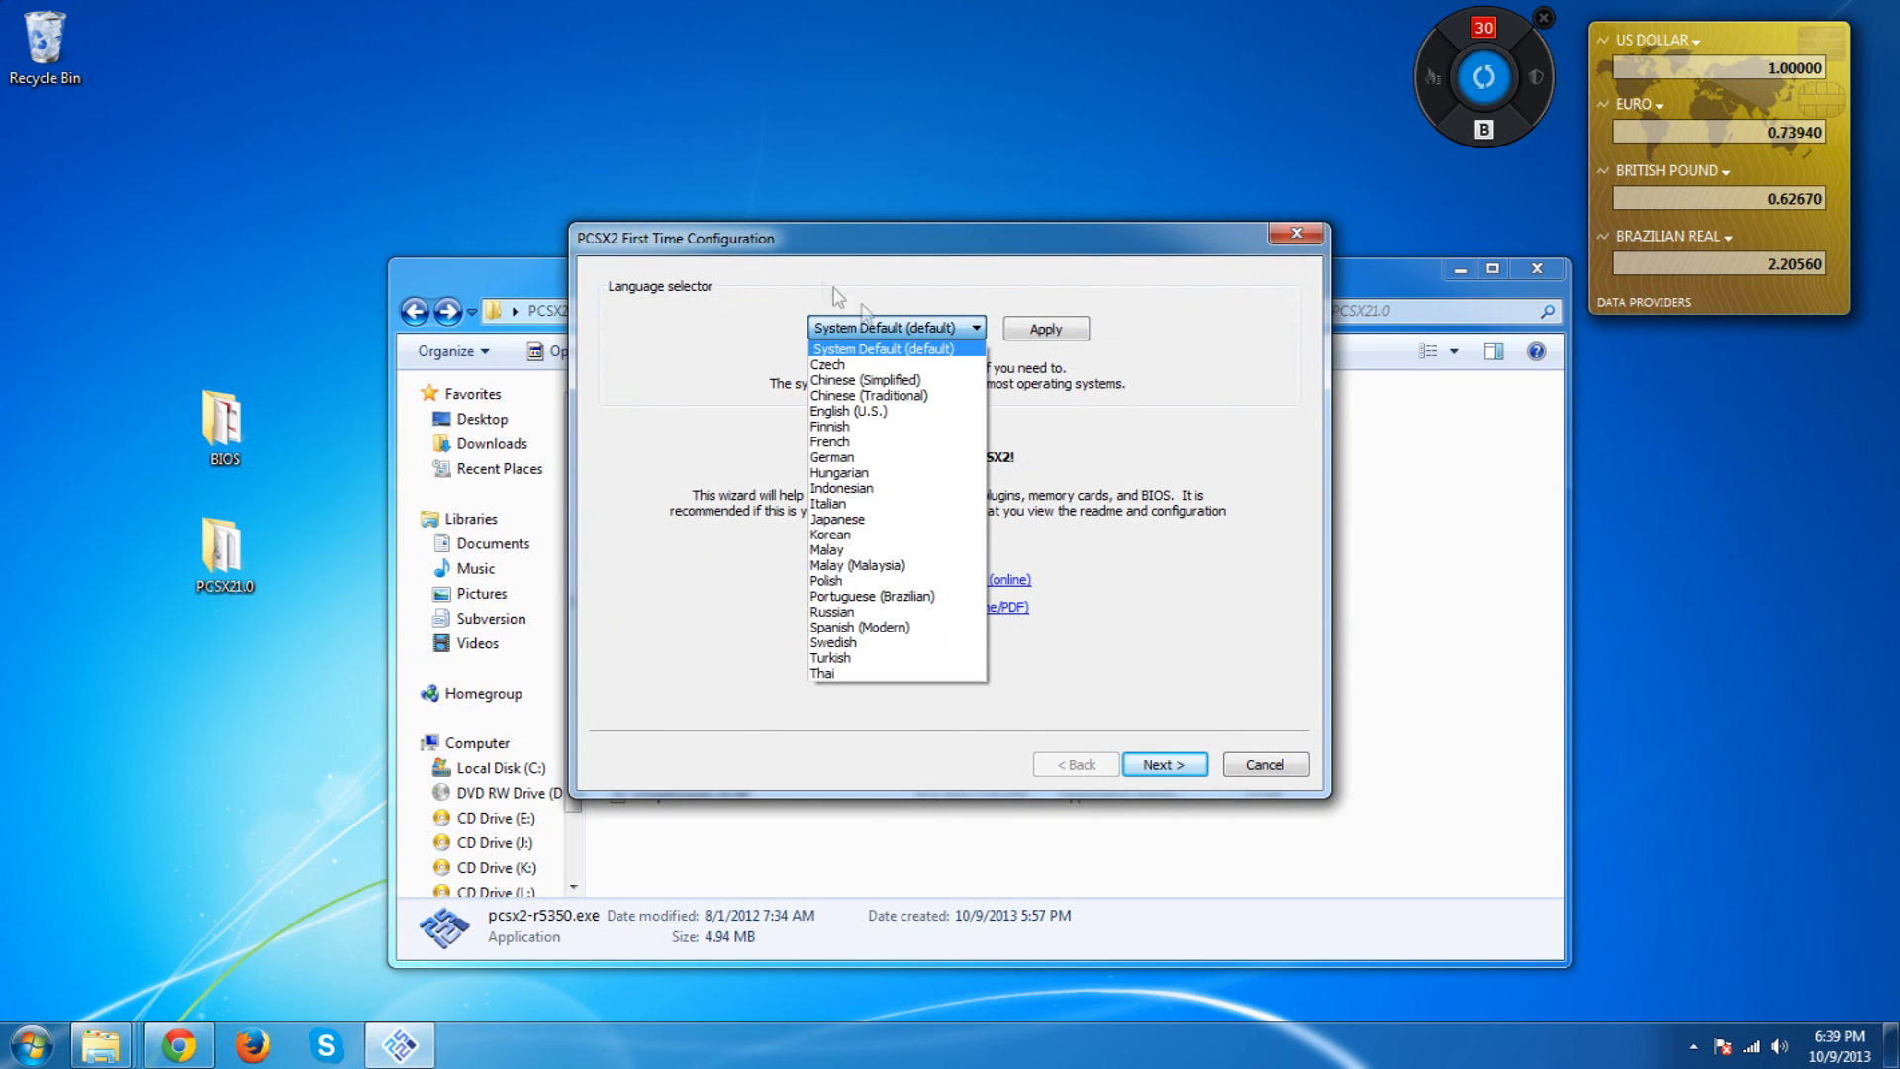
click(888, 346)
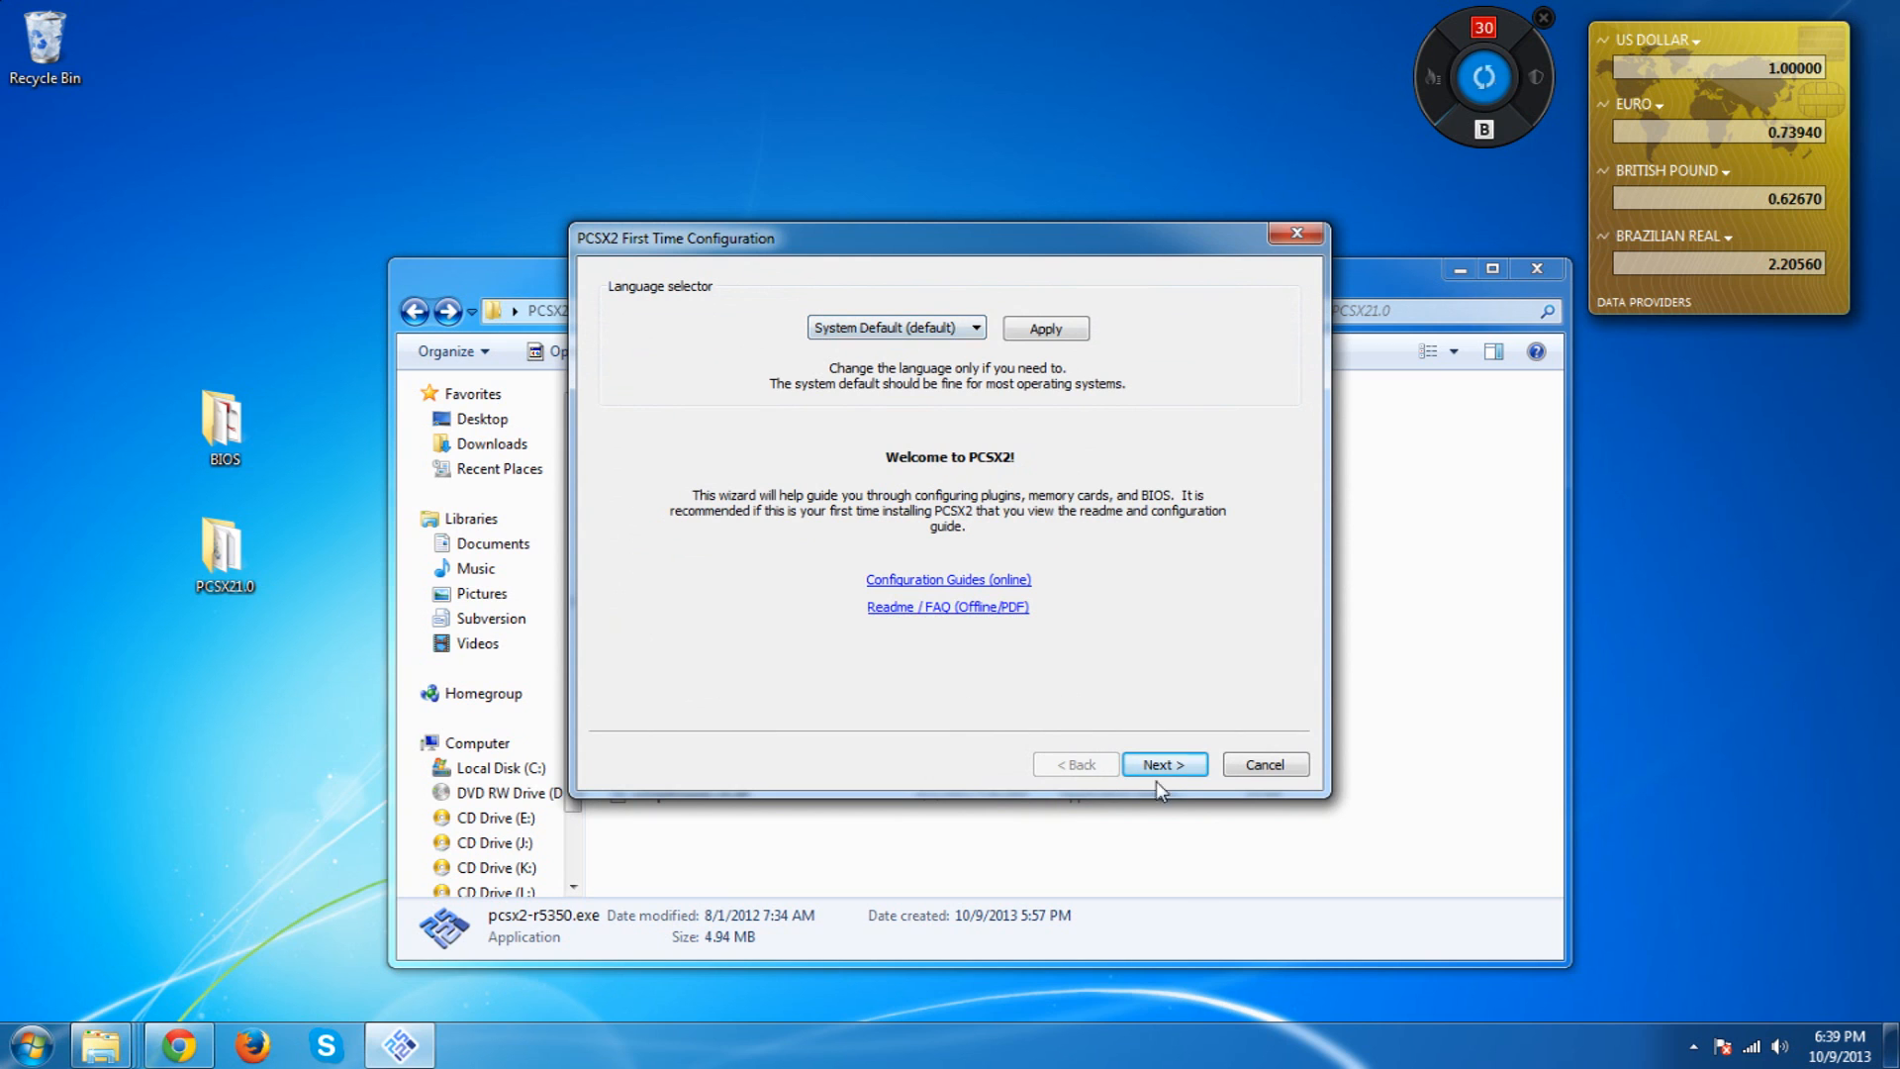
click(1164, 764)
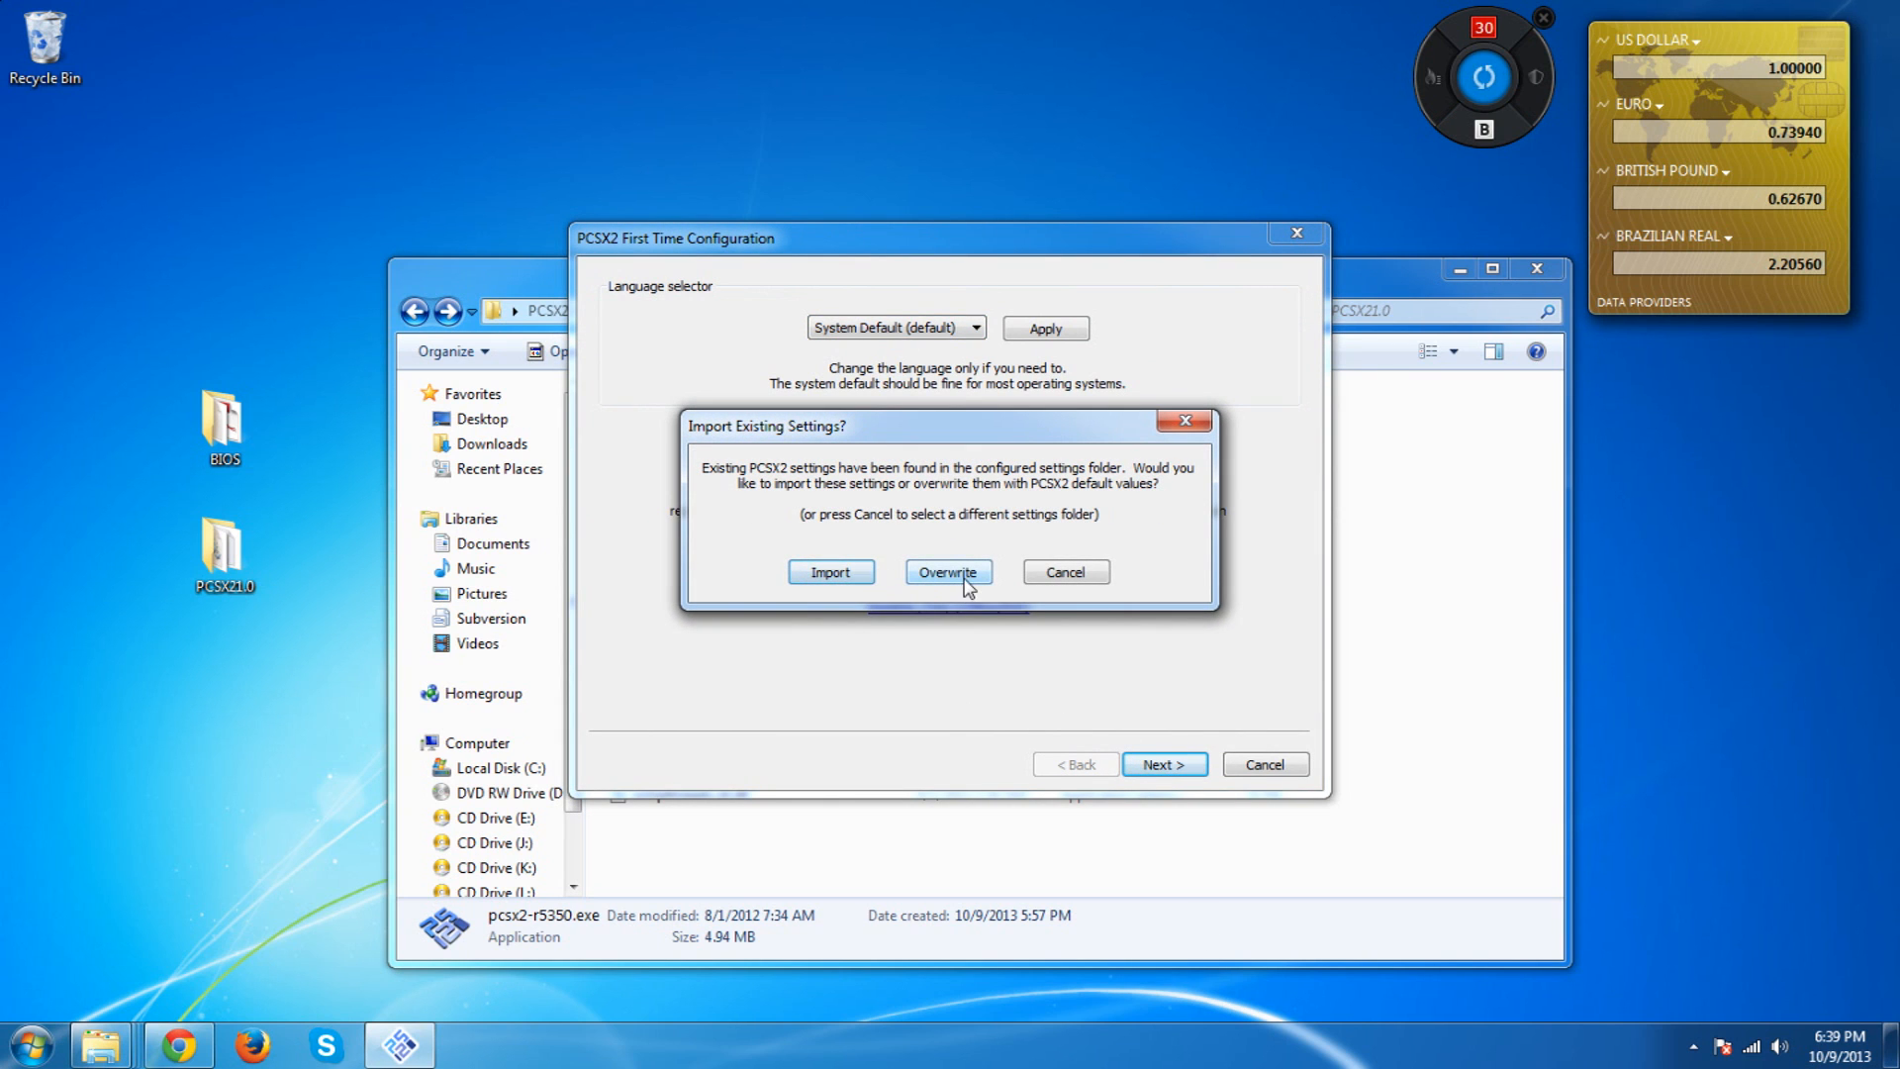
click(948, 570)
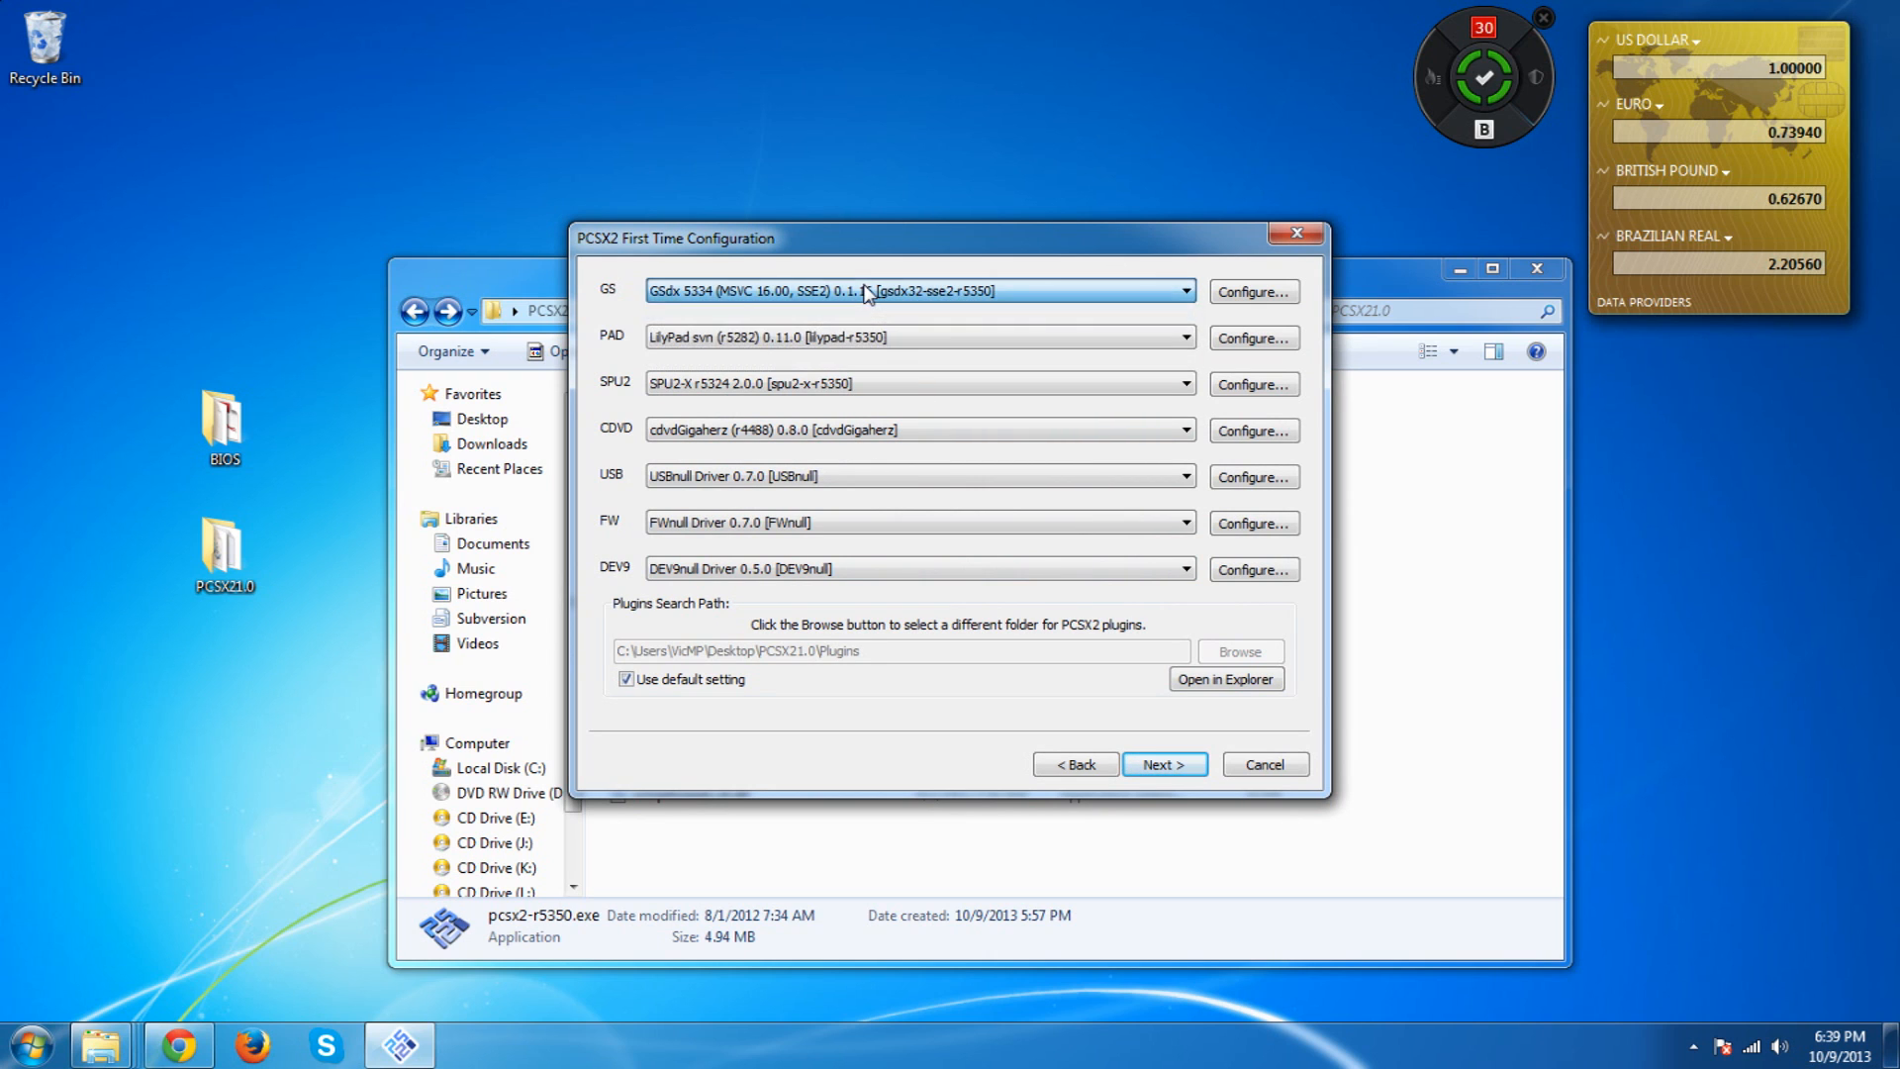
Choose GSdx SSE2 as the GS plugin and keep LilyPad as the PAD plugin
click(1184, 291)
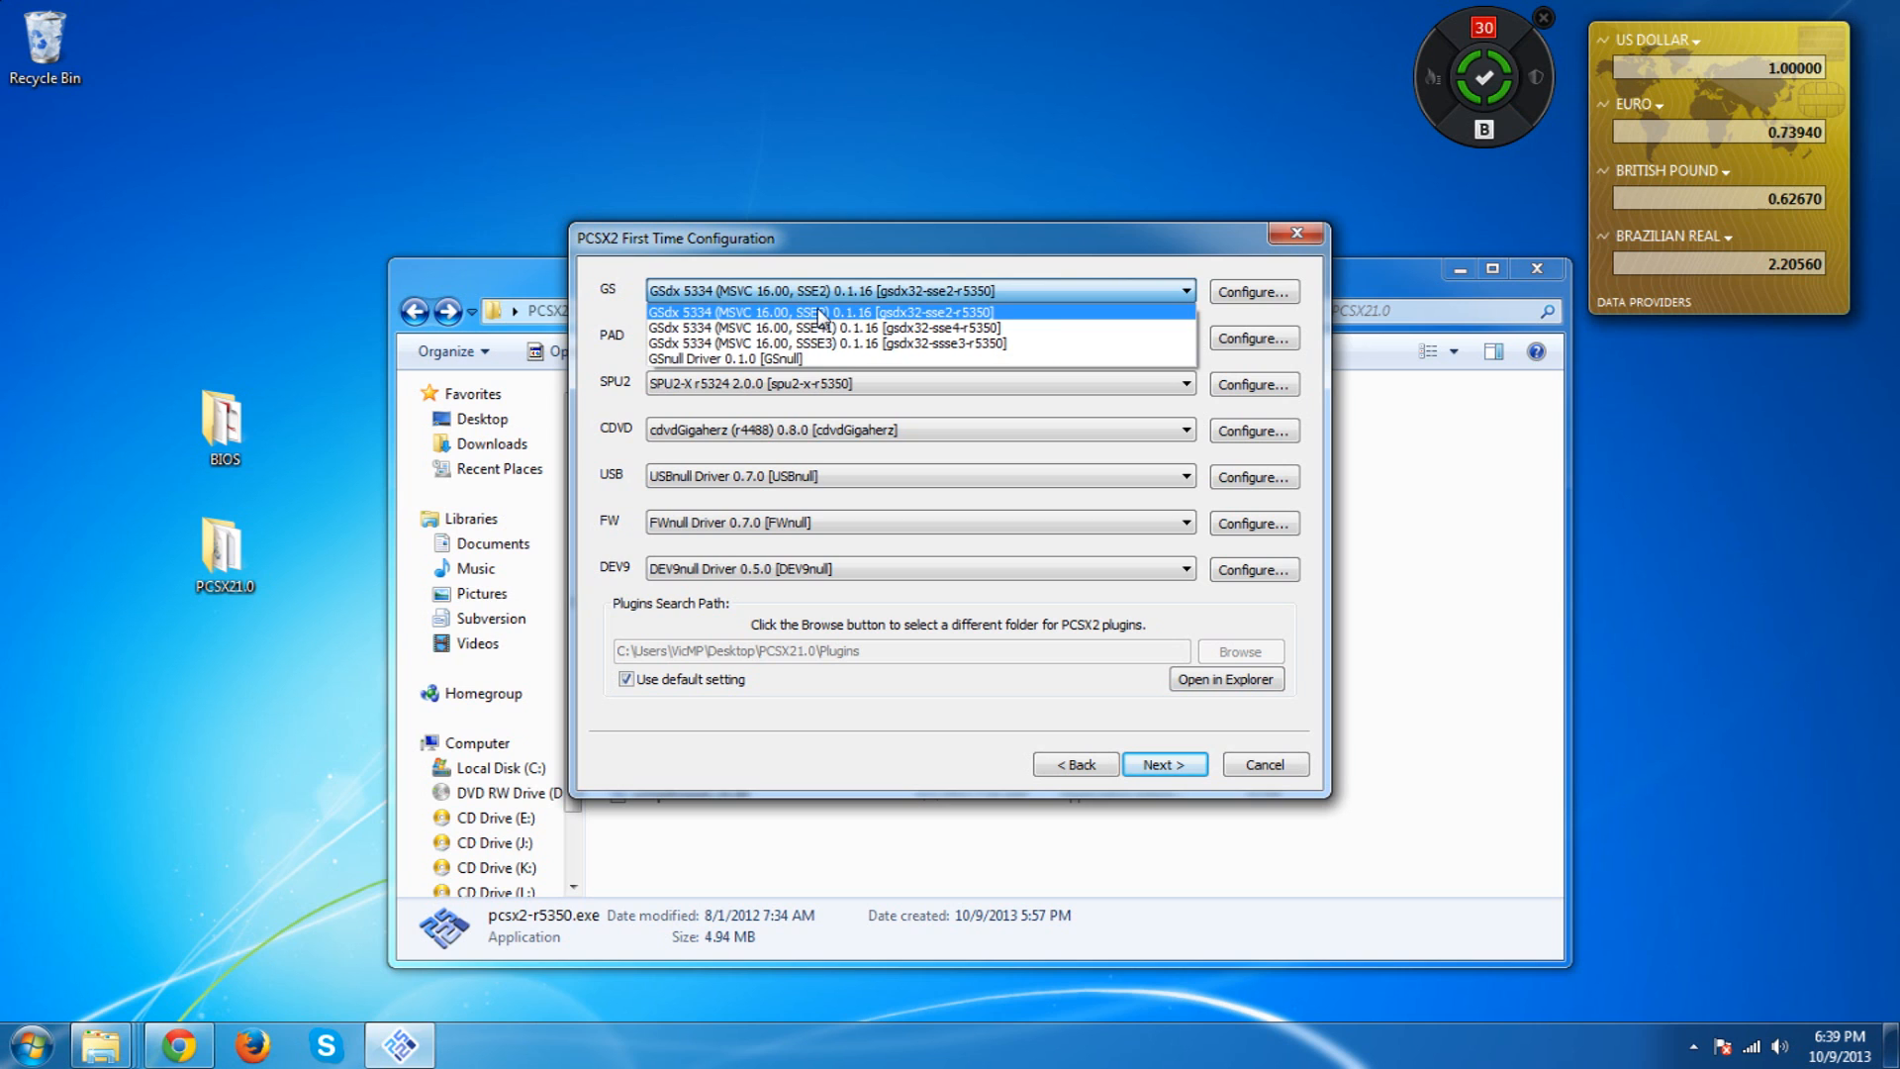
click(1255, 291)
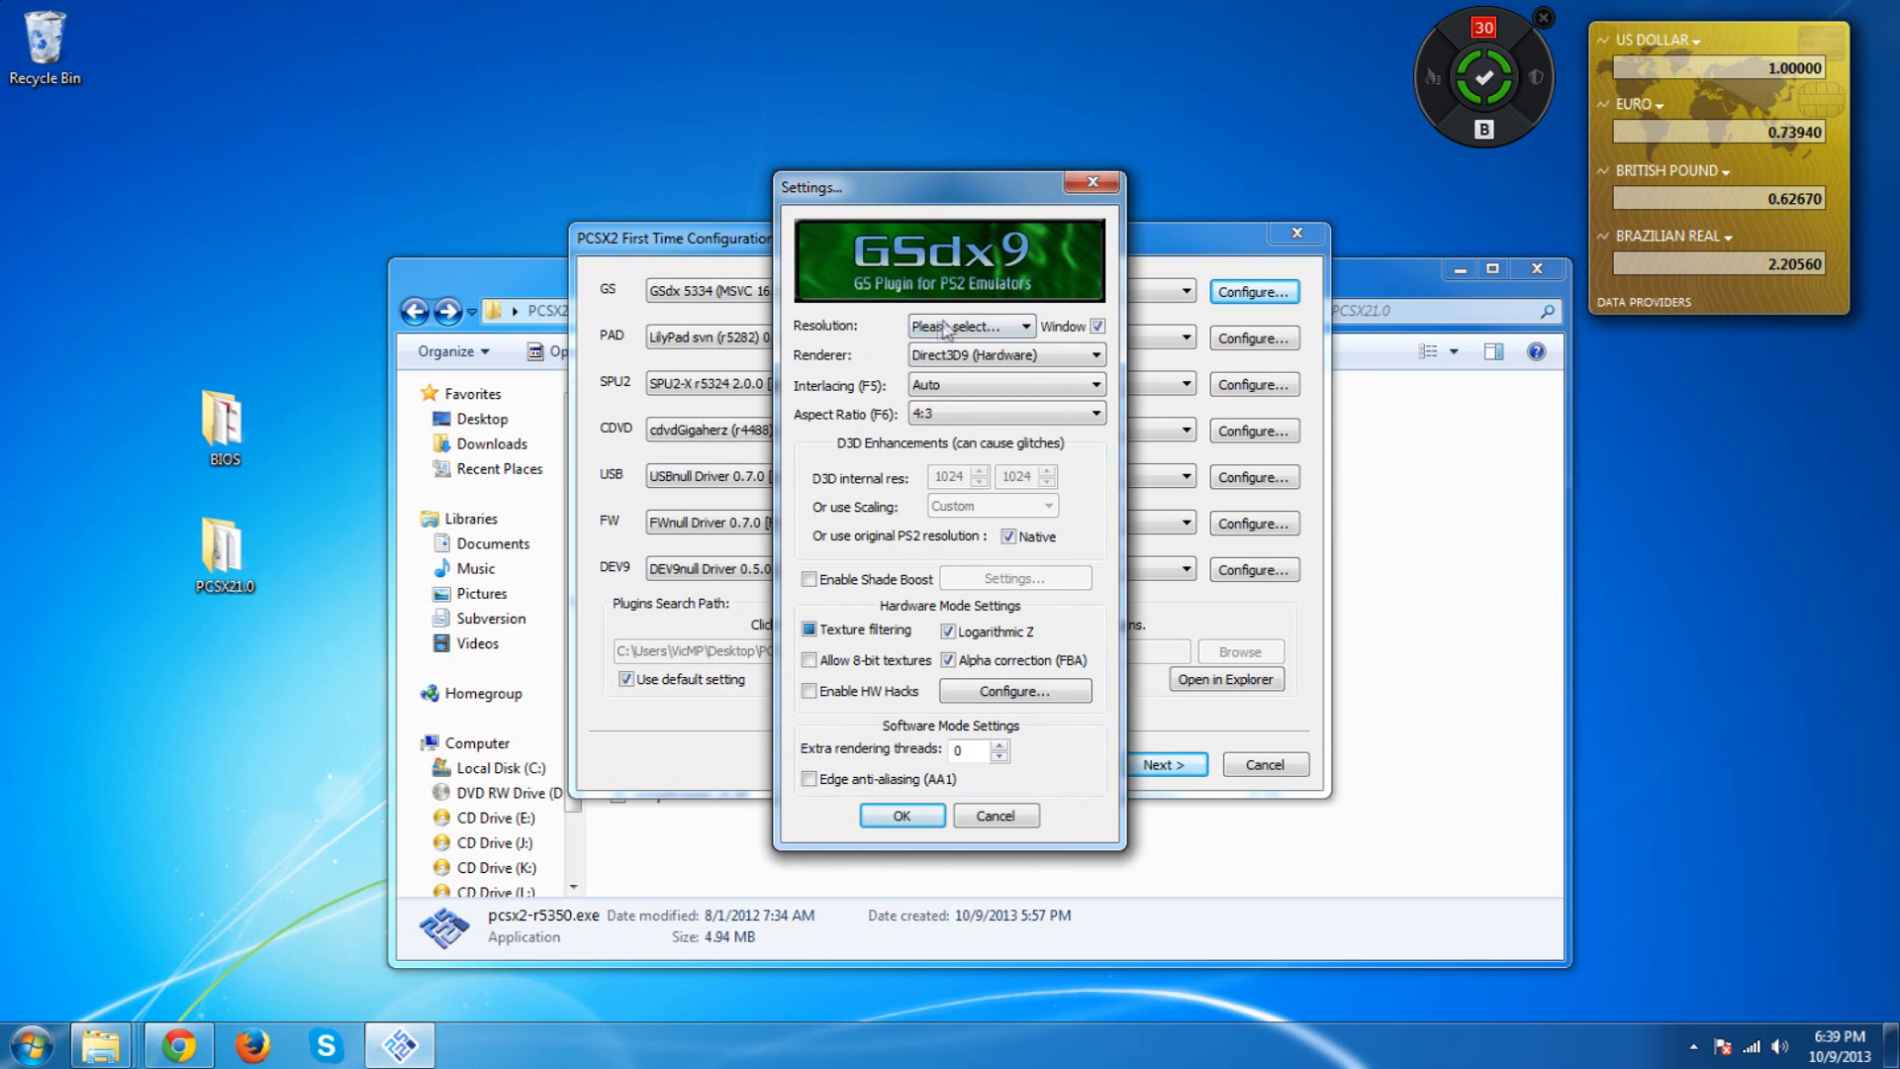
click(971, 324)
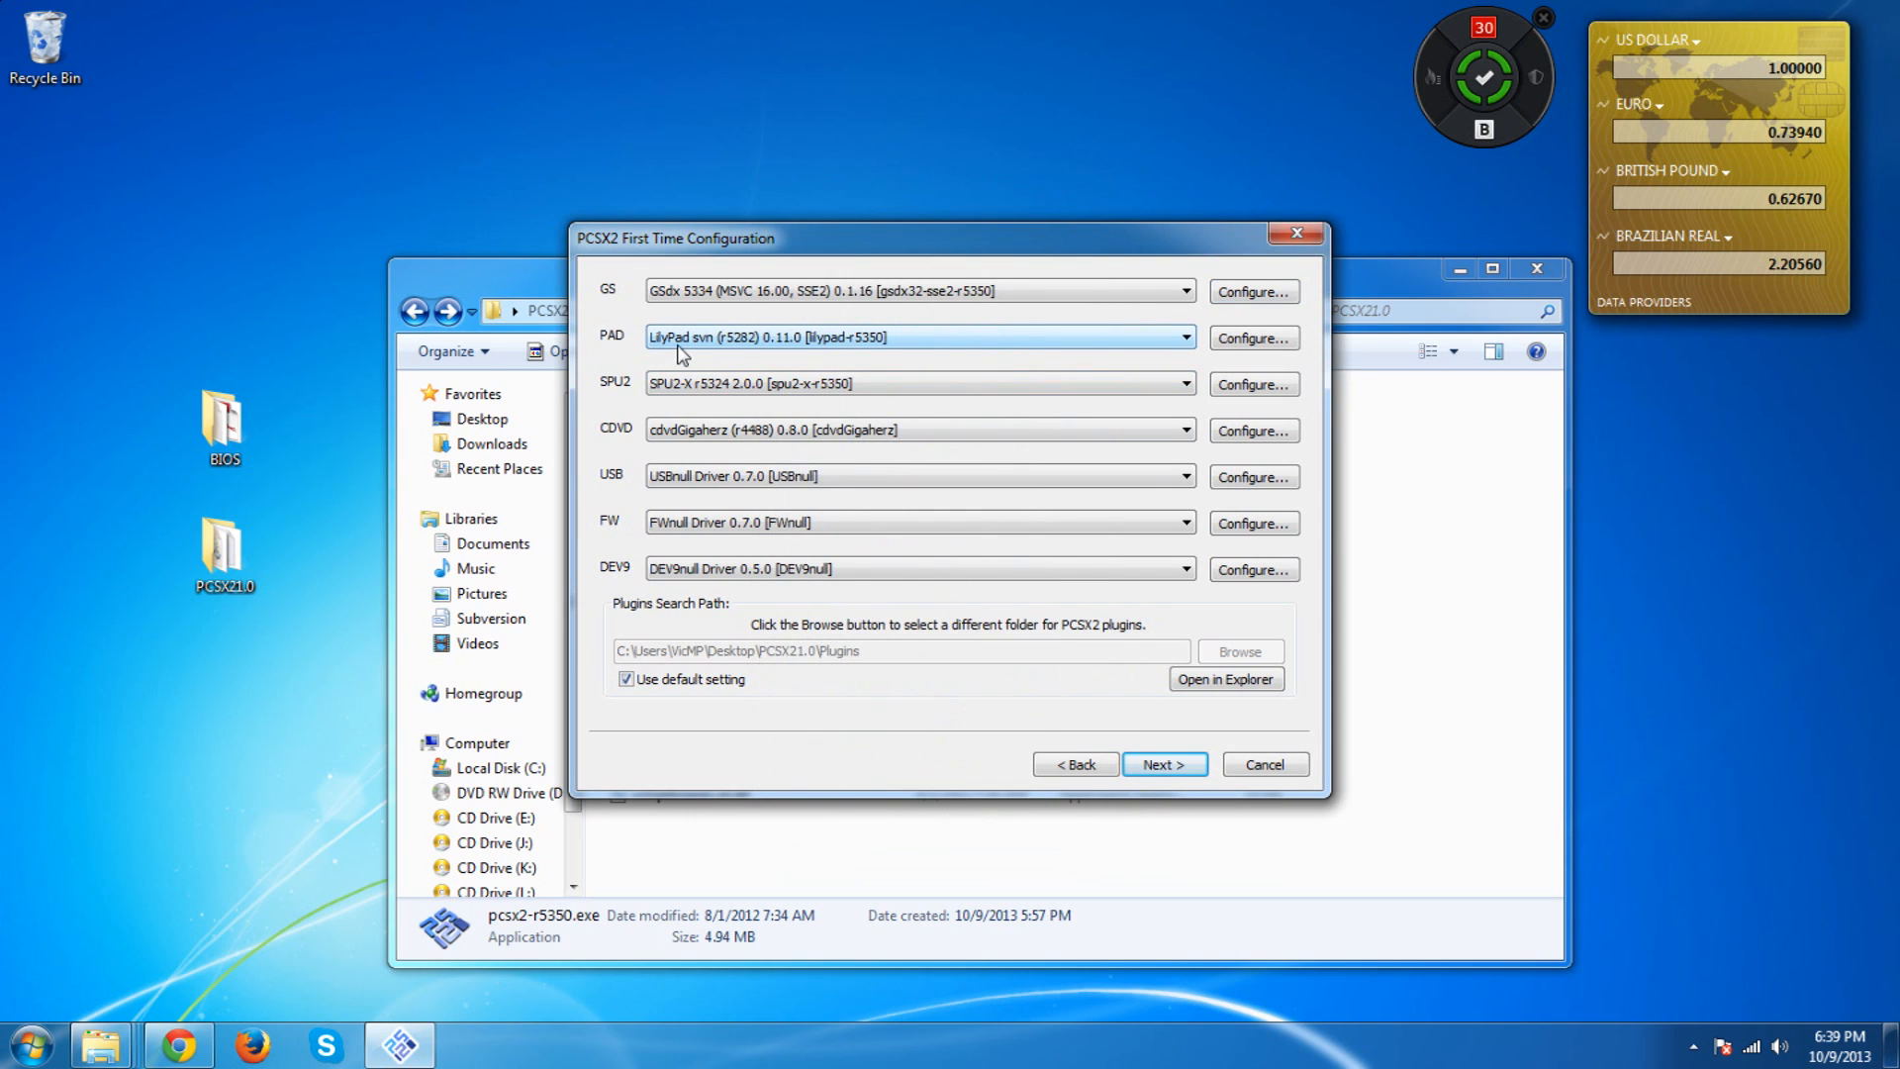
click(1181, 337)
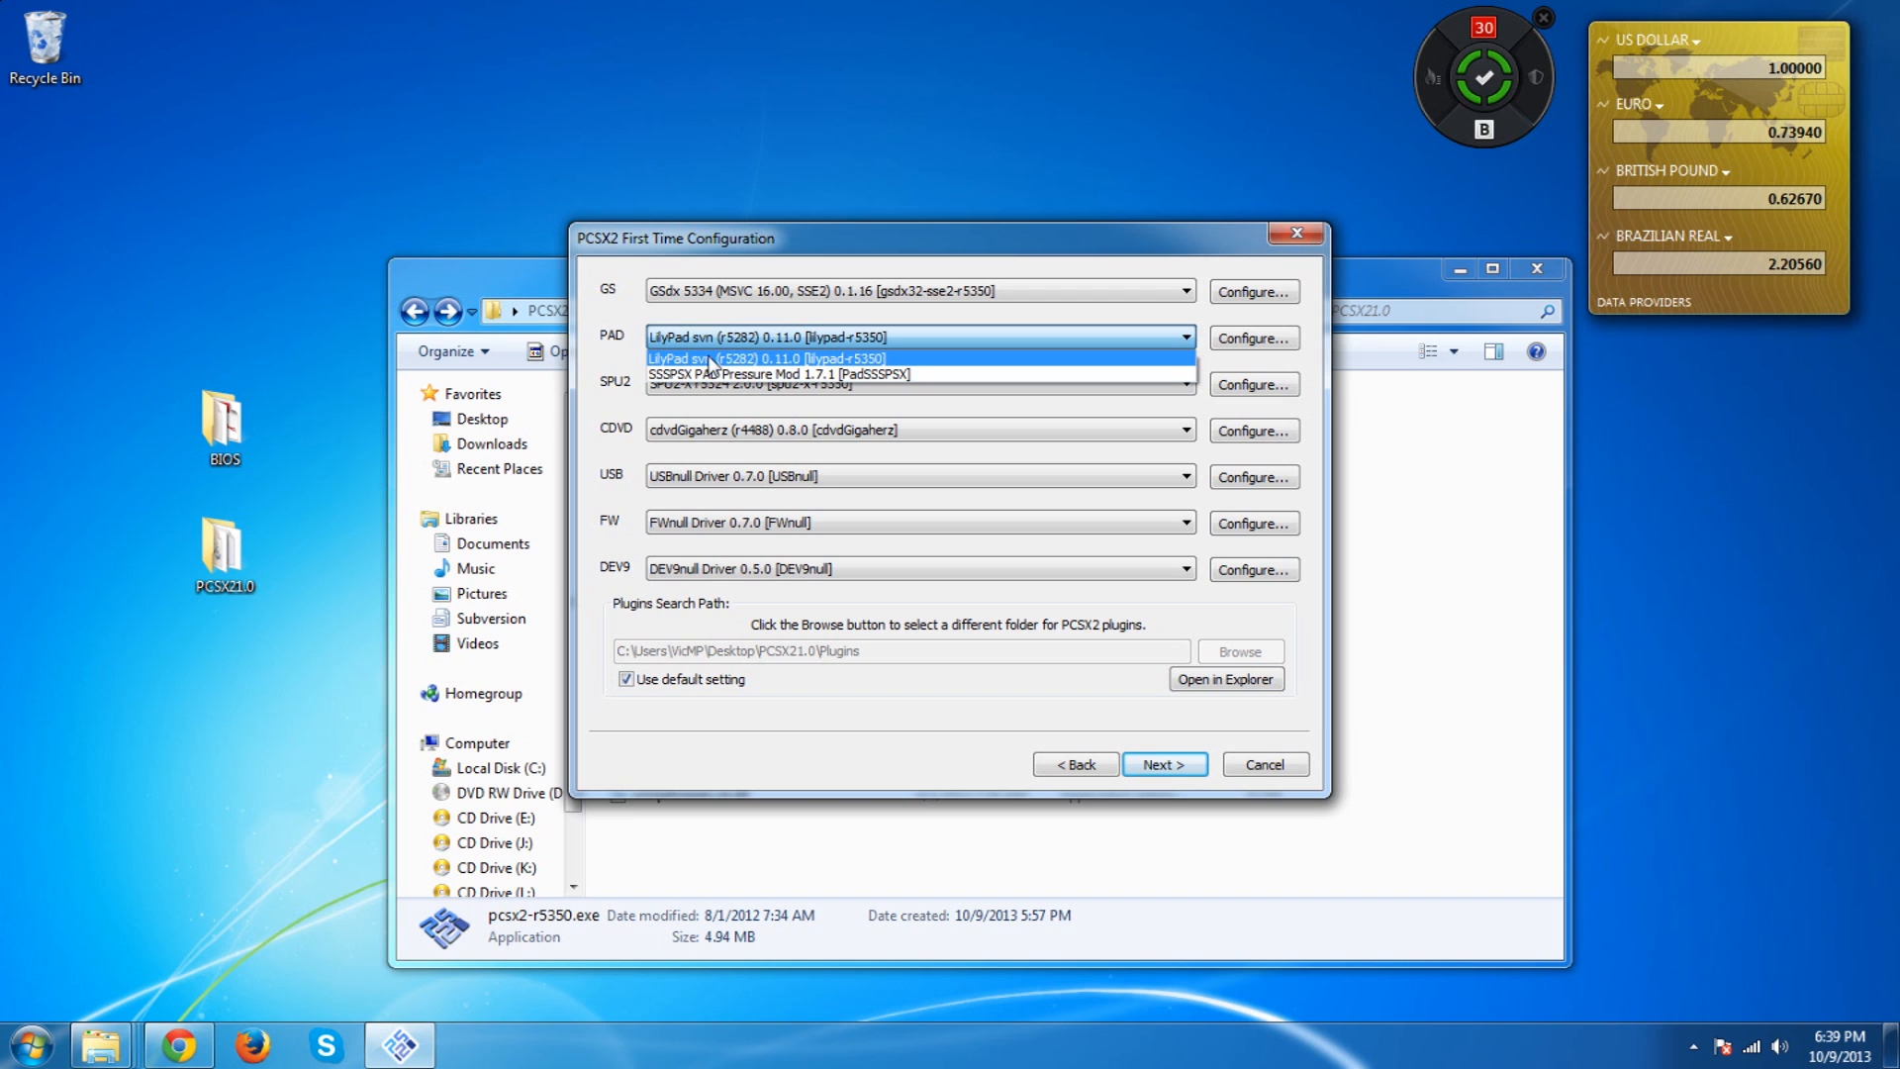
click(904, 356)
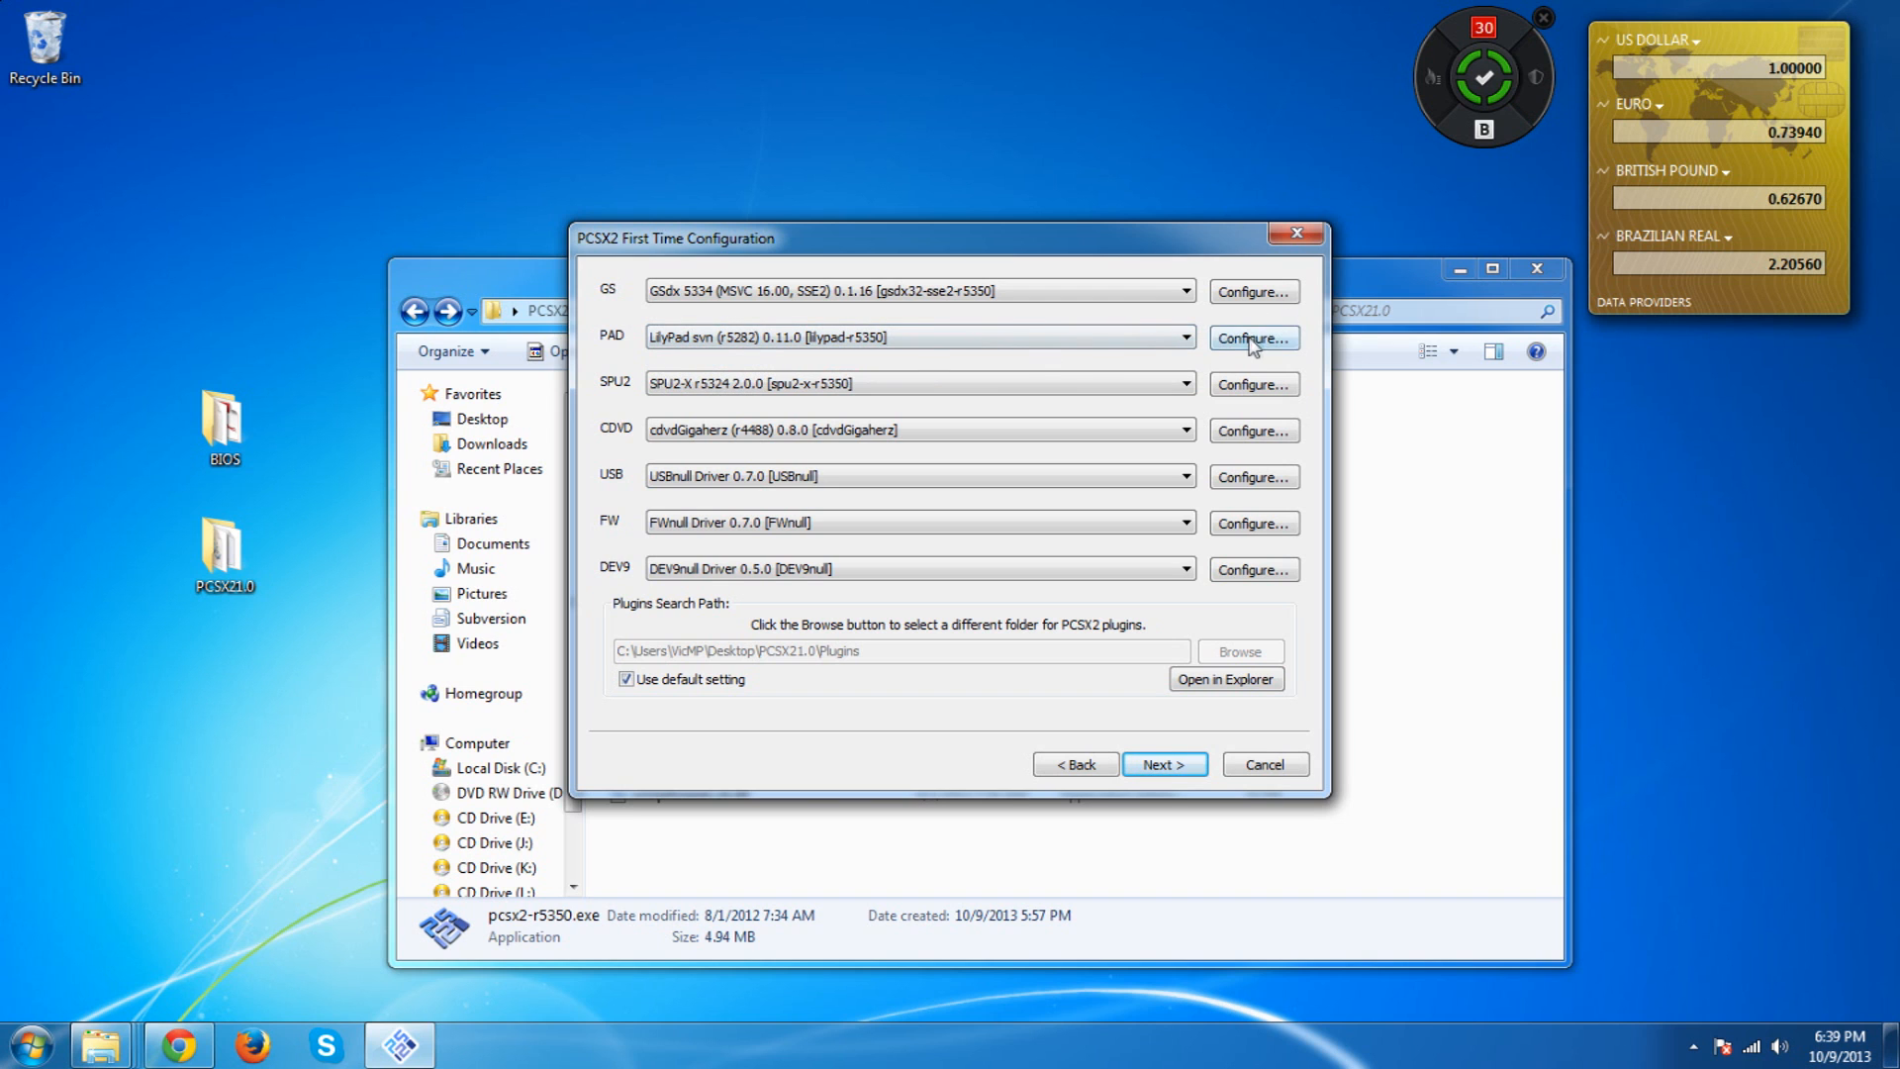
In LilyPad settings, pick Pad 1's Square button for a test keyboard binding
click(1255, 338)
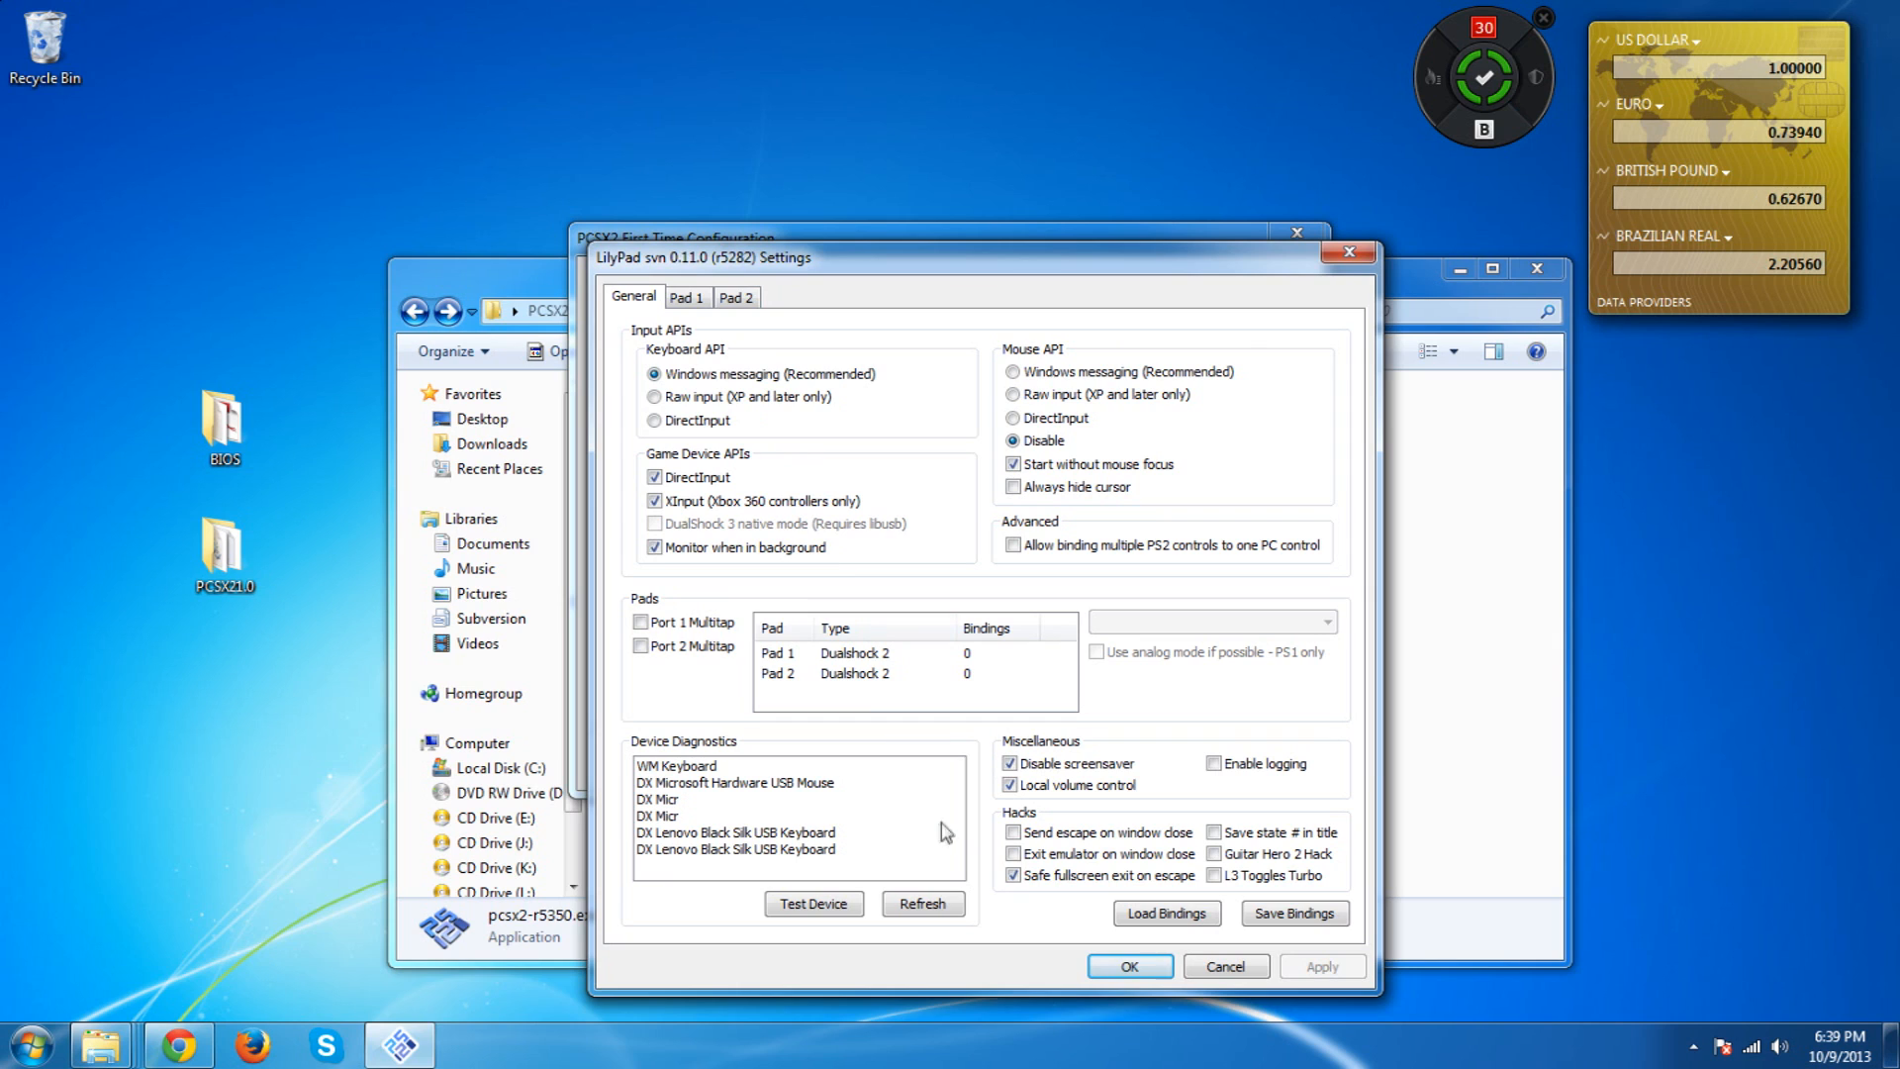
mouse_move(681, 744)
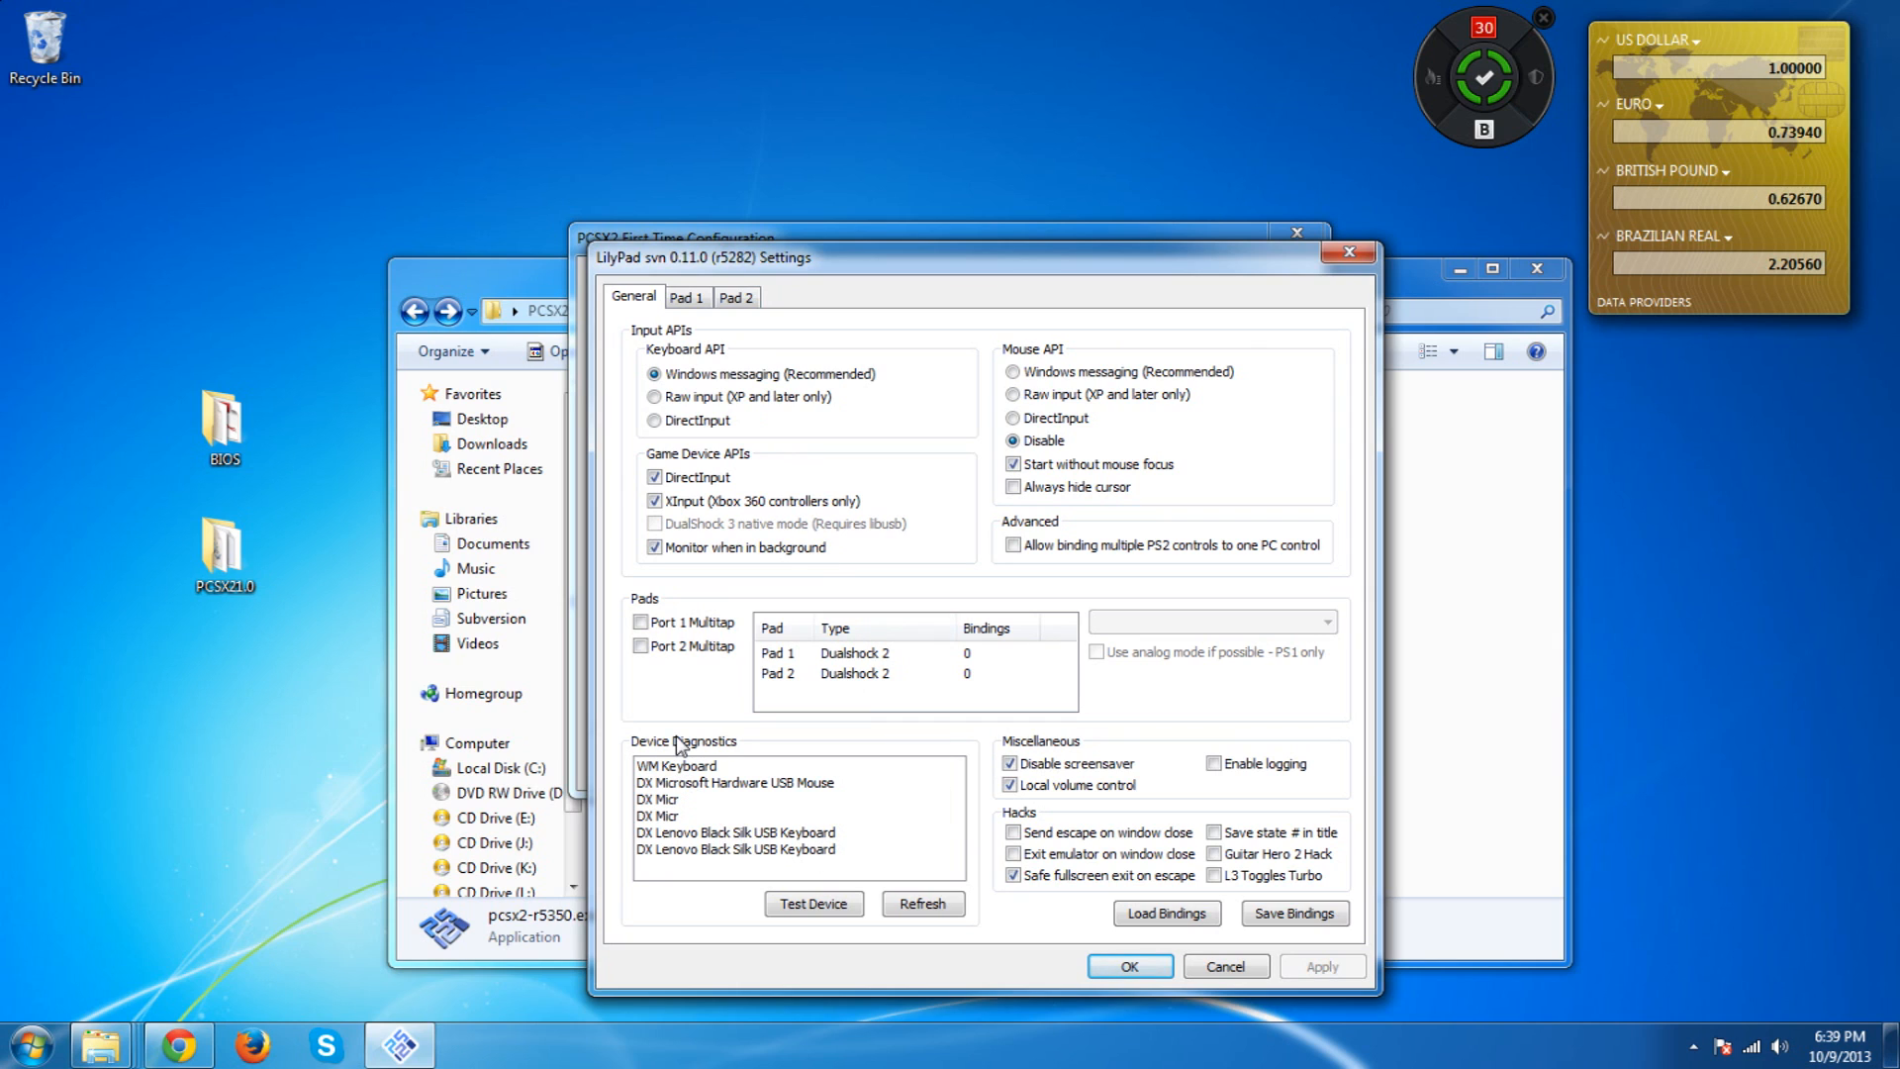
mouse_move(793, 667)
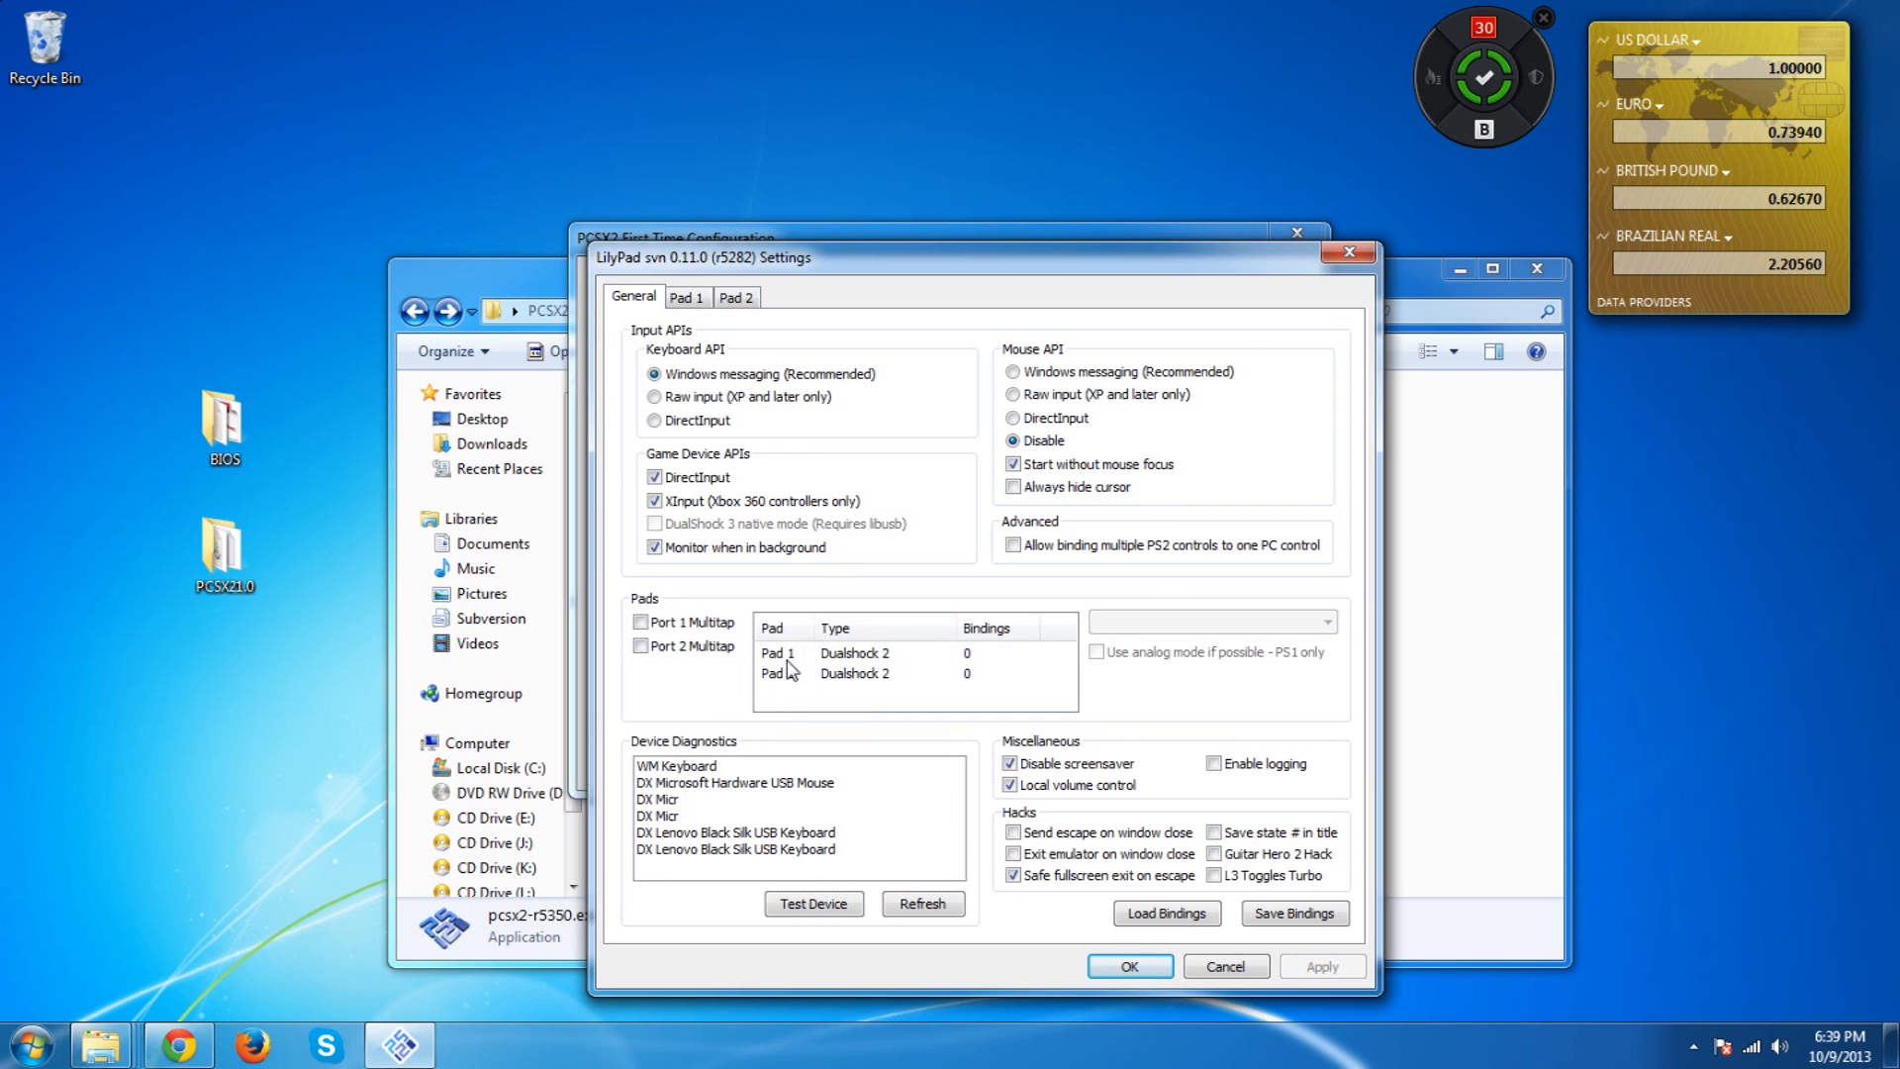
click(855, 672)
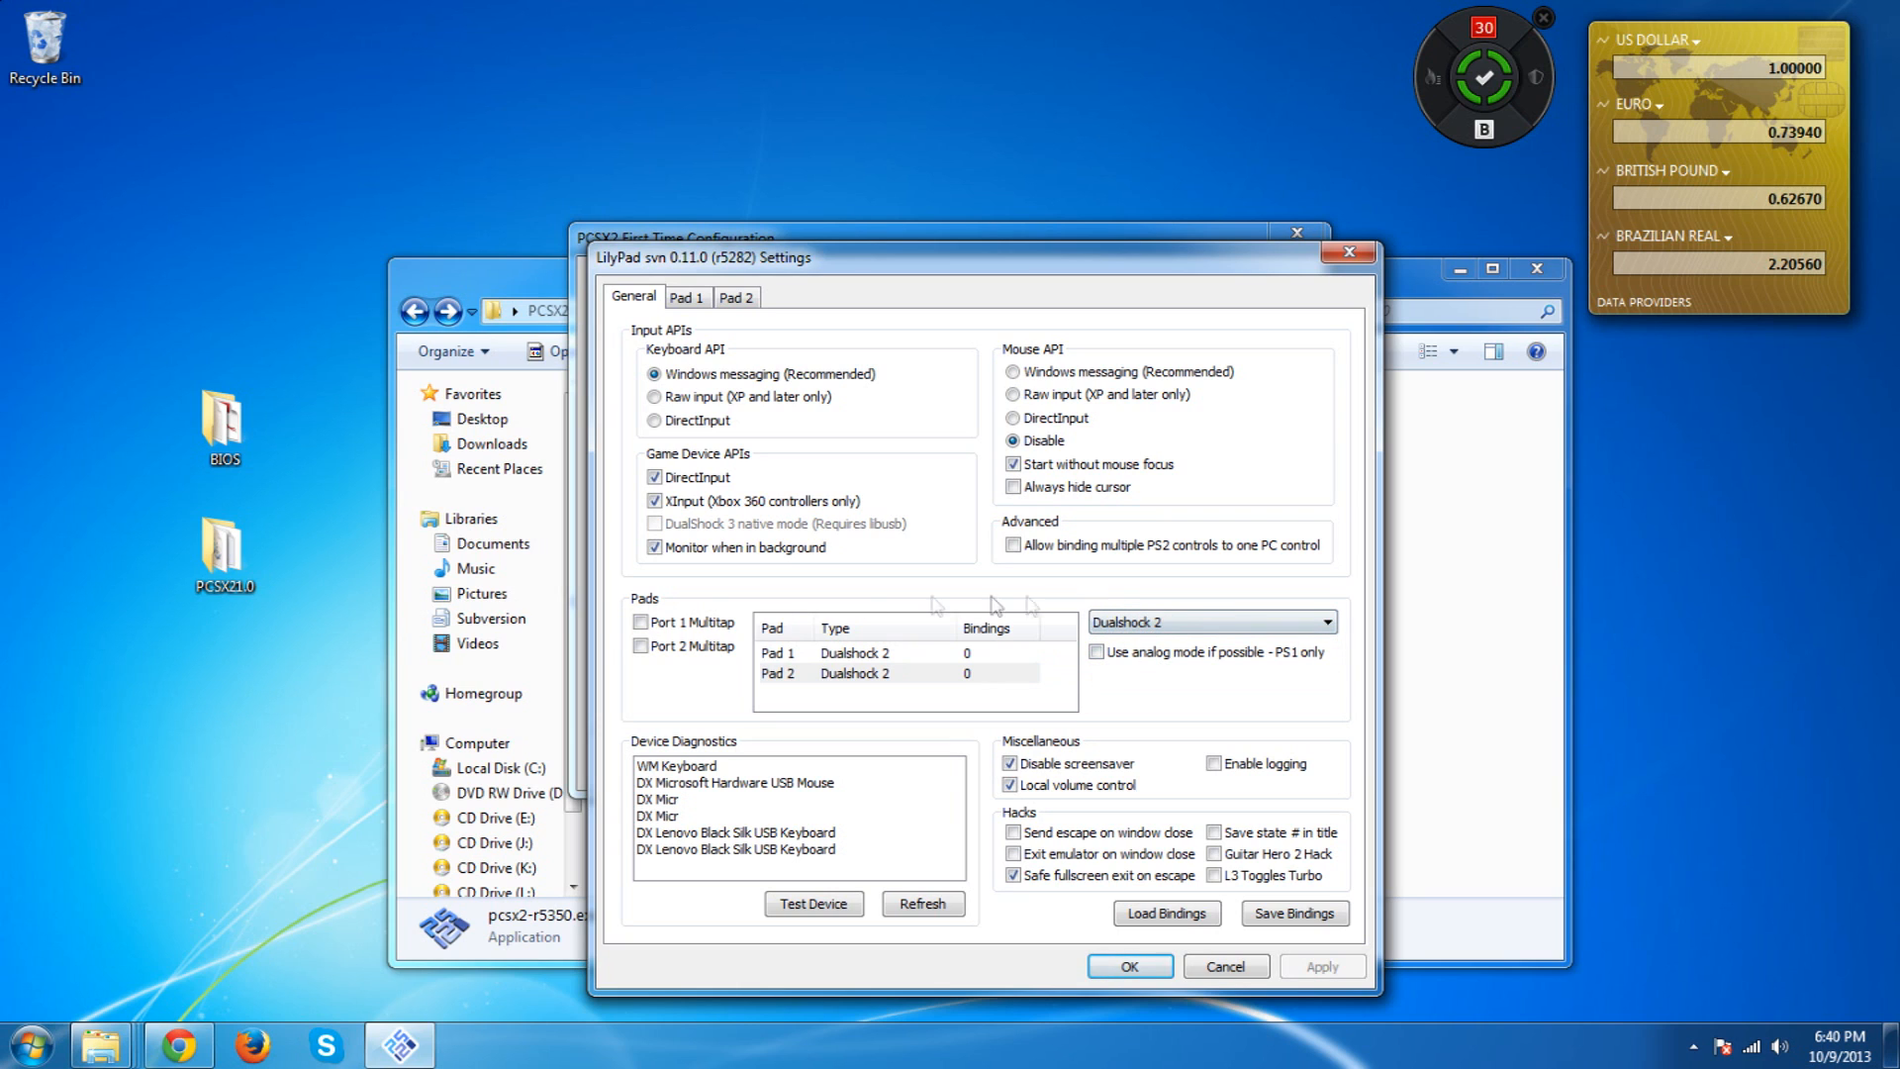
click(688, 297)
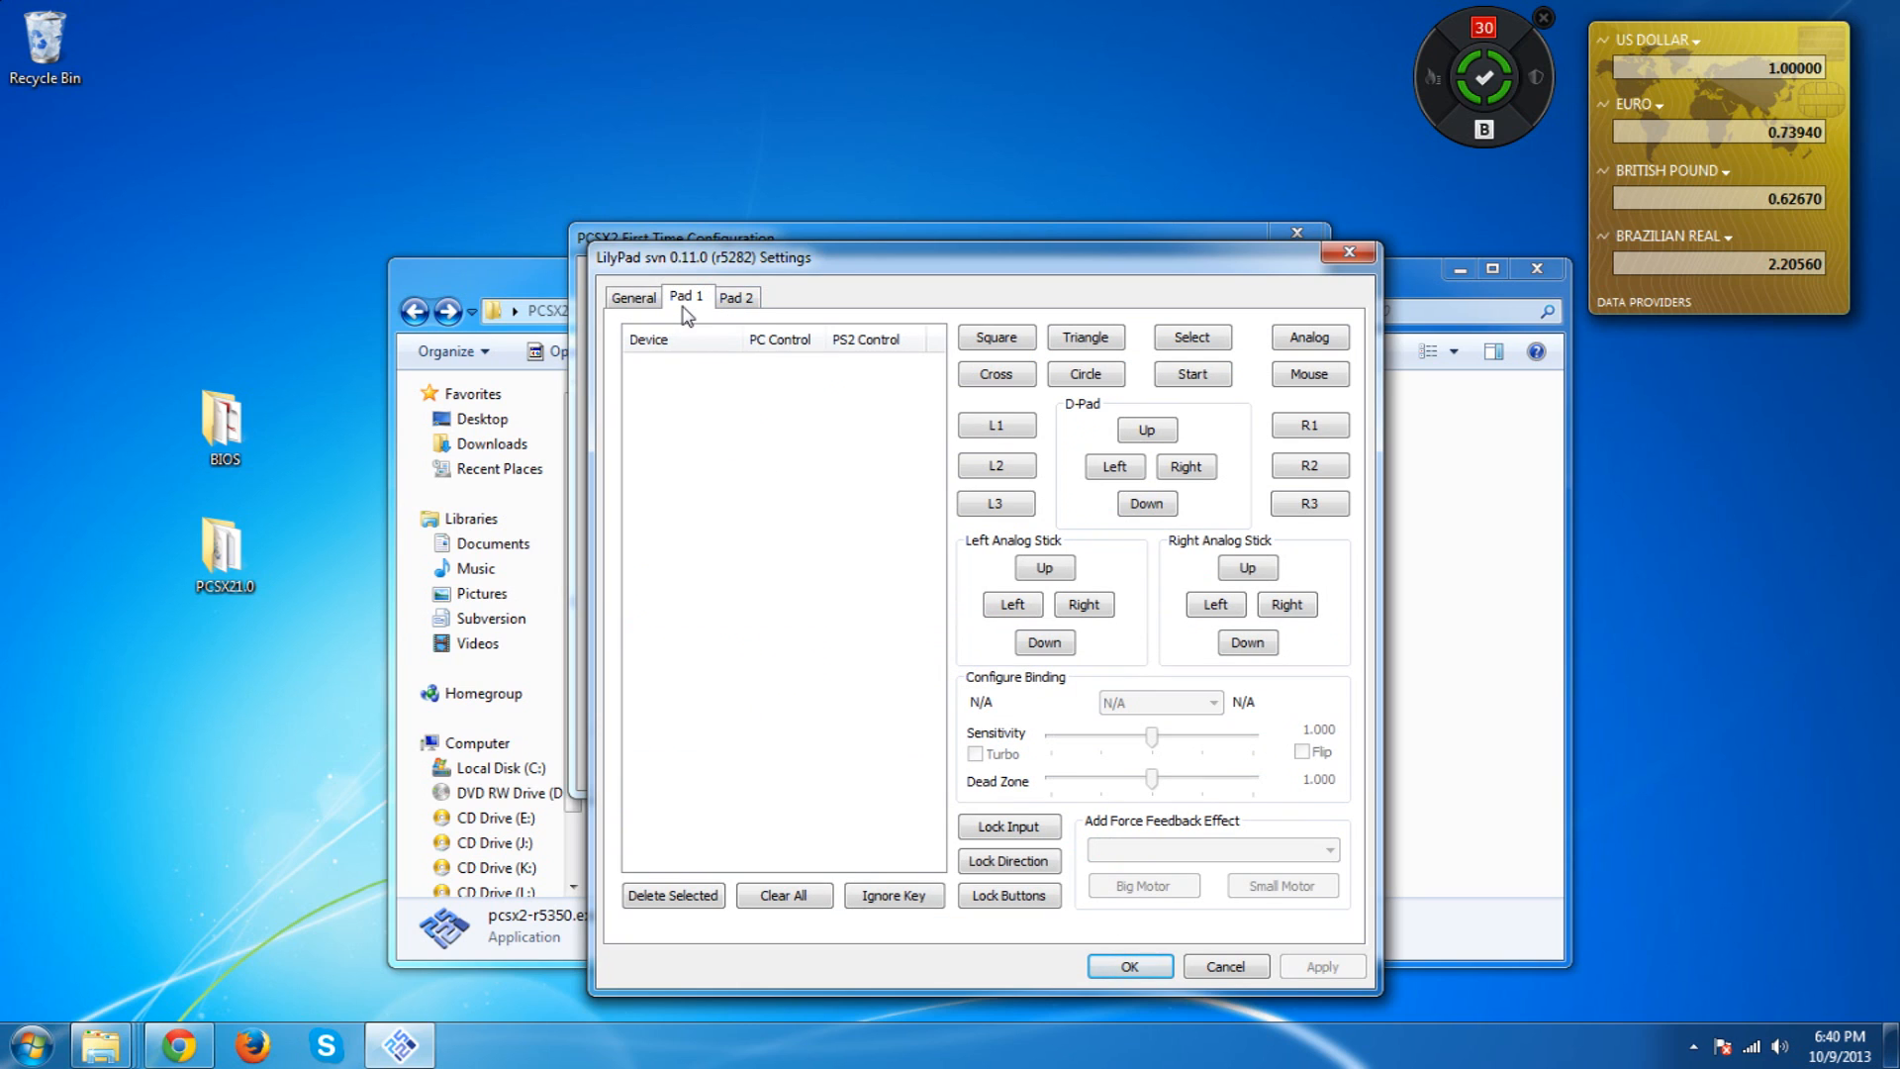
click(689, 296)
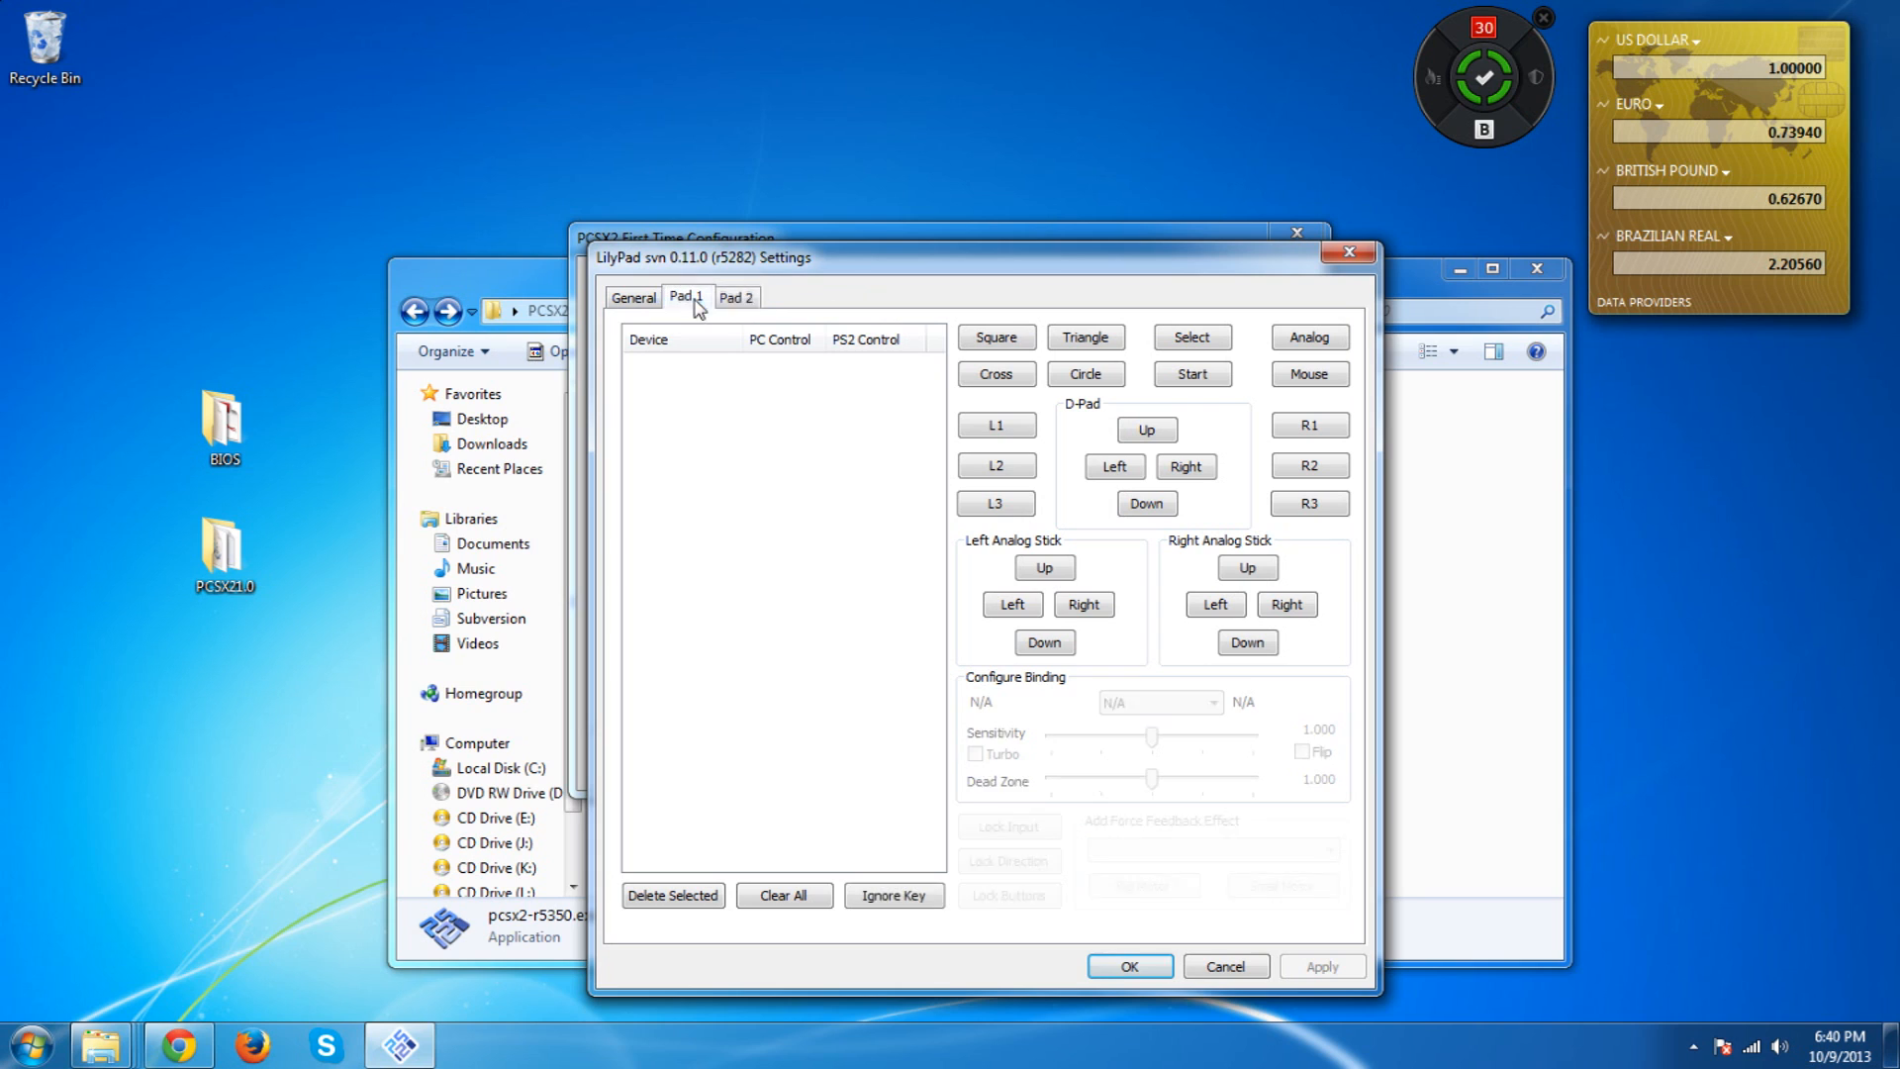
click(686, 297)
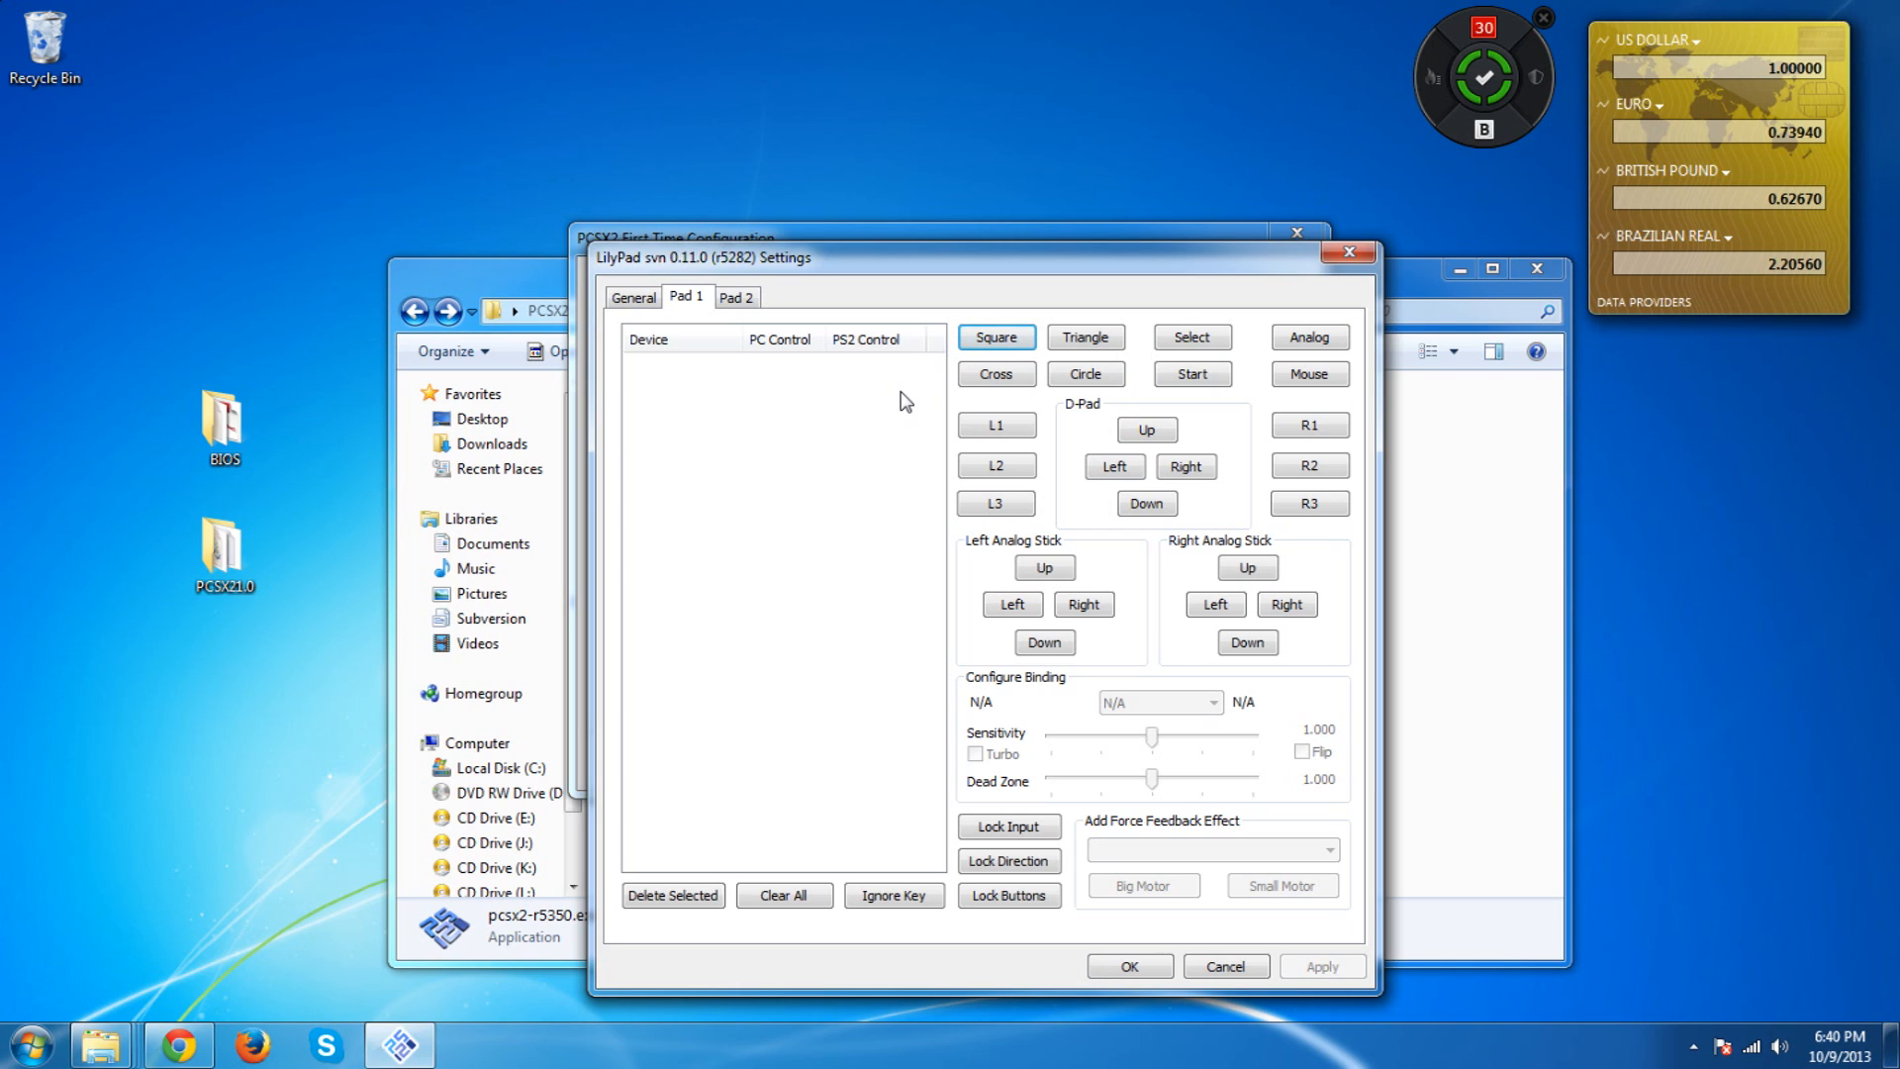
Apply the test Square binding, delete it again, and return to the General options
click(995, 336)
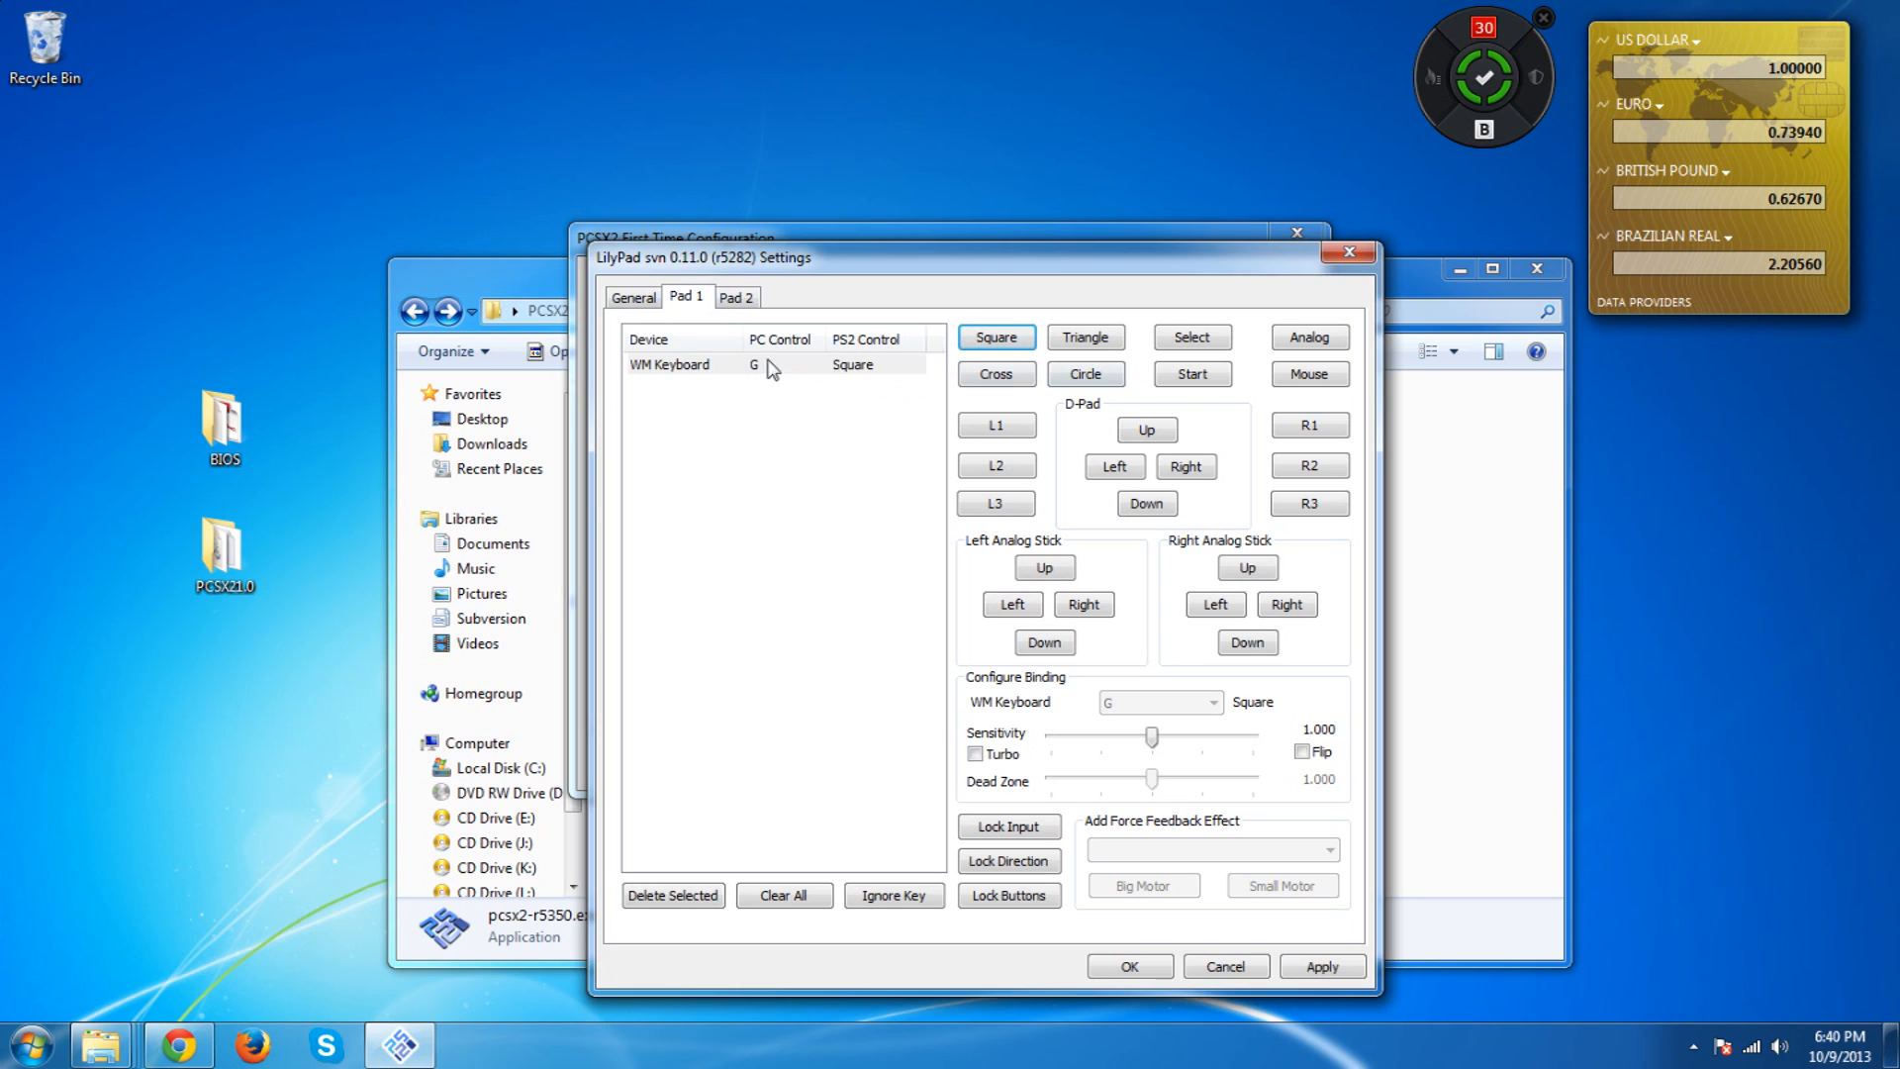
mouse_move(736, 376)
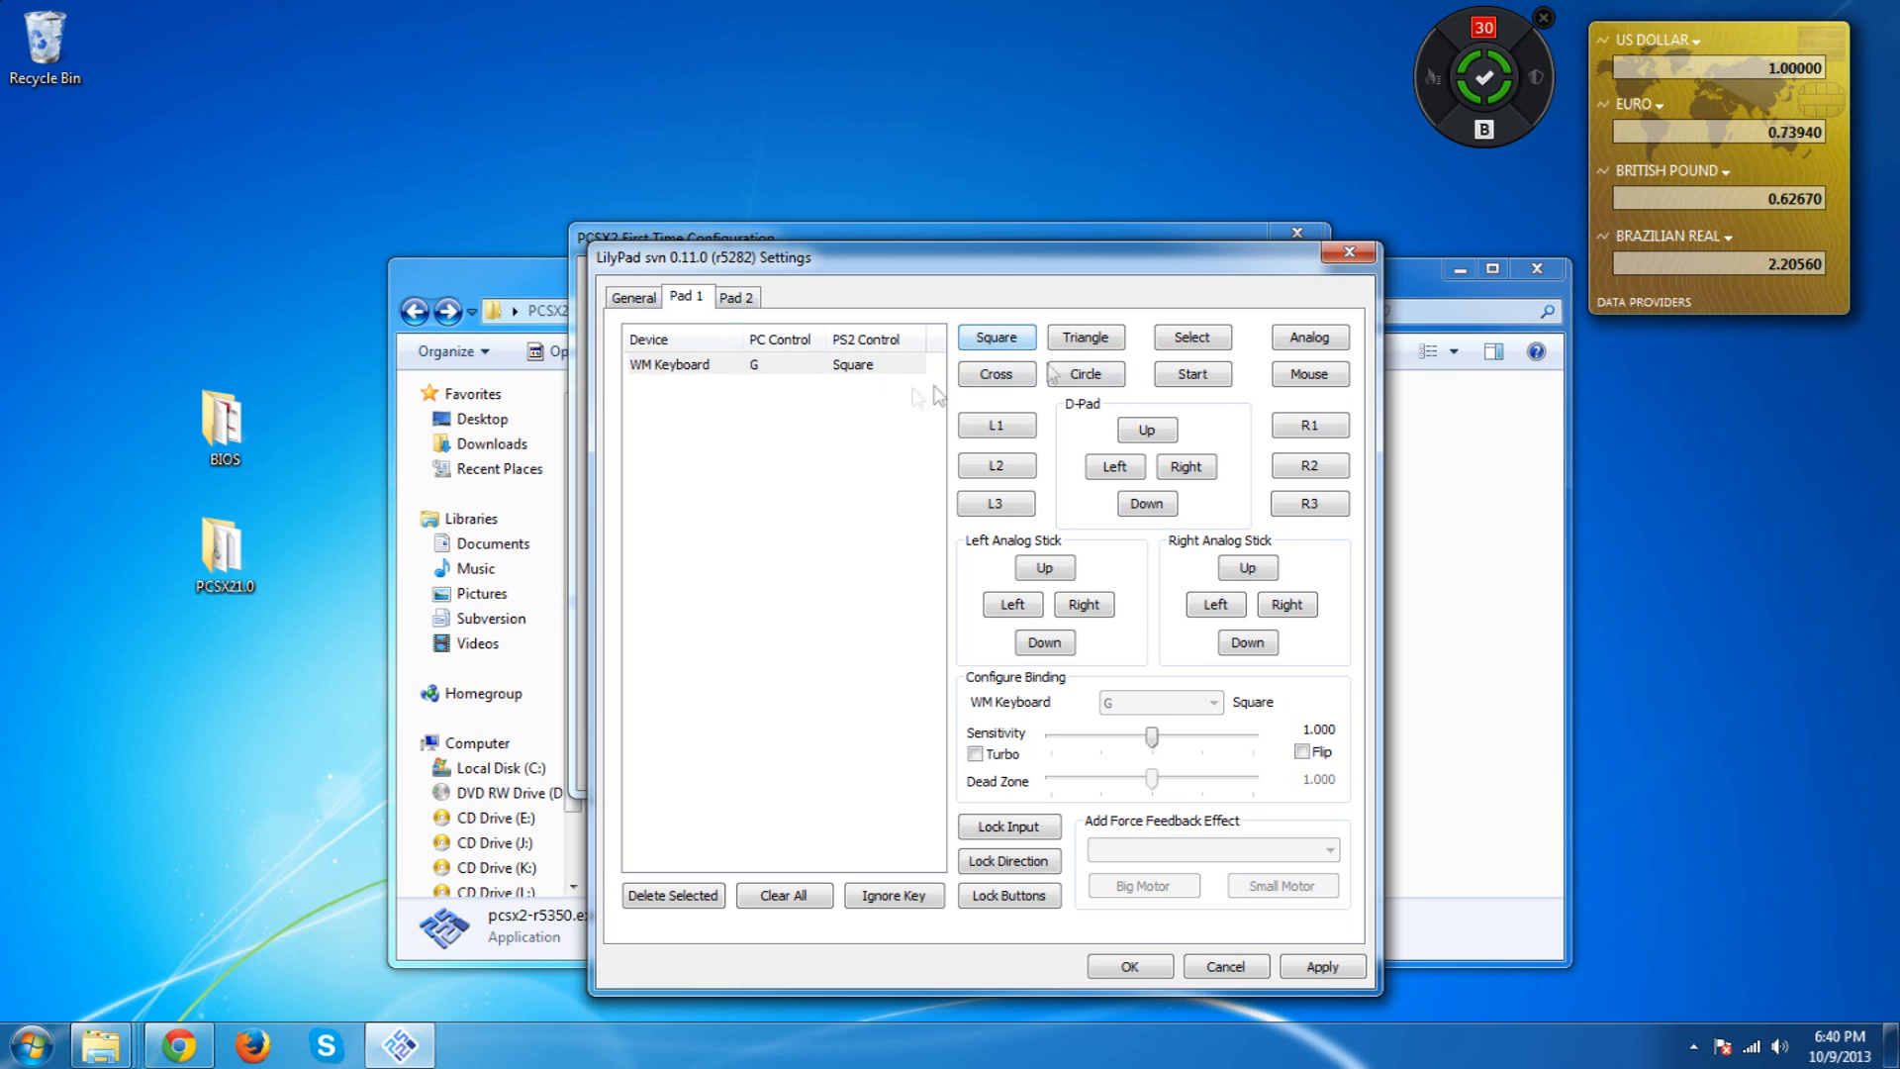
click(720, 364)
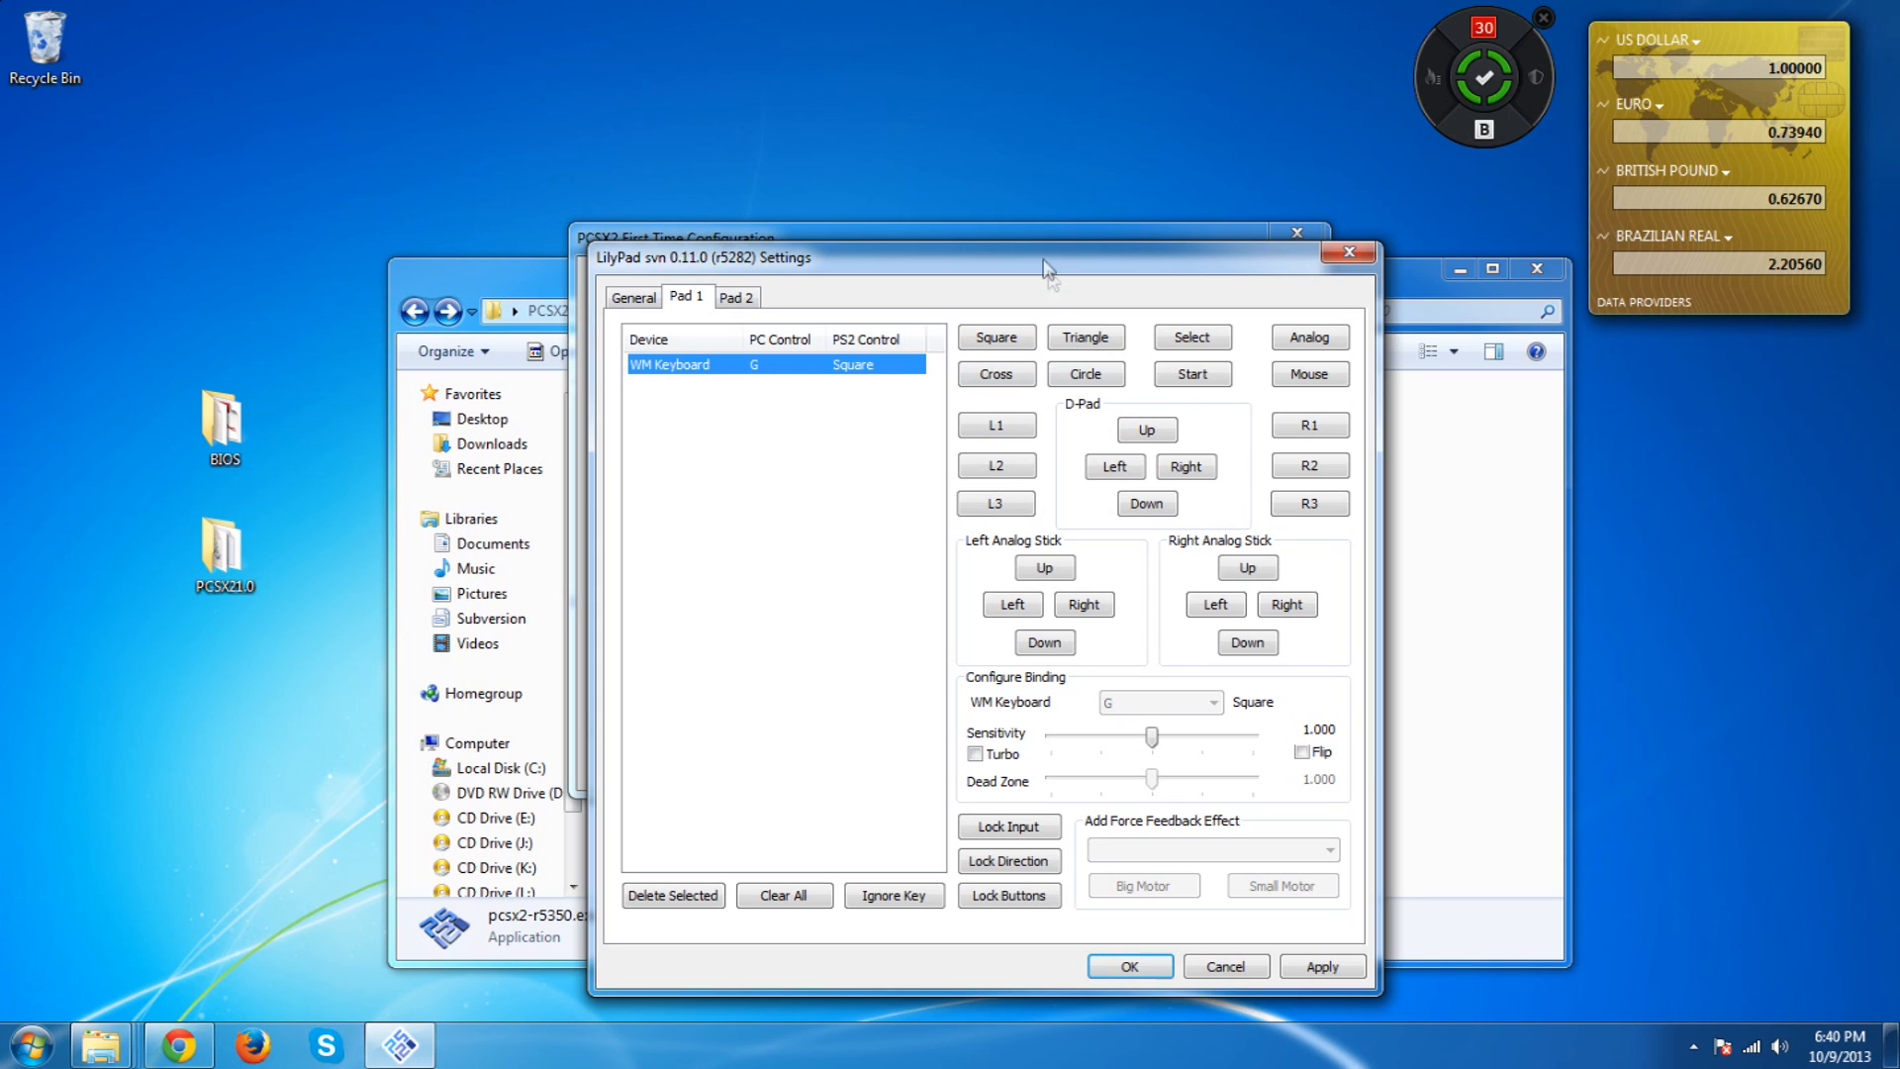
mouse_move(685, 724)
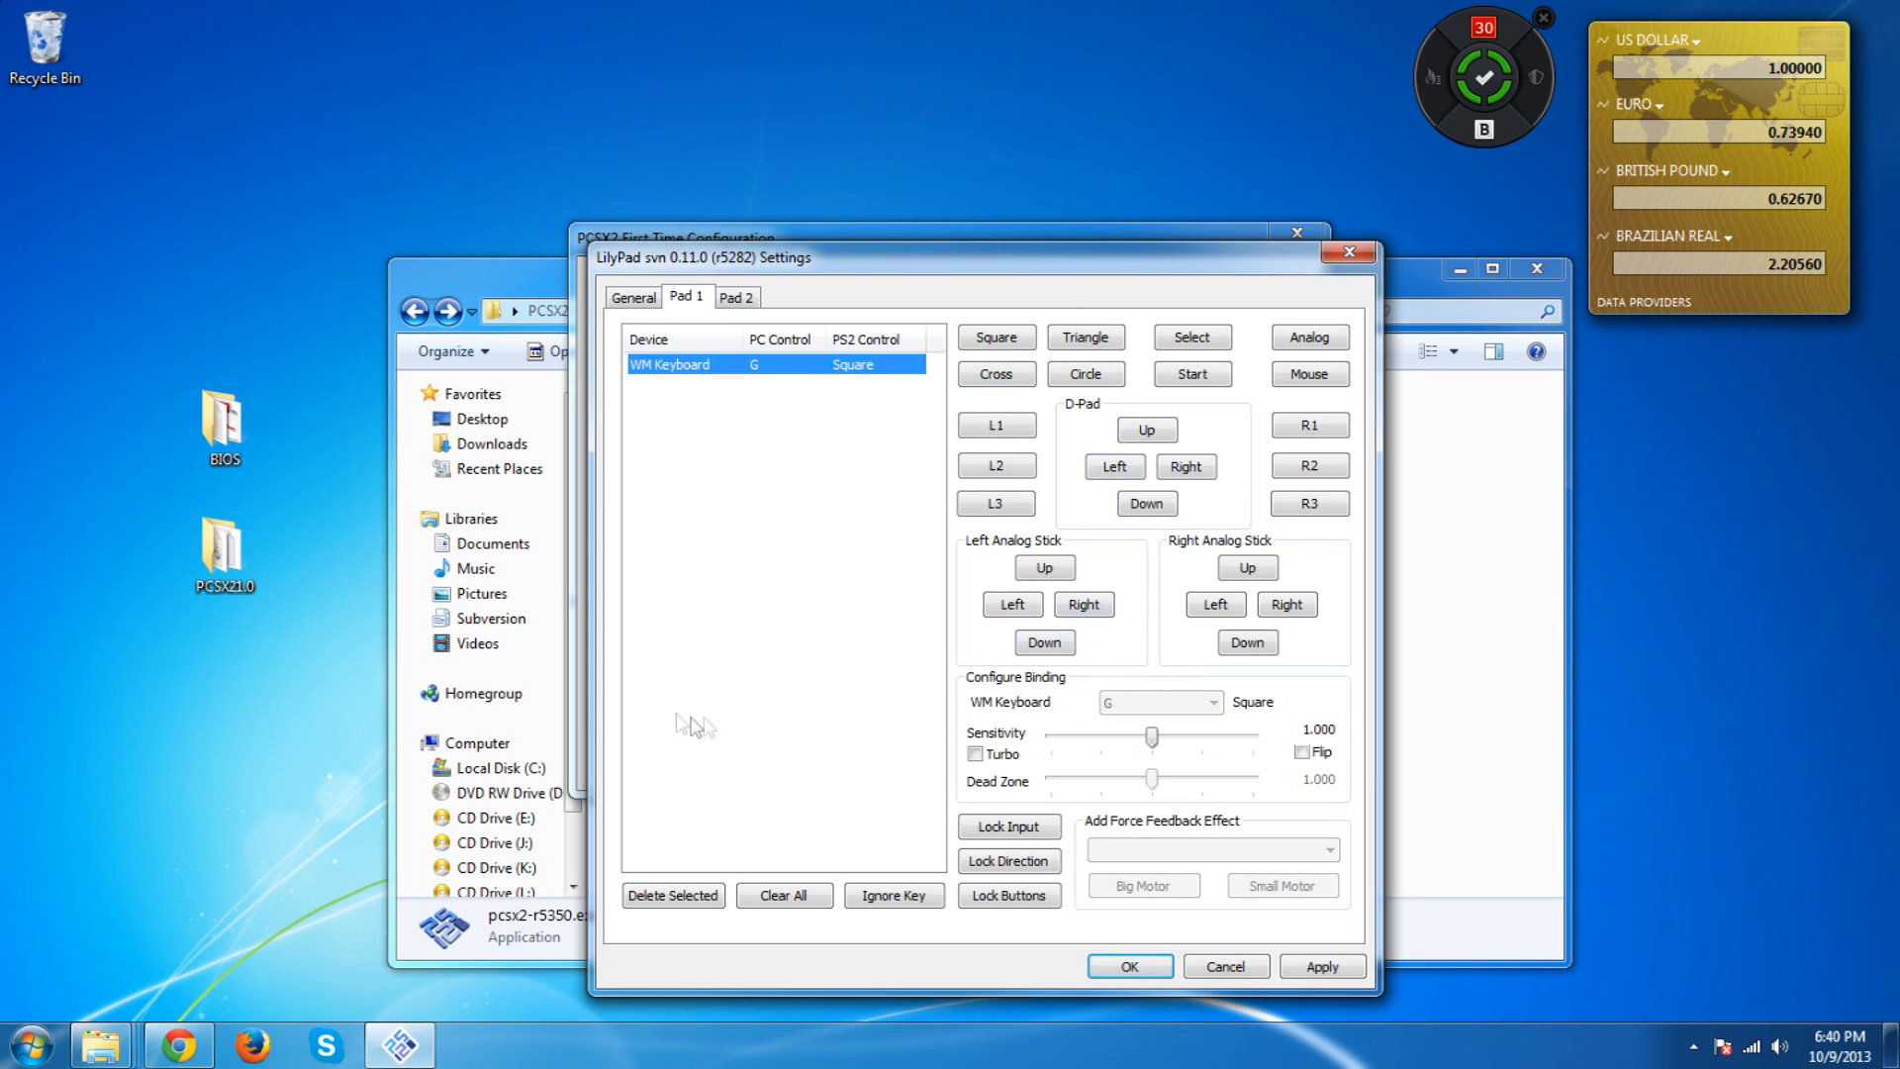
click(1322, 966)
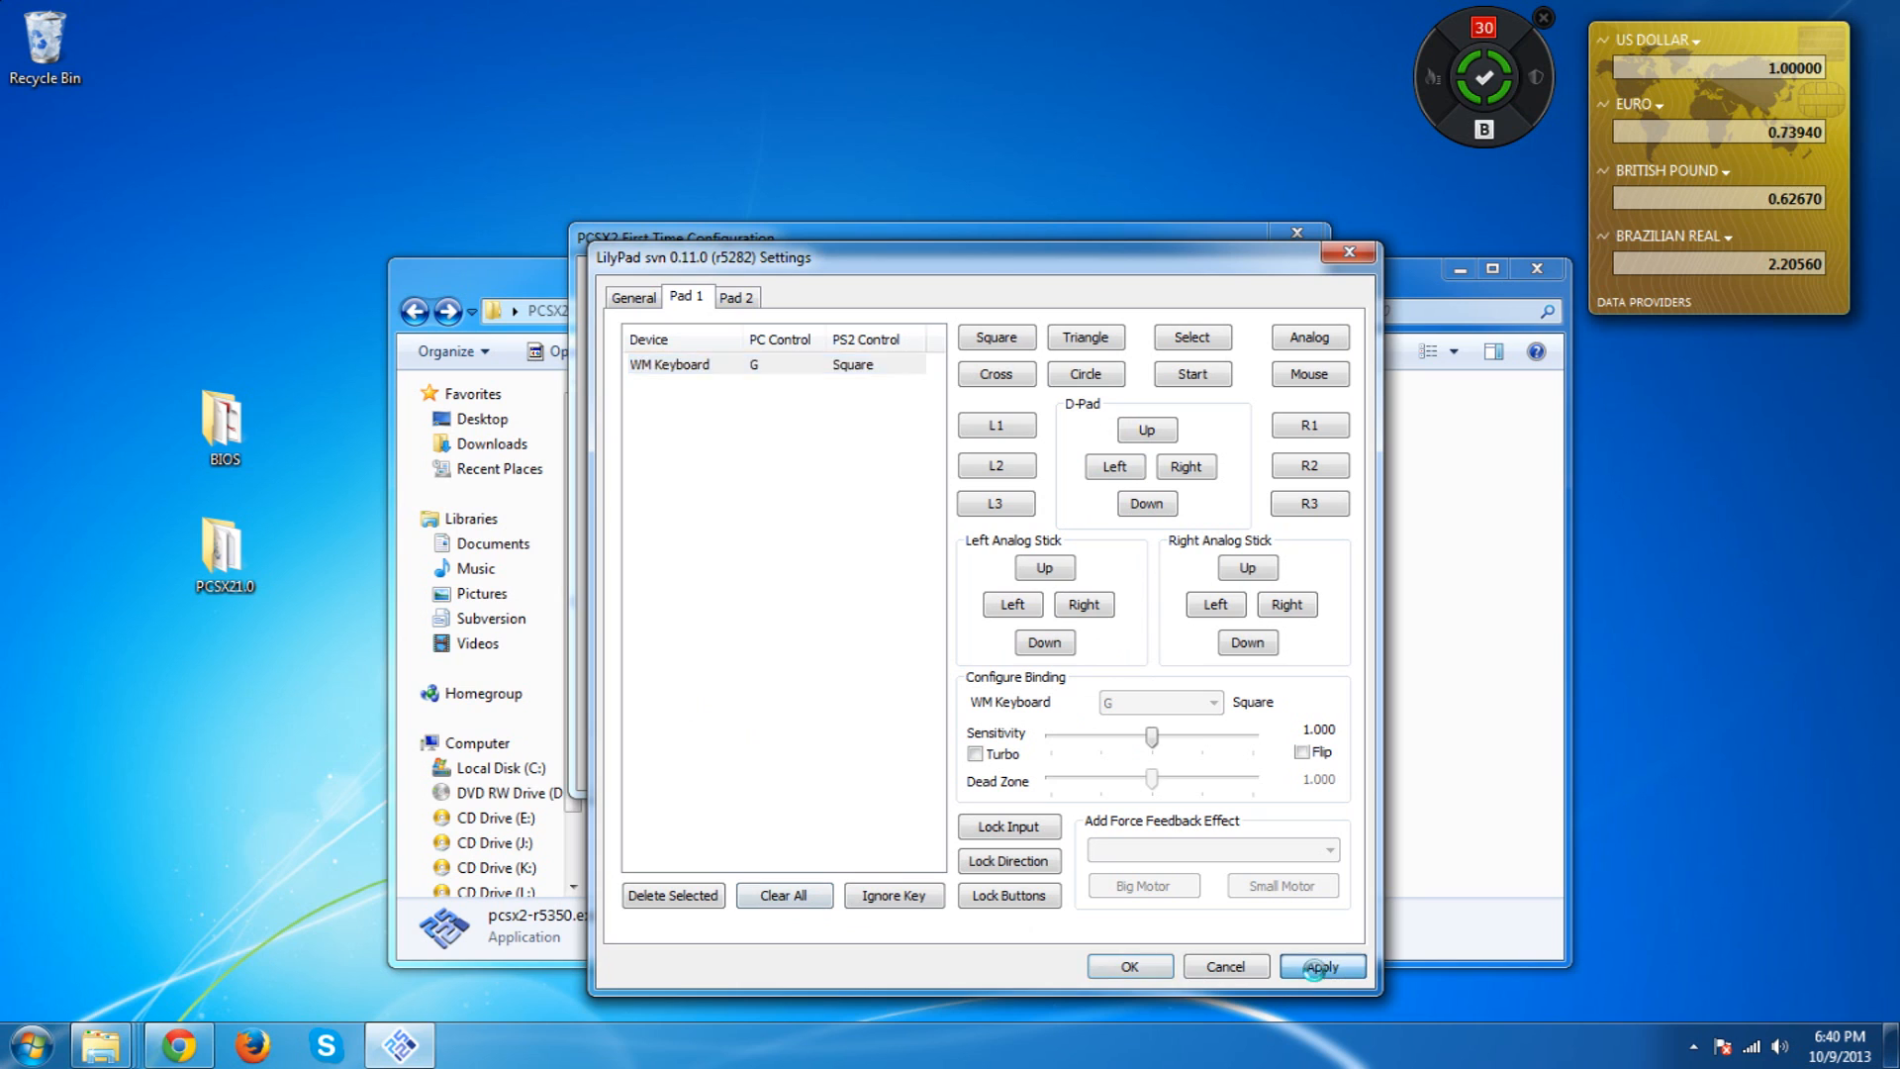
click(1322, 965)
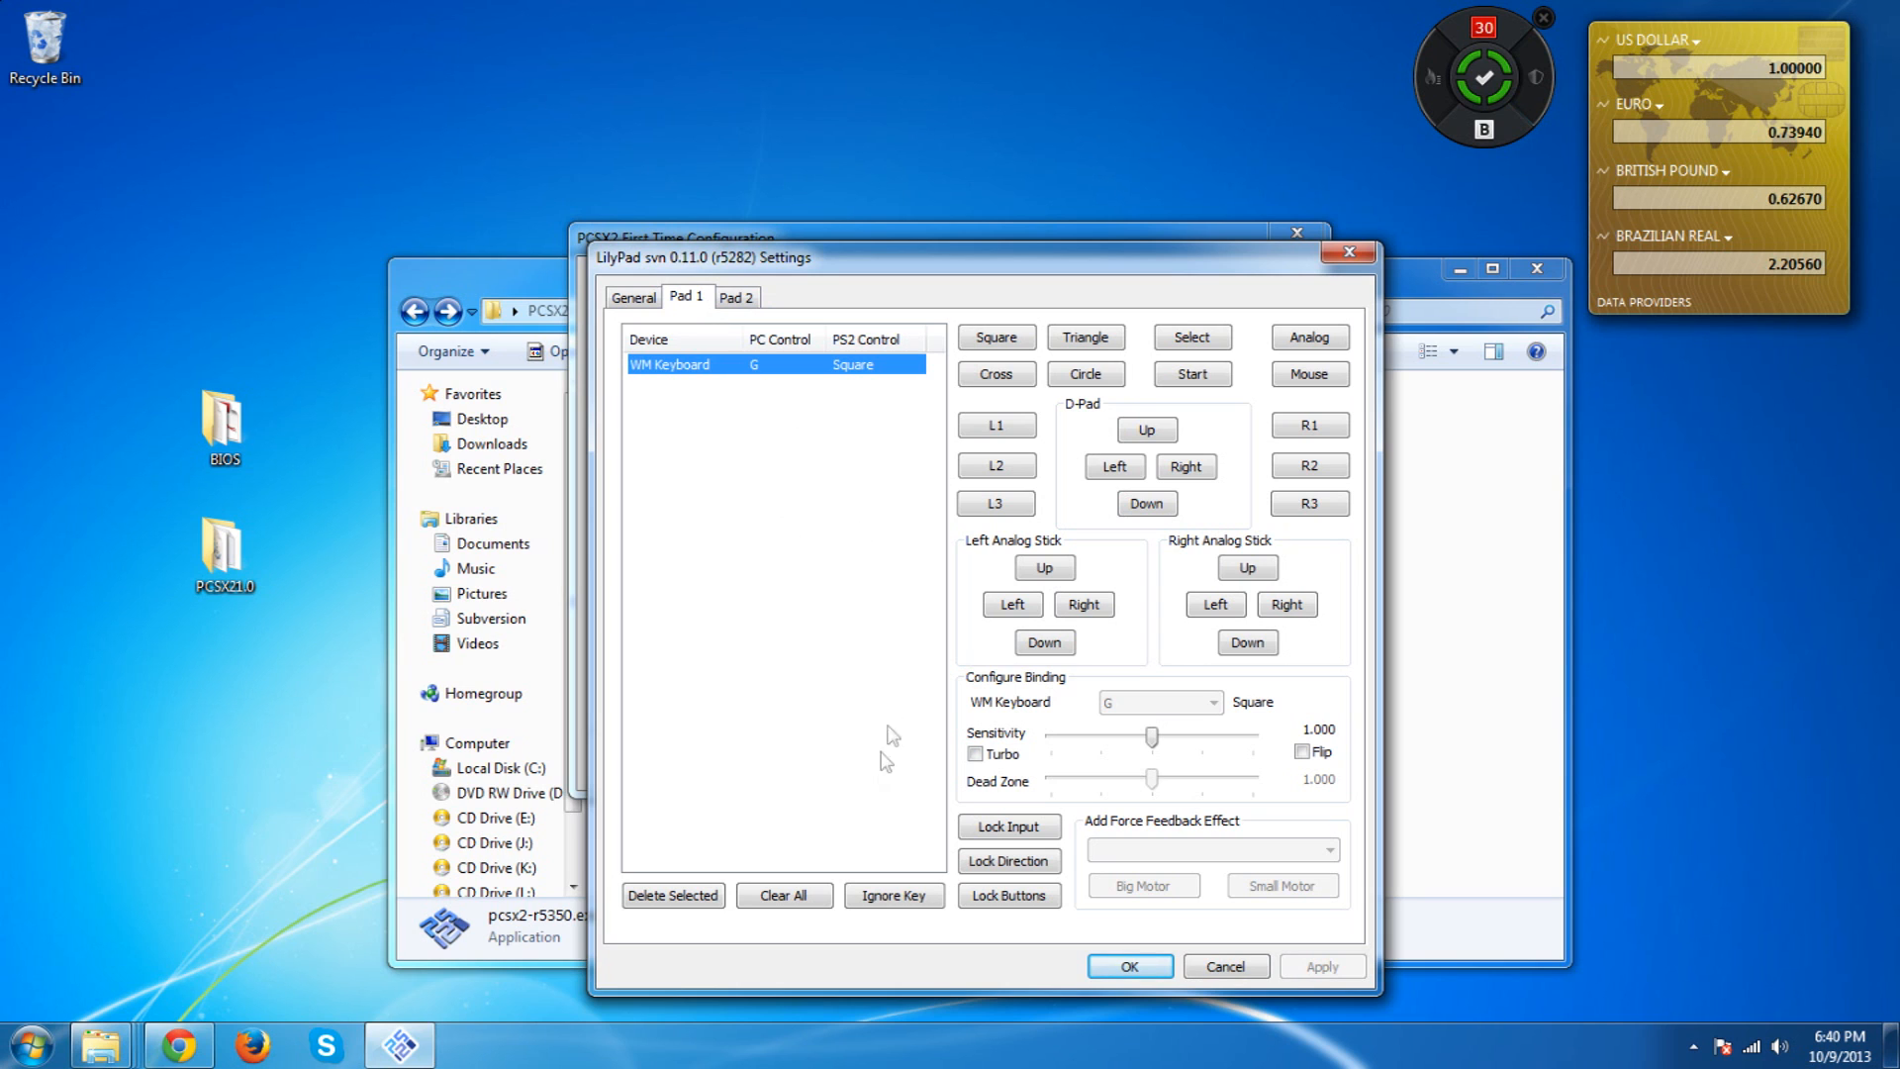
click(673, 897)
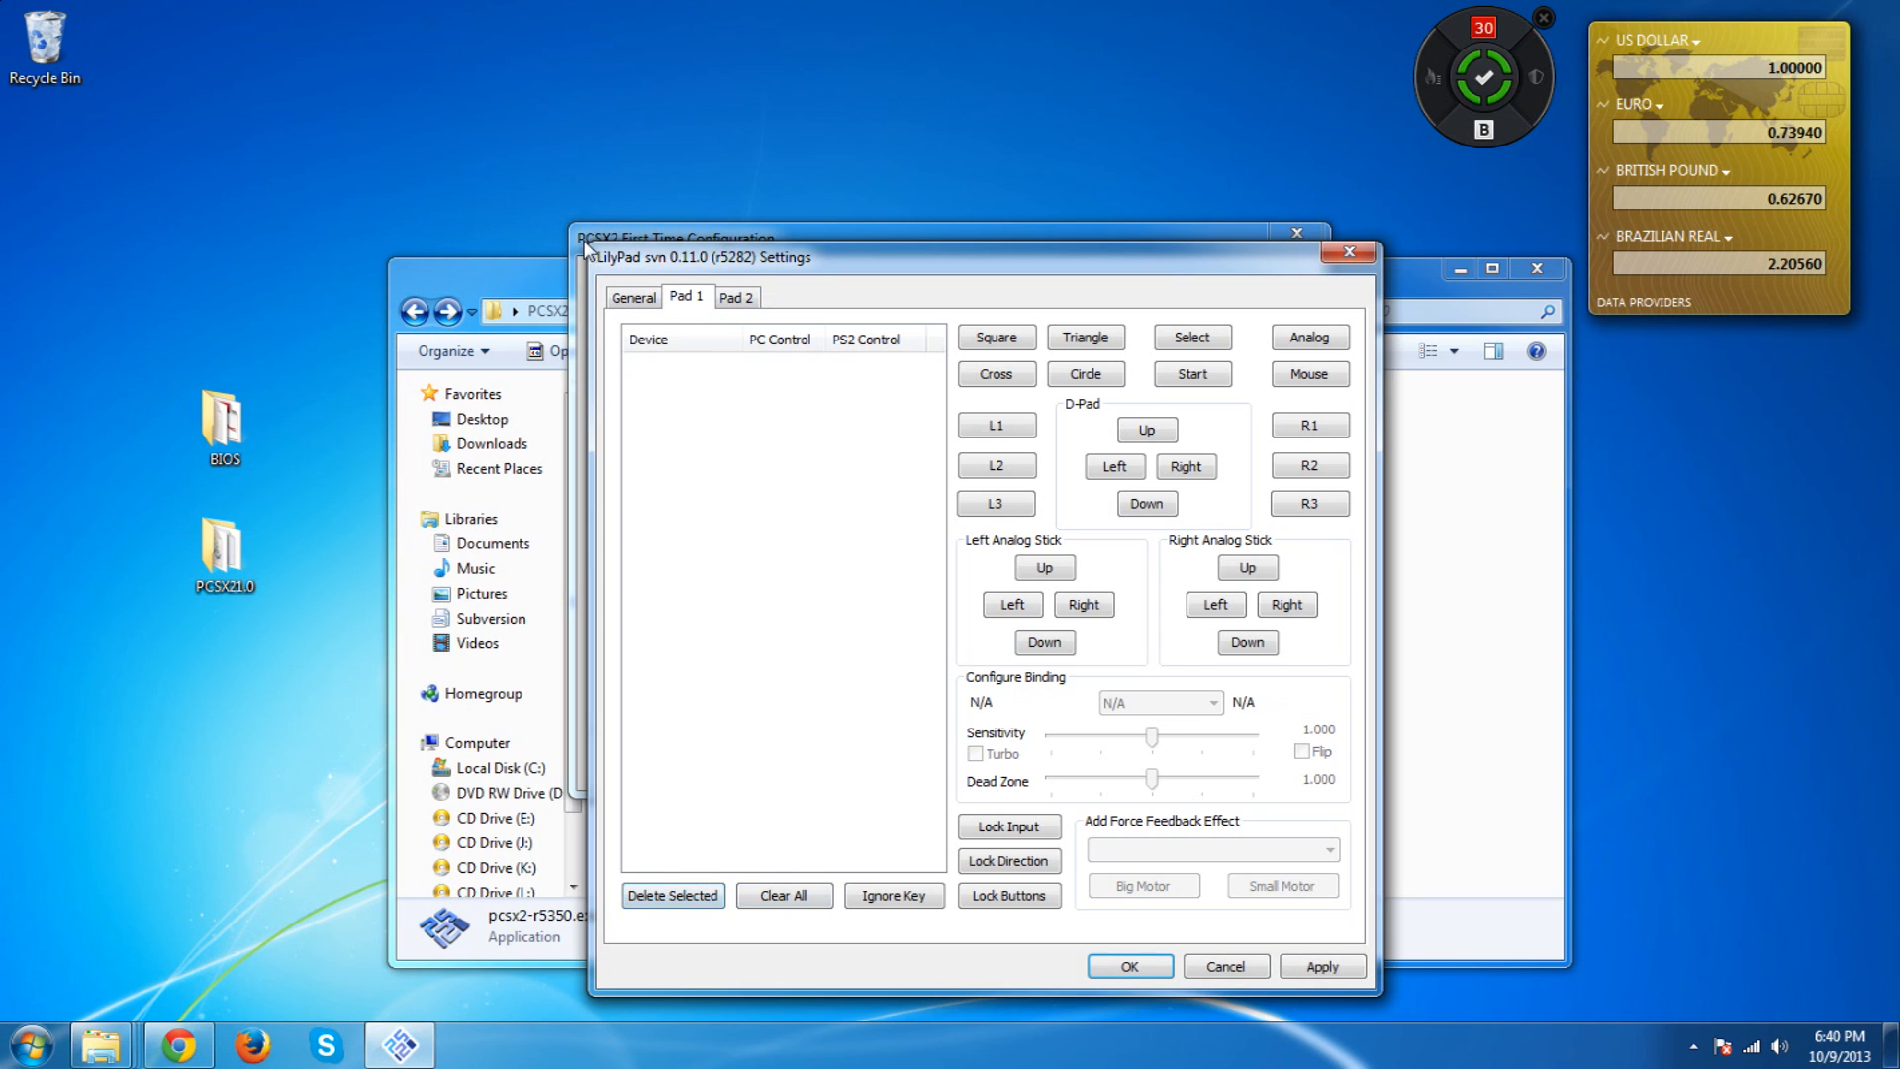
click(633, 297)
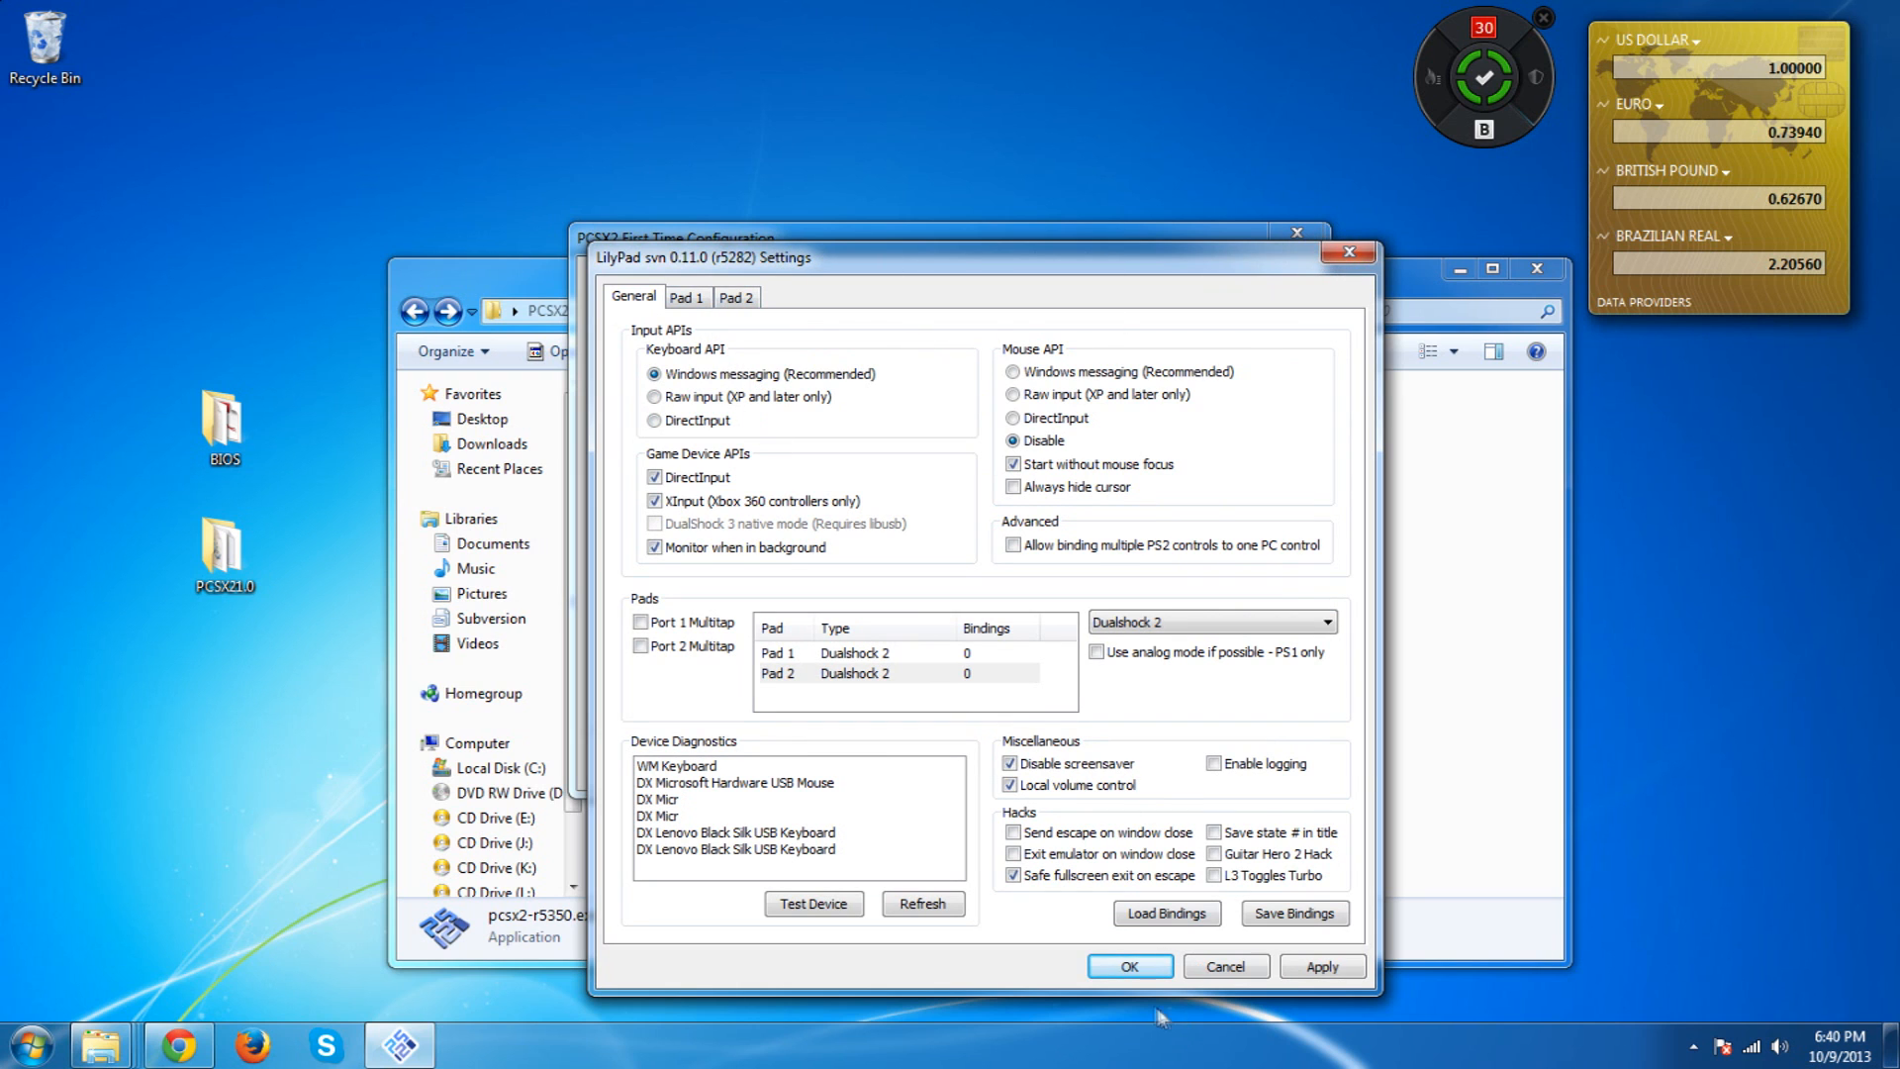
click(1130, 966)
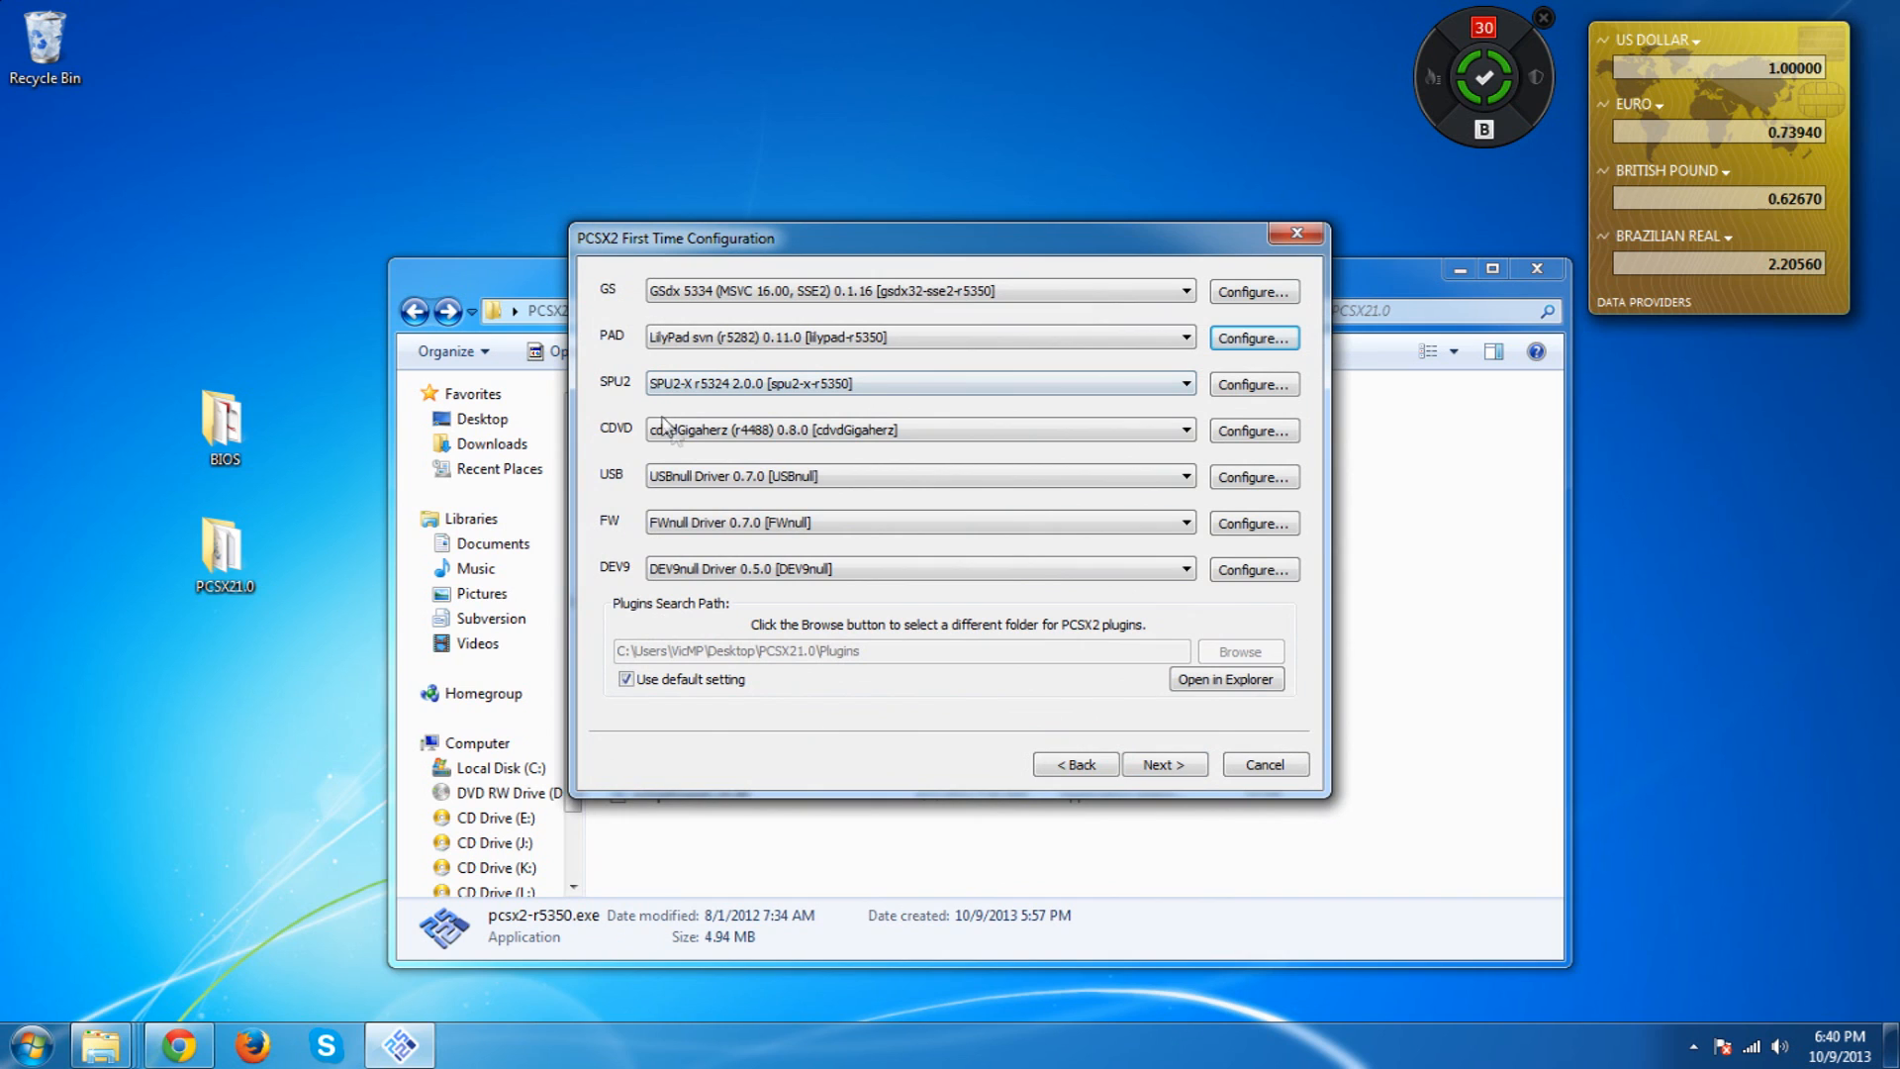
click(1183, 430)
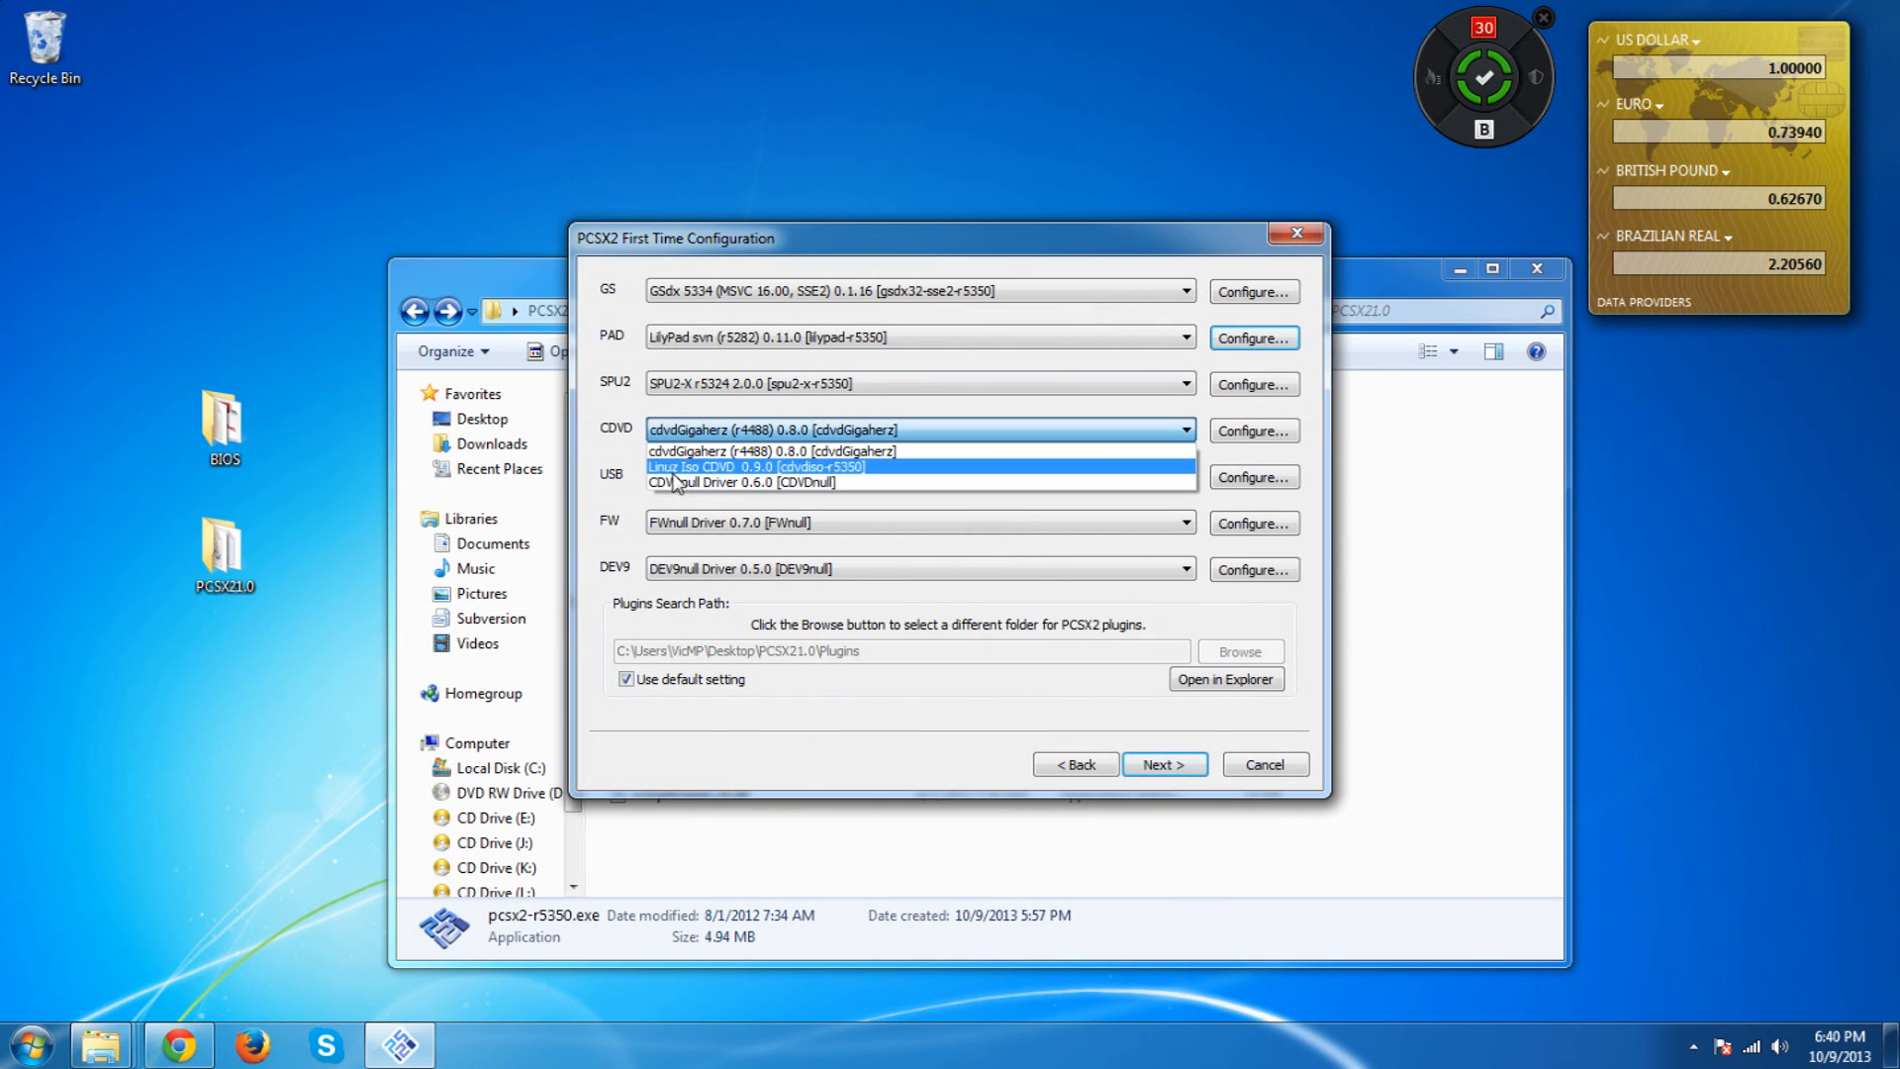
mouse_move(712, 451)
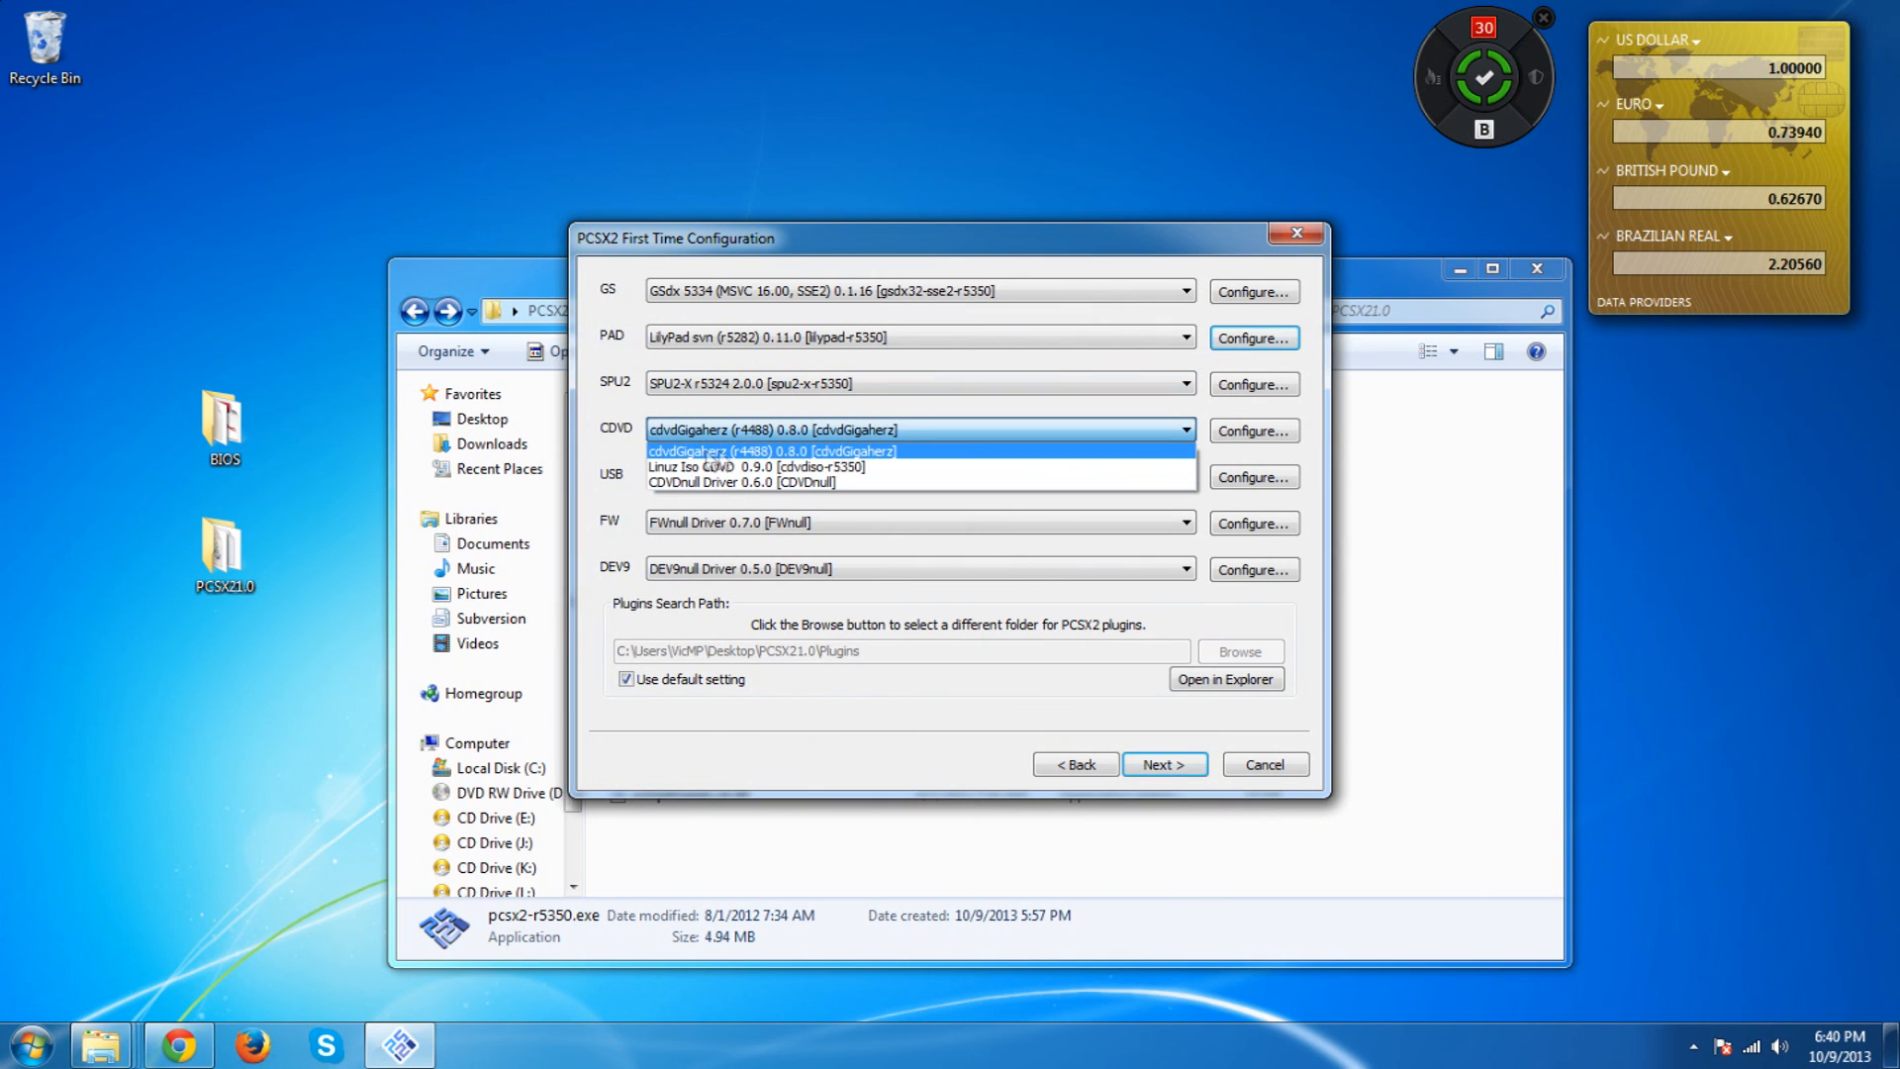
click(709, 451)
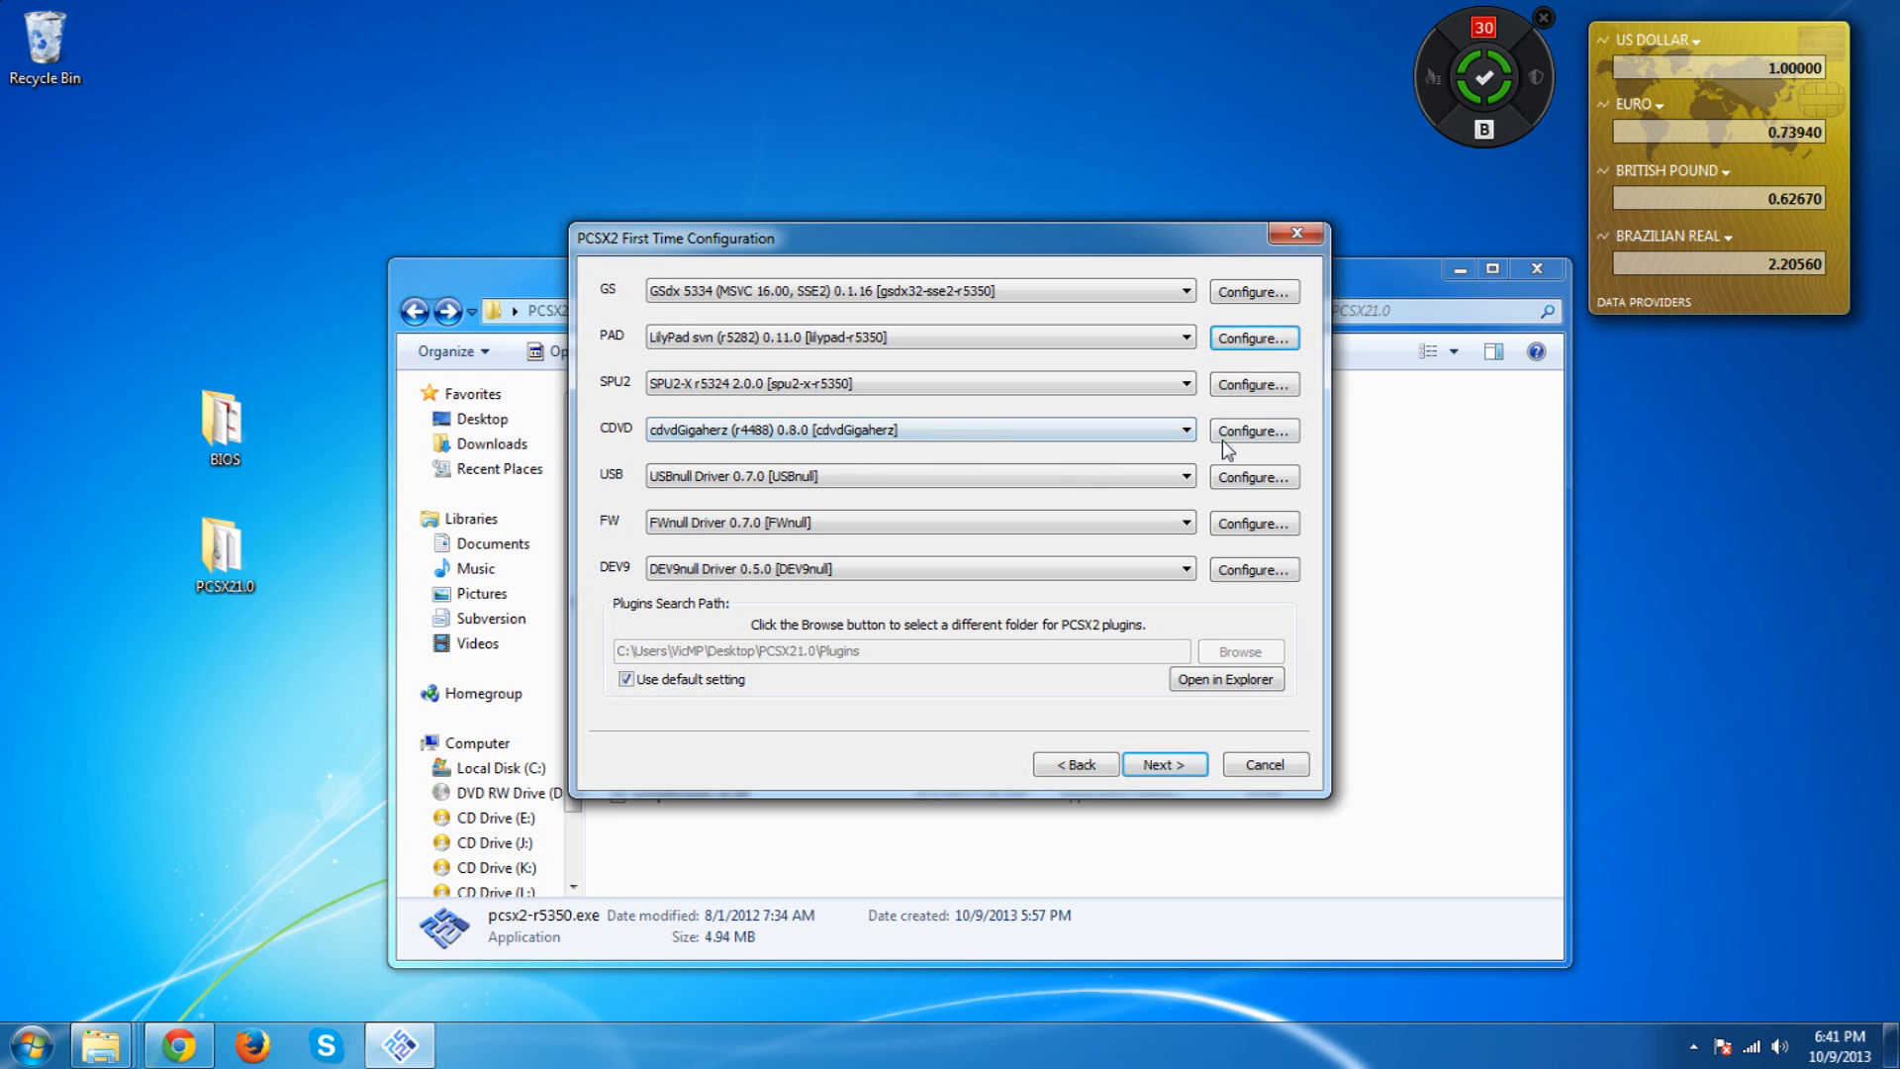
click(1255, 431)
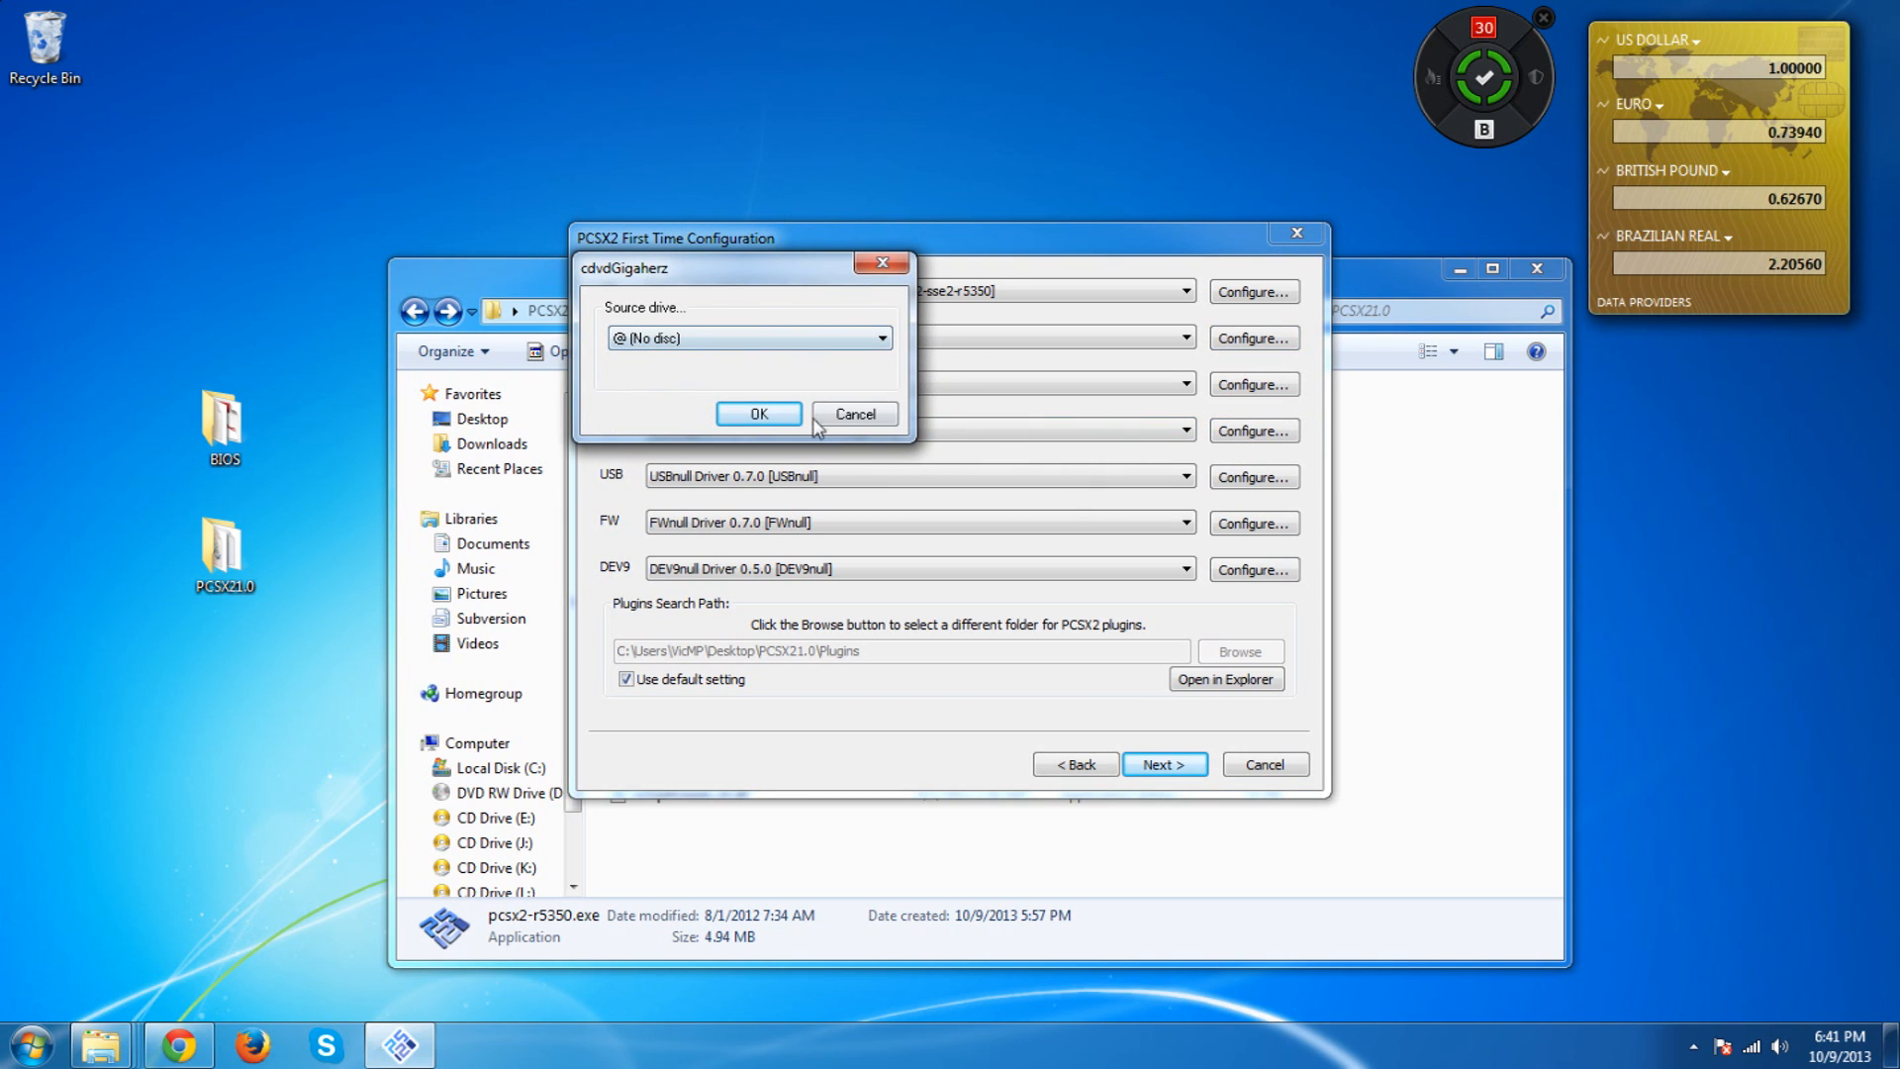
click(758, 414)
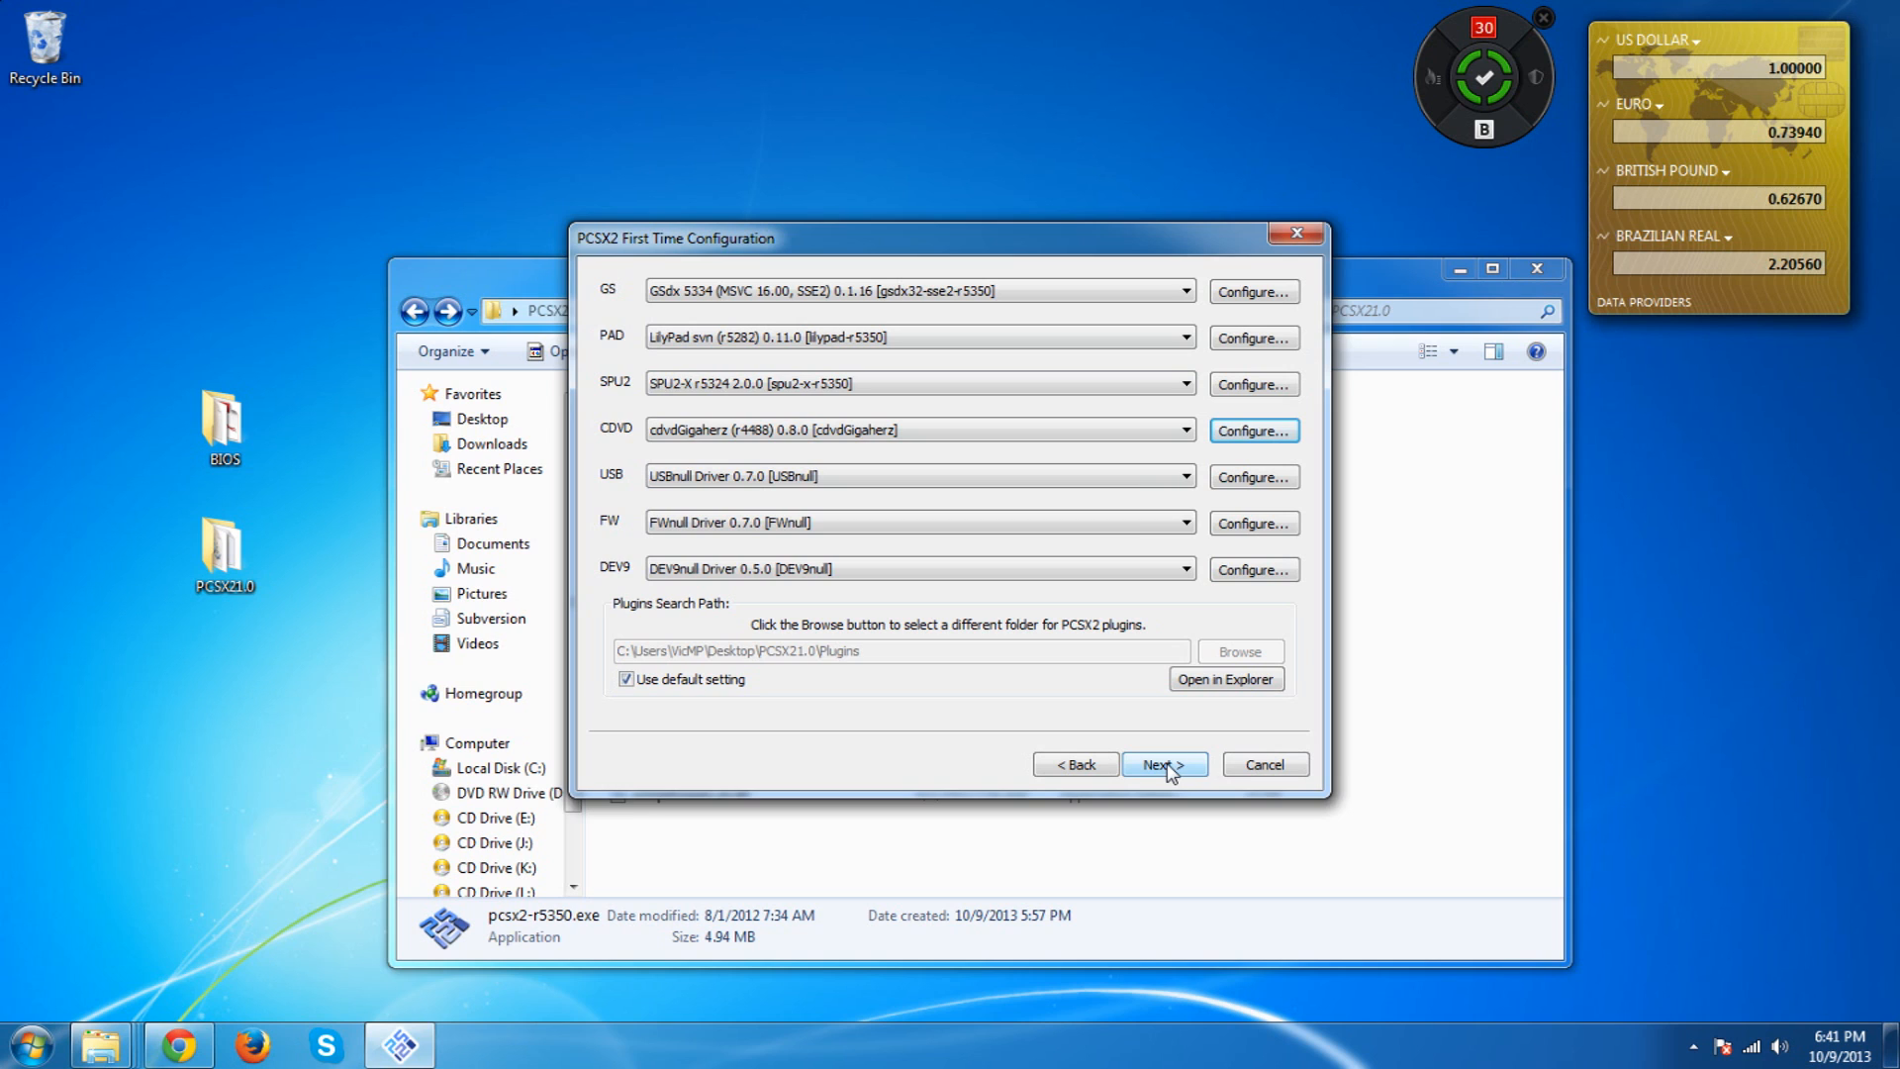
Advance the wizard to the BIOS step and choose the USA v02.00 (14/06/2004) console ROM
click(1164, 764)
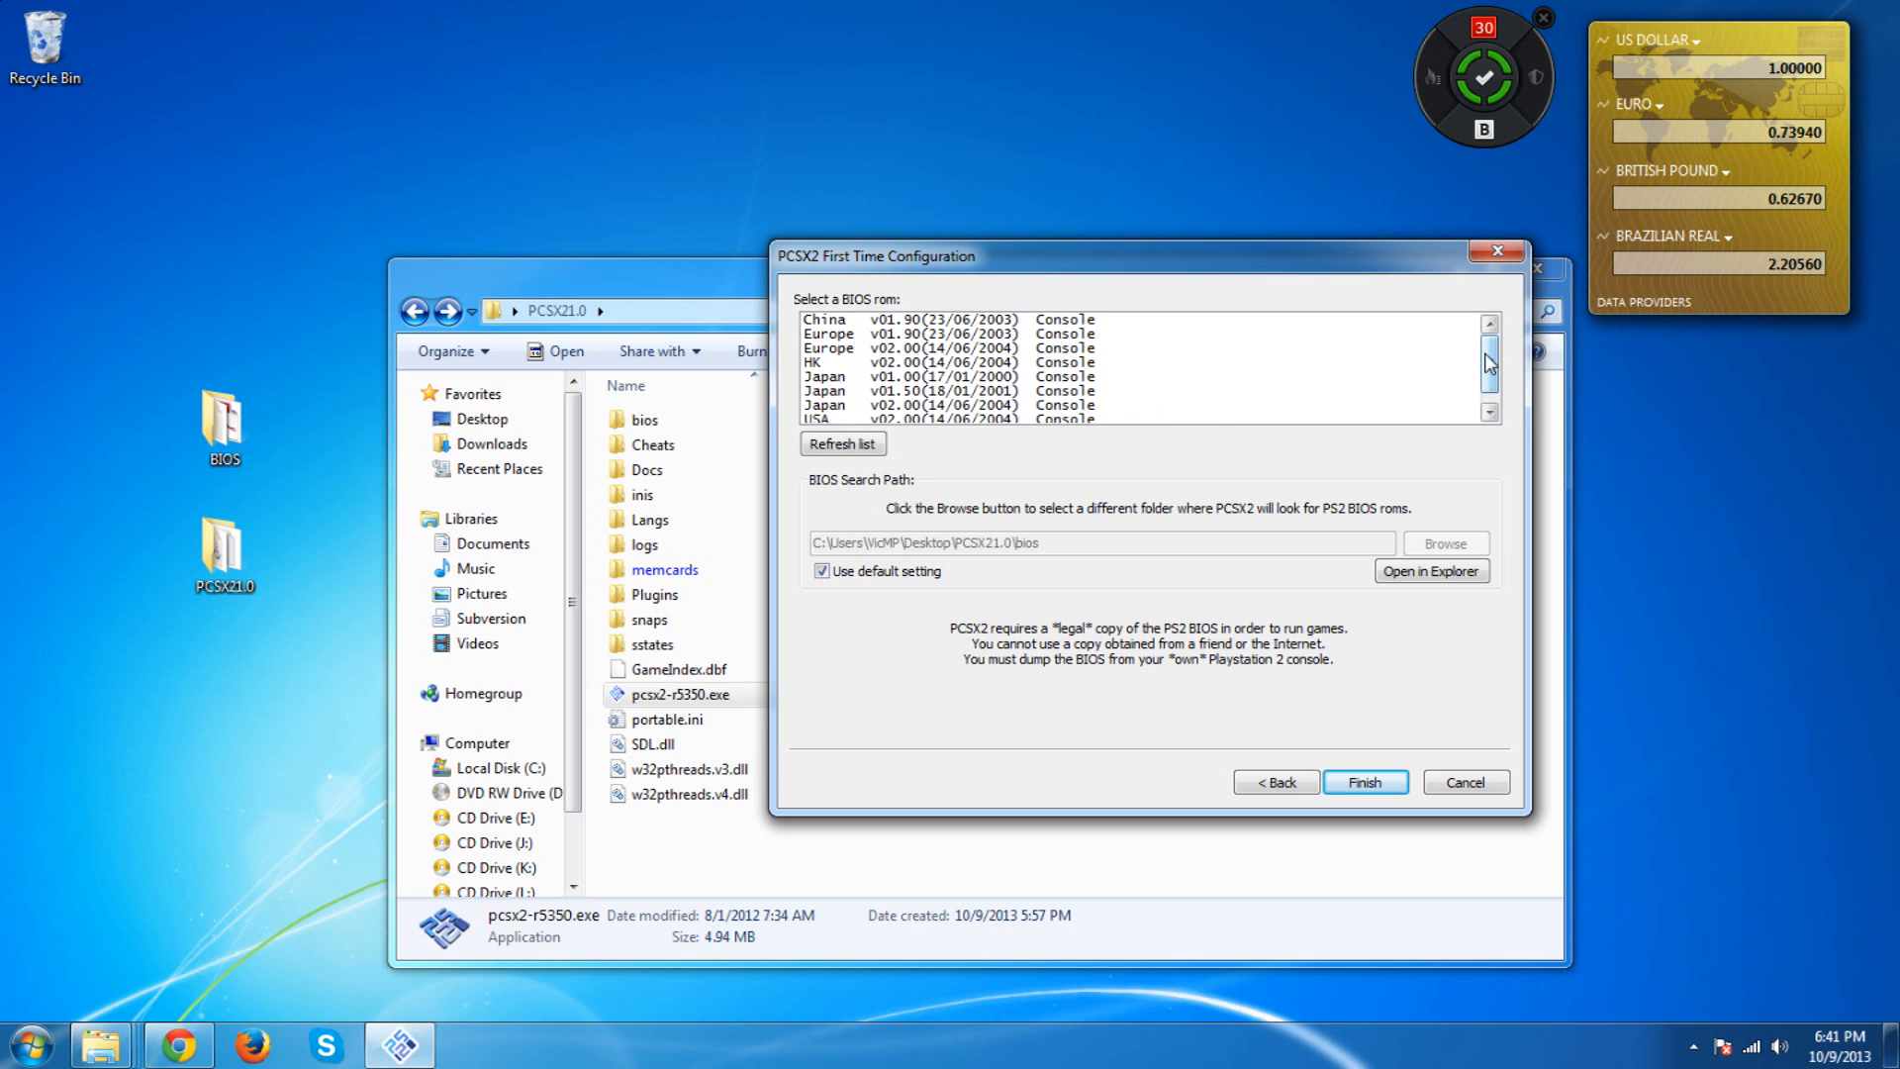
click(890, 404)
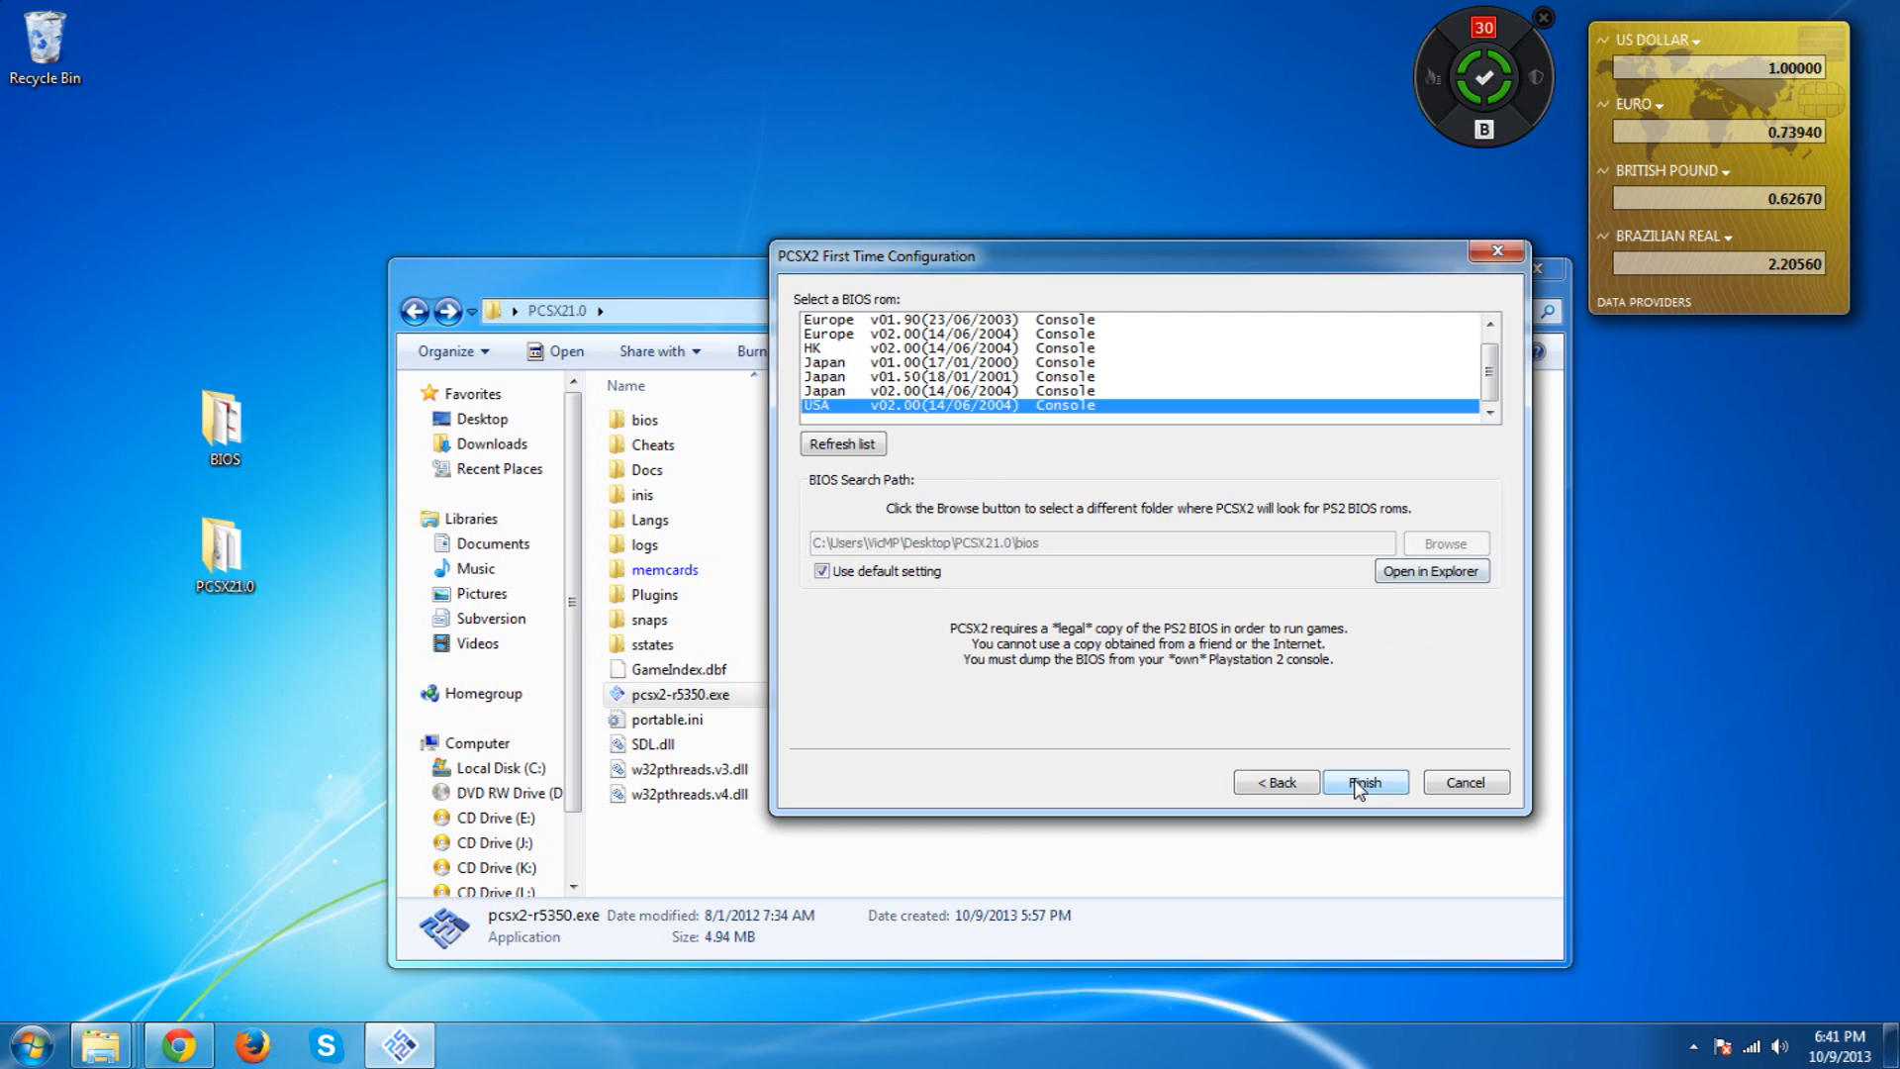
Finish the First Time Configuration so PCSX2 1.0.0 launches with its Program Log
click(1363, 782)
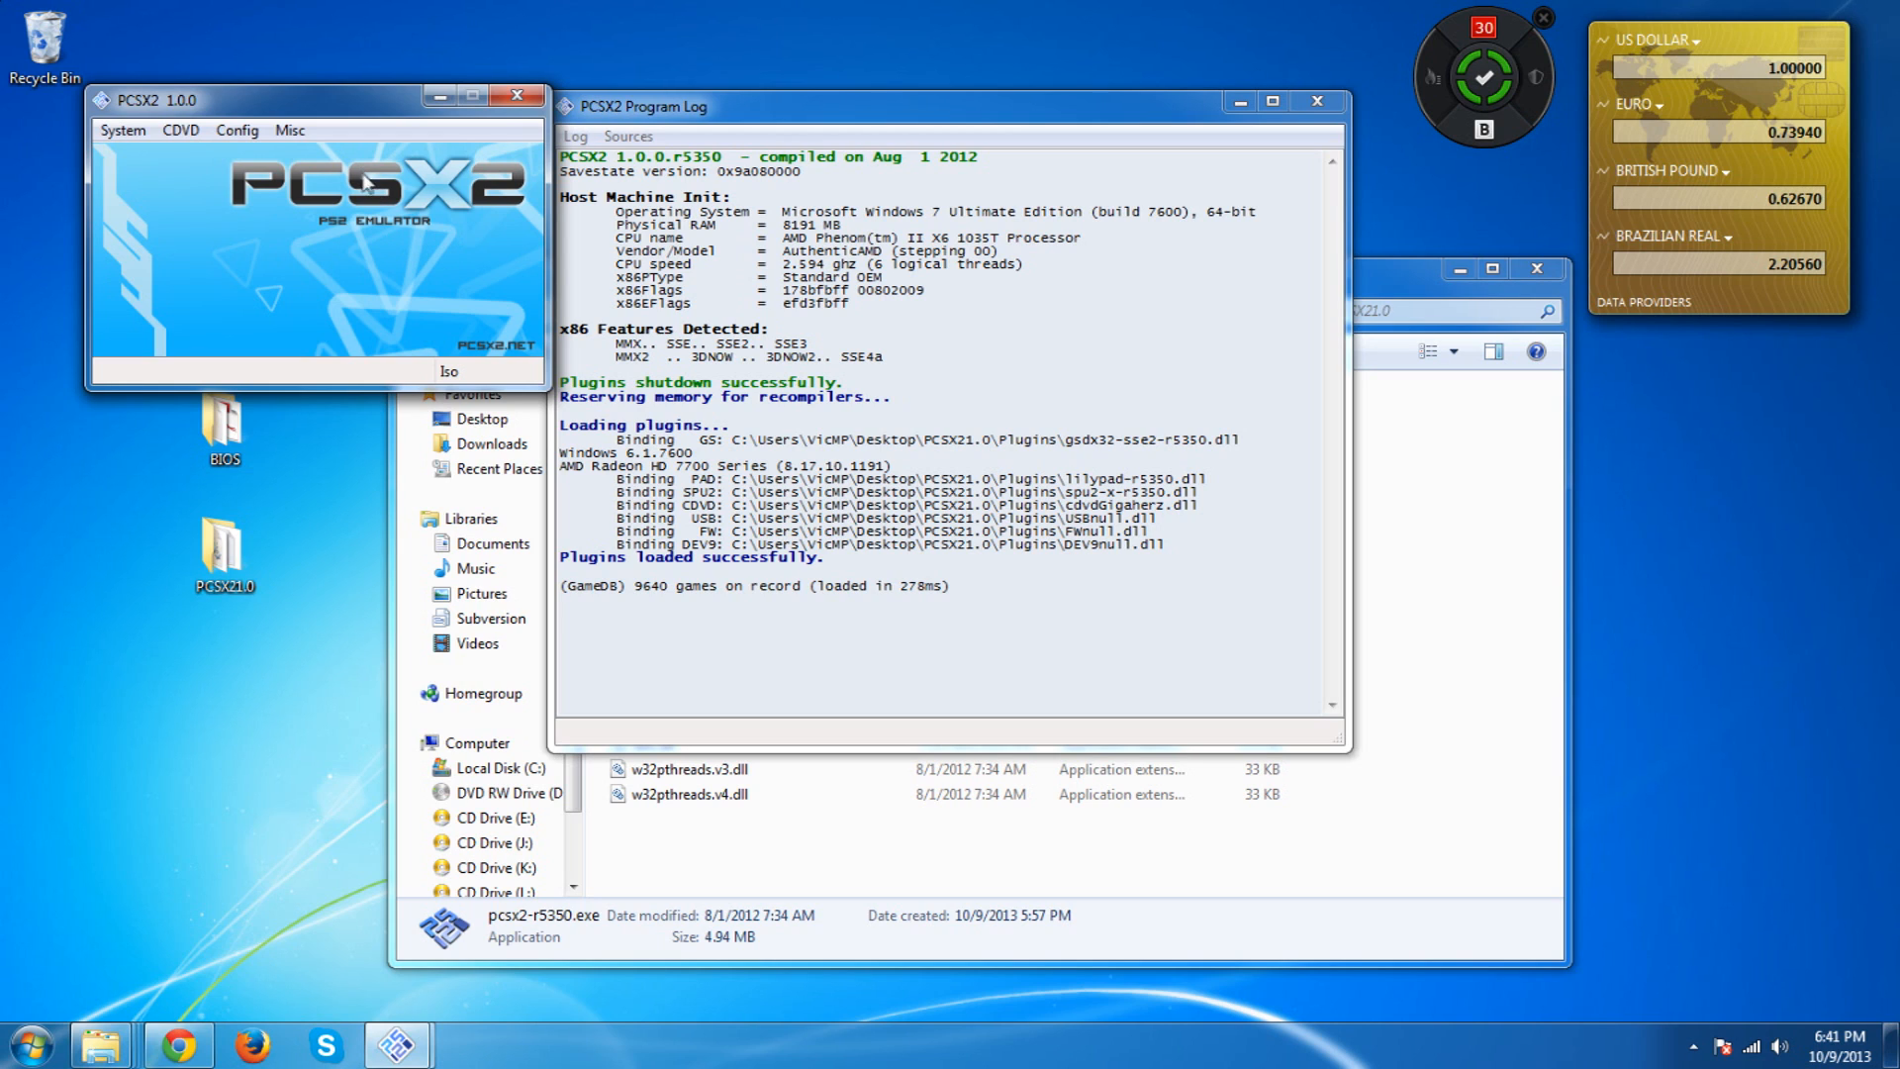
mouse_move(388, 281)
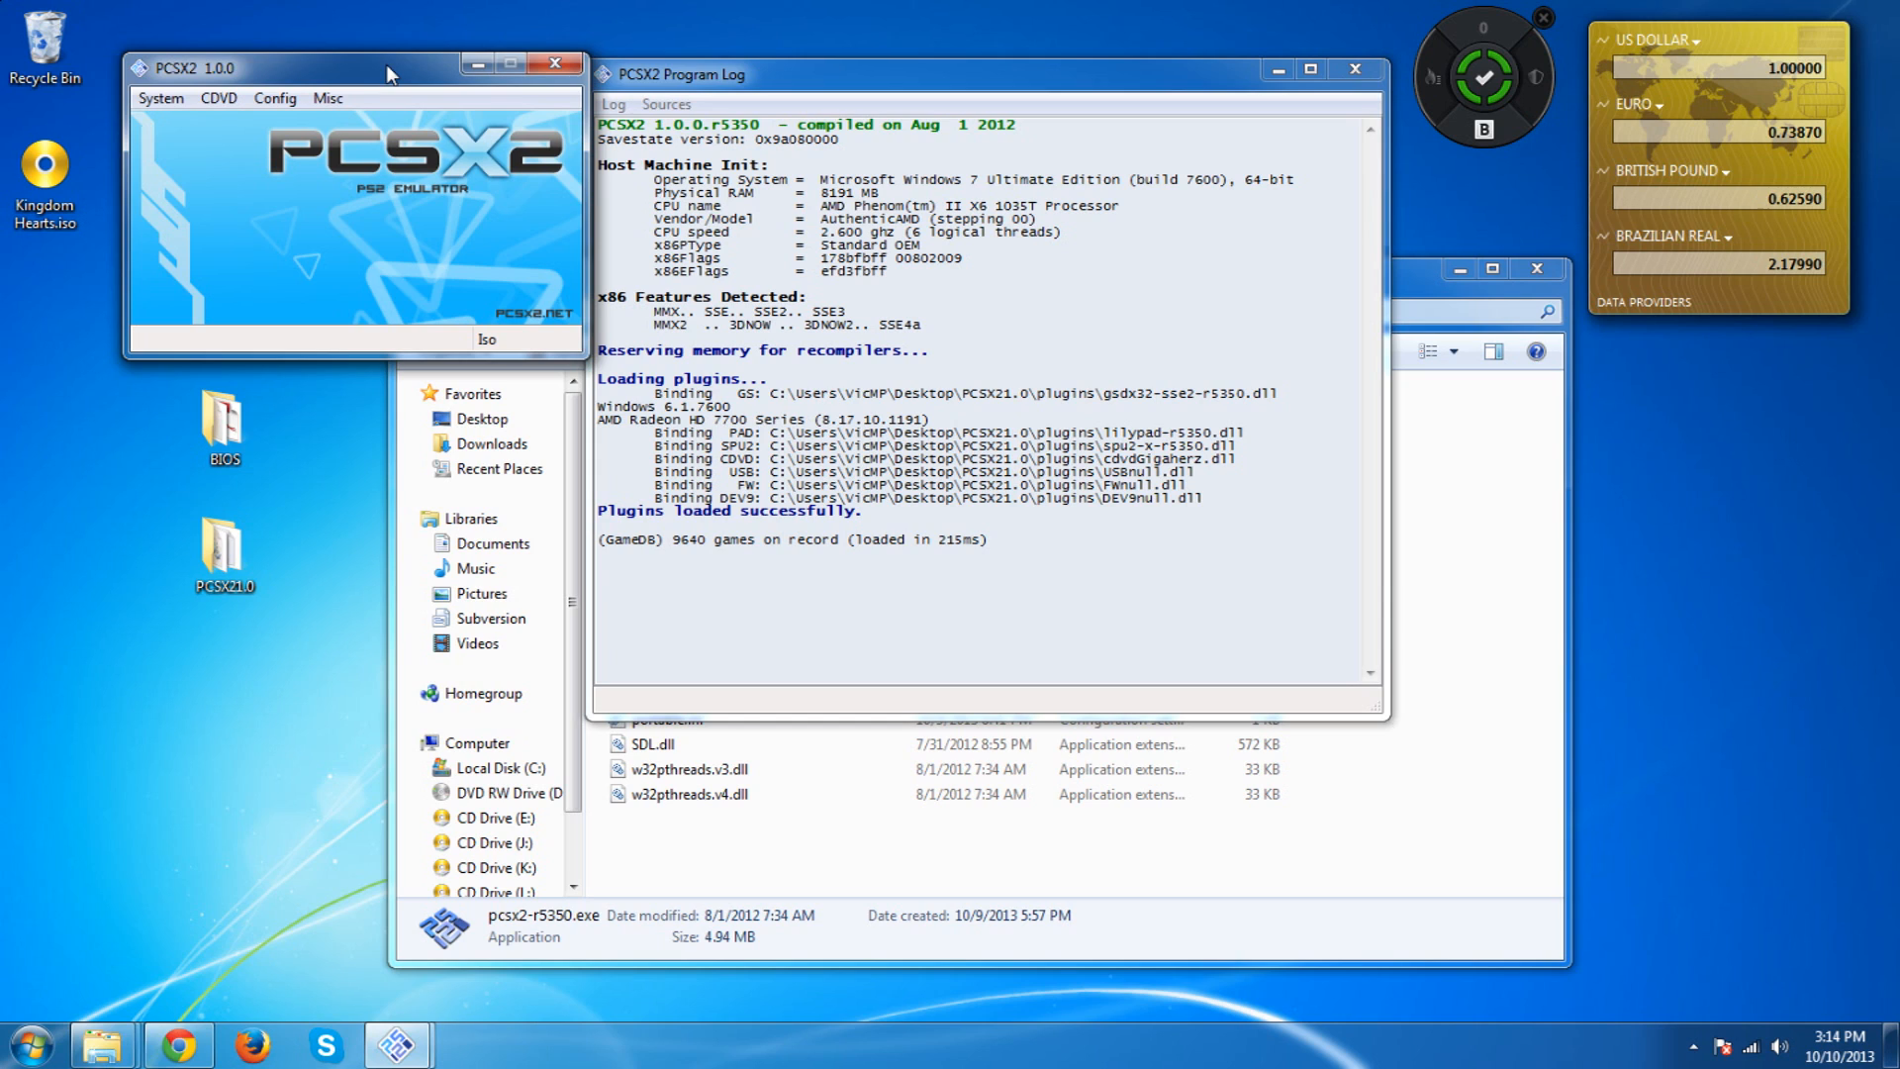
mouse_move(507, 198)
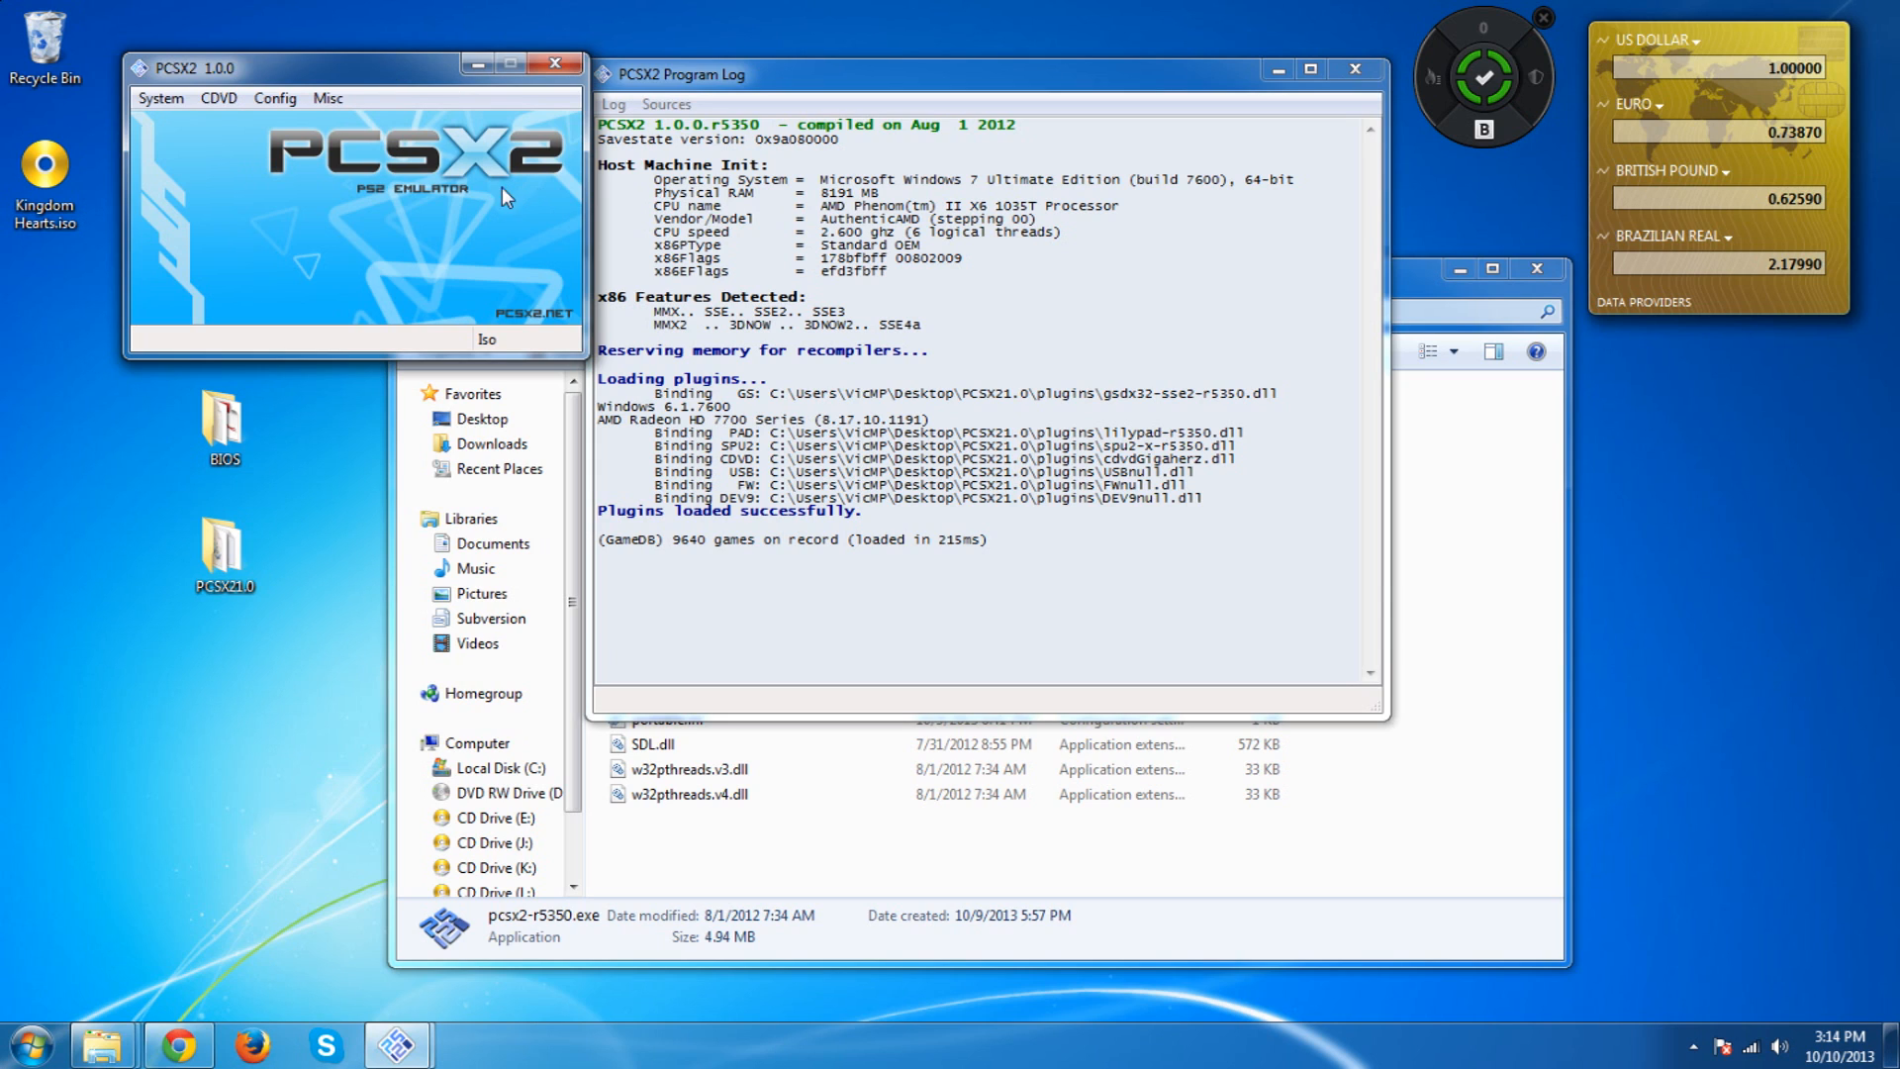
mouse_move(522, 188)
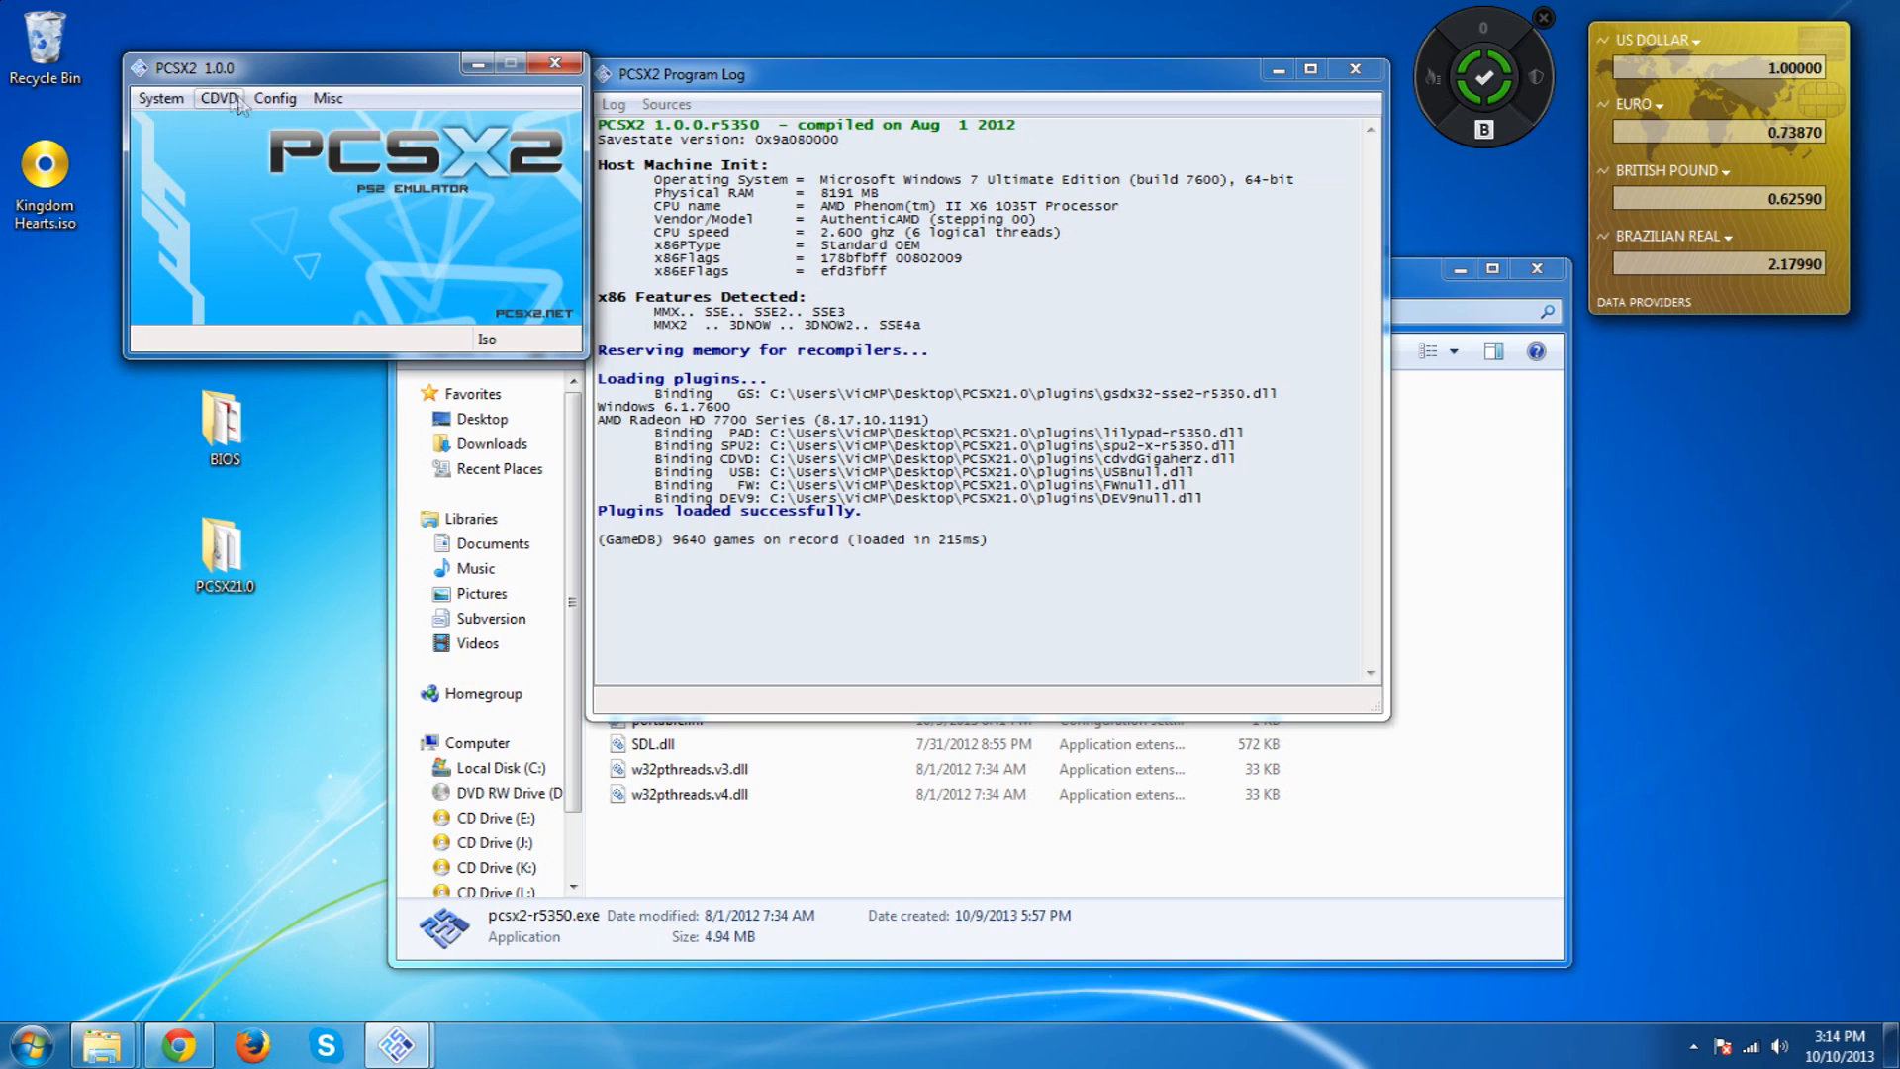
click(220, 99)
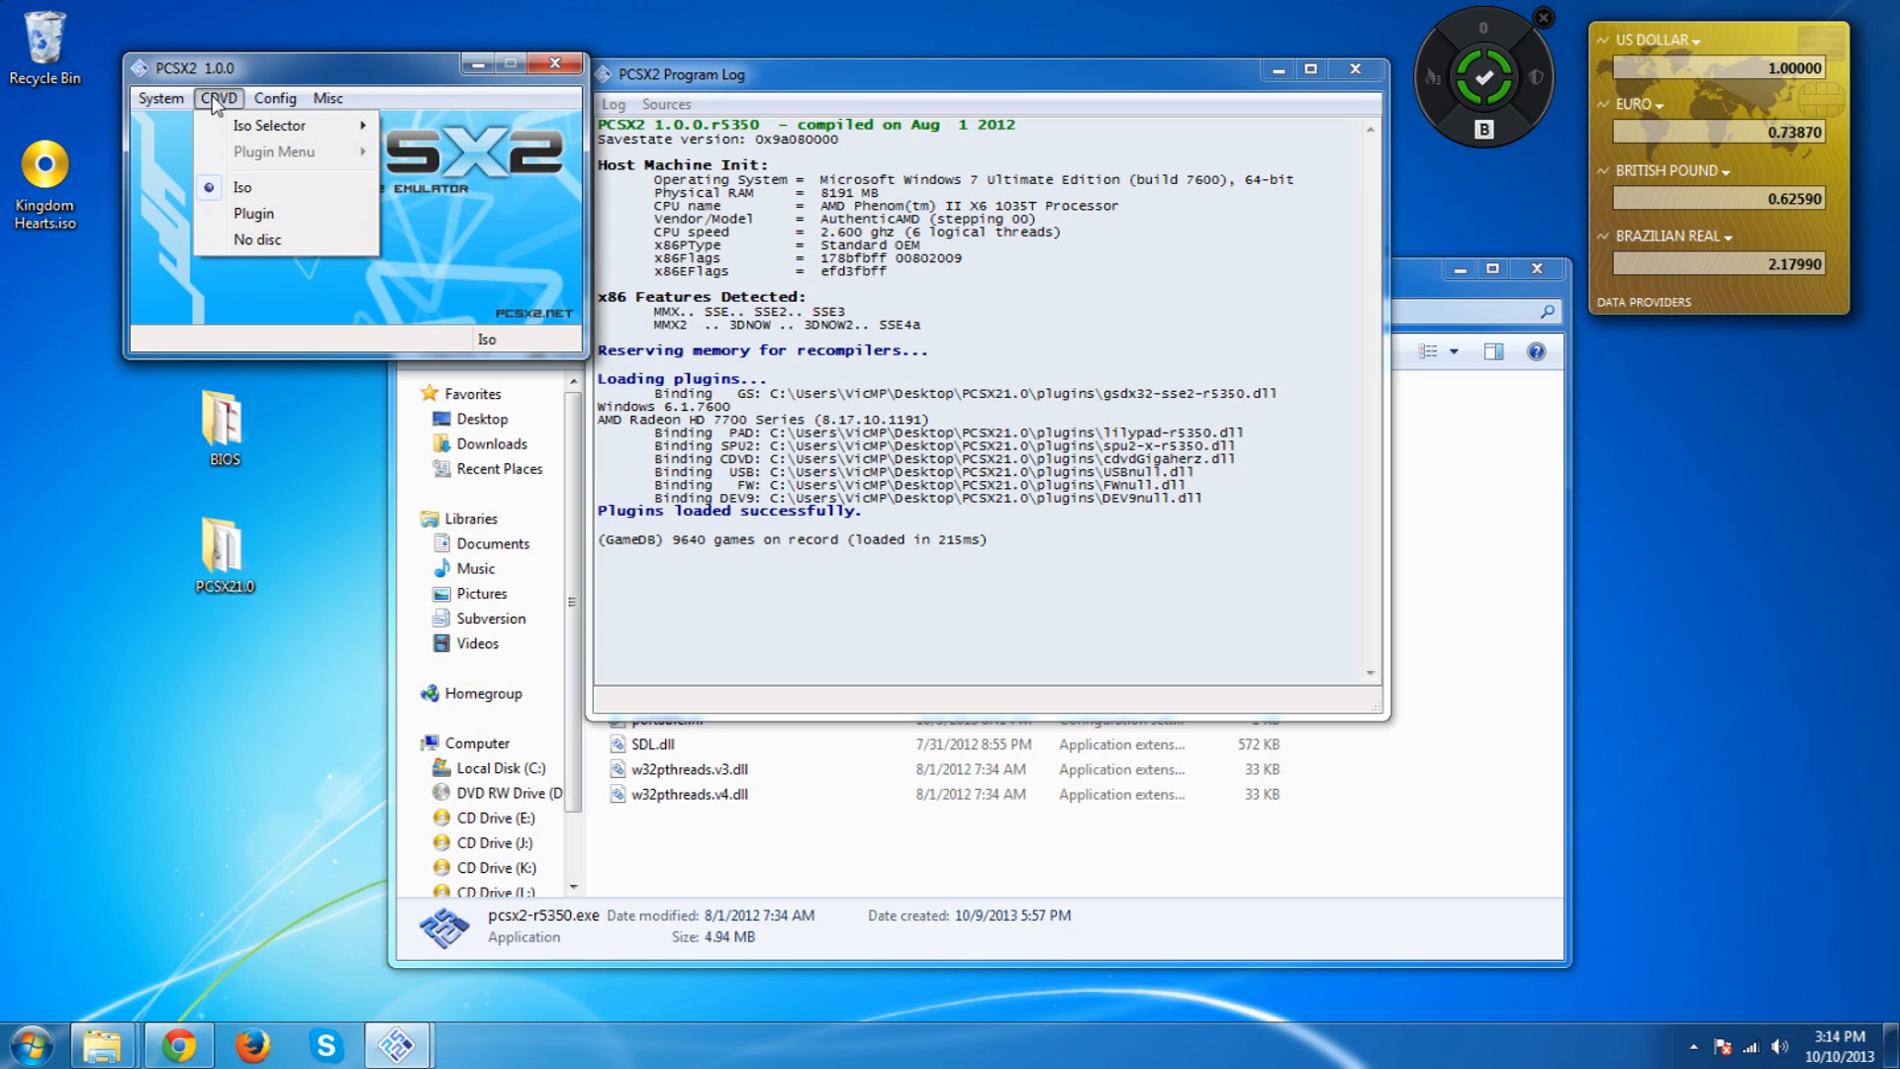
mouse_move(269, 125)
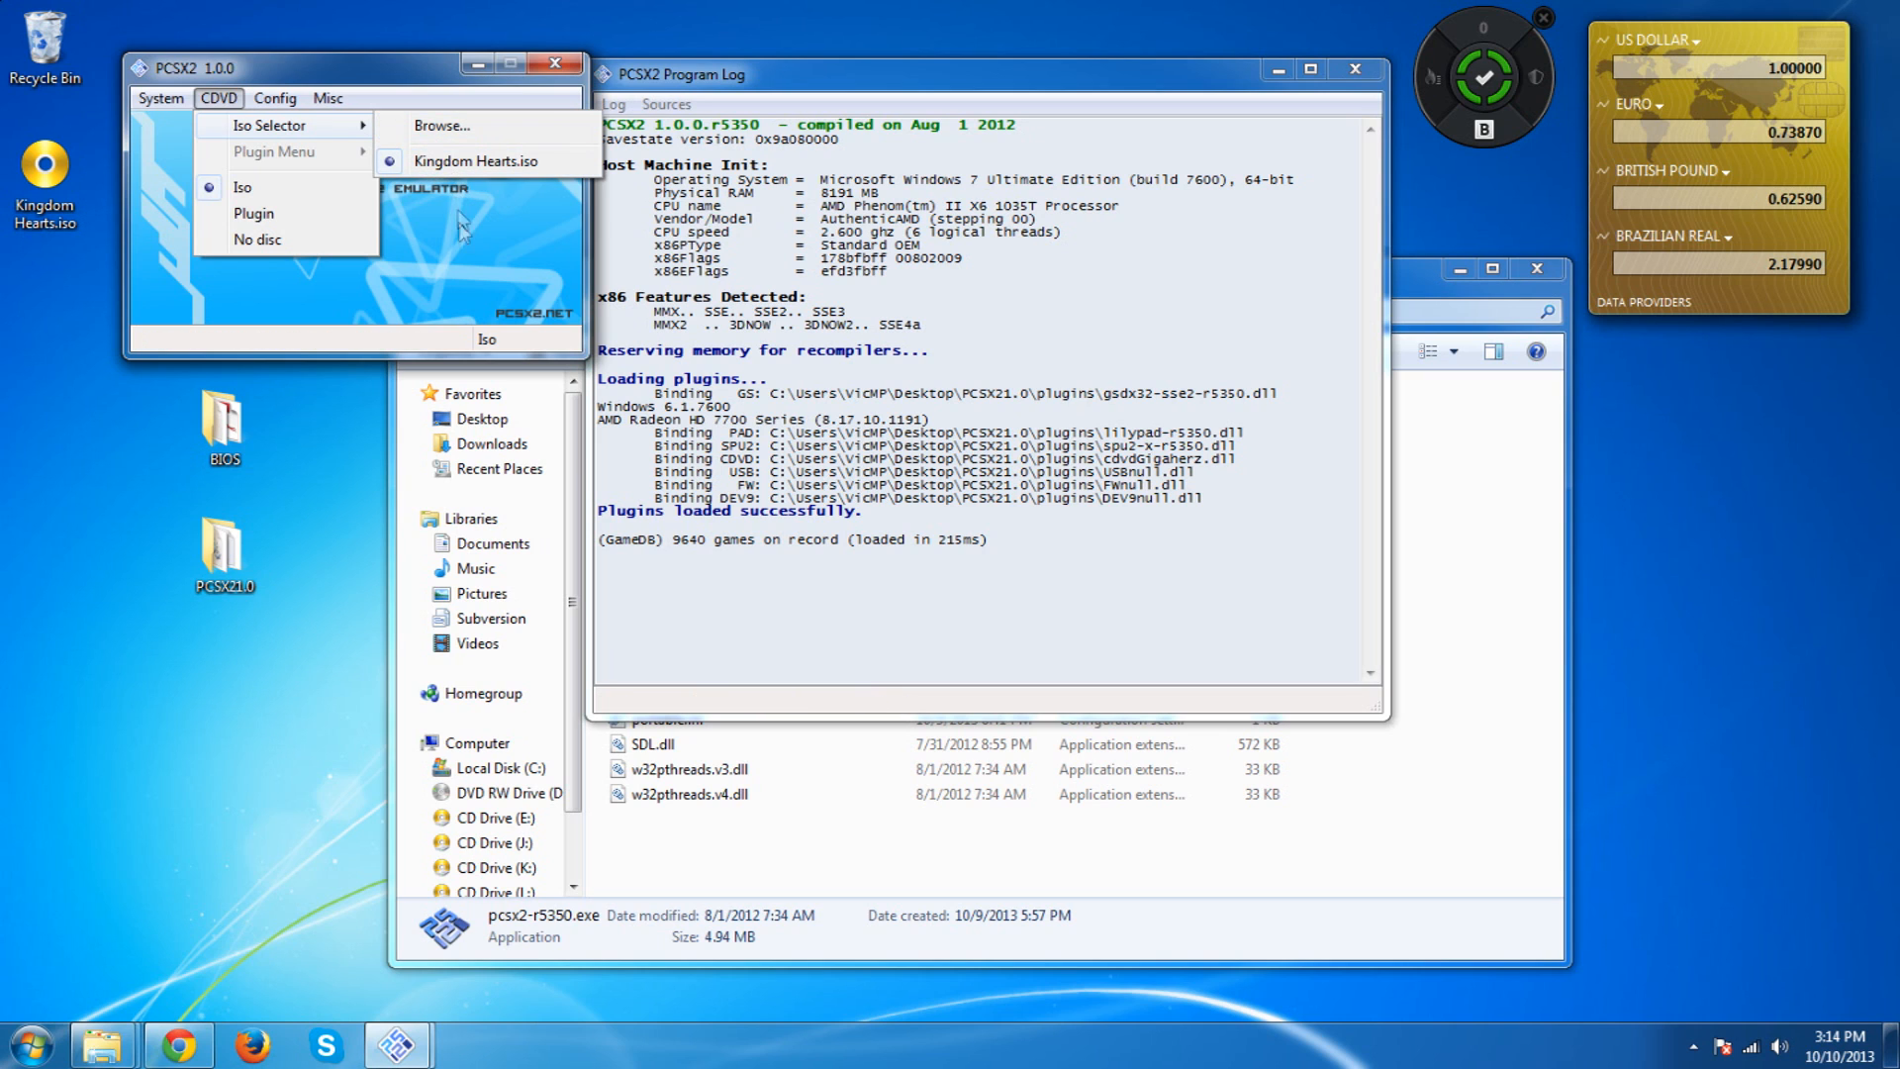
mouse_move(253, 214)
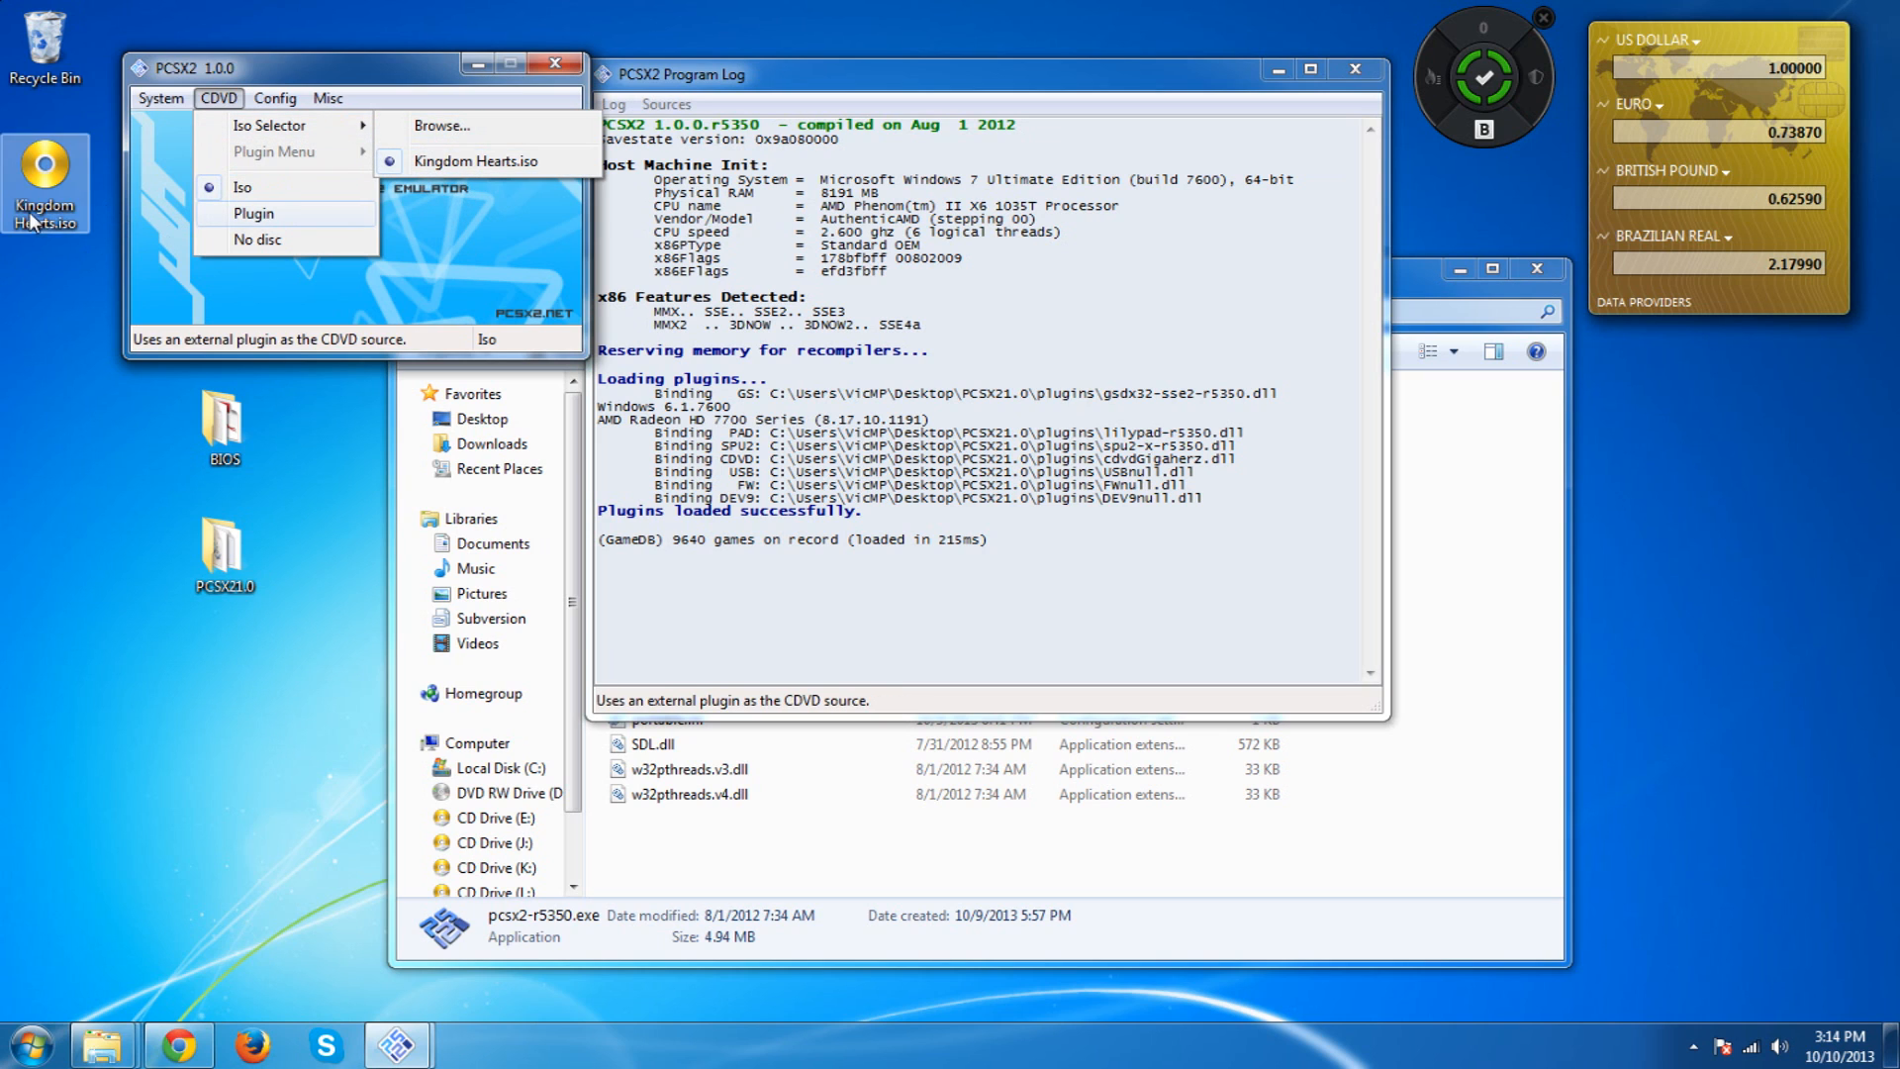
click(277, 99)
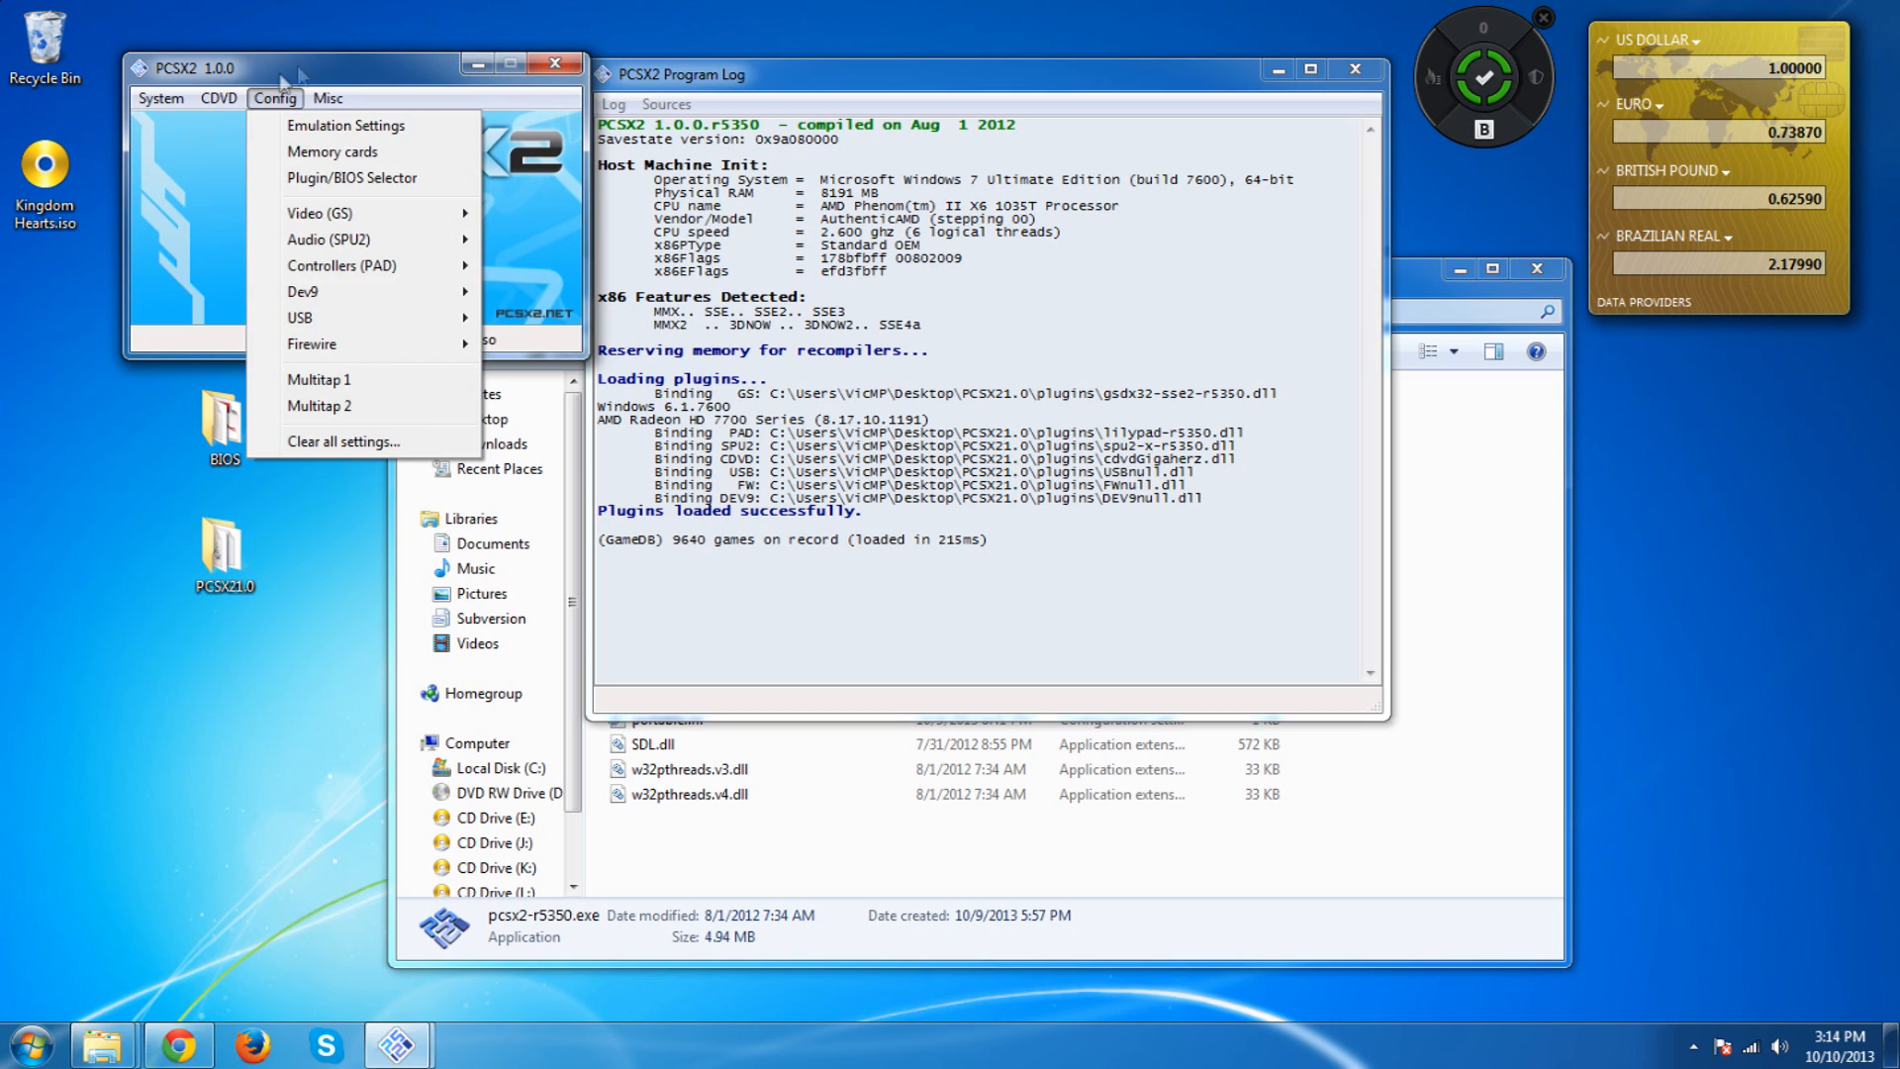
click(217, 99)
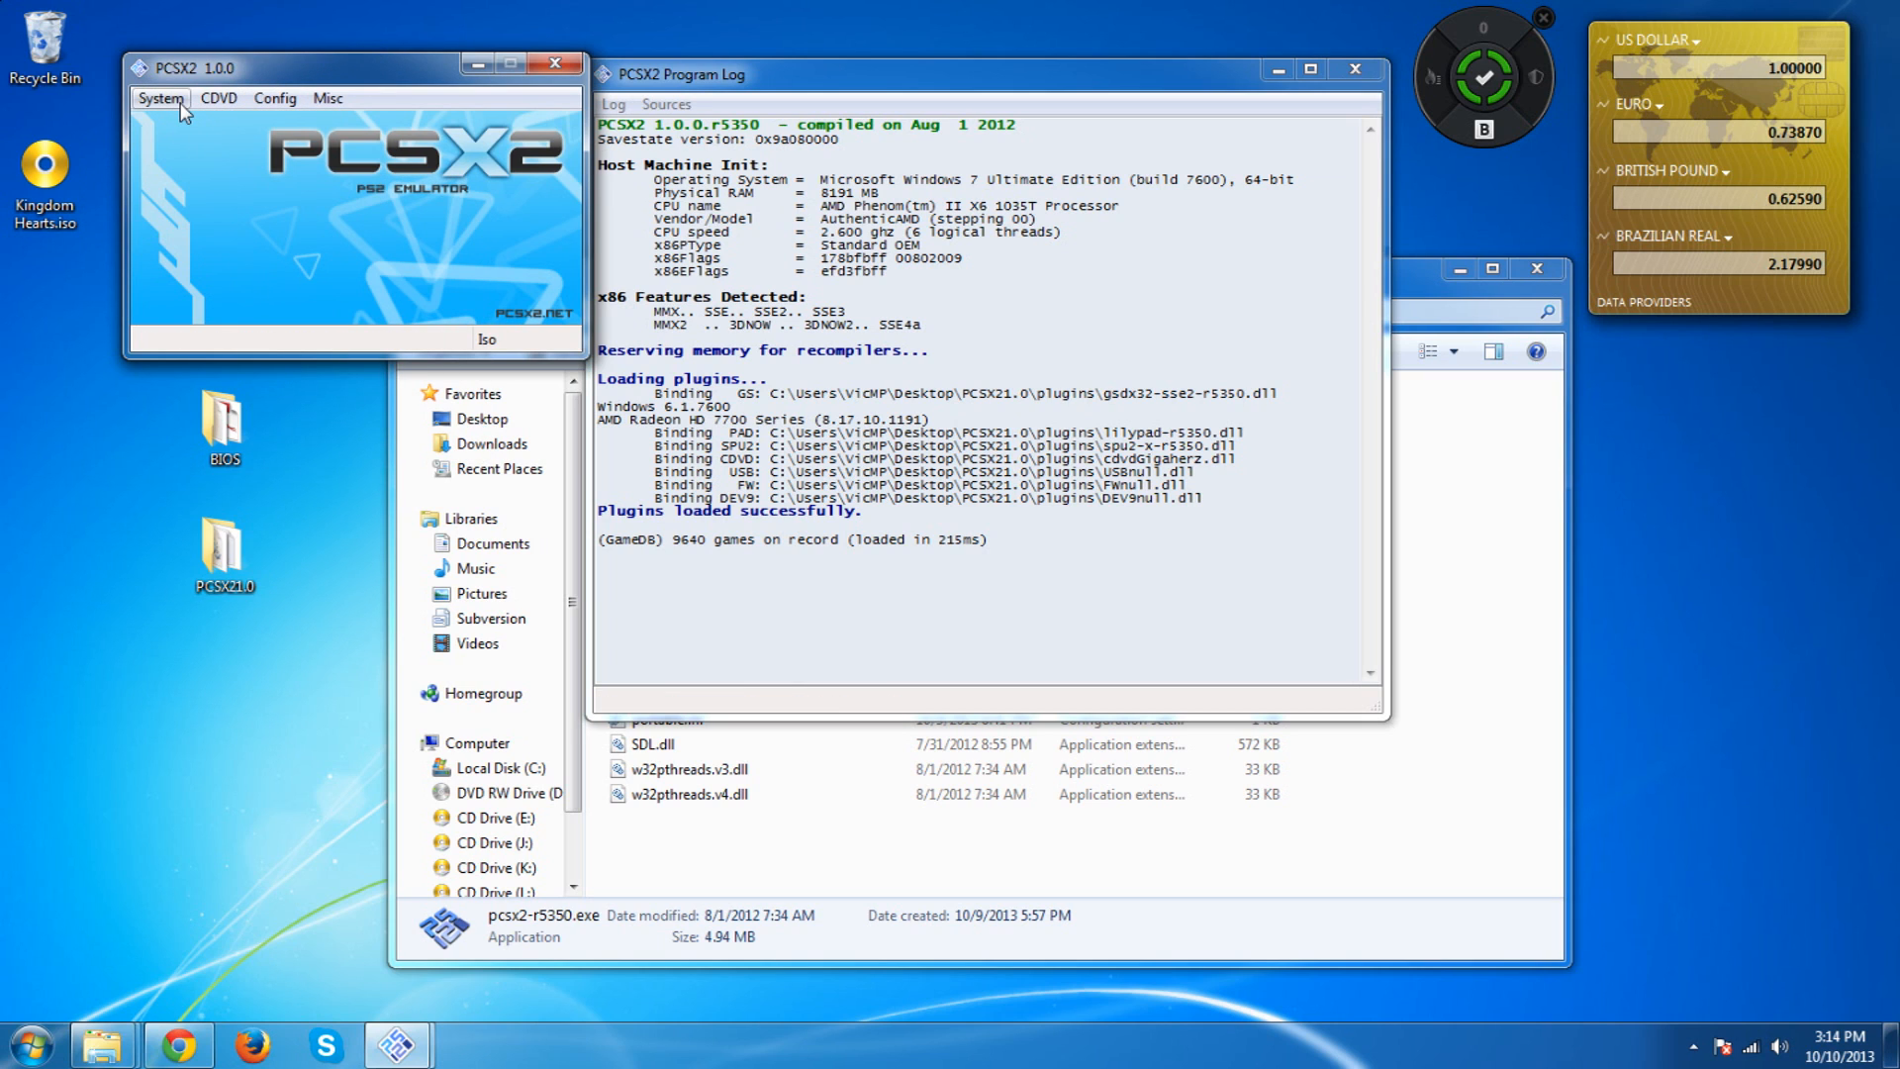
click(166, 99)
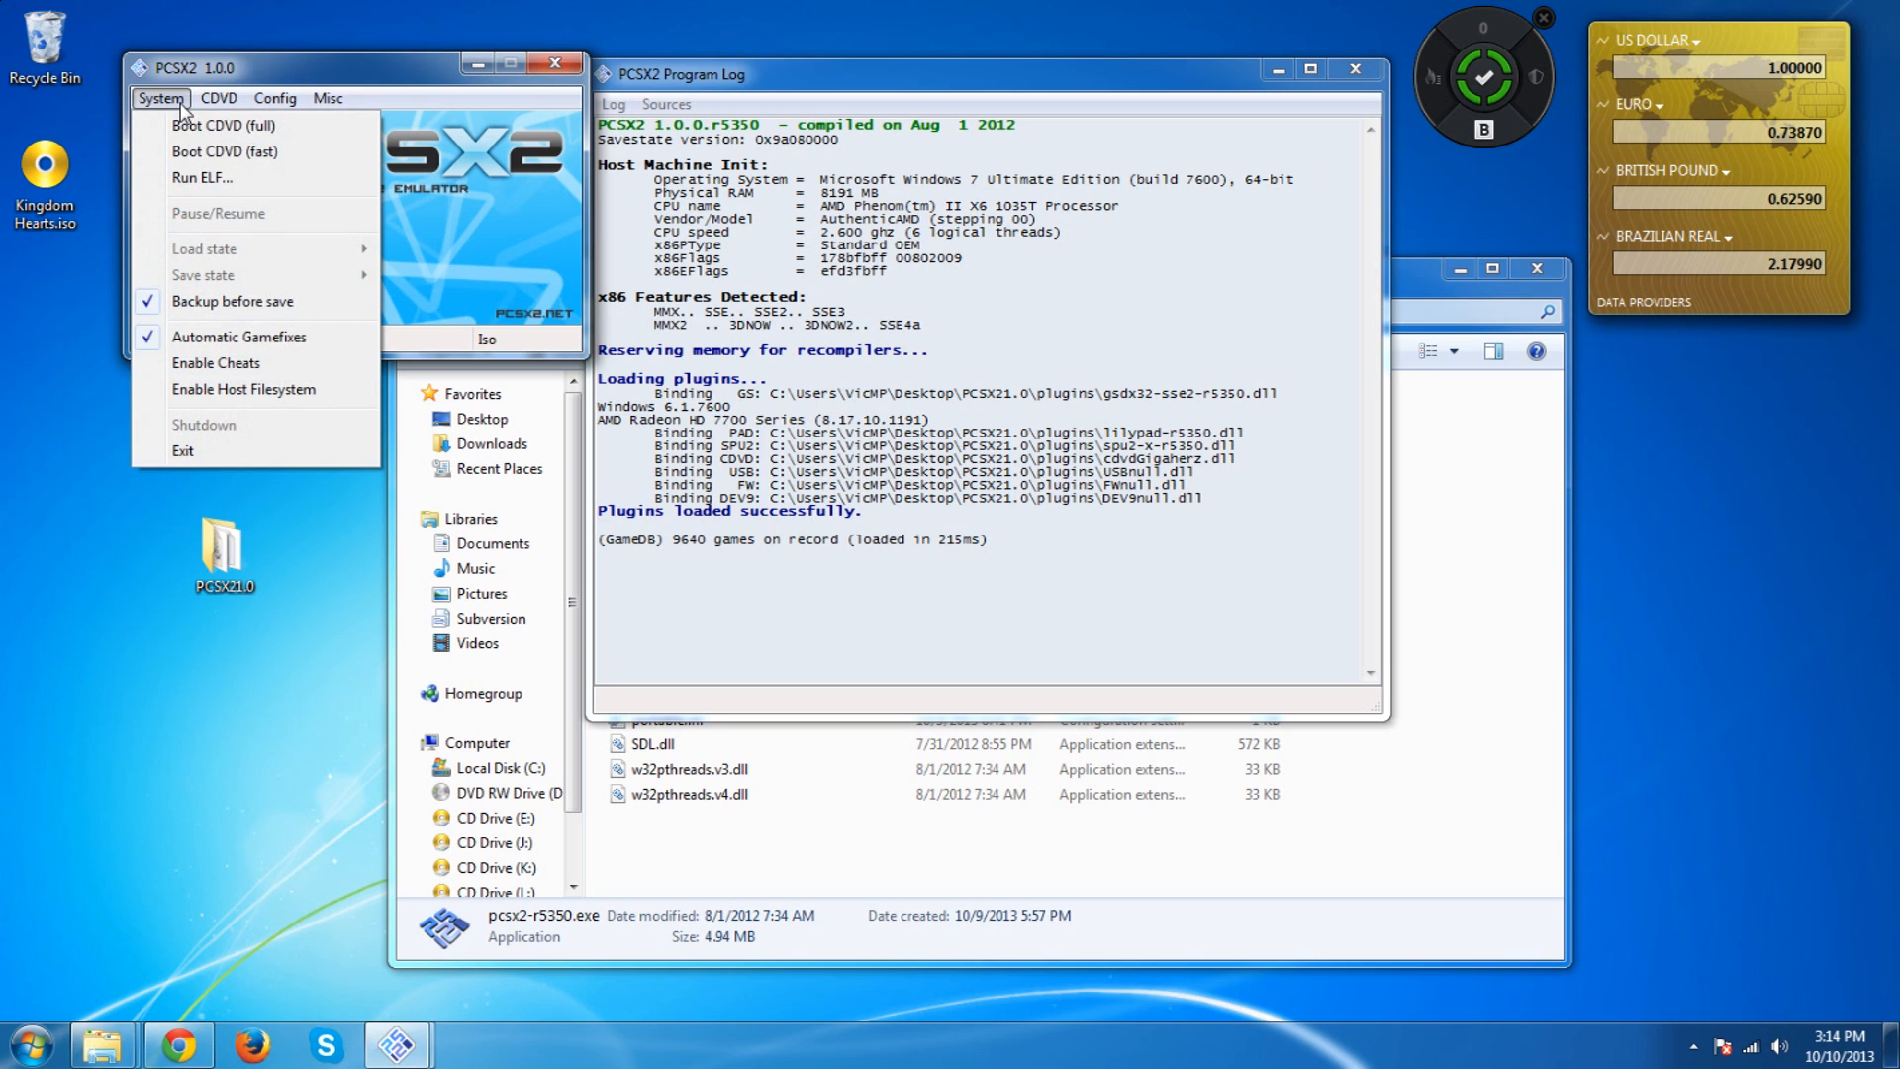
click(217, 98)
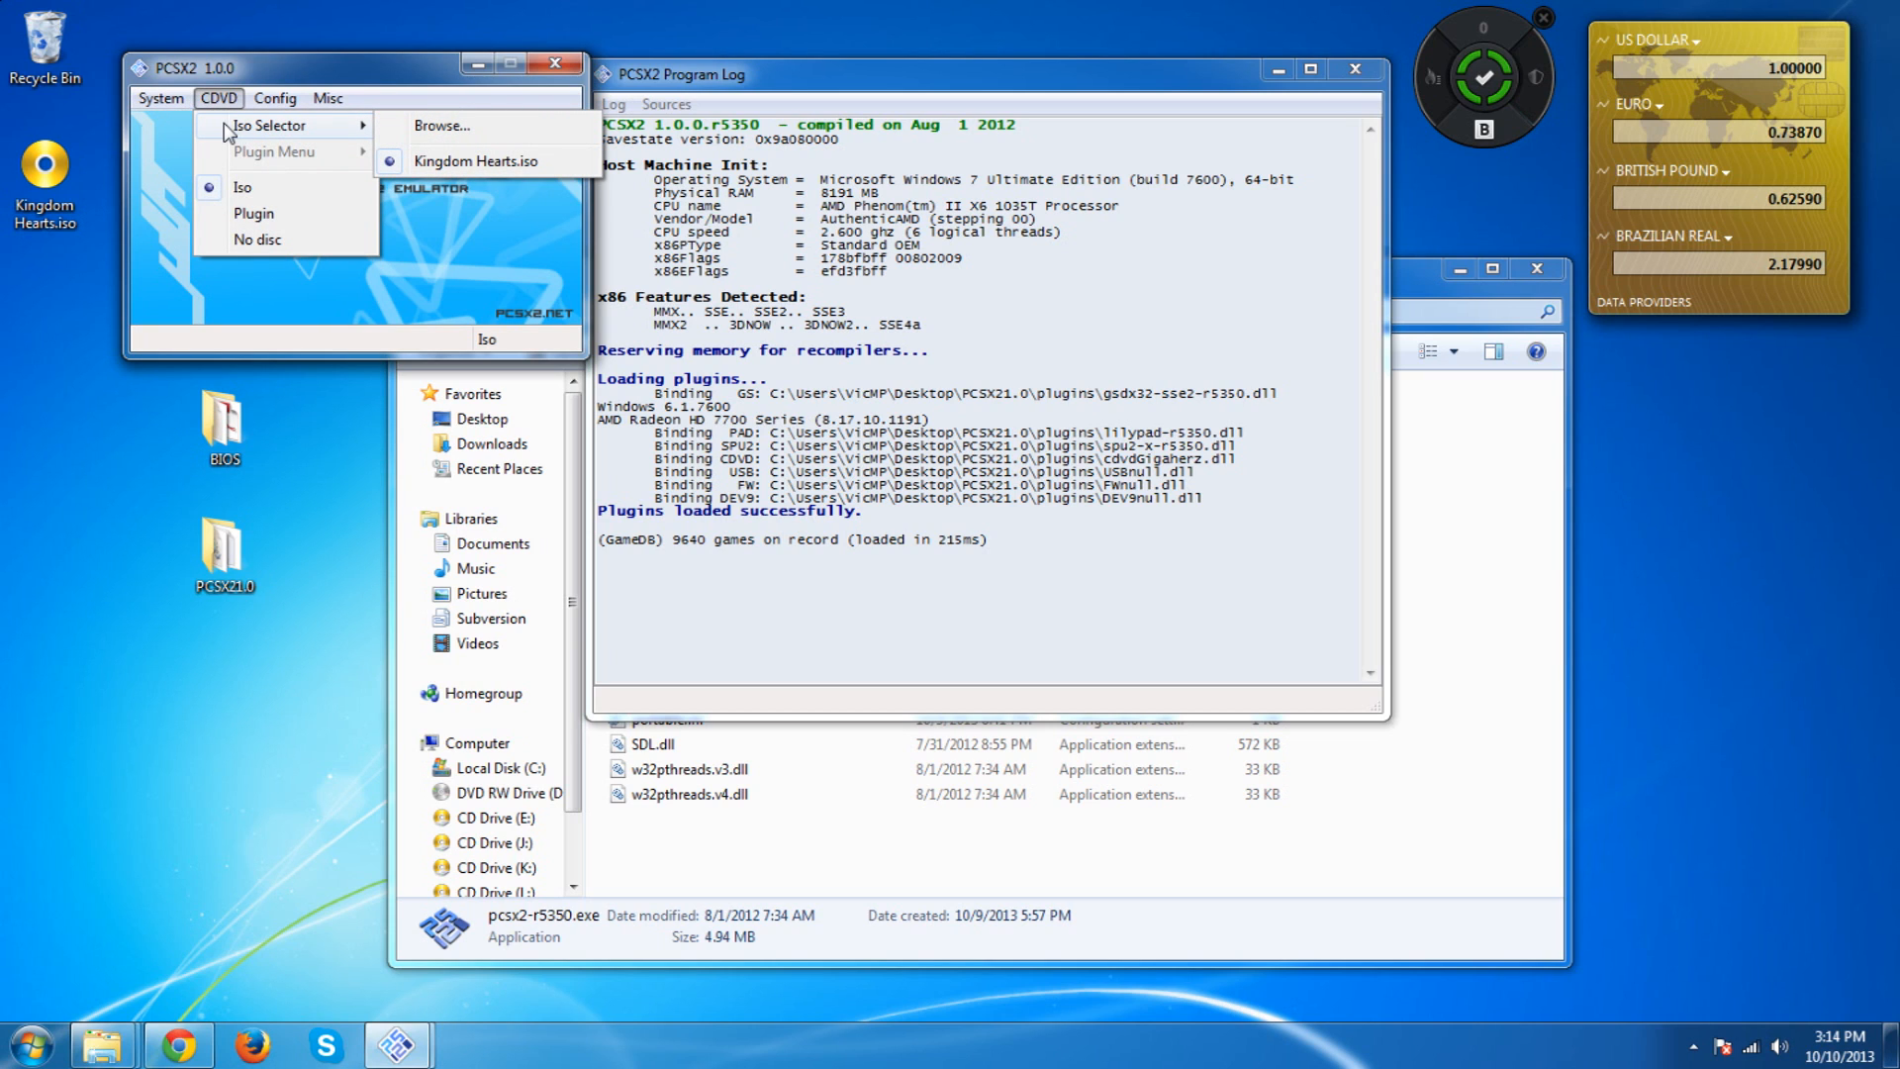
mouse_move(219, 124)
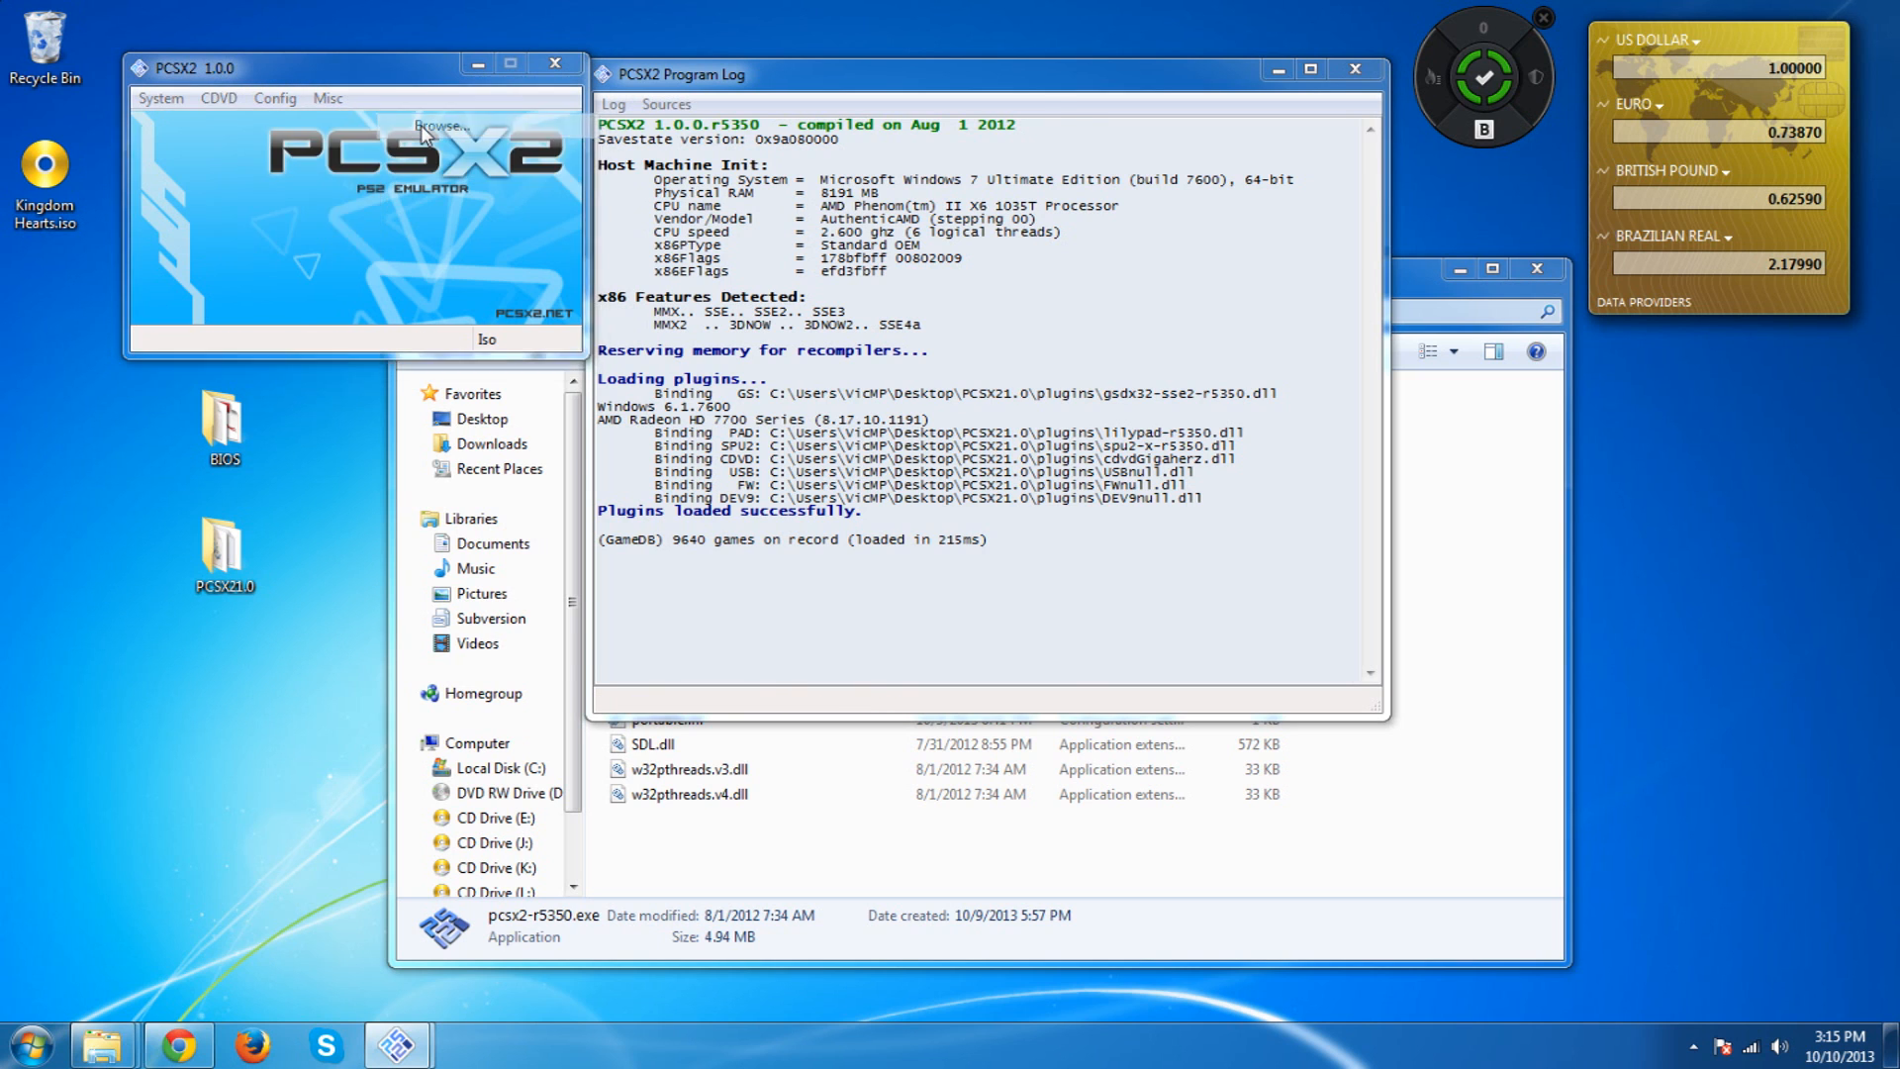
click(441, 125)
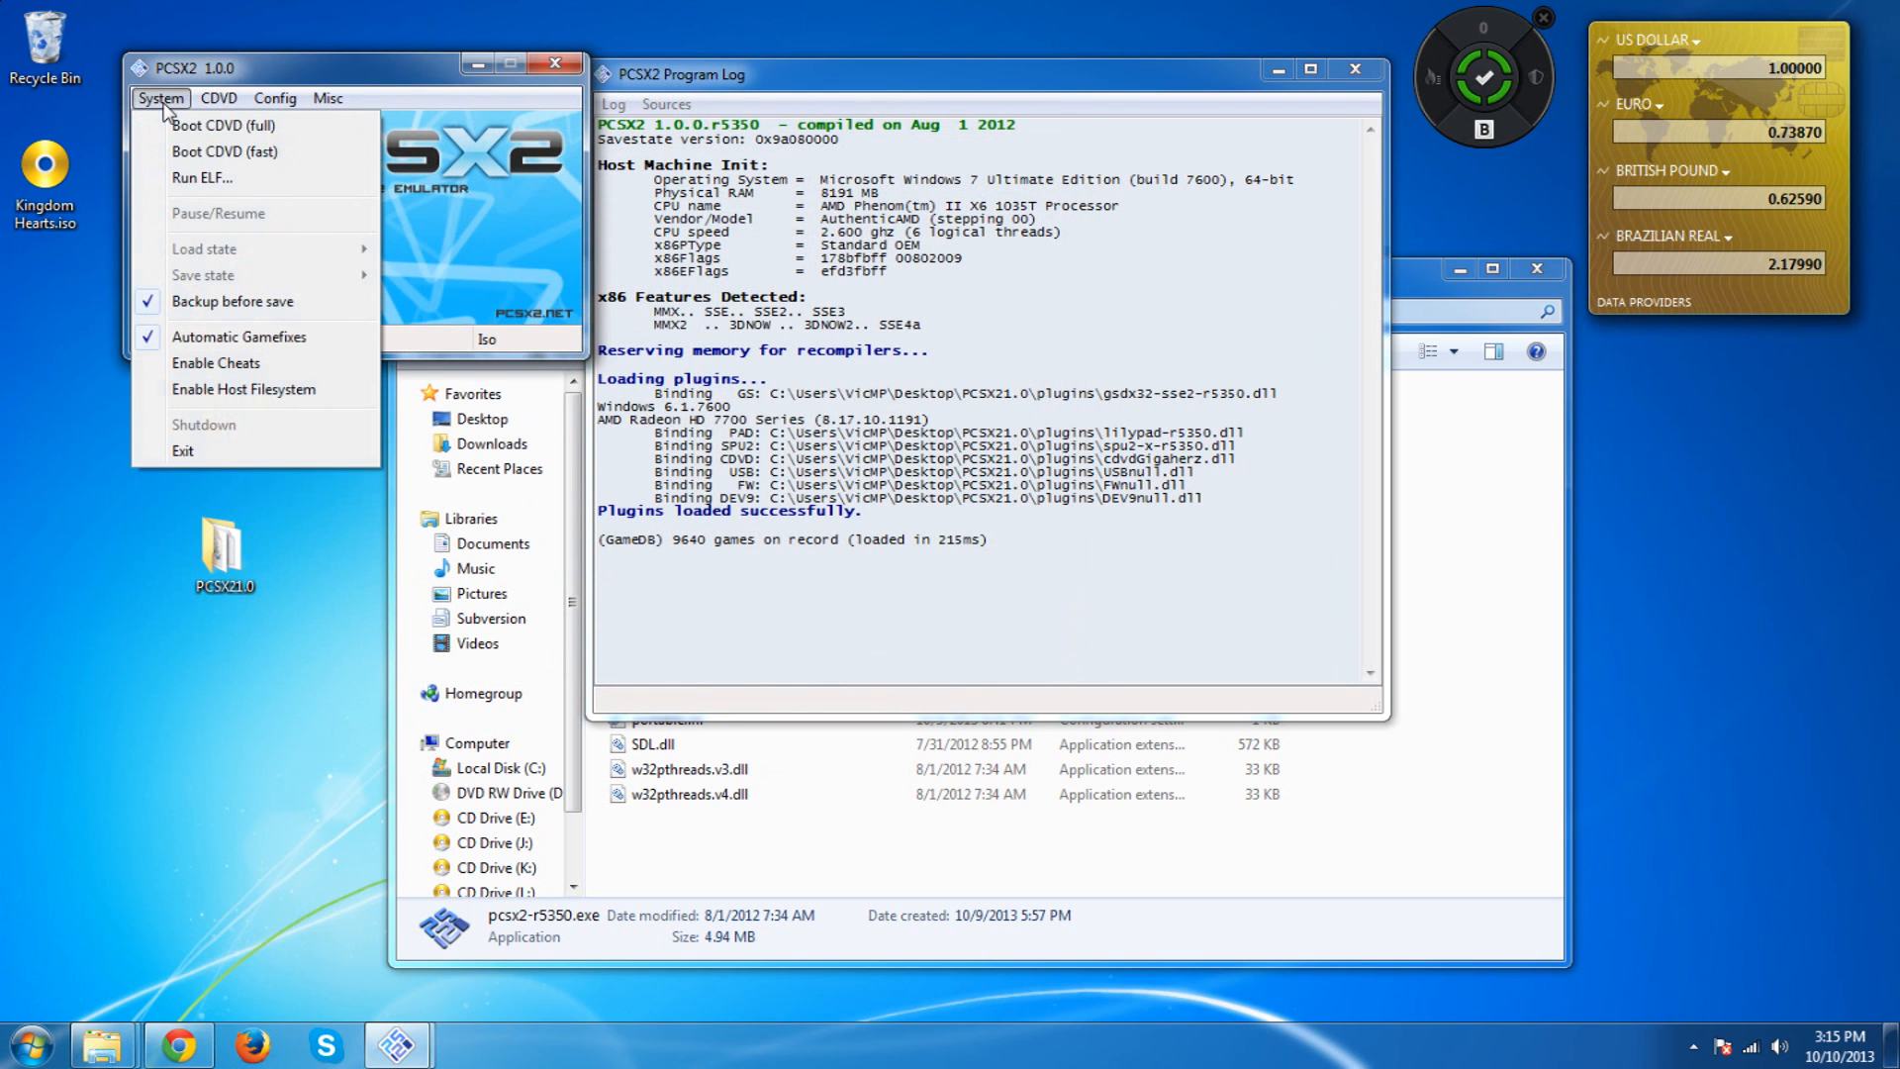
mouse_move(229, 126)
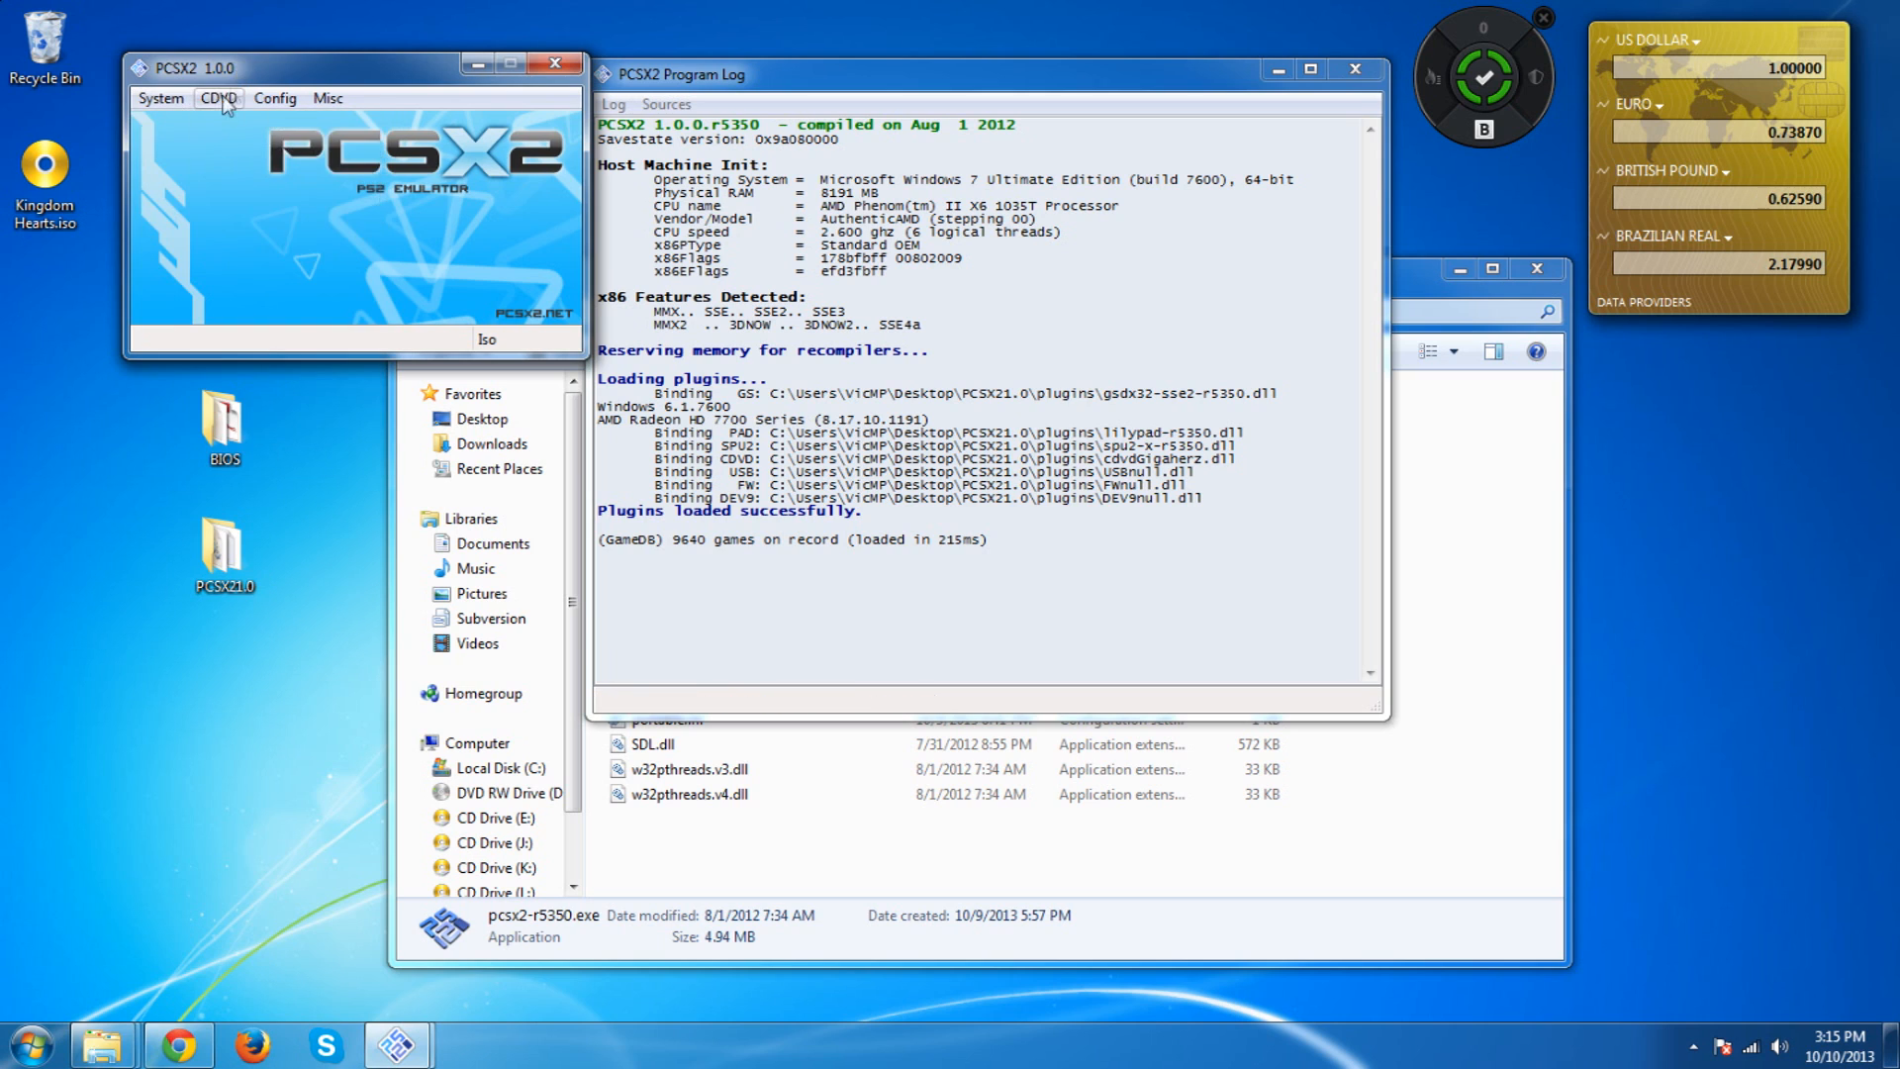
click(218, 99)
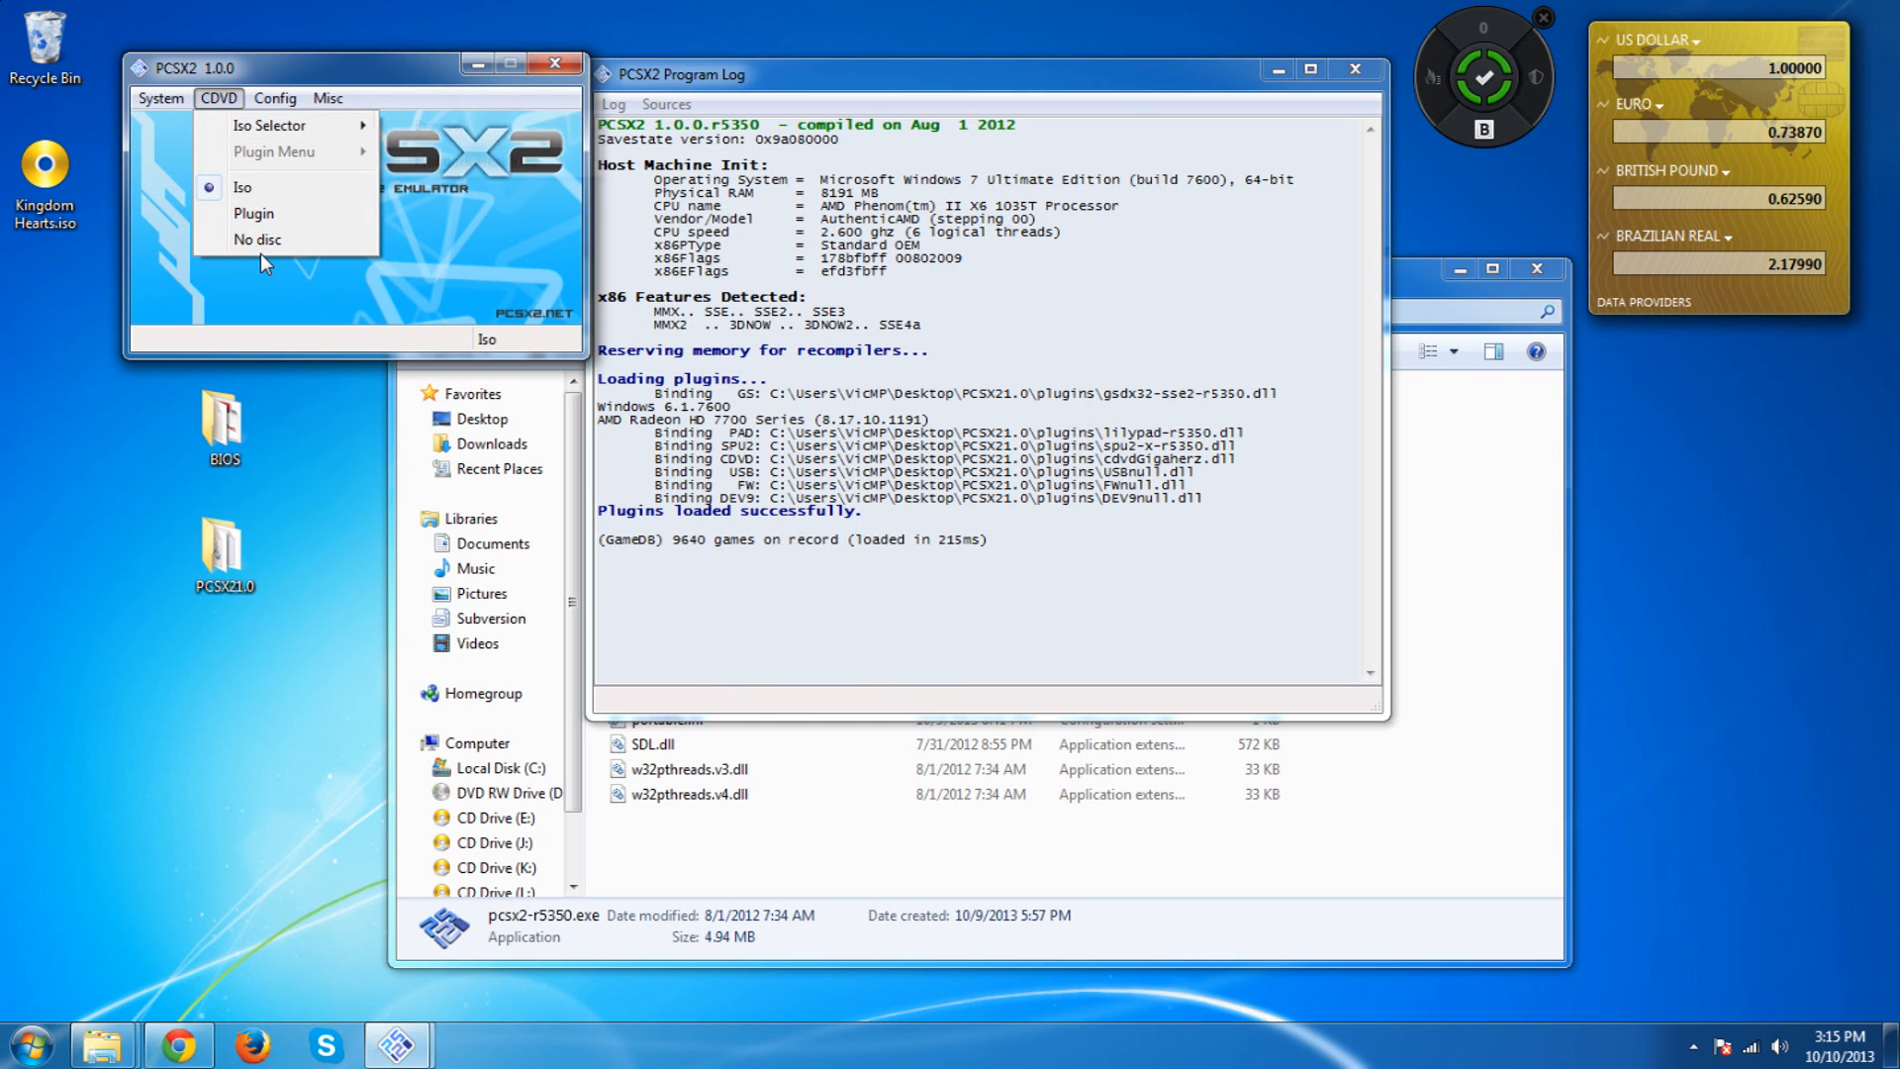
click(253, 240)
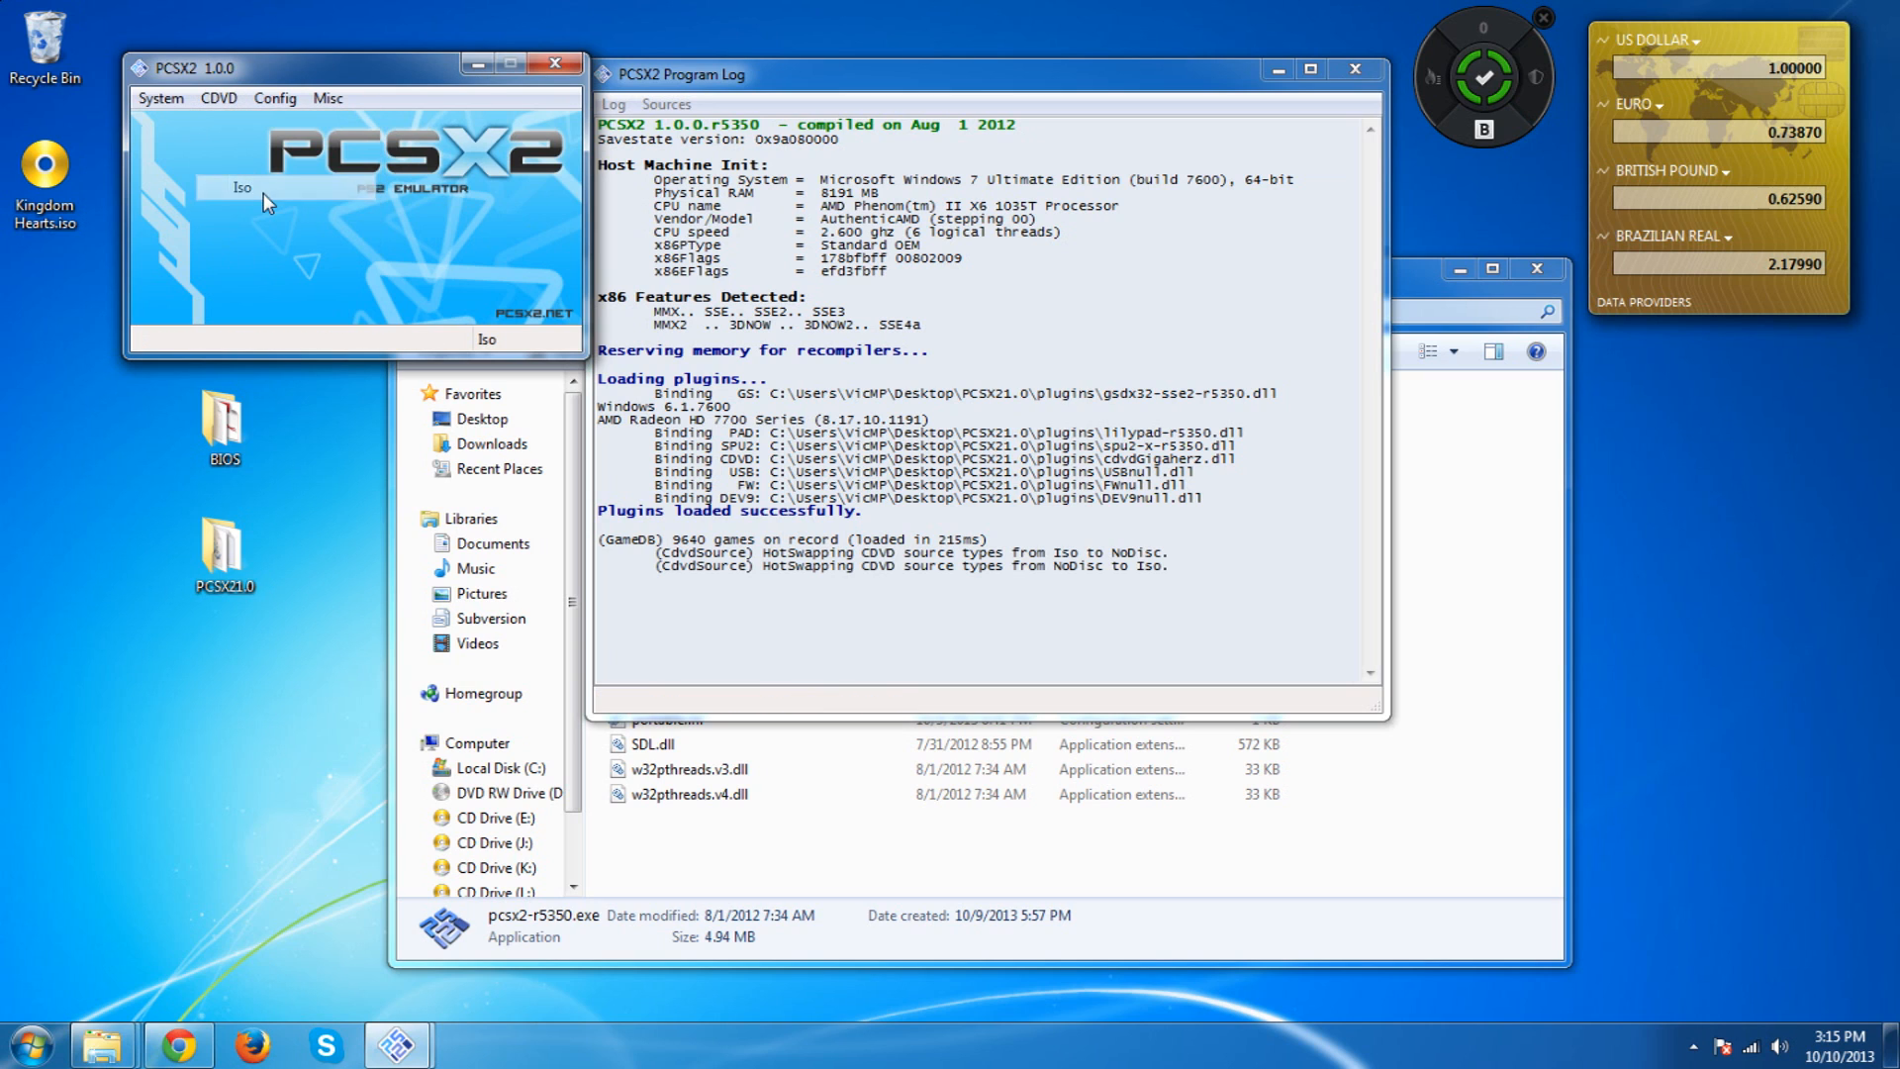
Select Kingdom Hearts.iso from the Desktop through the CDVD Iso Selector browser
click(217, 99)
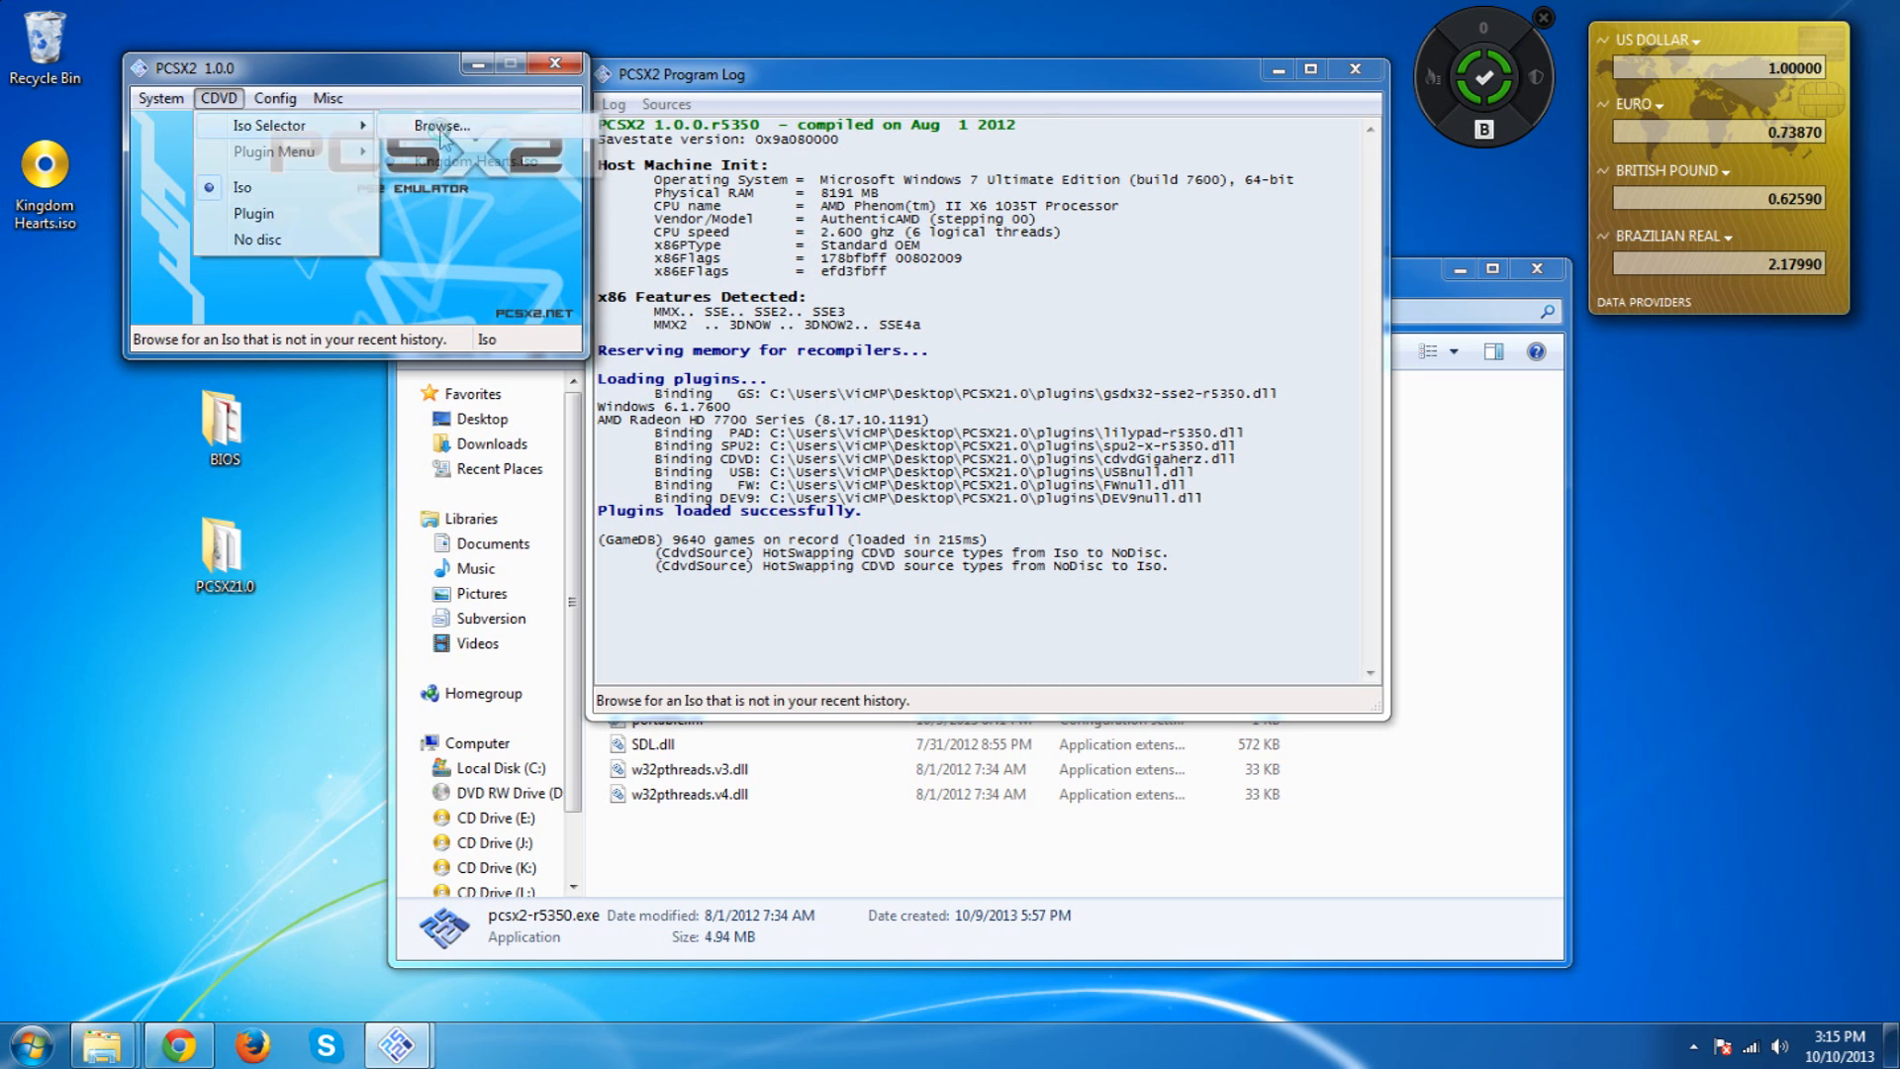
click(442, 125)
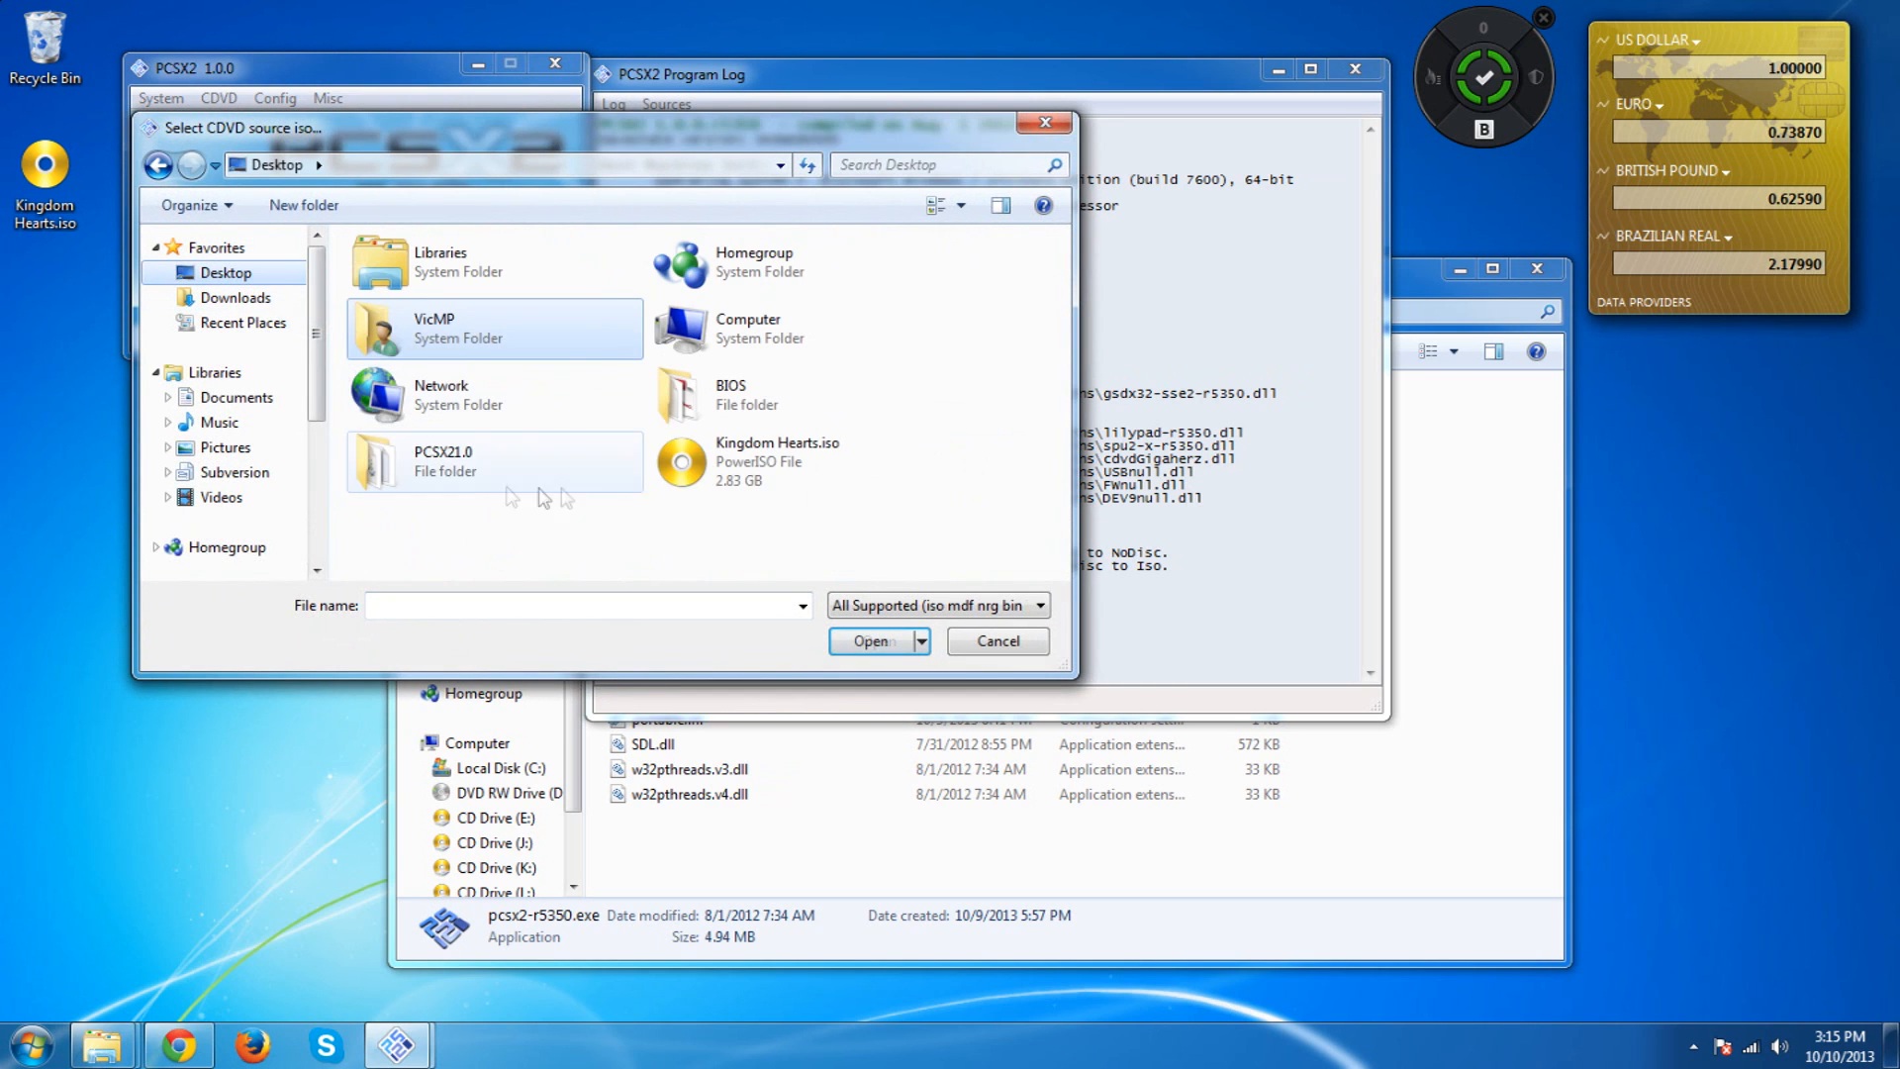
click(776, 461)
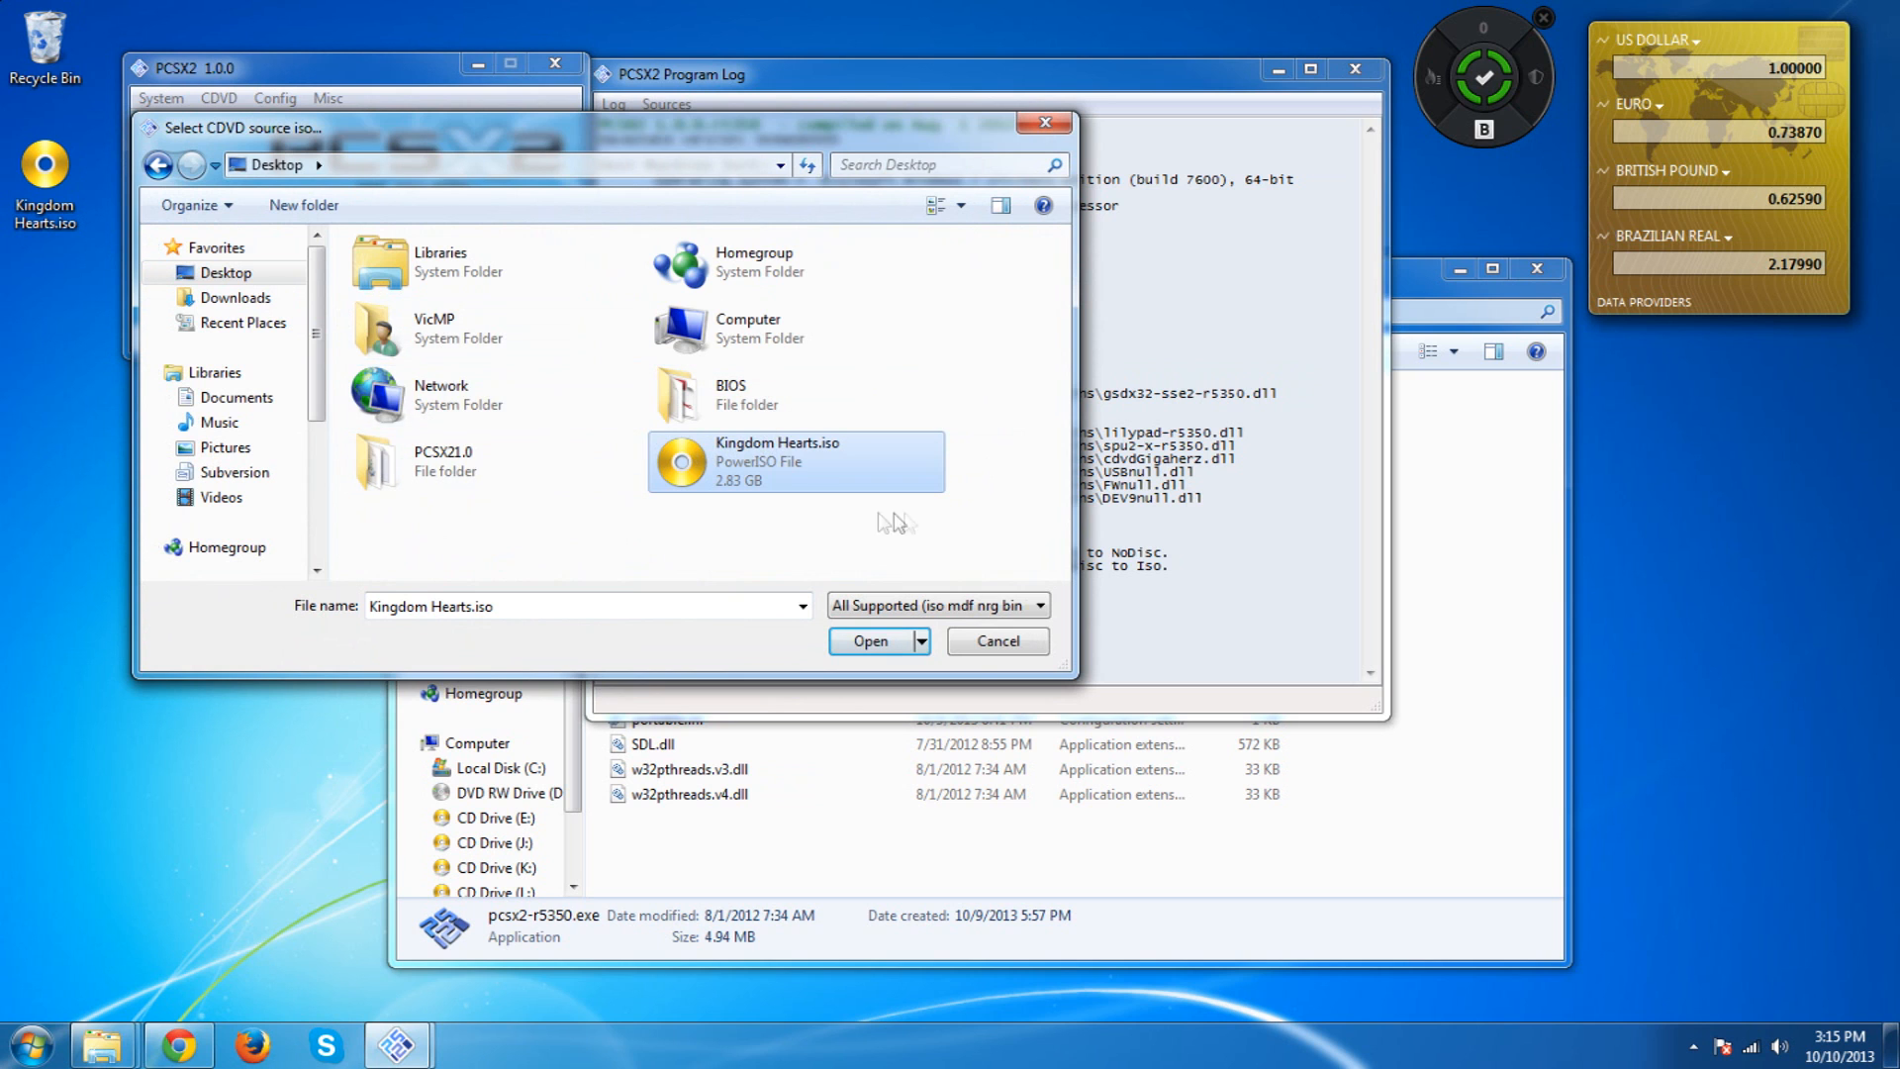
click(871, 641)
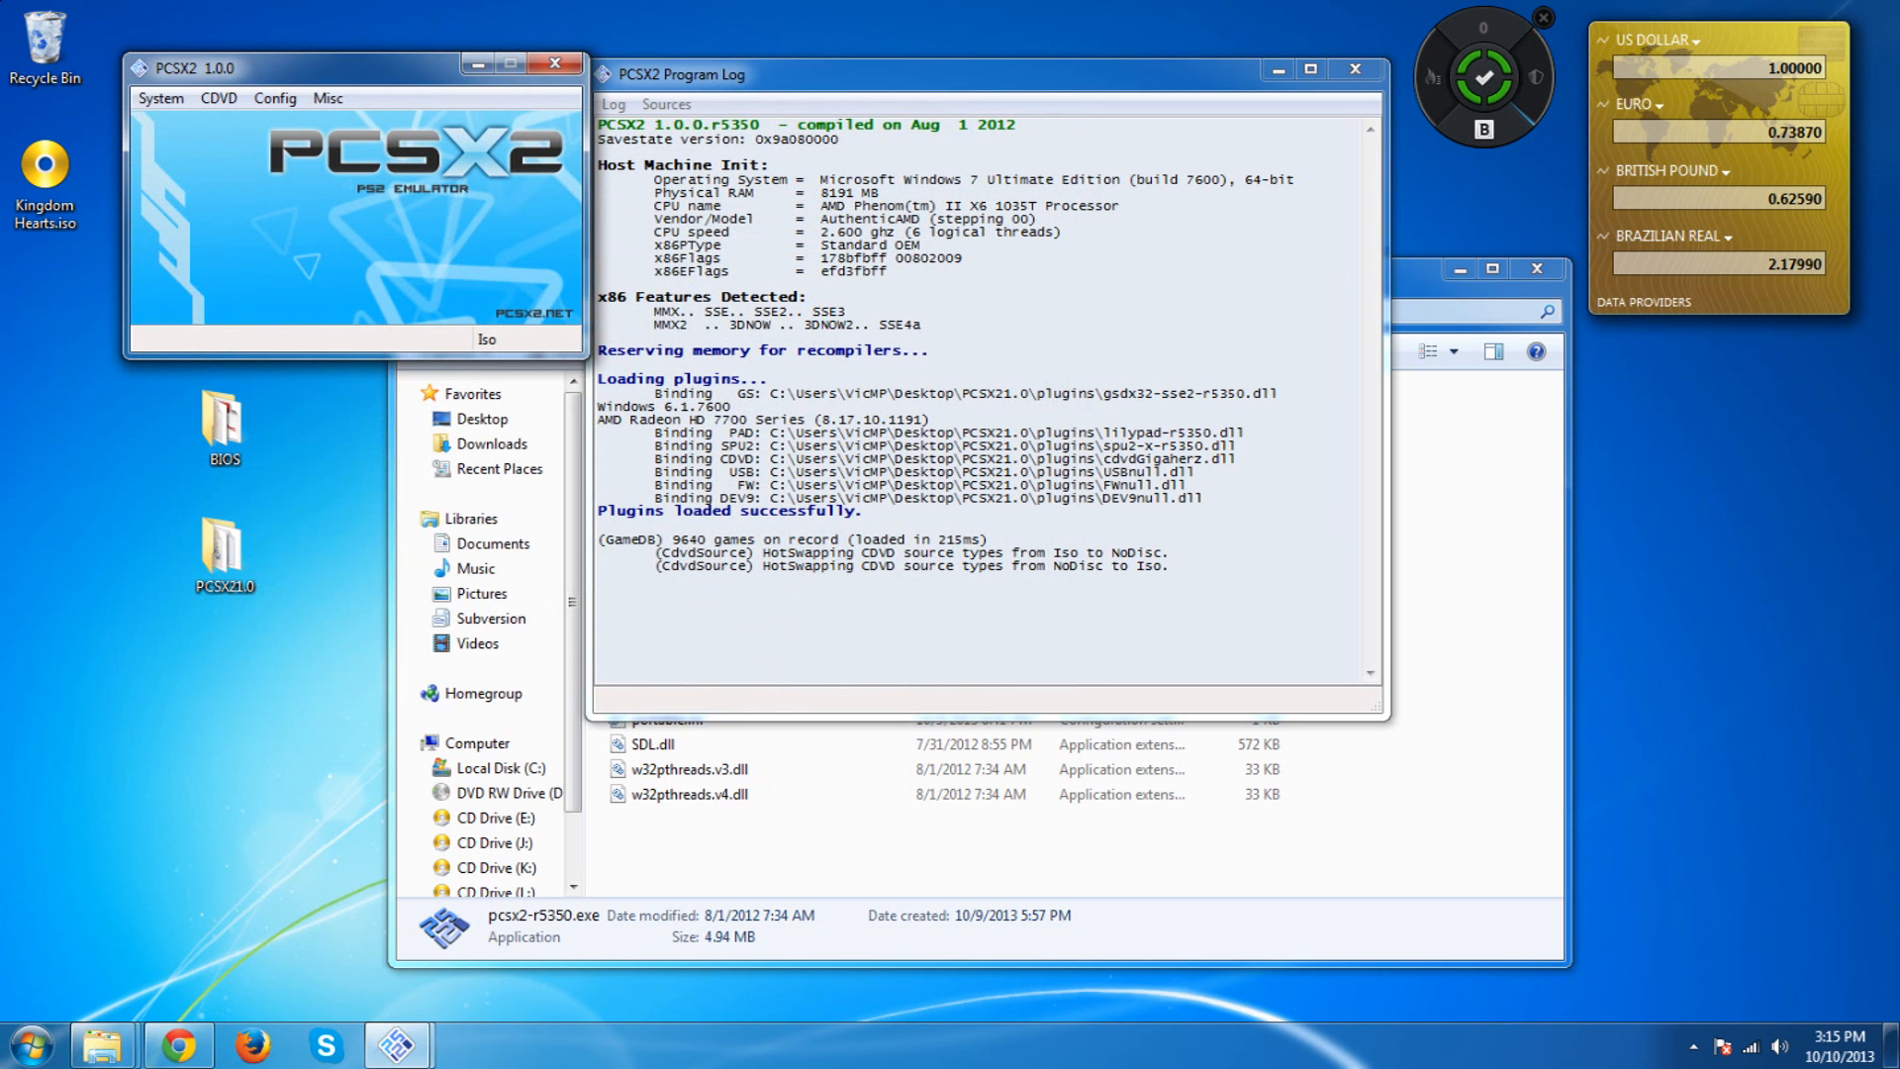
mouse_move(217, 121)
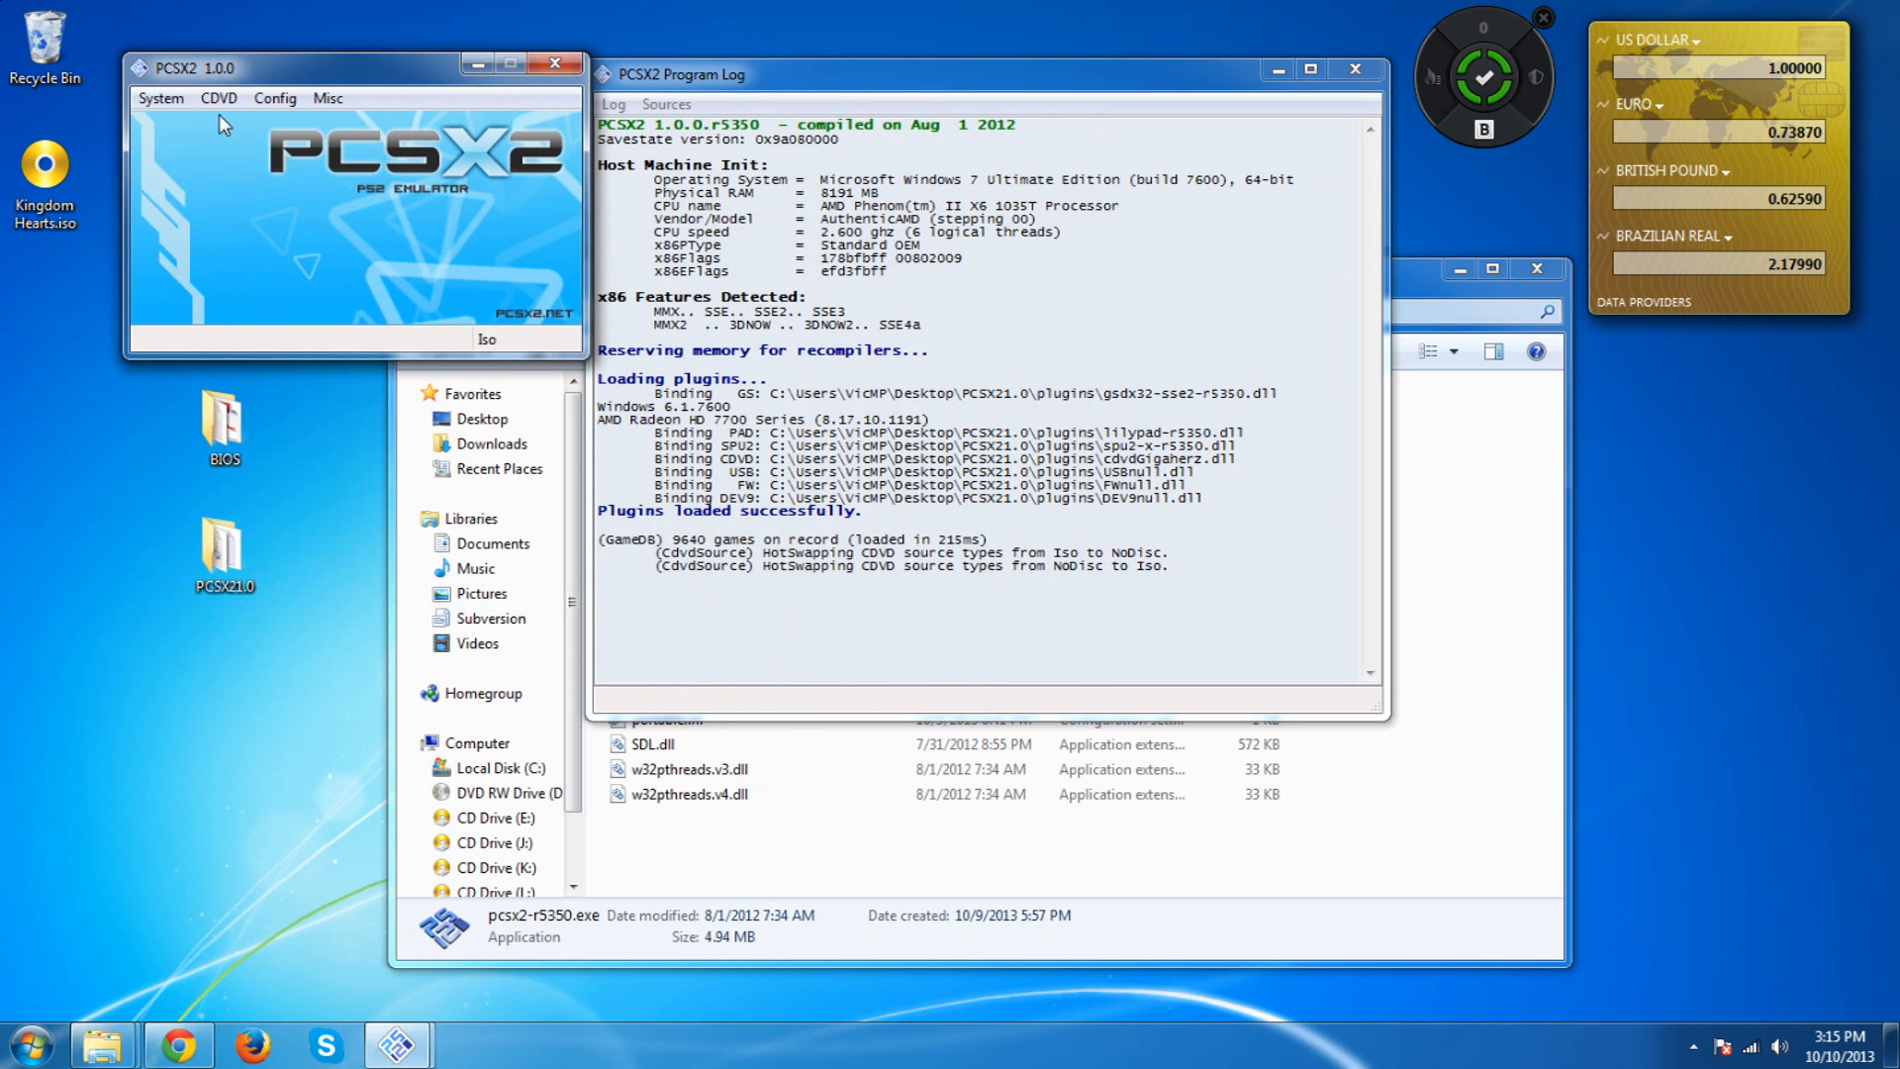
Boot the CDVD to the Kingdom Hearts title screen, then close the GSdx game window
click(220, 99)
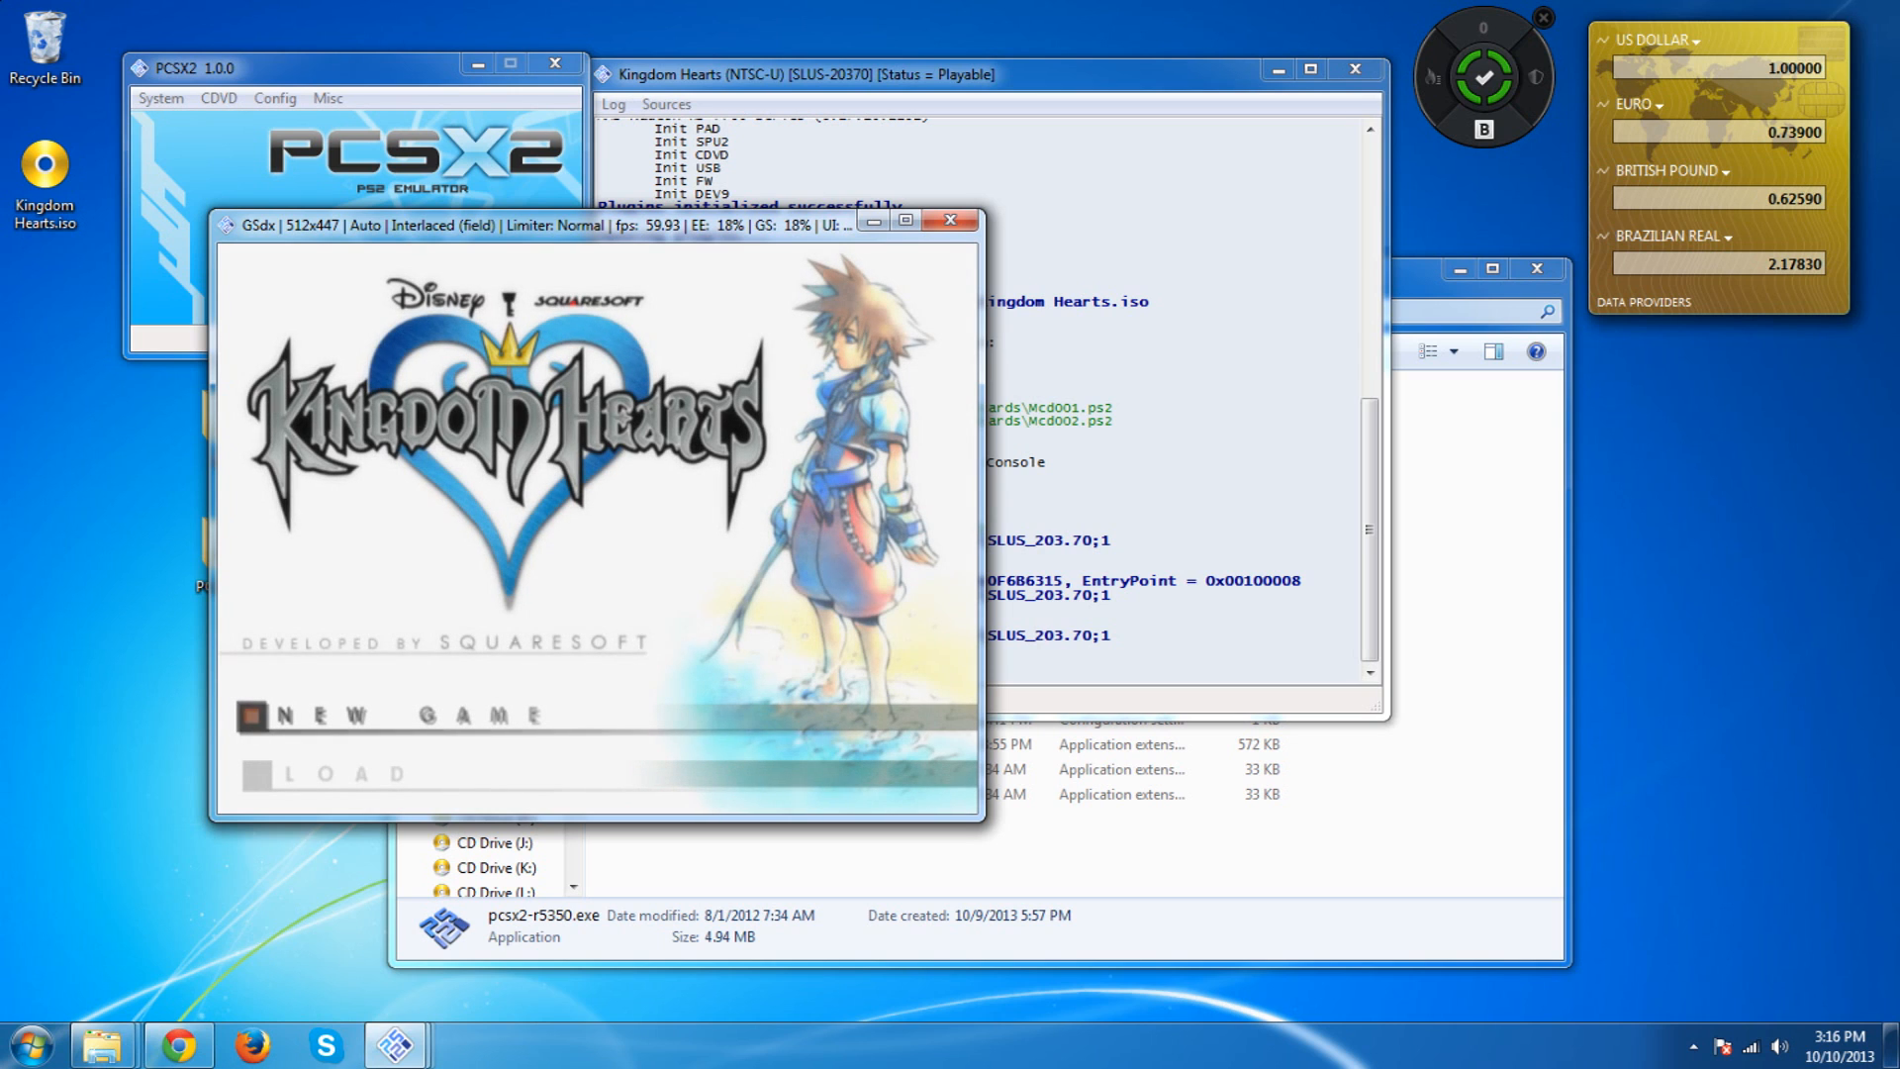
mouse_move(732, 256)
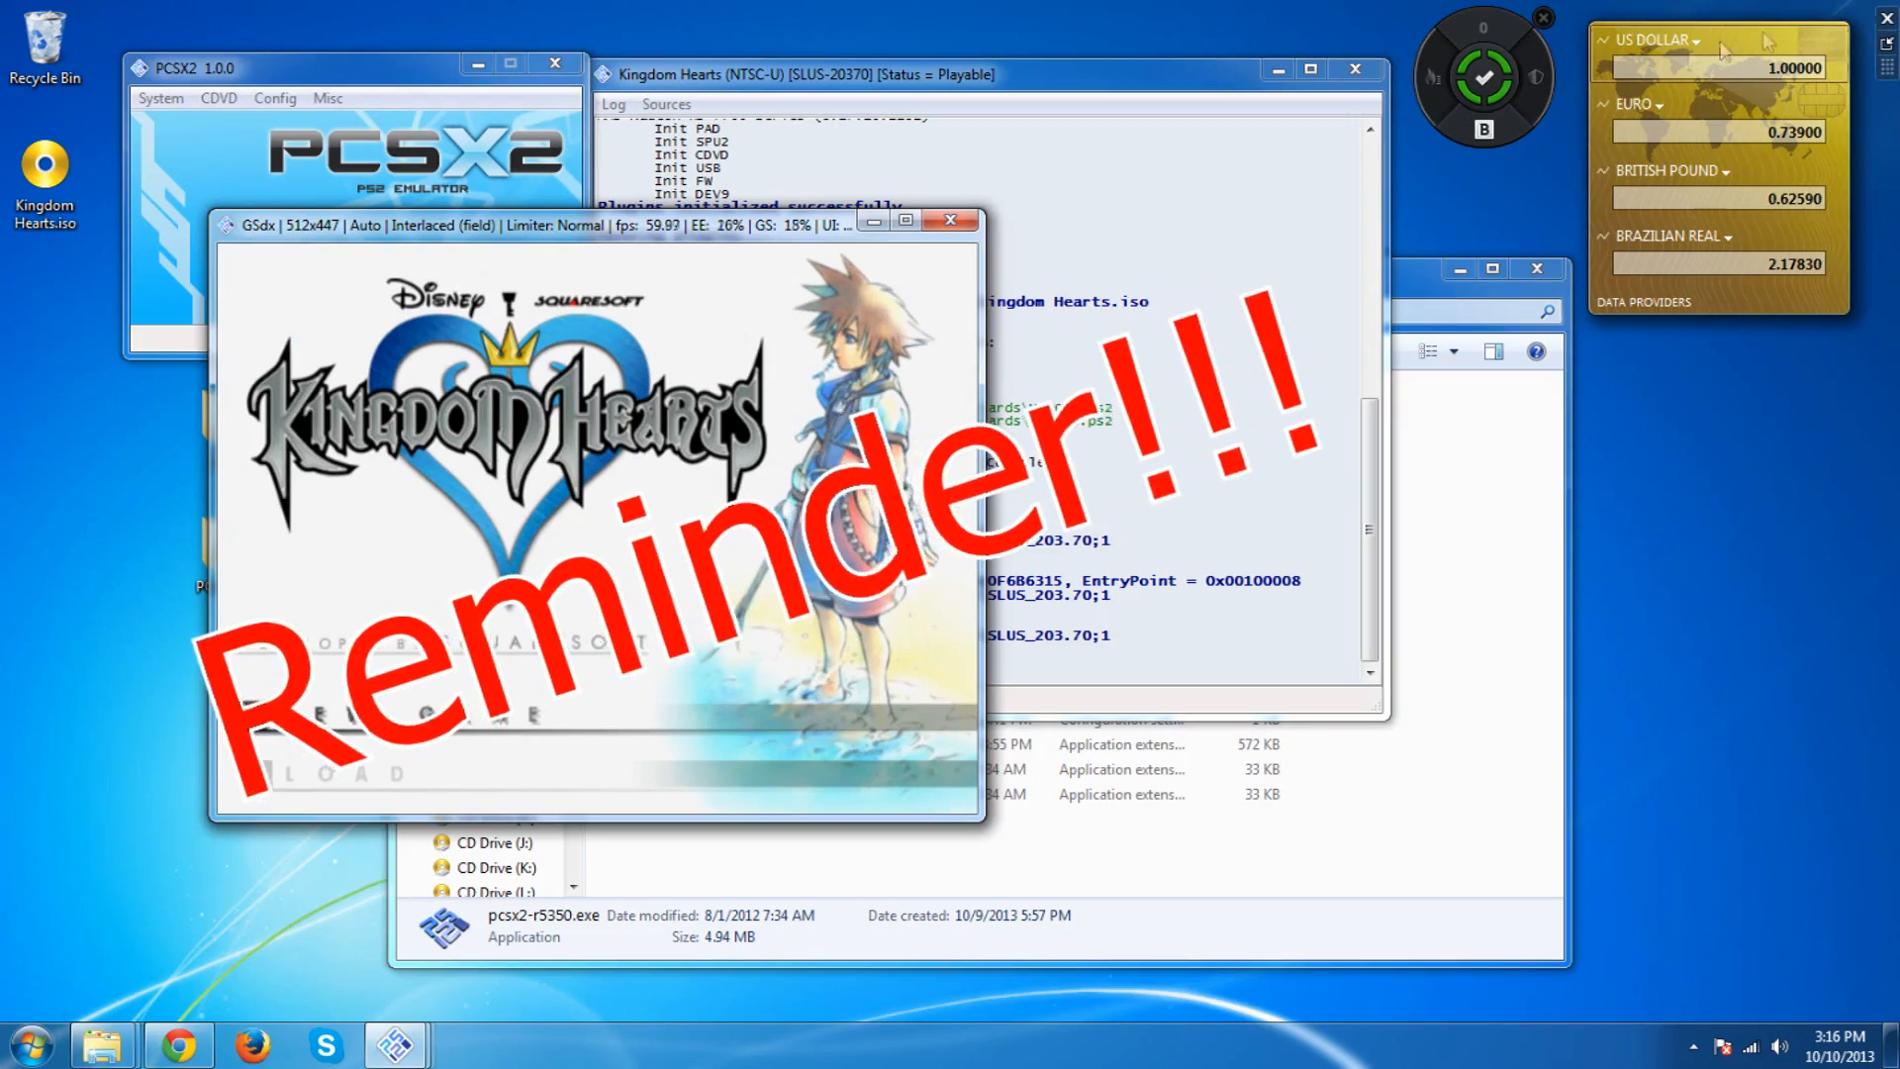
click(946, 220)
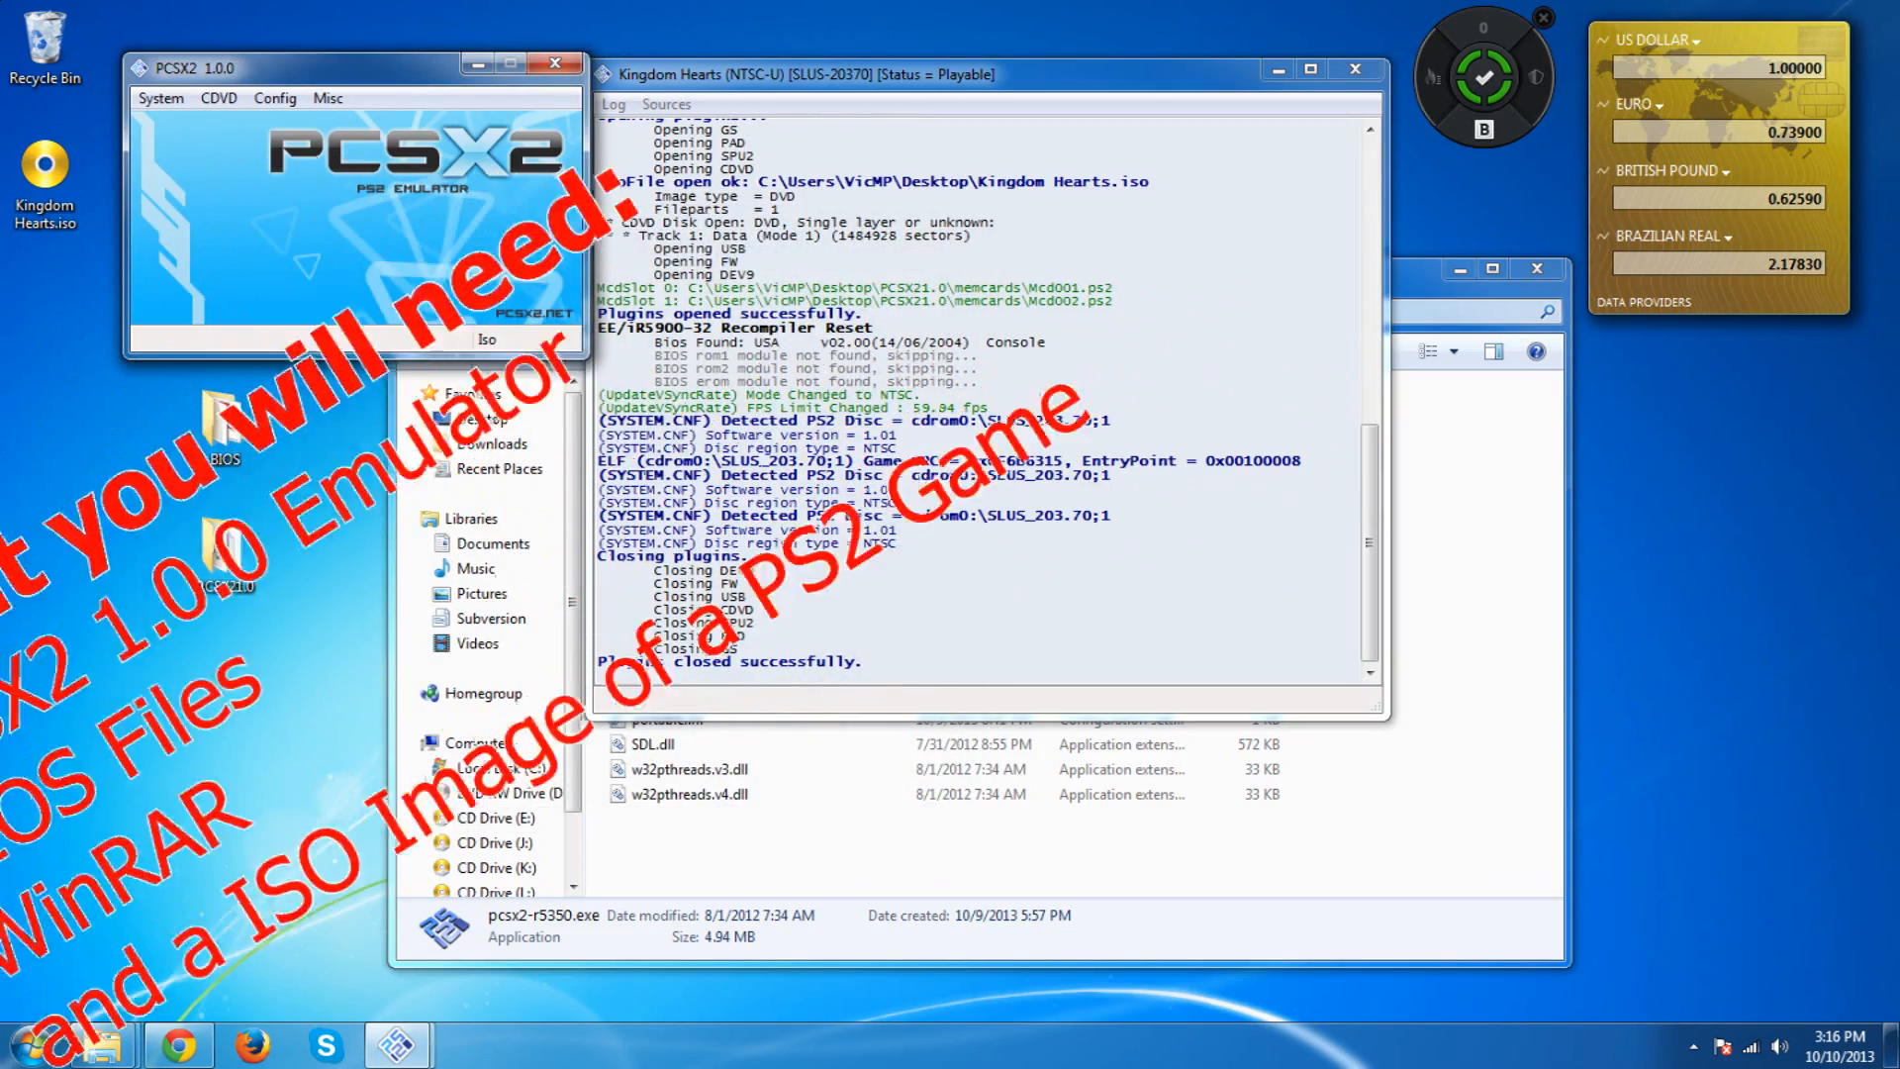